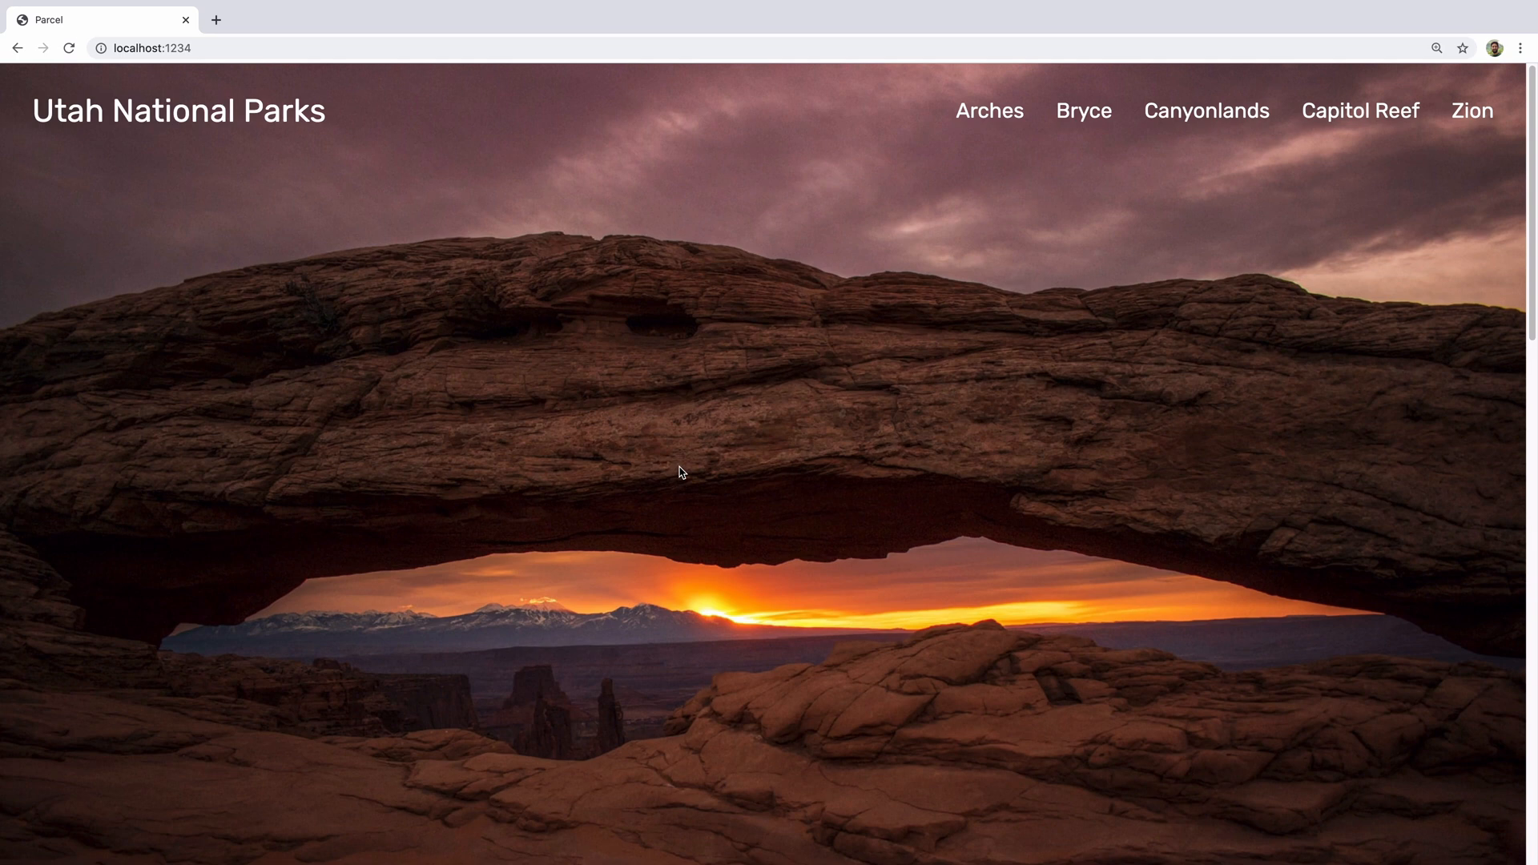
{"action": "mouse_move", "coordinate": [702, 128]}
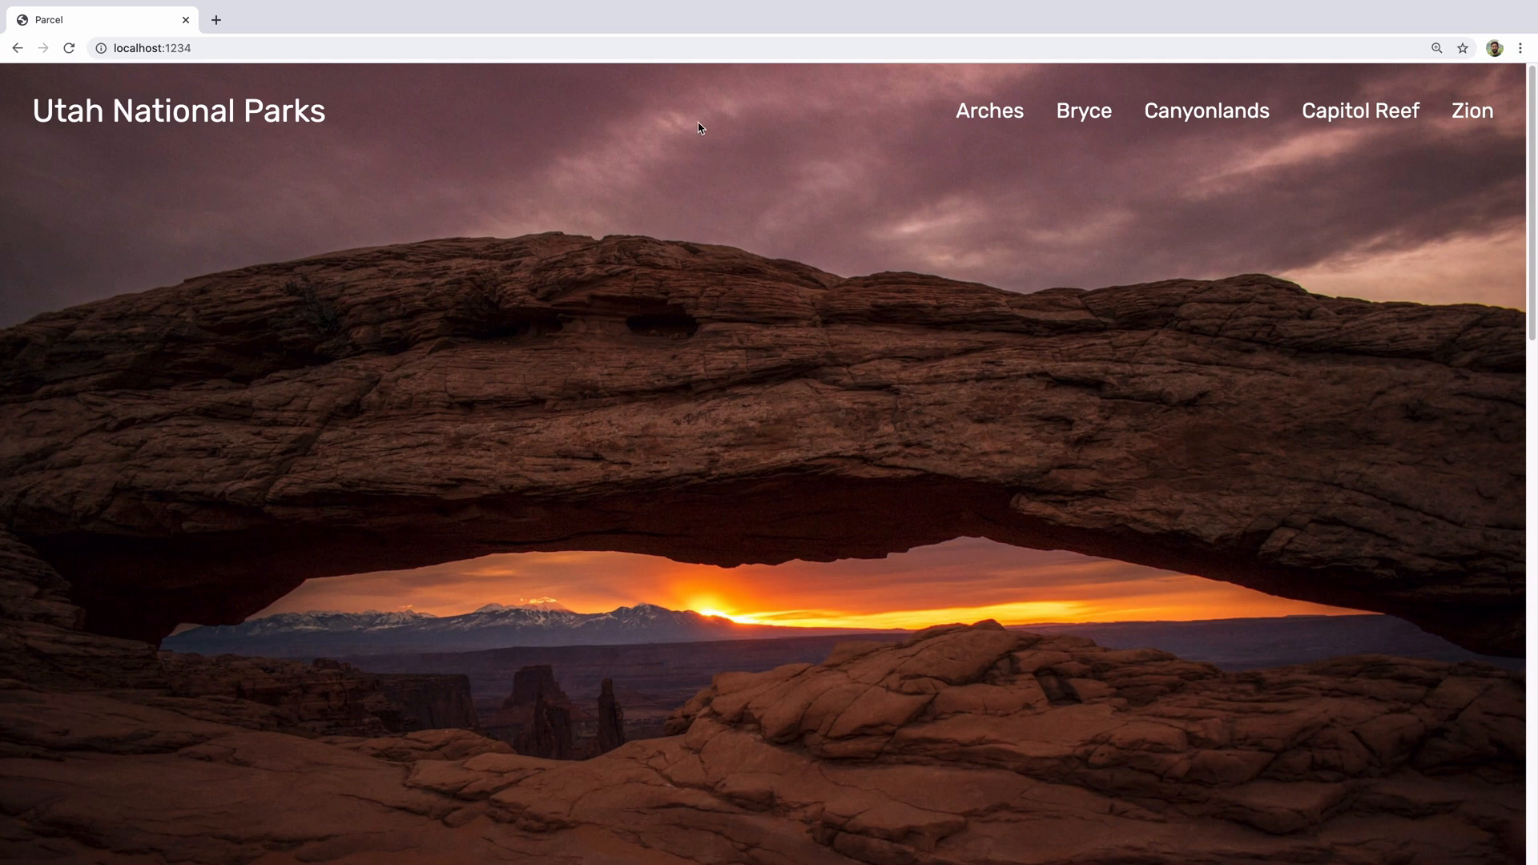
Step: Scroll through the current file to review the page markup before checking styles
{"action": "scroll", "scroll_direction": "down", "scroll_amount": 3}
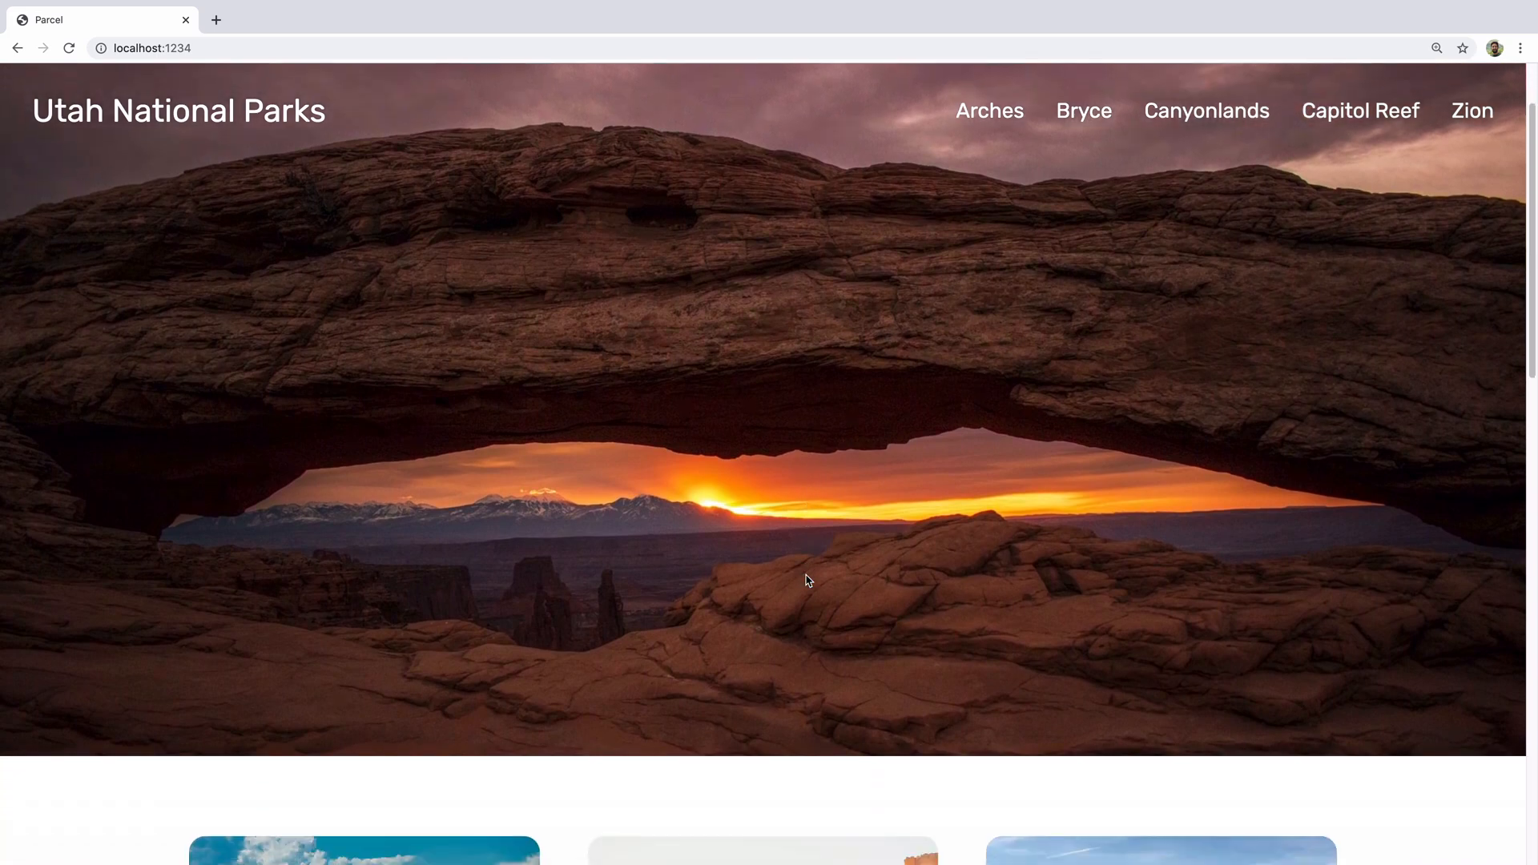
{"action": "scroll", "scroll_direction": "down", "scroll_amount": 3}
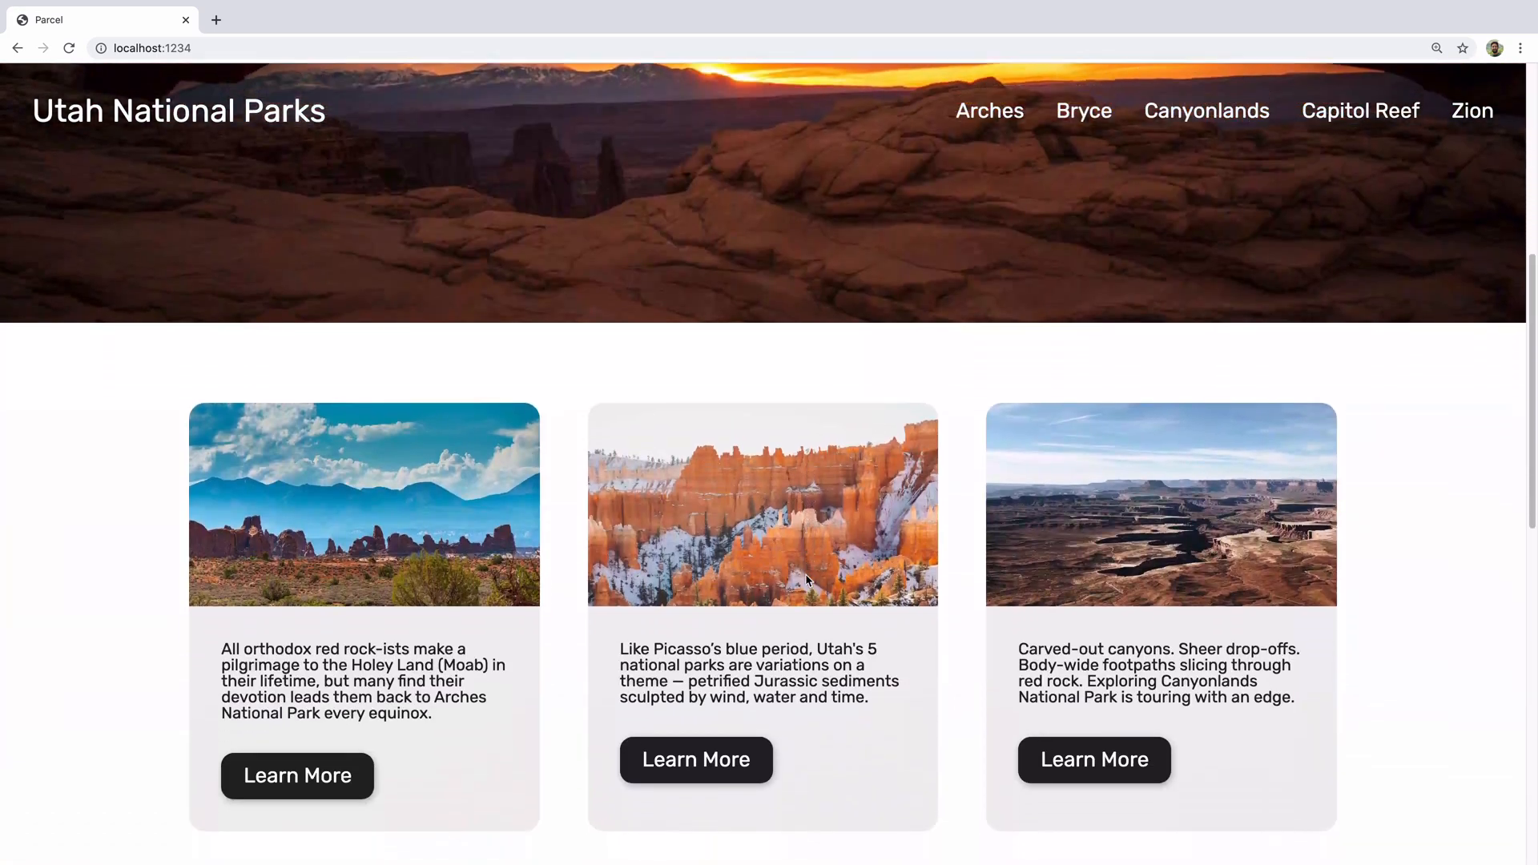
{"action": "scroll", "scroll_direction": "down", "scroll_amount": 3}
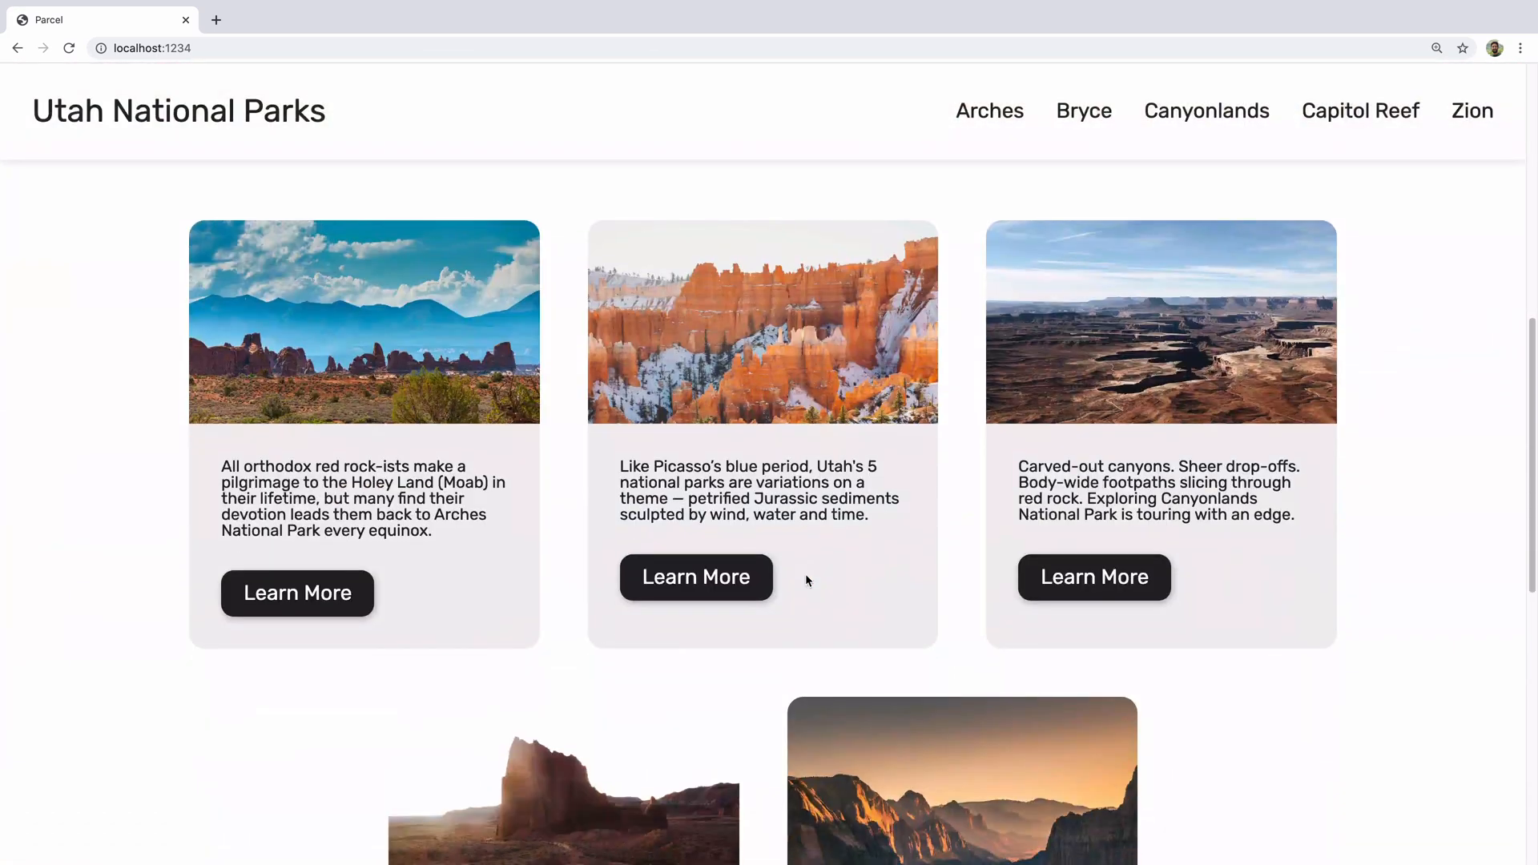
{"action": "mouse_move", "coordinate": [443, 227]}
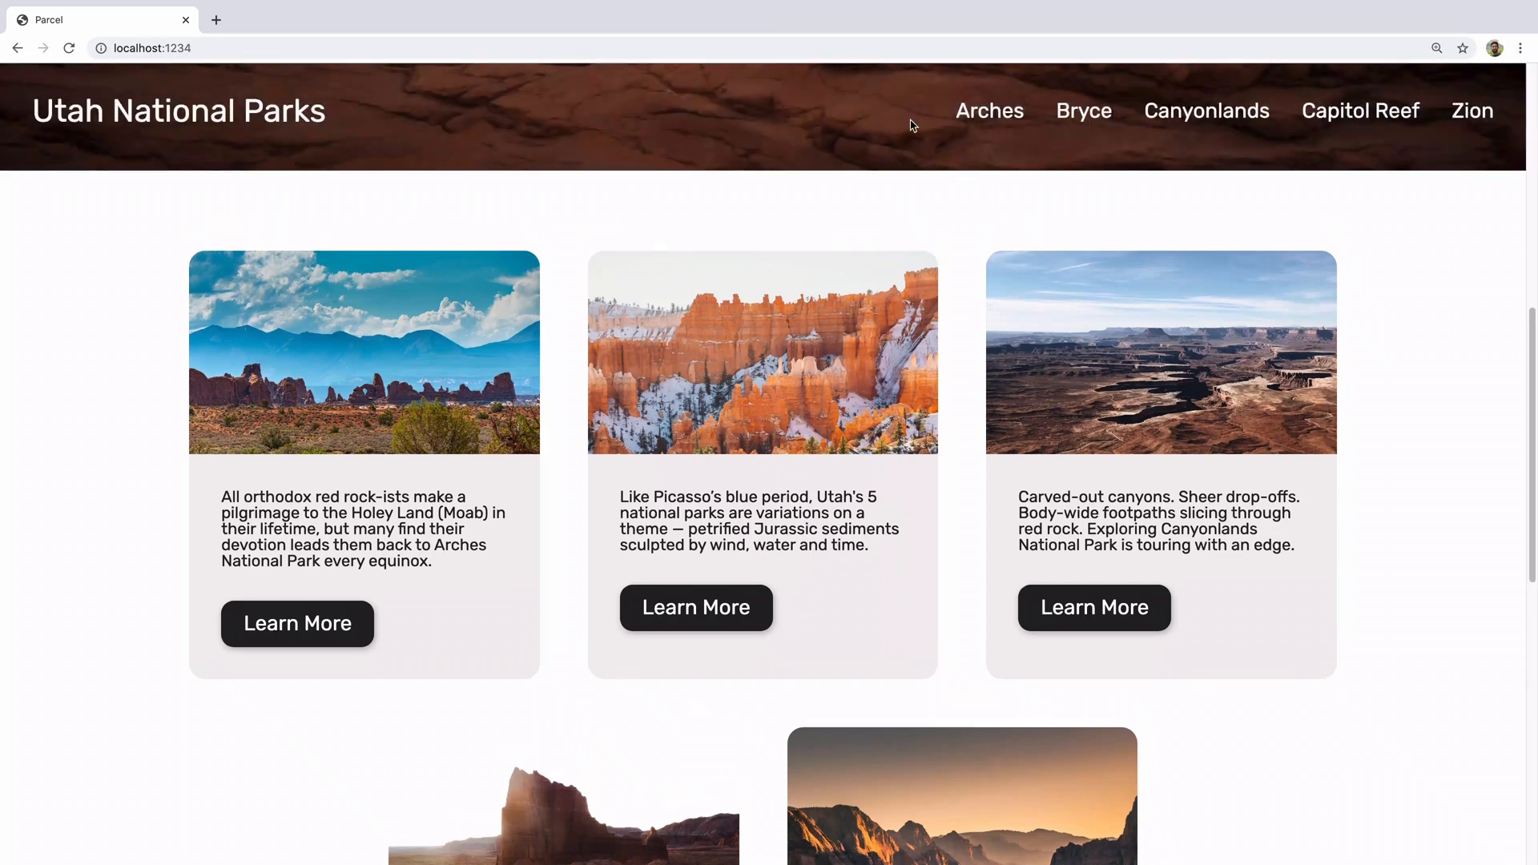
{"action": "mouse_move", "coordinate": [955, 442]}
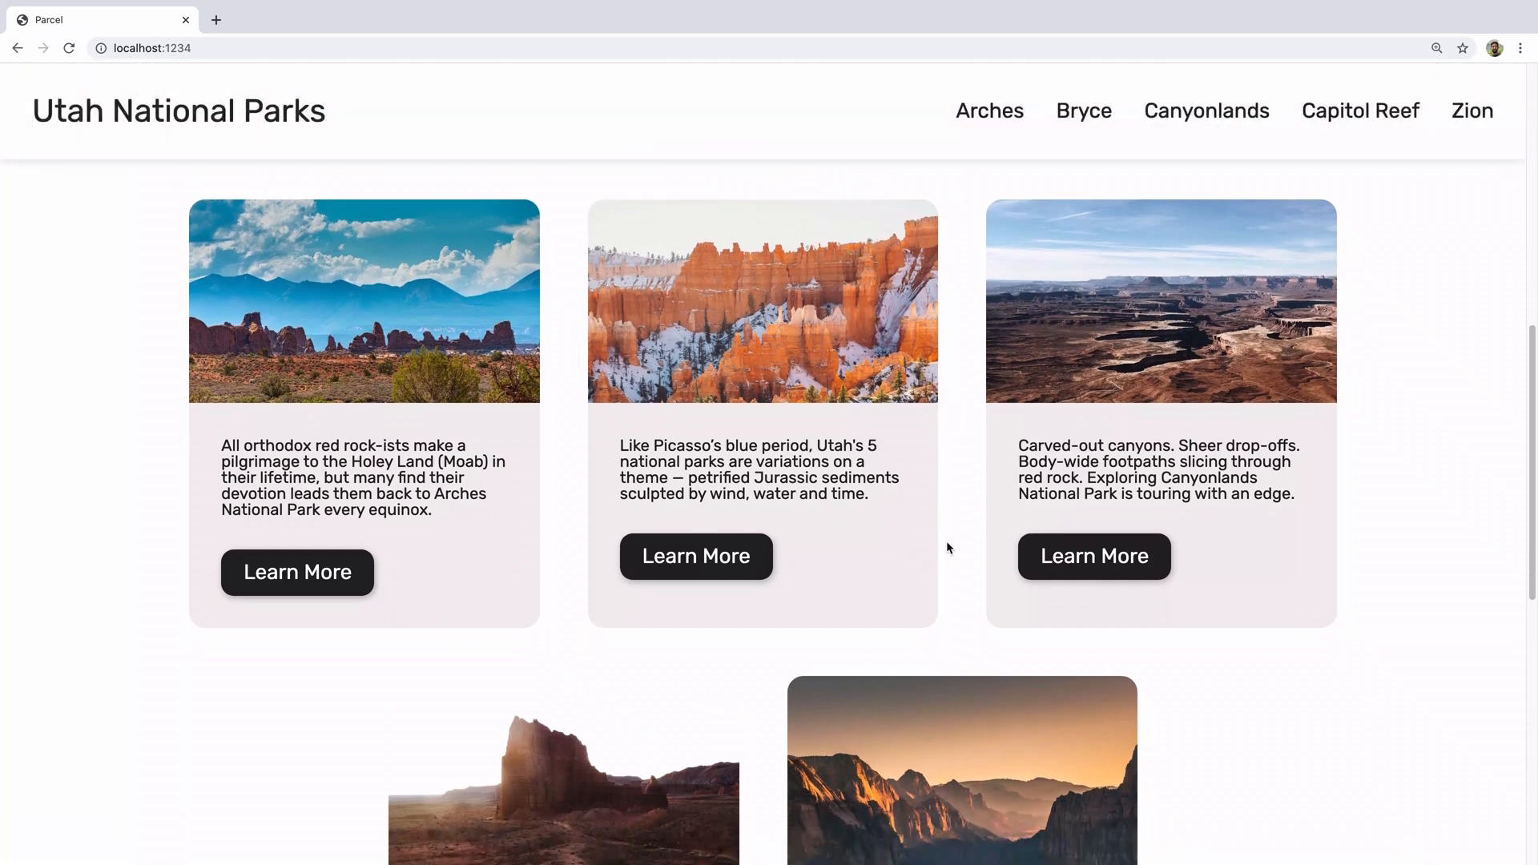
{"action": "scroll", "scroll_direction": "down", "scroll_amount": 3}
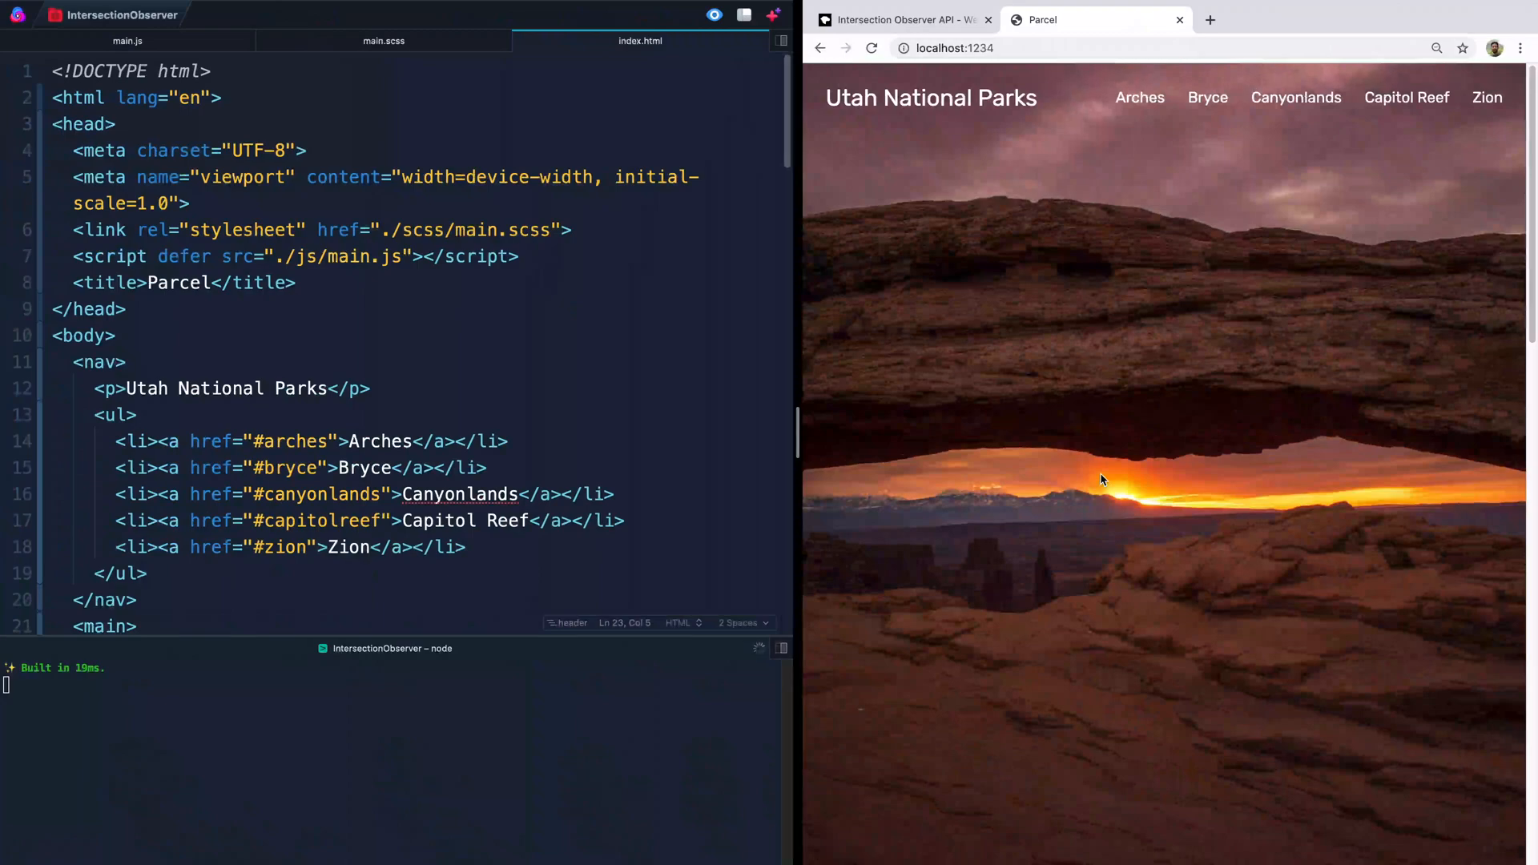
{"action": "scroll", "scroll_direction": "down", "scroll_amount": 3}
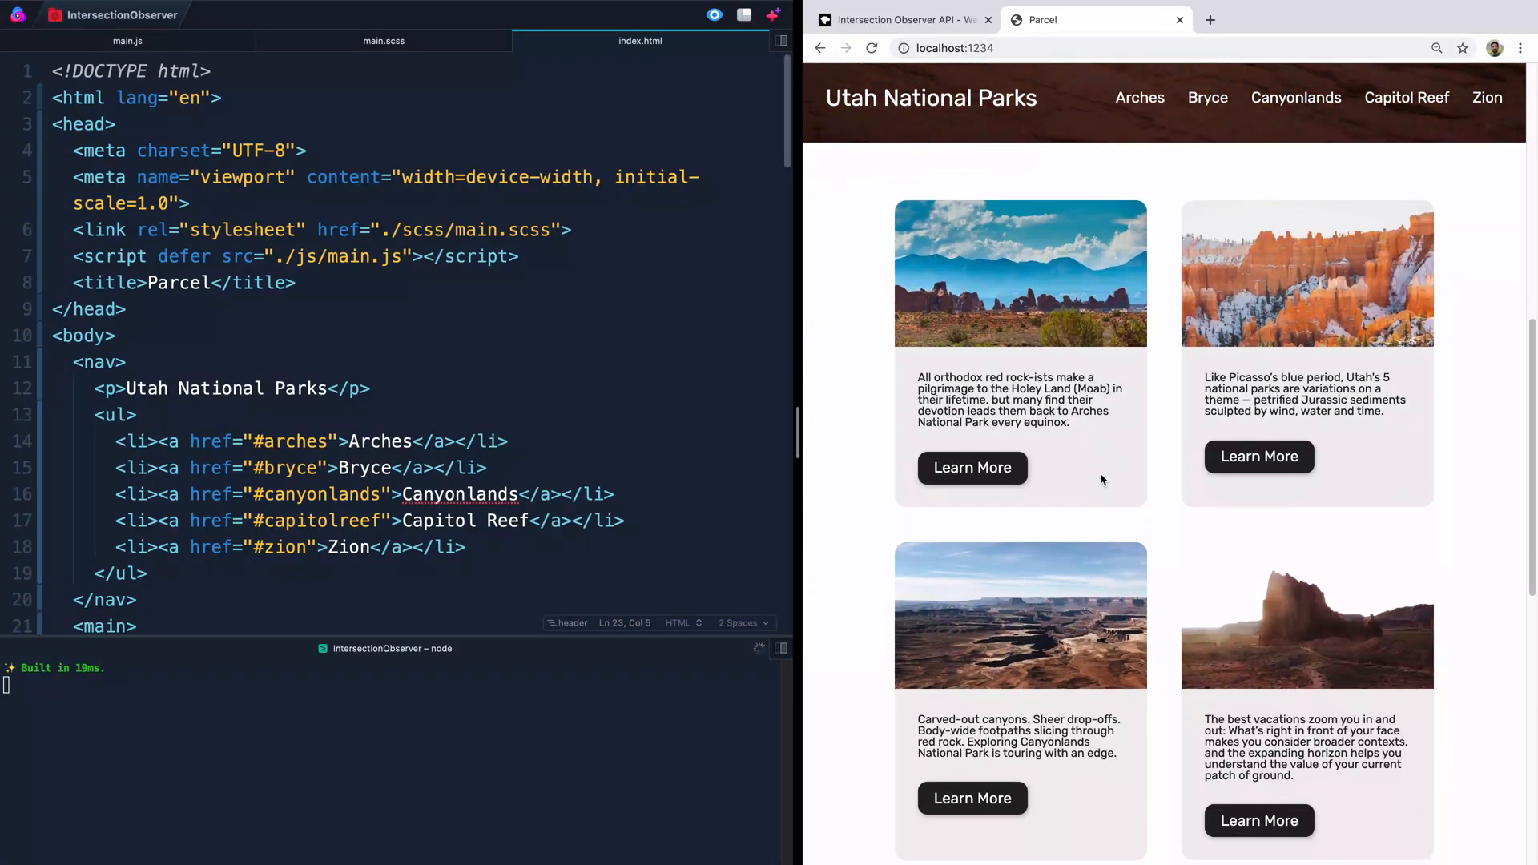
{"action": "scroll", "scroll_direction": "down", "scroll_amount": 3}
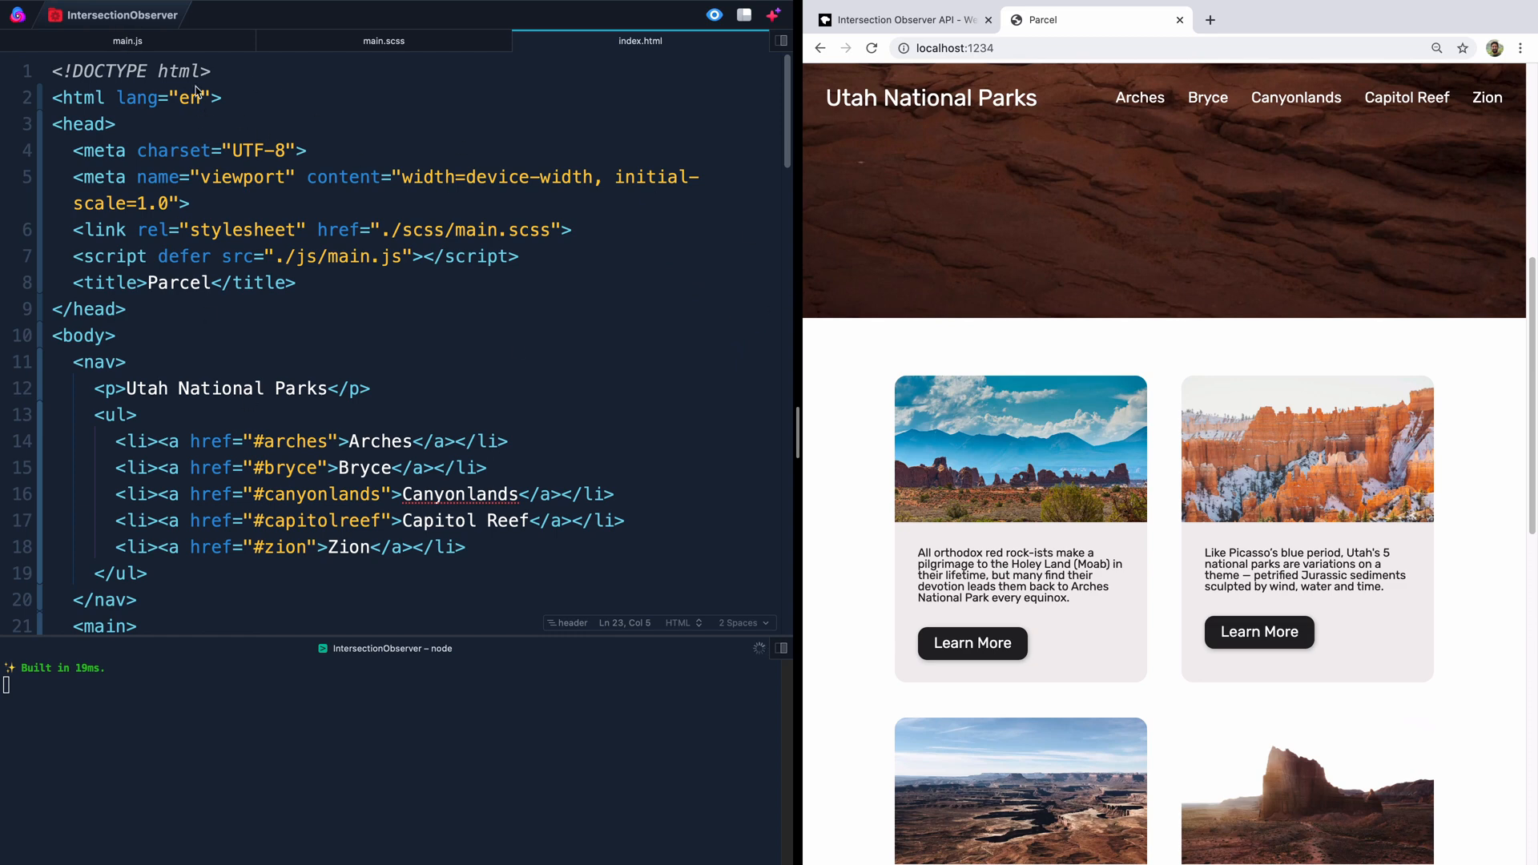
{"action": "mouse_move", "coordinate": [573, 574]}
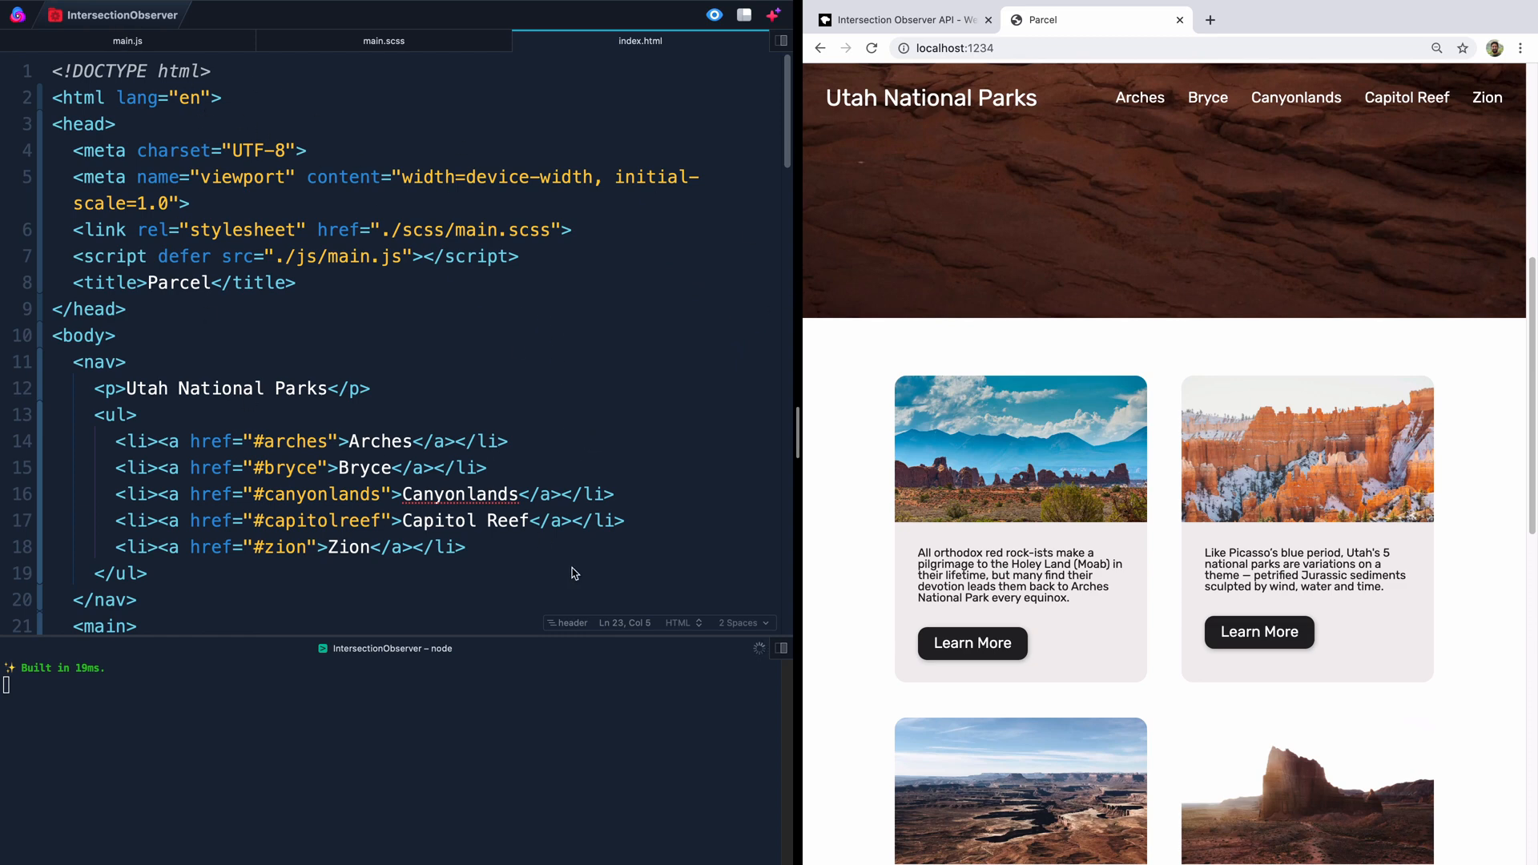
{"action": "mouse_move", "coordinate": [513, 655]}
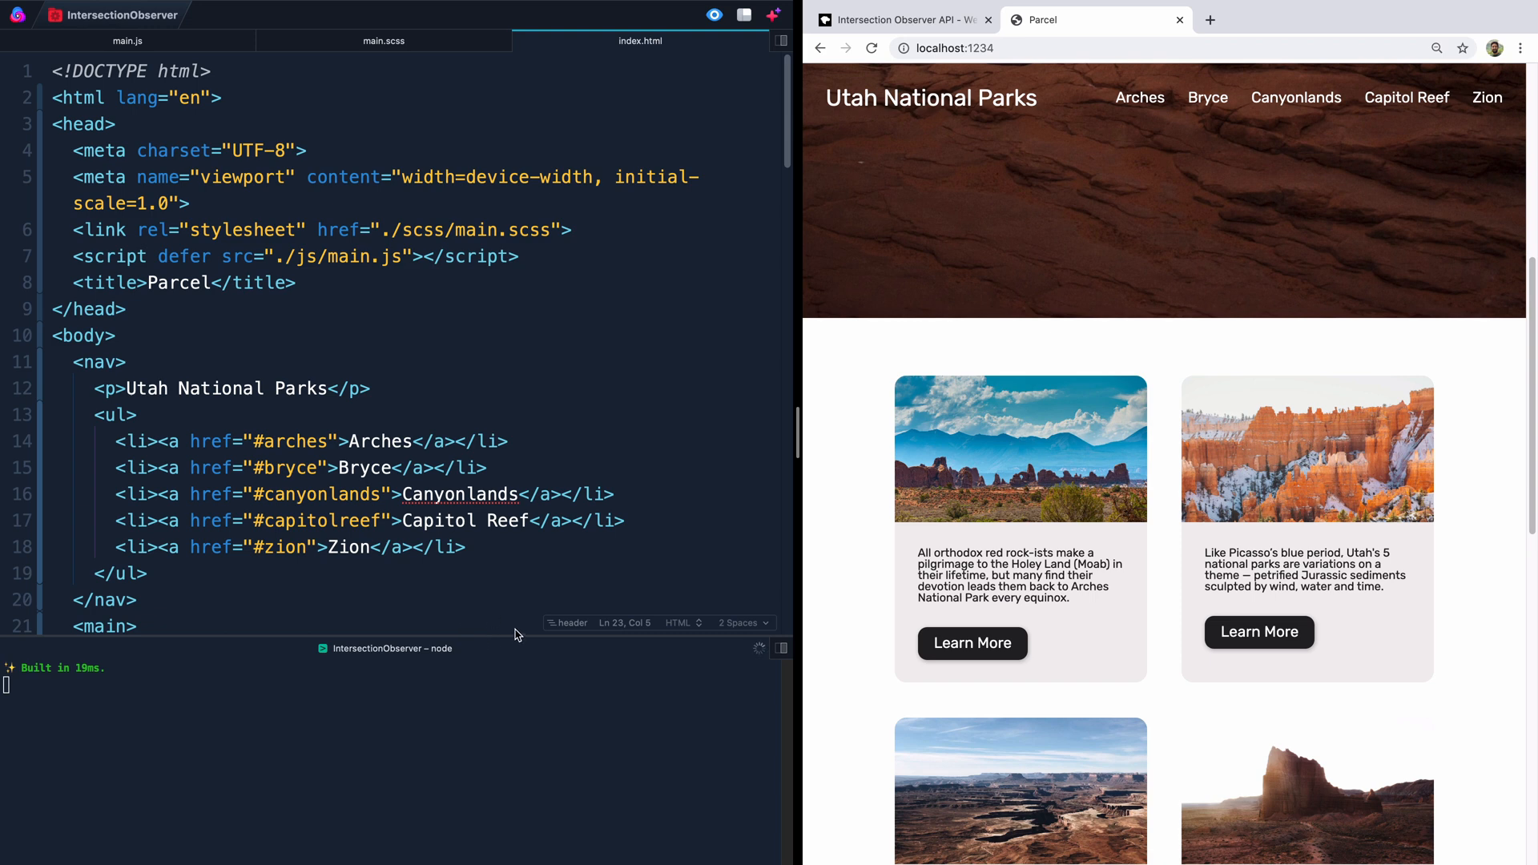
{"action": "mouse_move", "coordinate": [476, 124]}
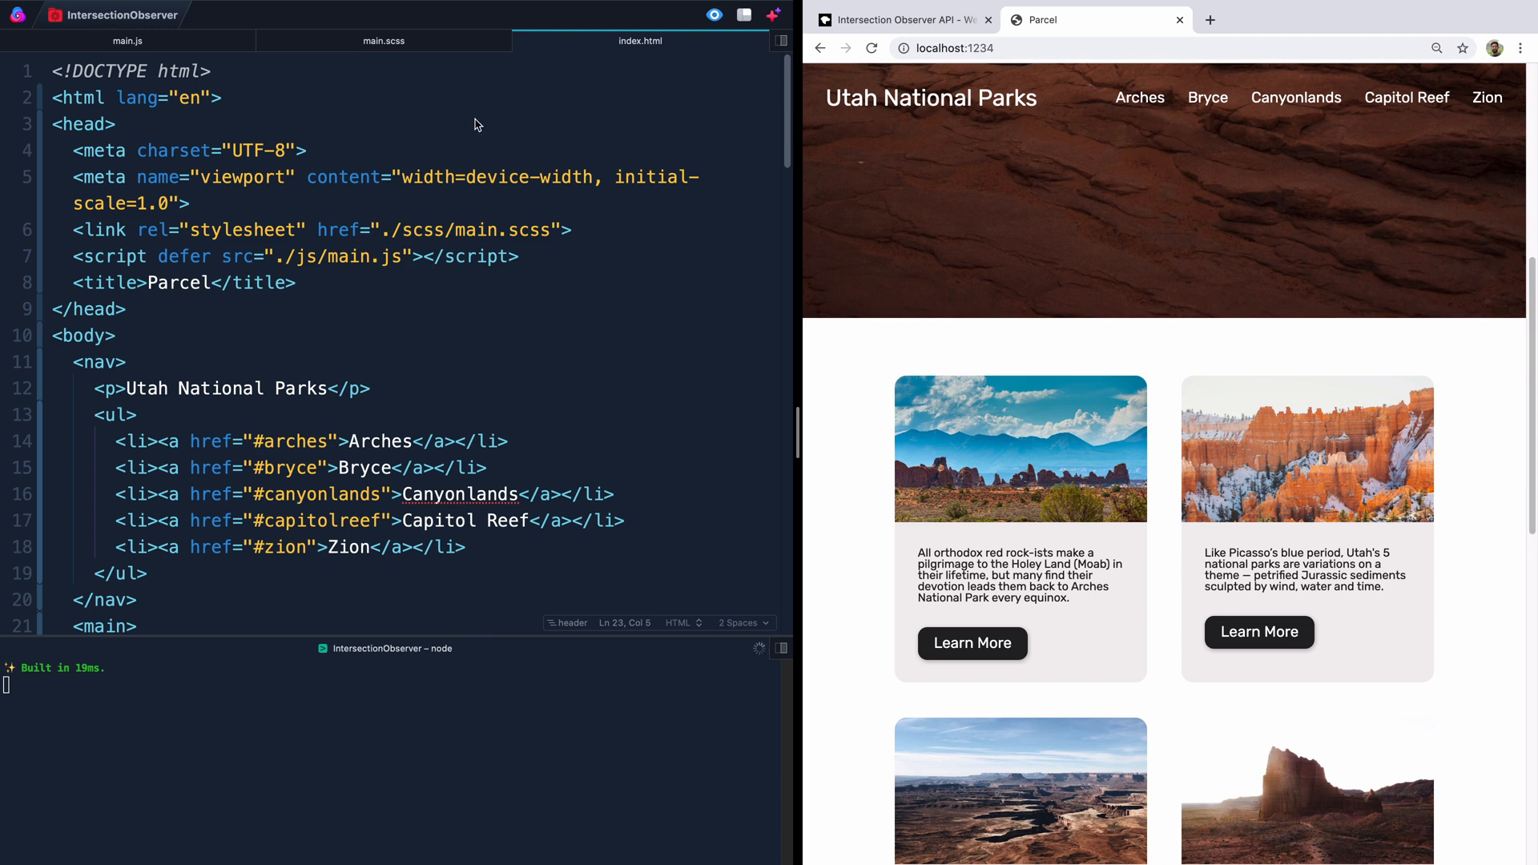
{"action": "mouse_move", "coordinate": [238, 244]}
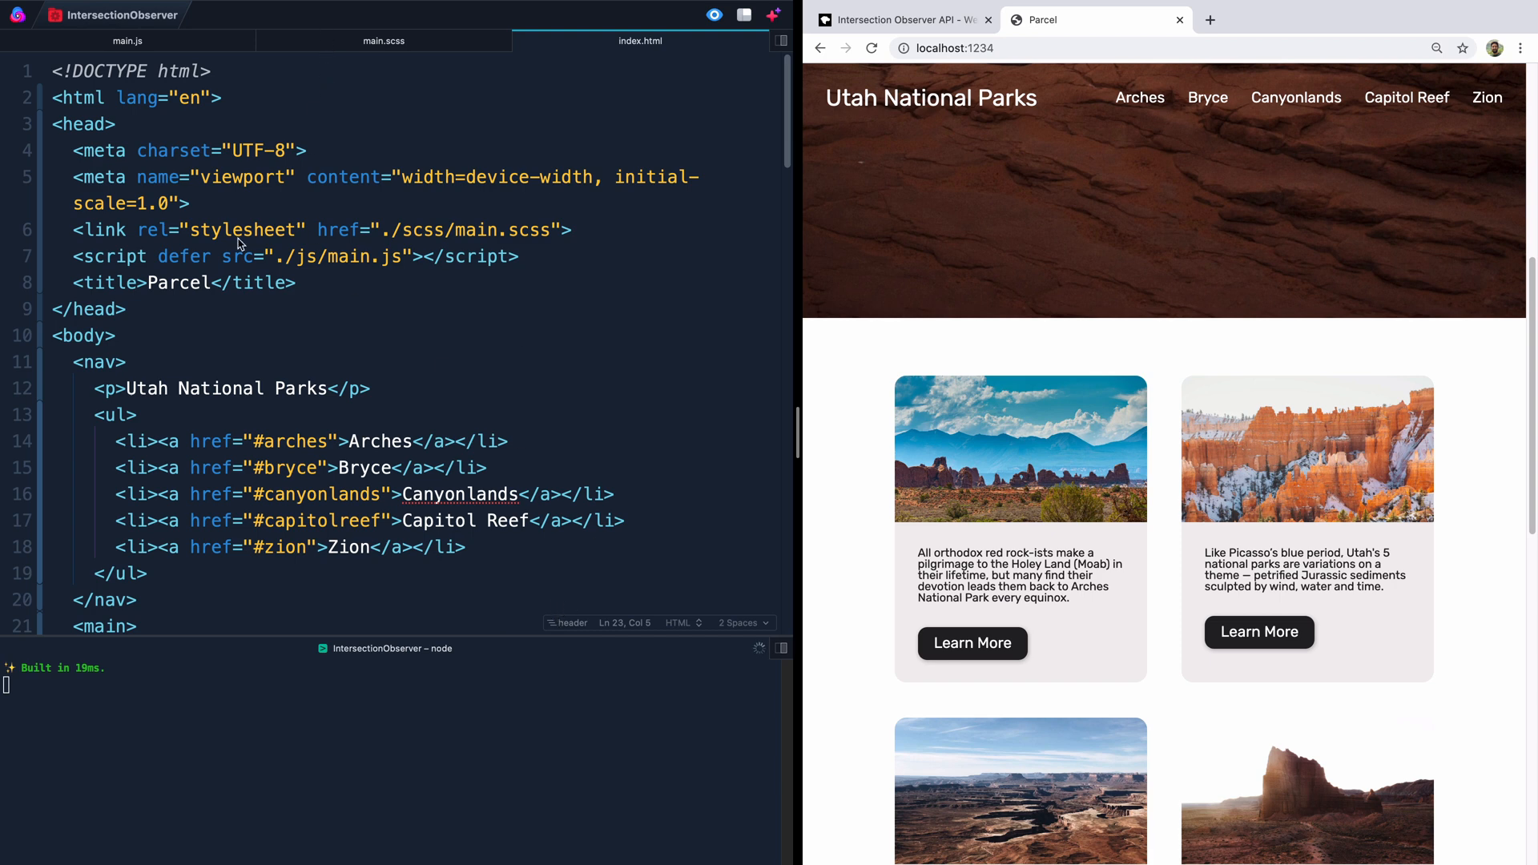
{"action": "mouse_move", "coordinate": [531, 218]}
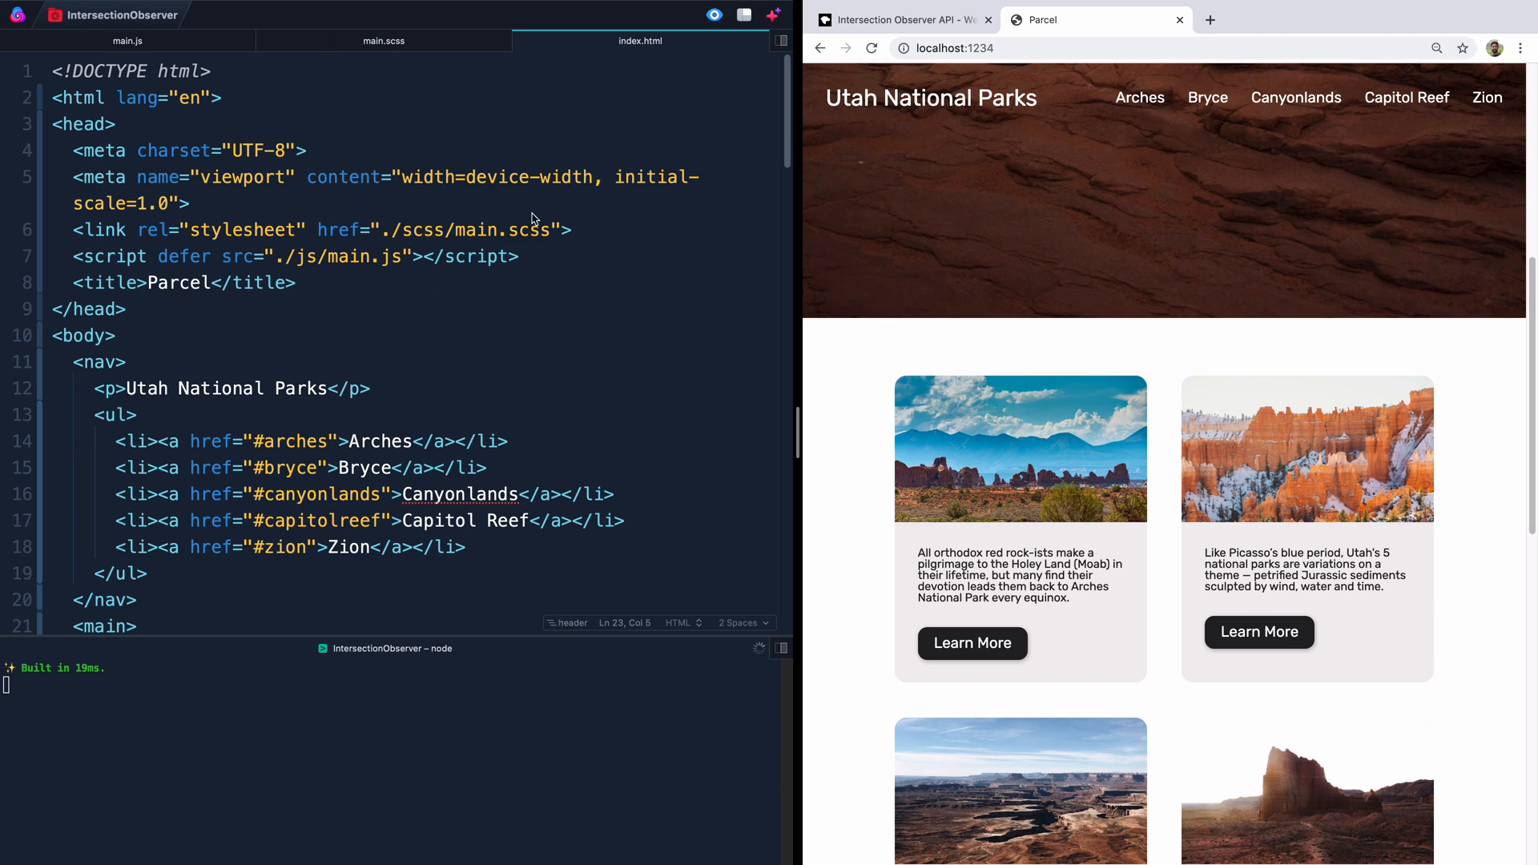
{"action": "mouse_move", "coordinate": [492, 573]}
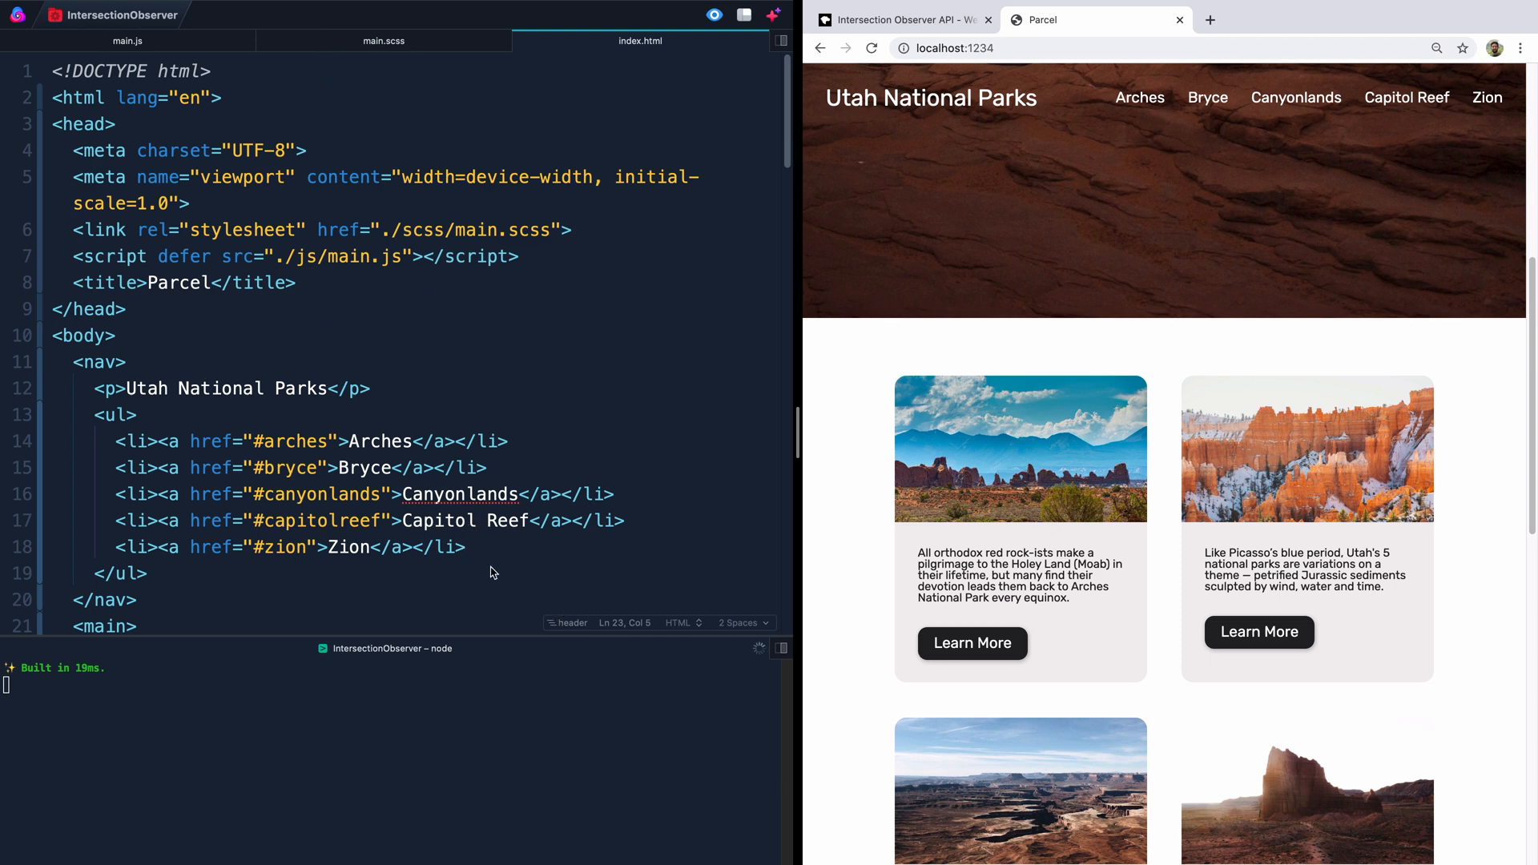
{"action": "mouse_move", "coordinate": [620, 497]}
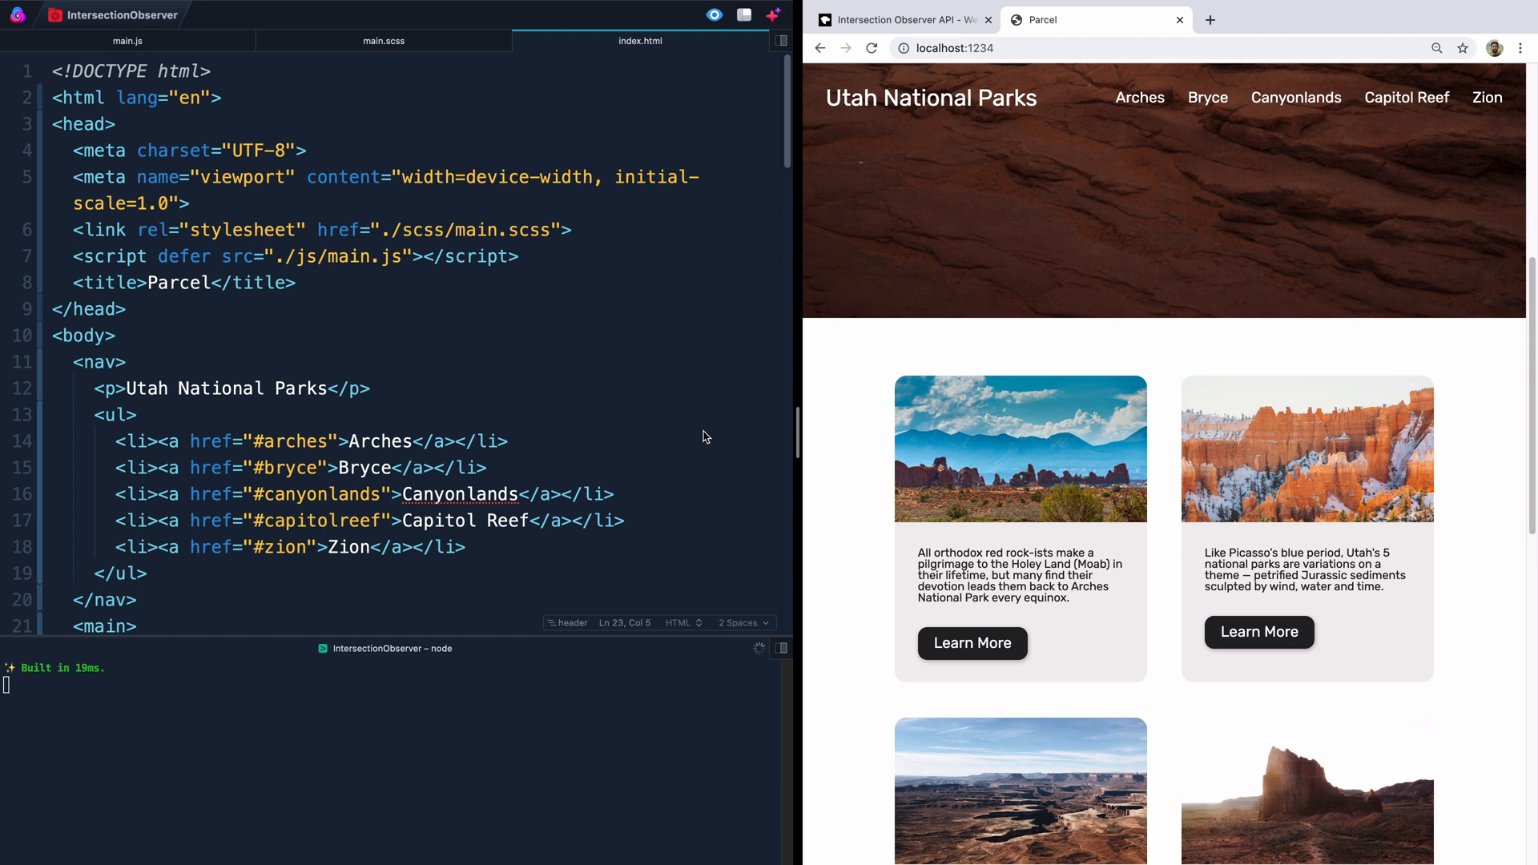
{"action": "mouse_move", "coordinate": [706, 466]}
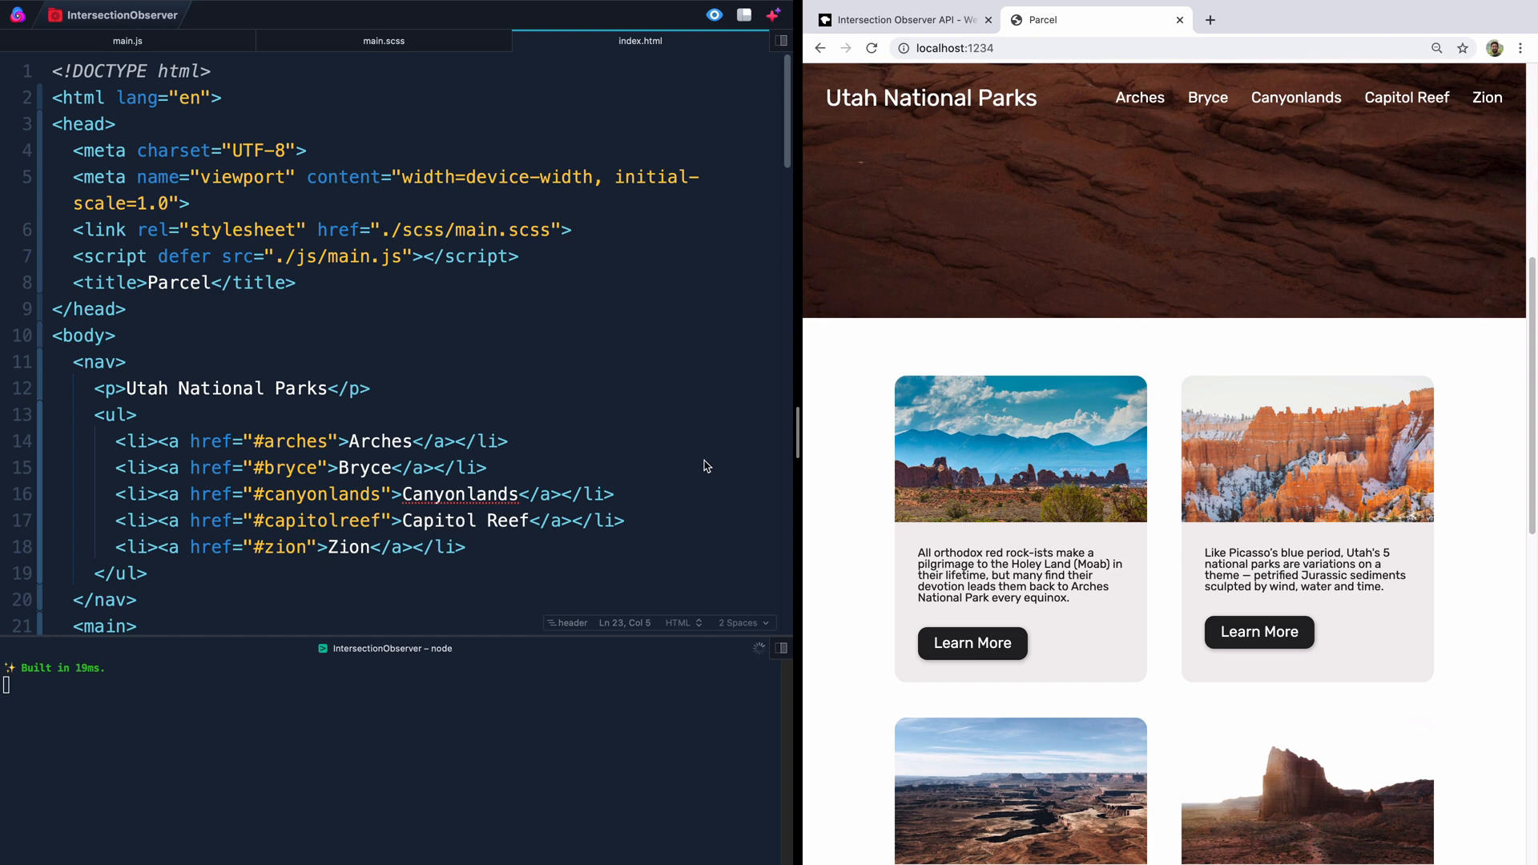
{"action": "mouse_move", "coordinate": [702, 434]}
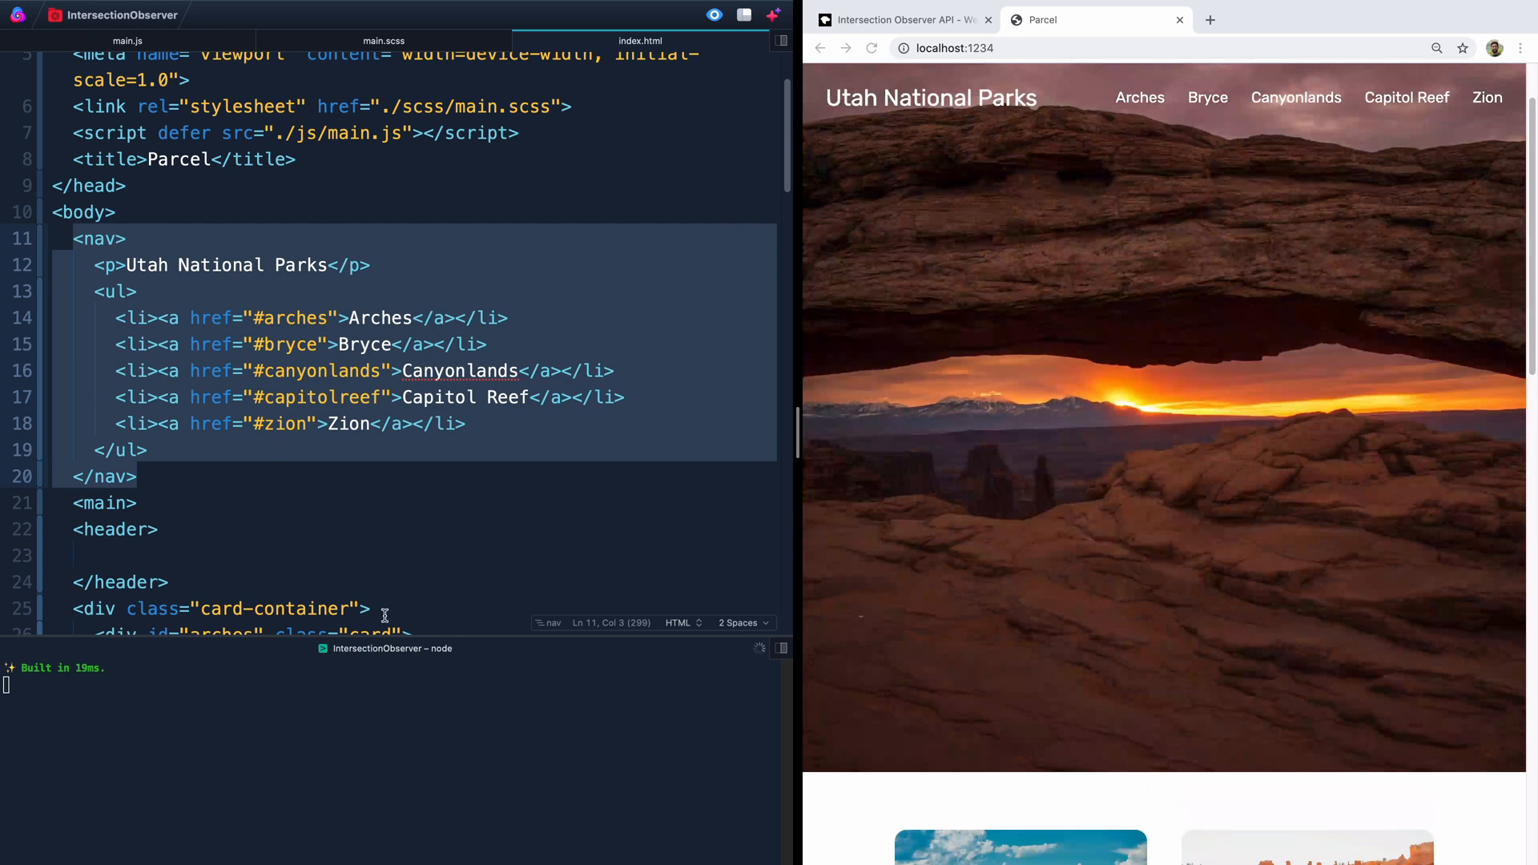
Step: In main.scss, locate the nav &.active rule and highlight its background, color and box-shadow lines
{"action": "left_click", "coordinate": [383, 40]}
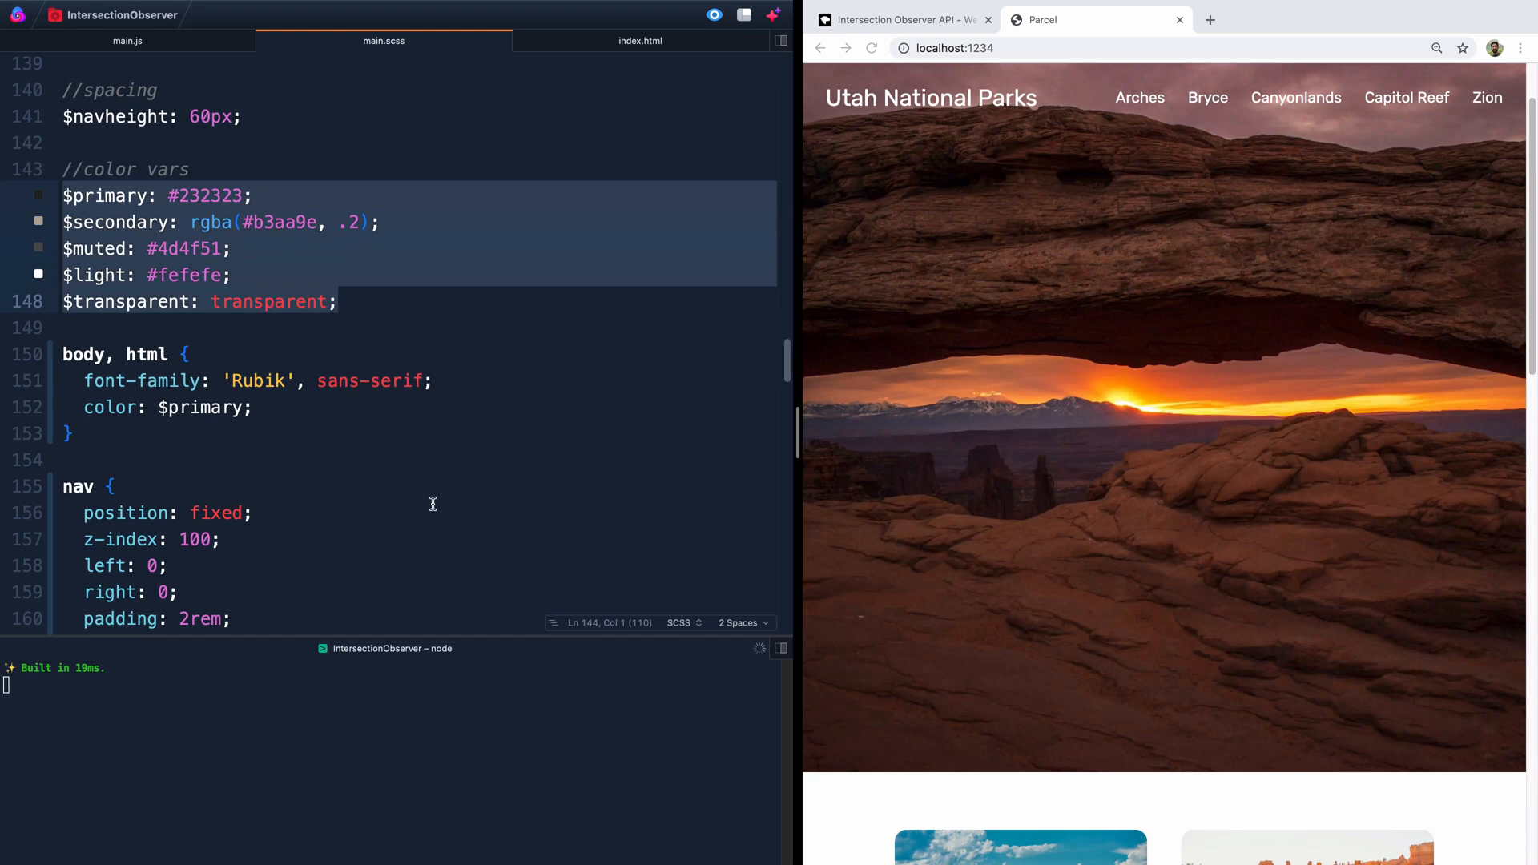
{"action": "mouse_move", "coordinate": [386, 267]}
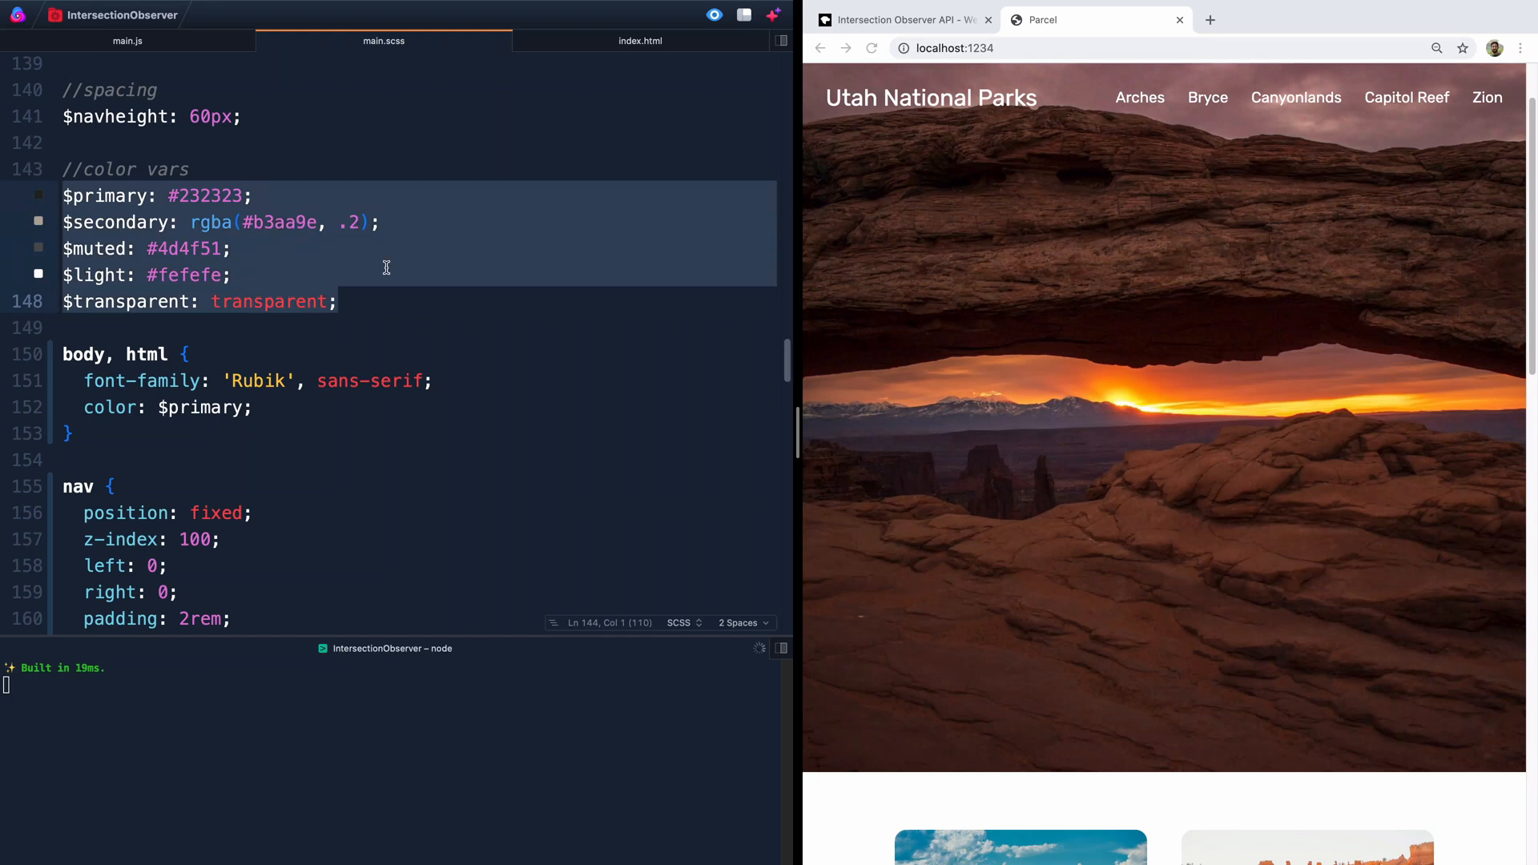
{"action": "scroll", "scroll_direction": "down", "scroll_amount": 3}
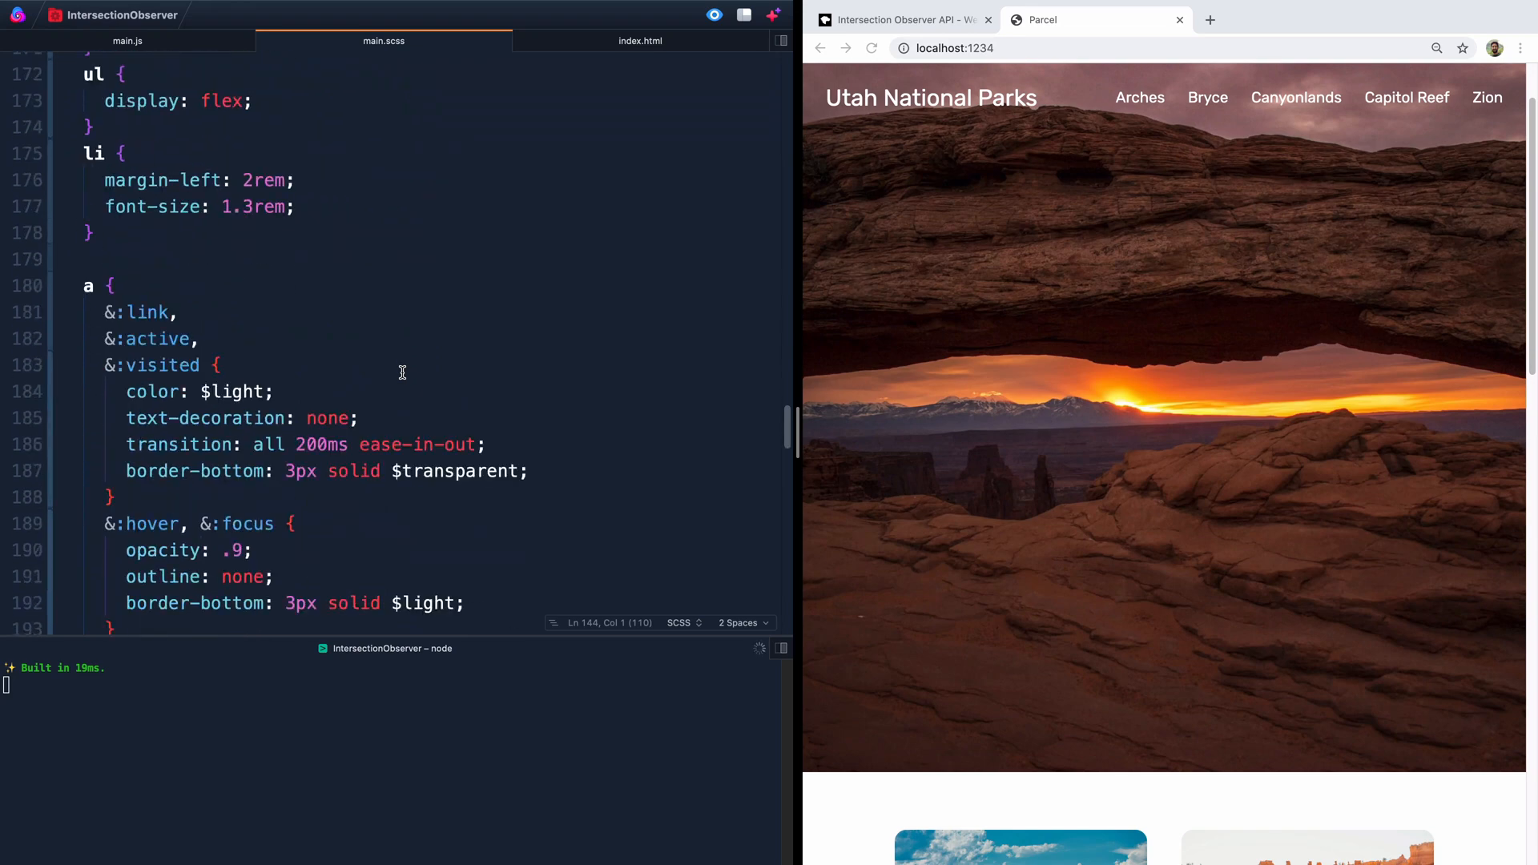
{"action": "scroll", "scroll_direction": "down", "scroll_amount": 3}
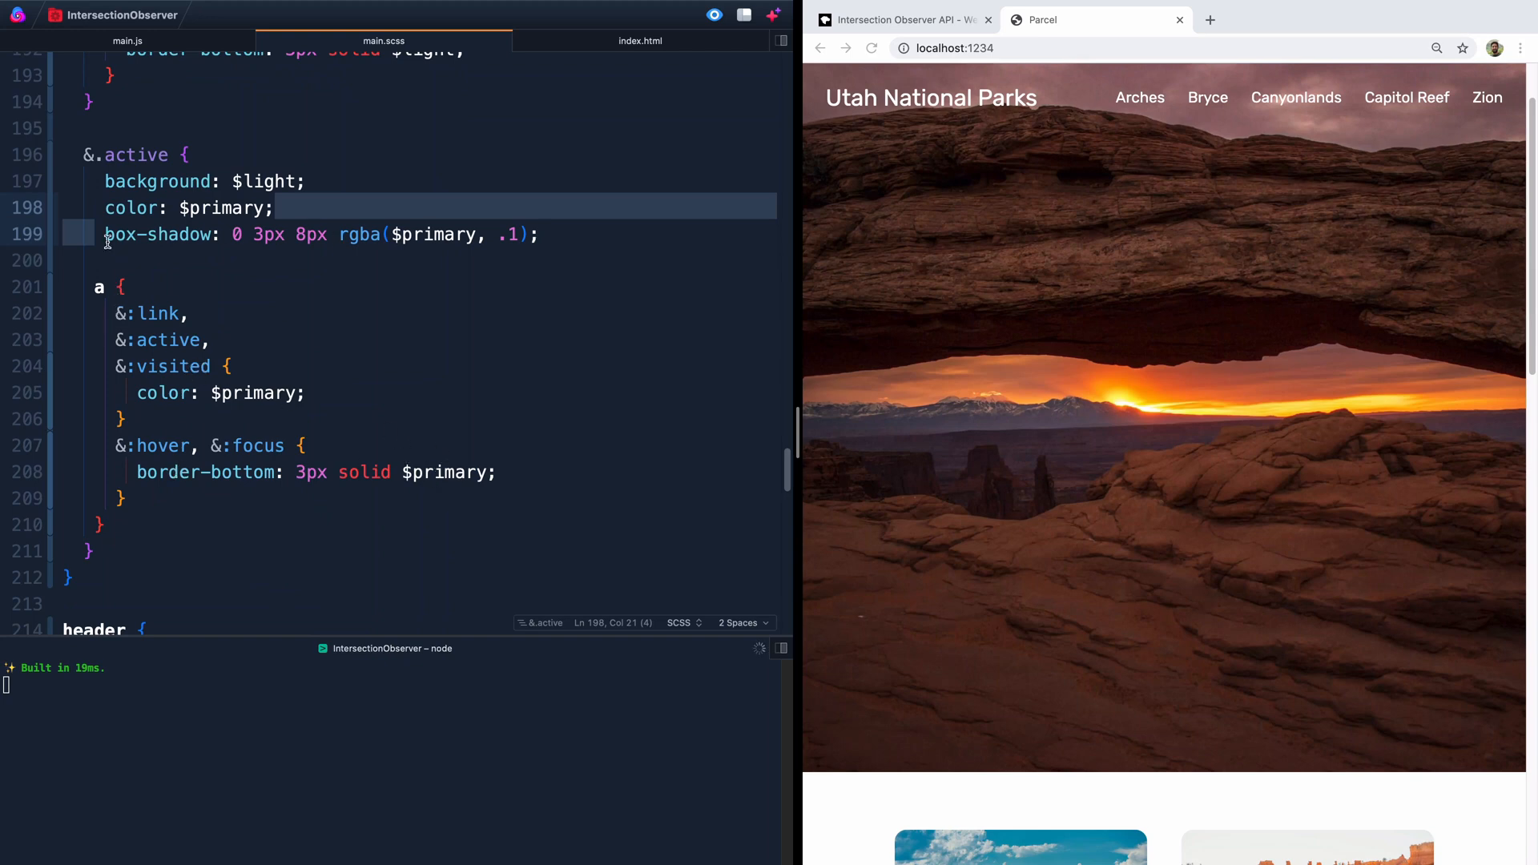
{"action": "left_click", "coordinate": [412, 233]}
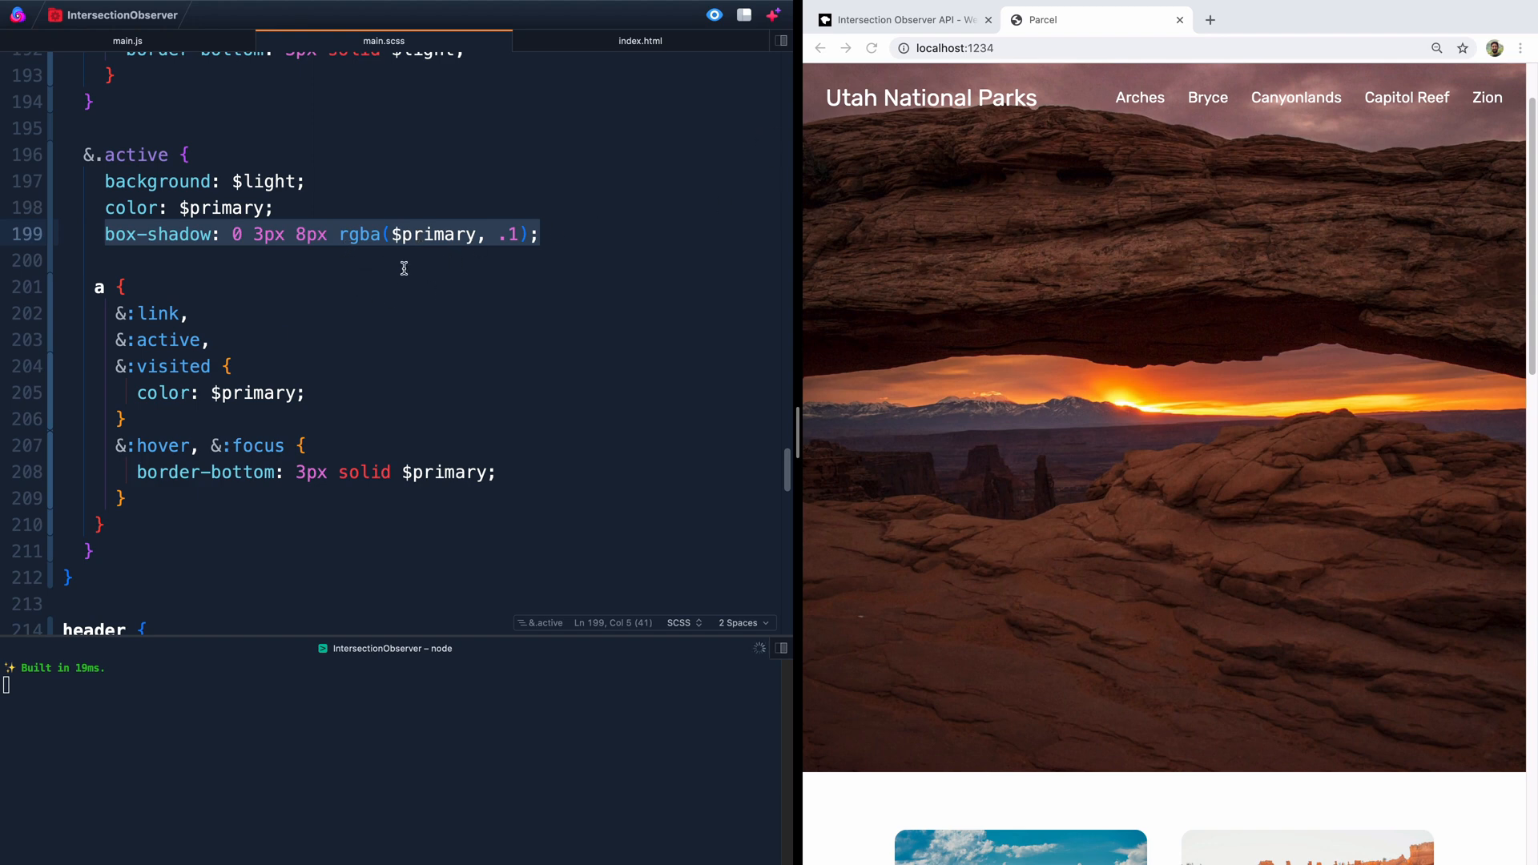
{"action": "left_click", "coordinate": [173, 154]}
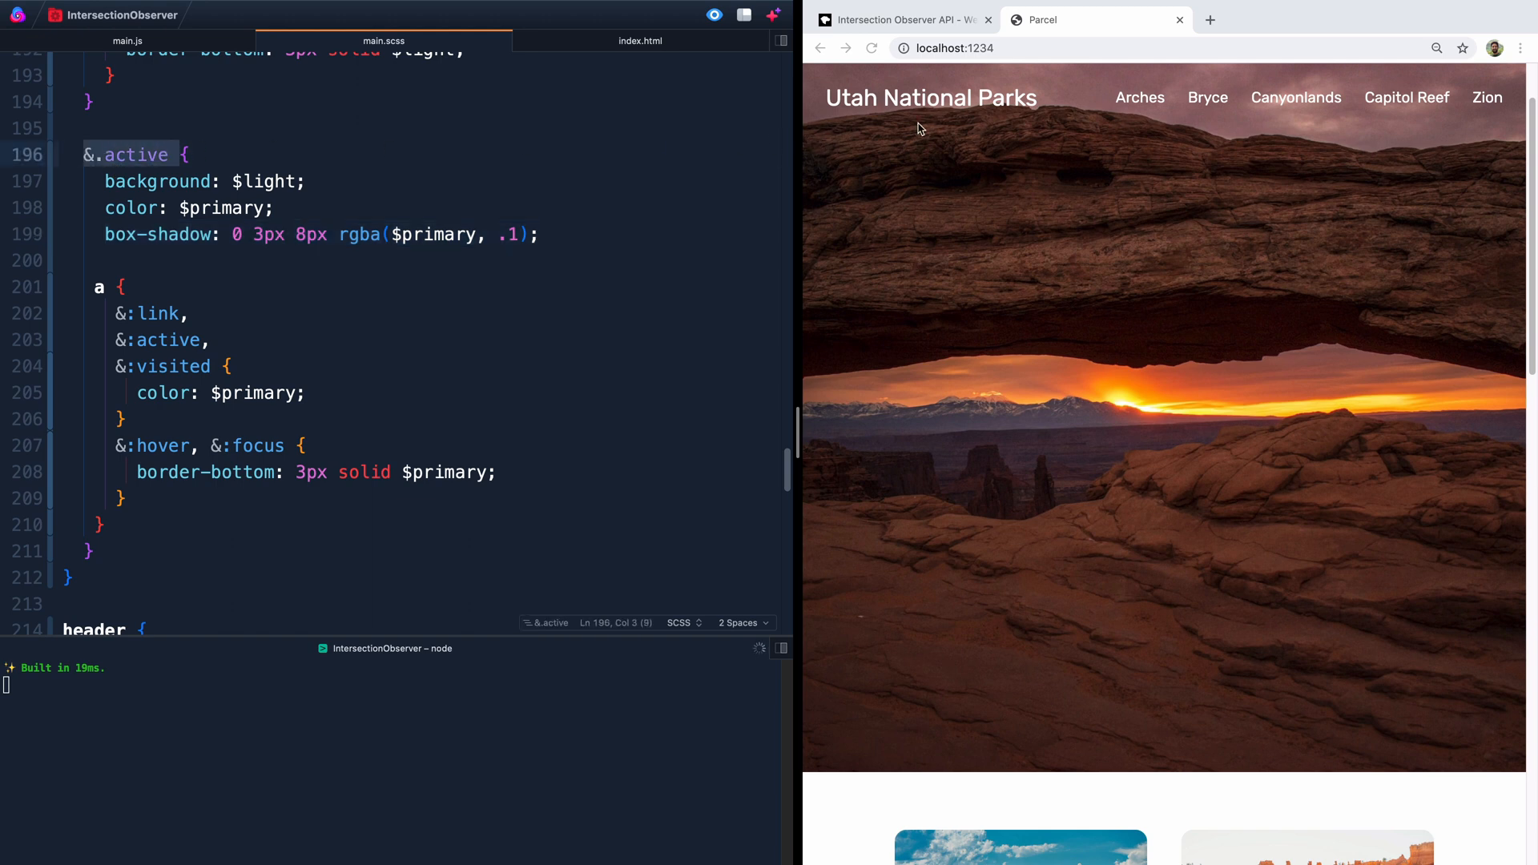
{"action": "left_click", "coordinate": [641, 40]}
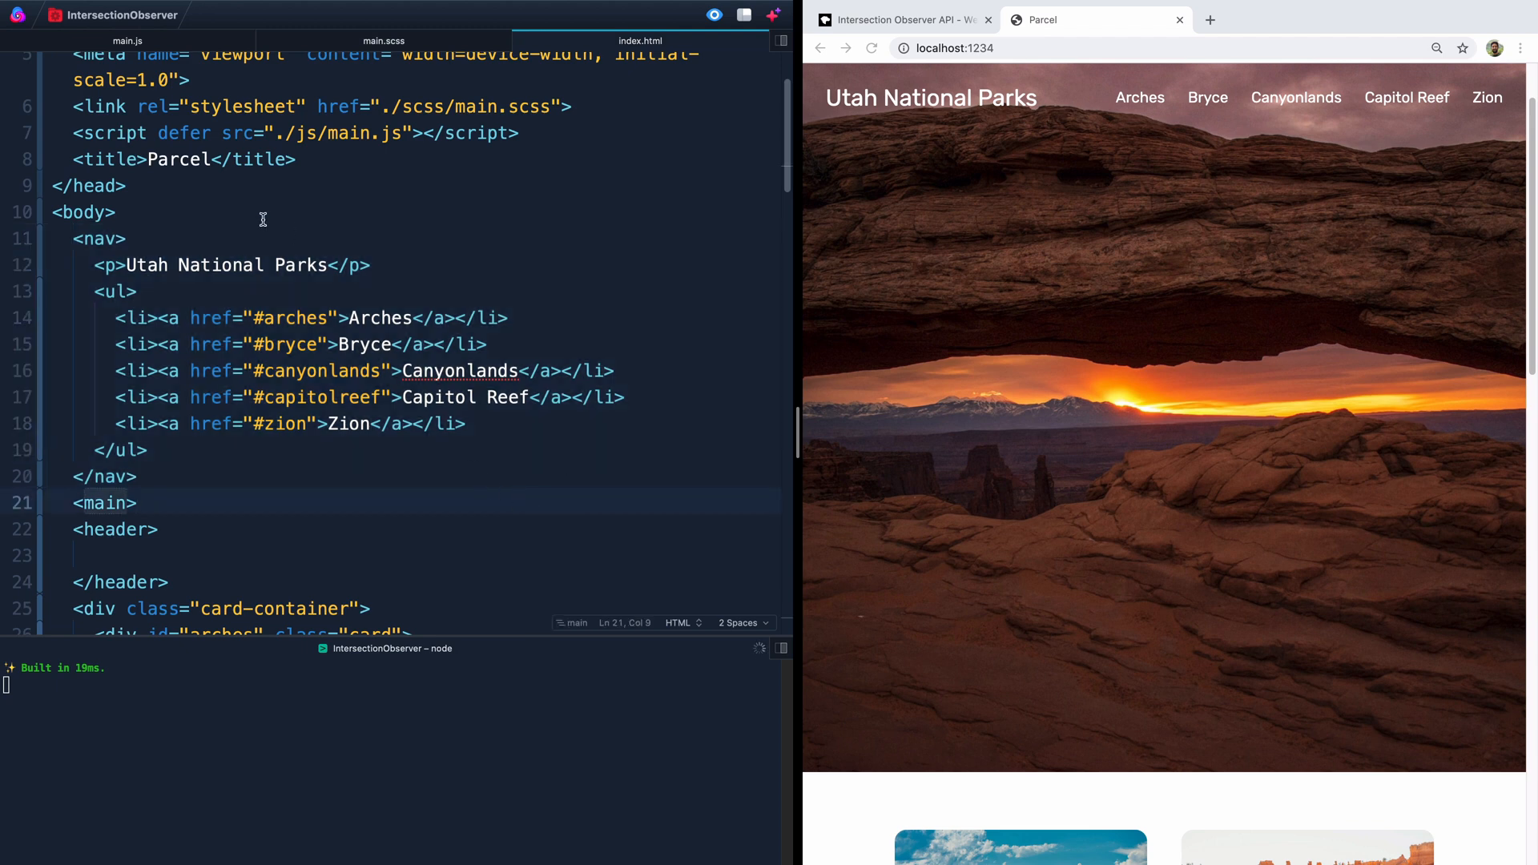
{"action": "mouse_move", "coordinate": [111, 236]}
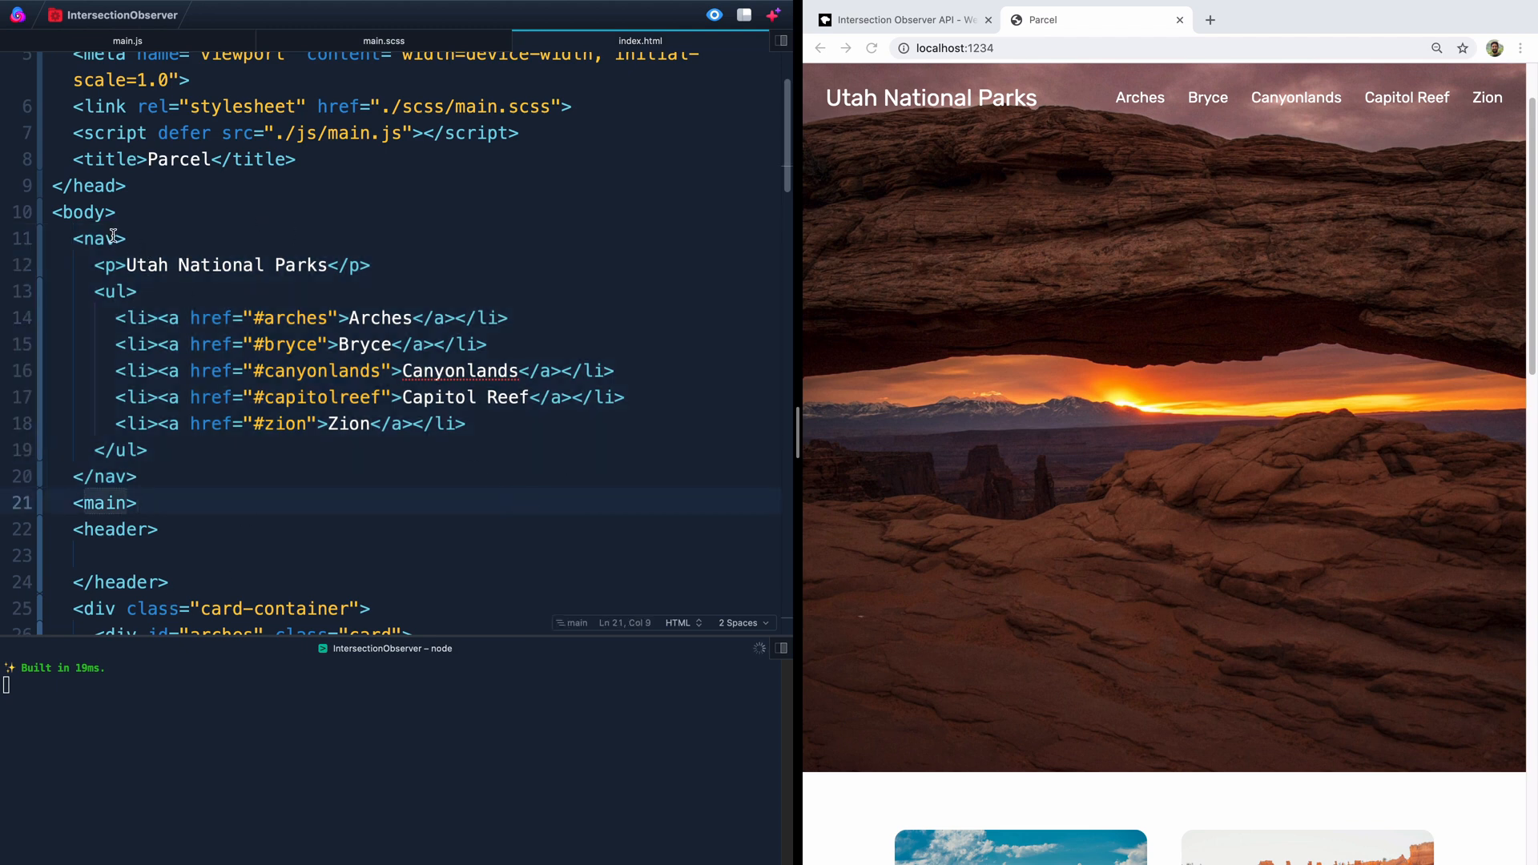
Step: Add class="active" to the <nav> tag in index.html so the bar turns light
{"action": "type", "text": "c"}
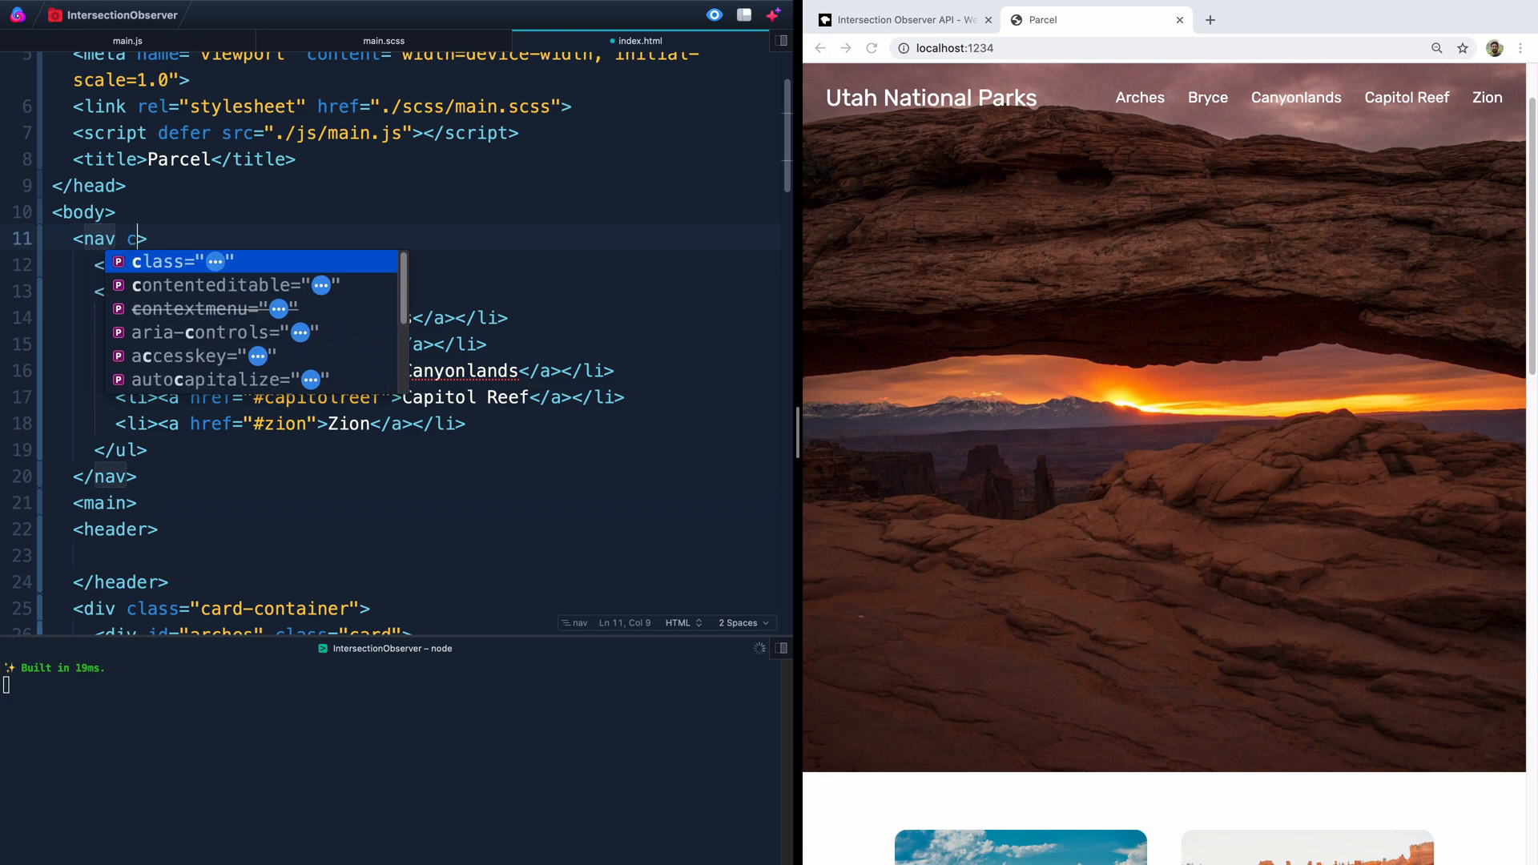
{"action": "type", "text": "lass=\"active\""}
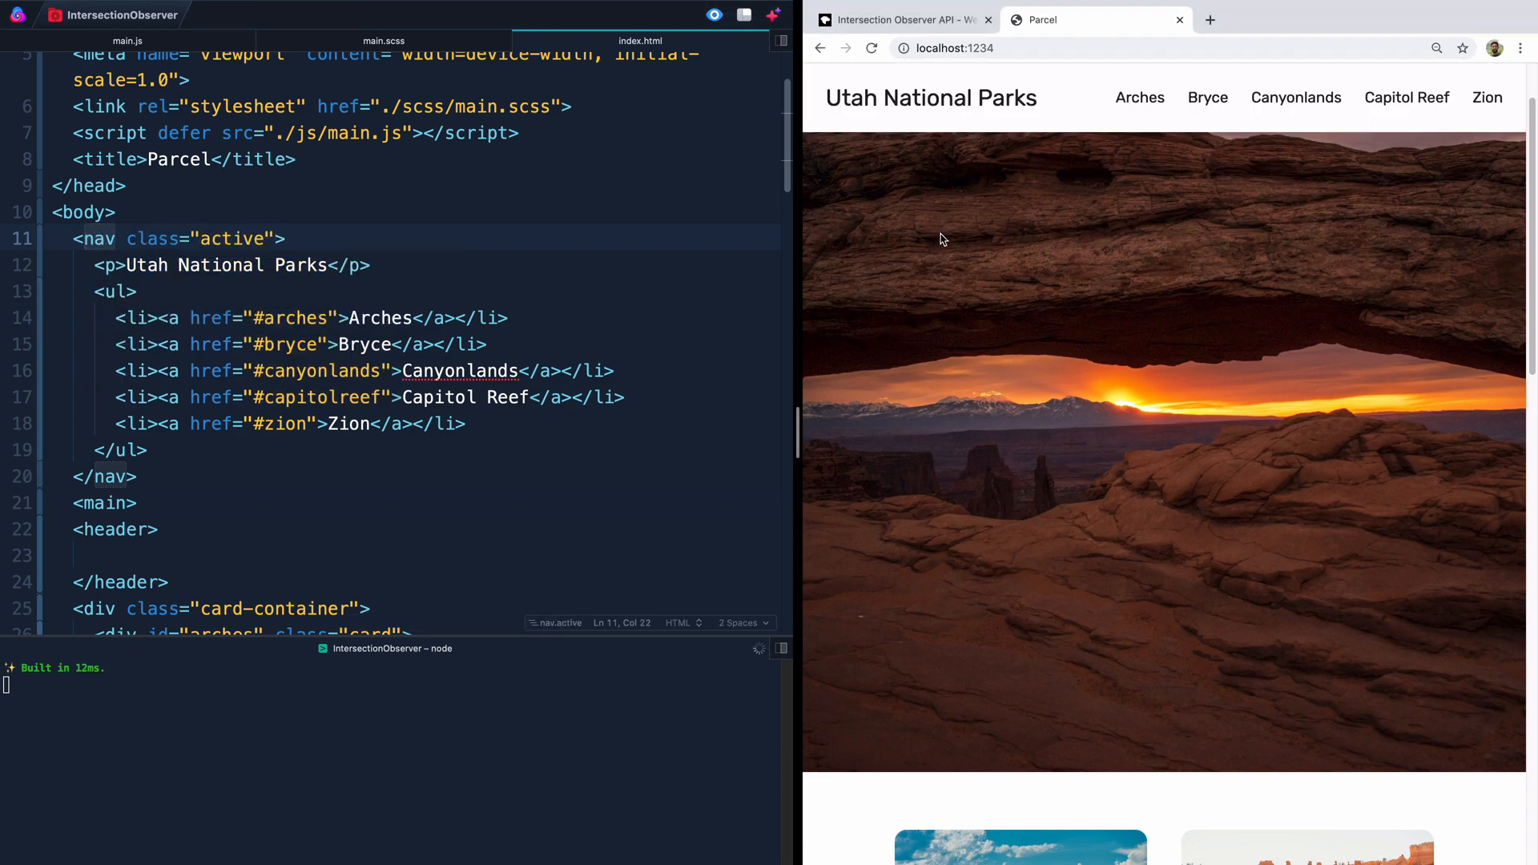
{"action": "scroll", "scroll_direction": "down", "scroll_amount": 3}
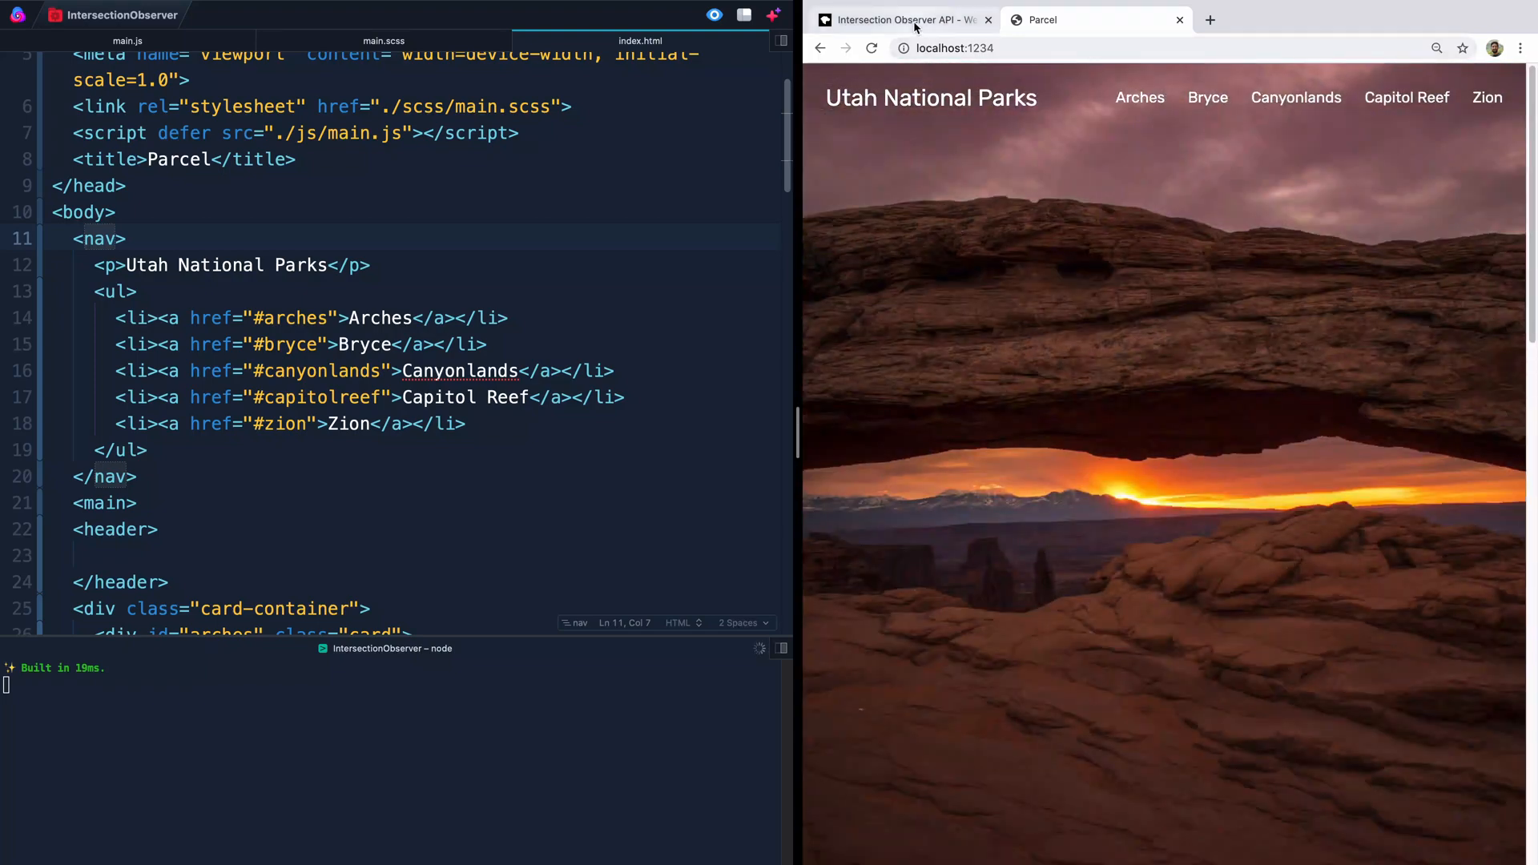
Step: Show the MDN Intersection Observer API article at its 'Creating an intersection observer' section
{"action": "left_click", "coordinate": [897, 20]}
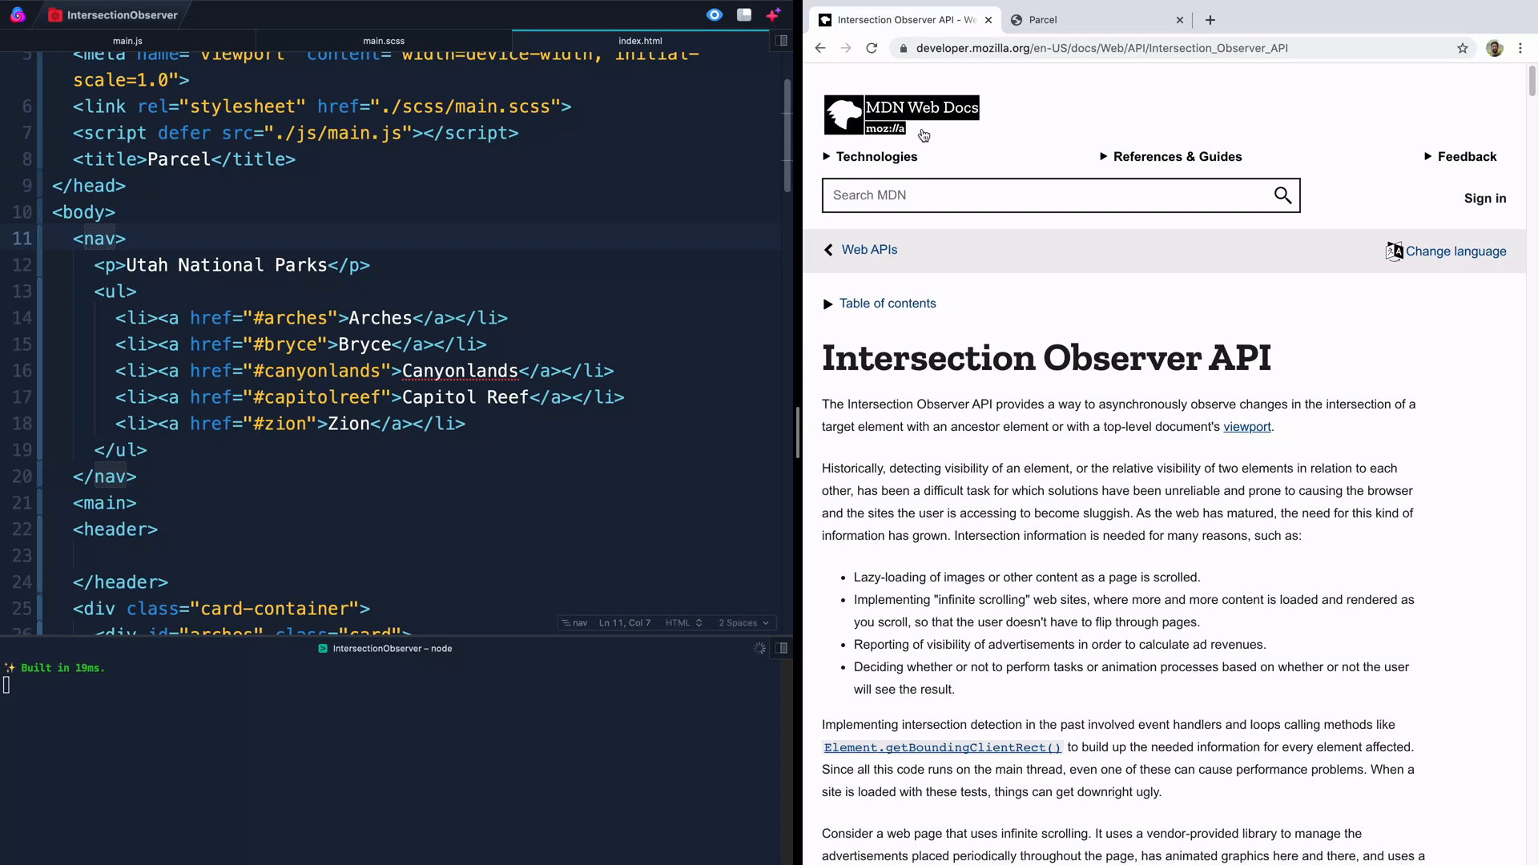
{"action": "mouse_move", "coordinate": [1083, 291]}
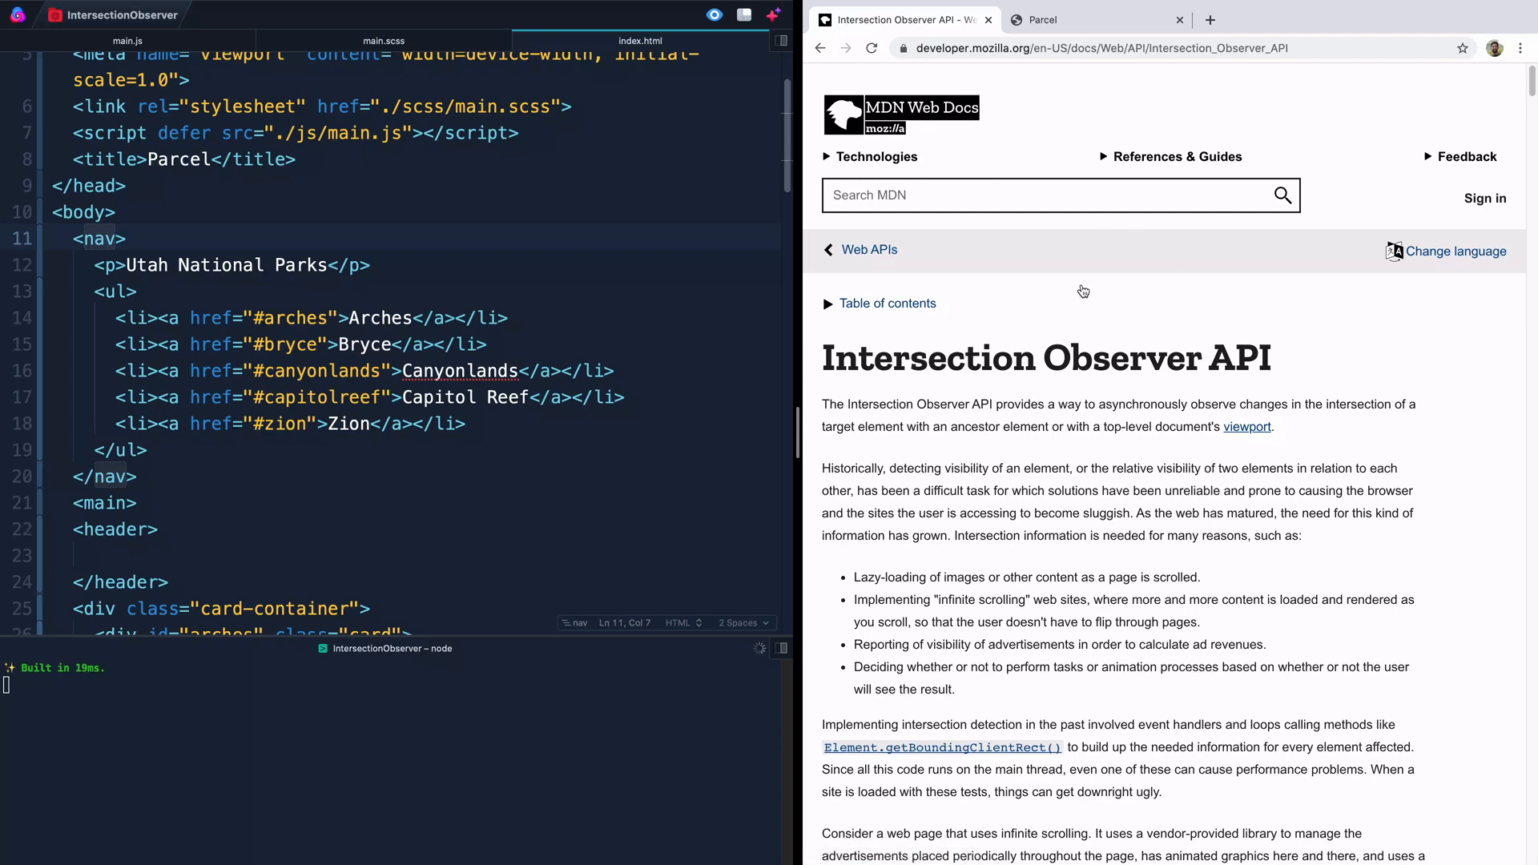
{"action": "mouse_move", "coordinate": [993, 386]}
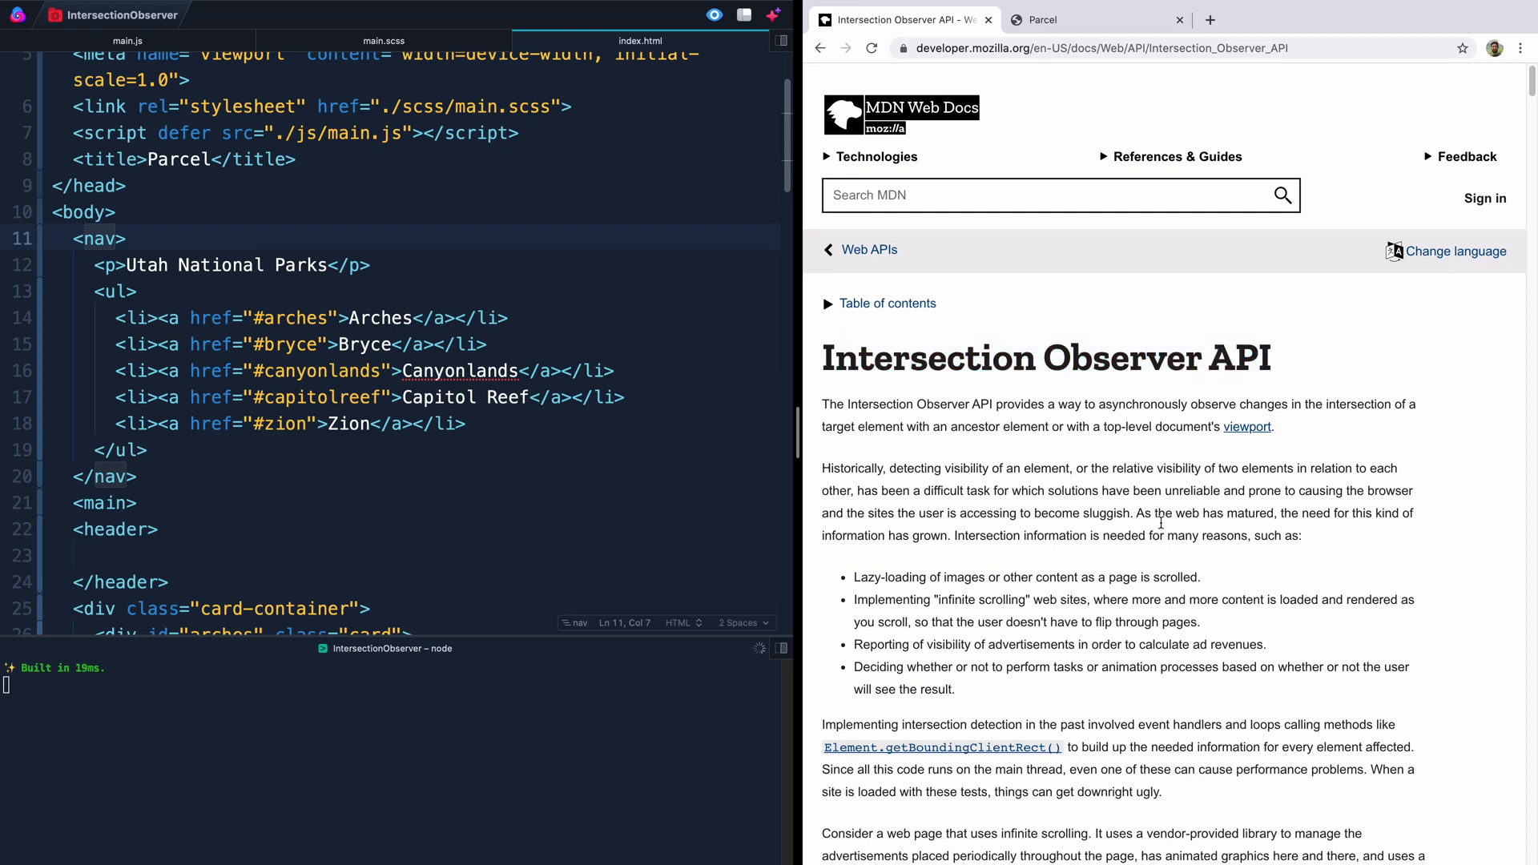
{"action": "mouse_move", "coordinate": [1270, 528]}
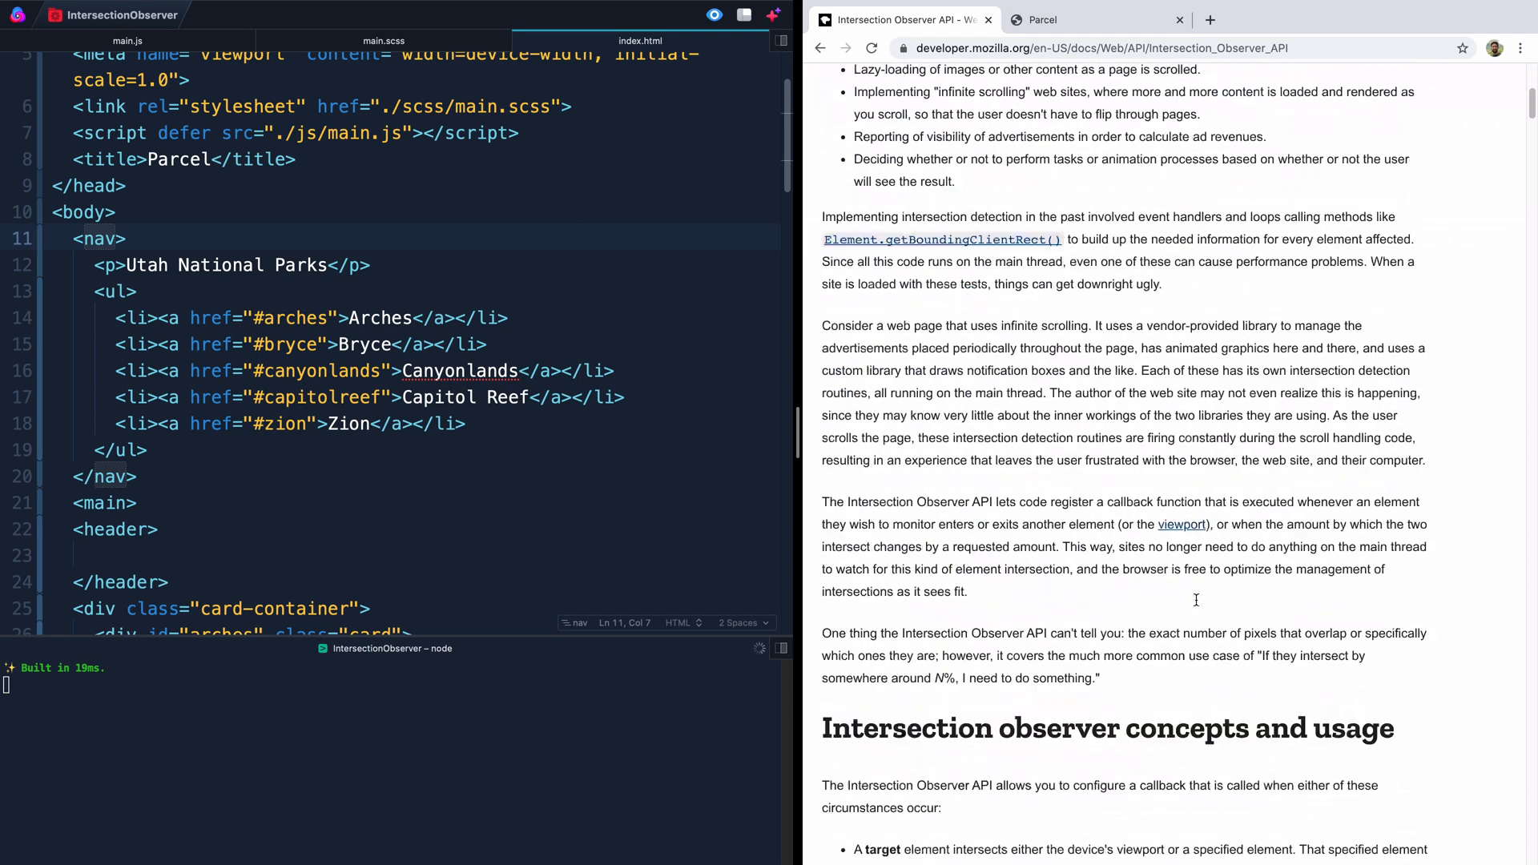
{"action": "scroll", "scroll_direction": "down", "scroll_amount": 3}
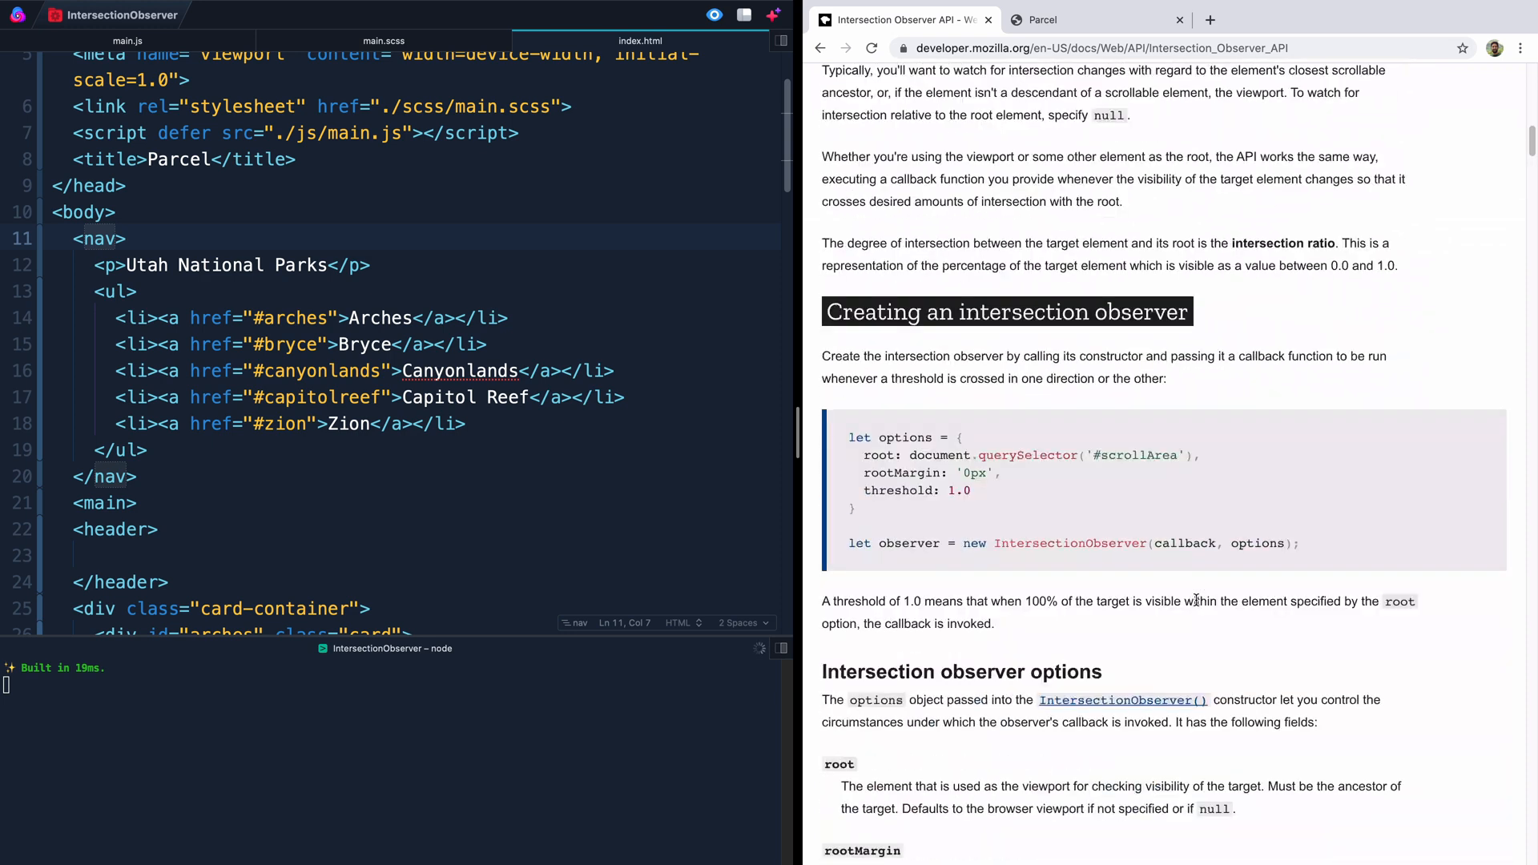
{"action": "scroll", "scroll_direction": "down", "scroll_amount": 3}
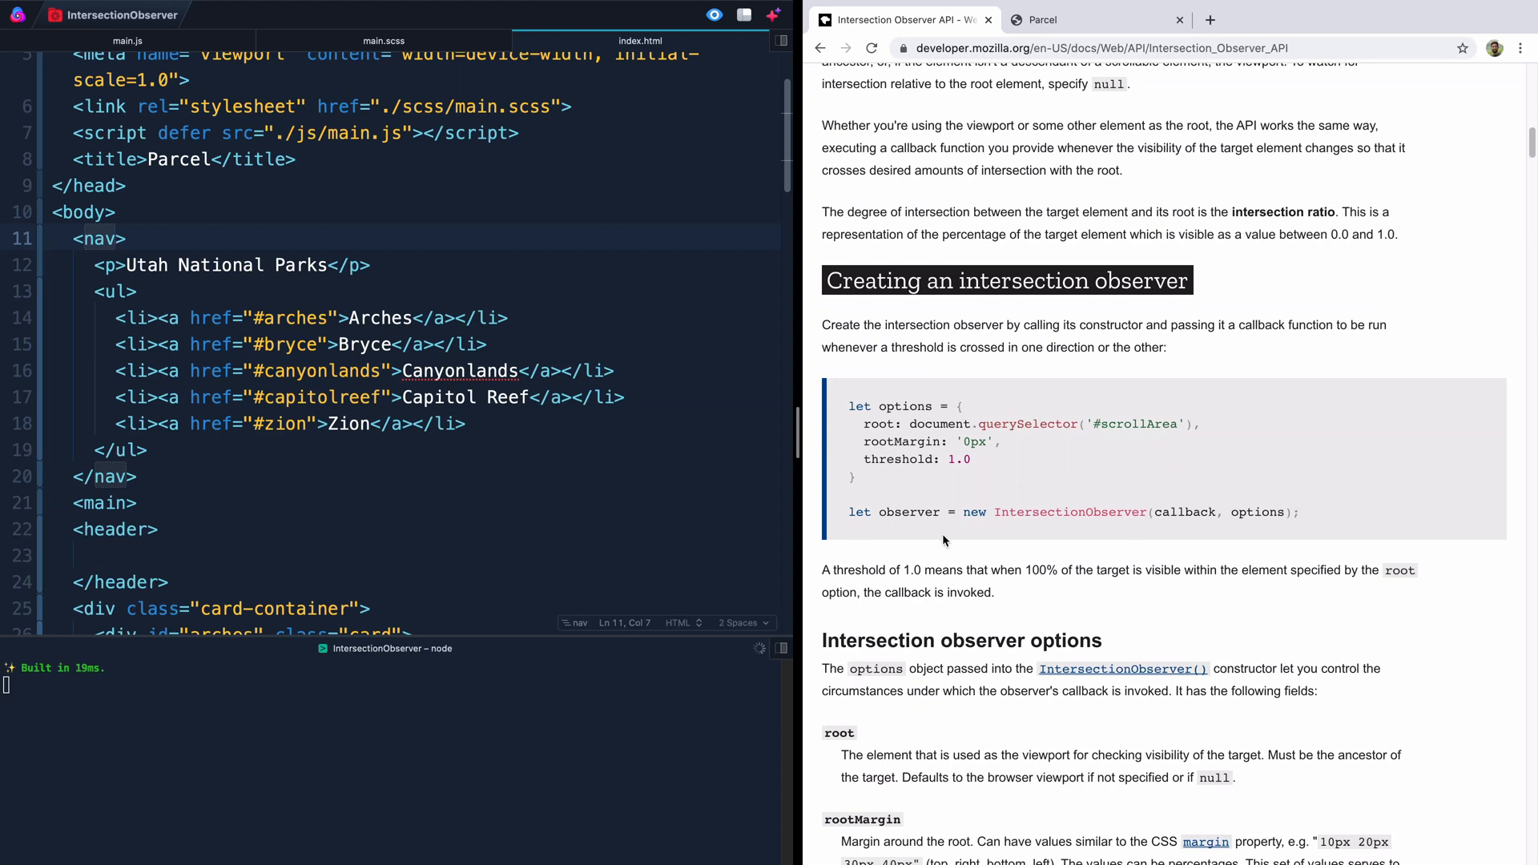
{"action": "mouse_move", "coordinate": [1006, 564]}
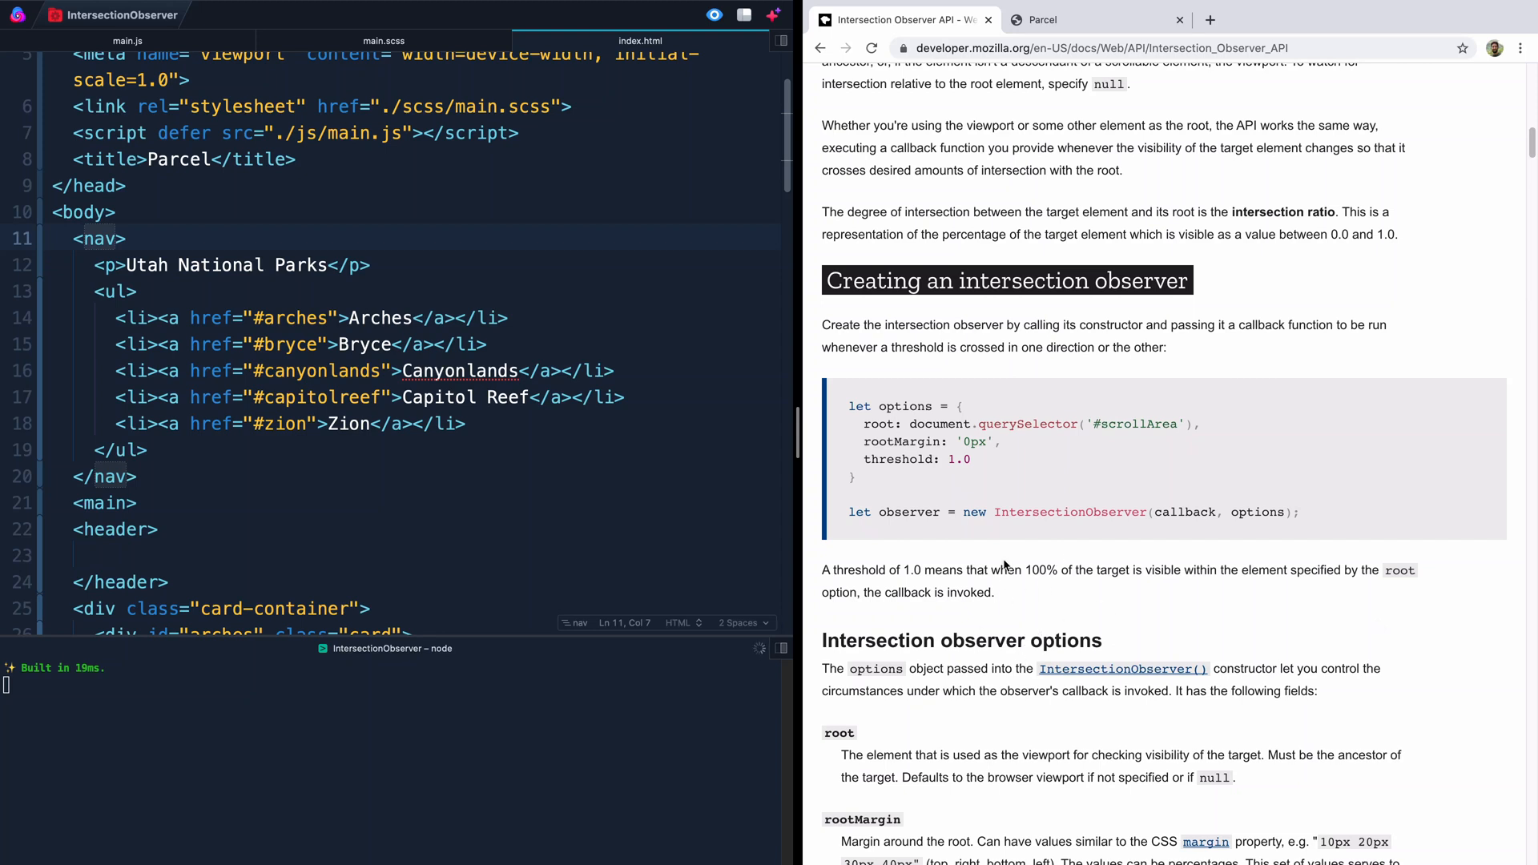
{"action": "mouse_move", "coordinate": [986, 538]}
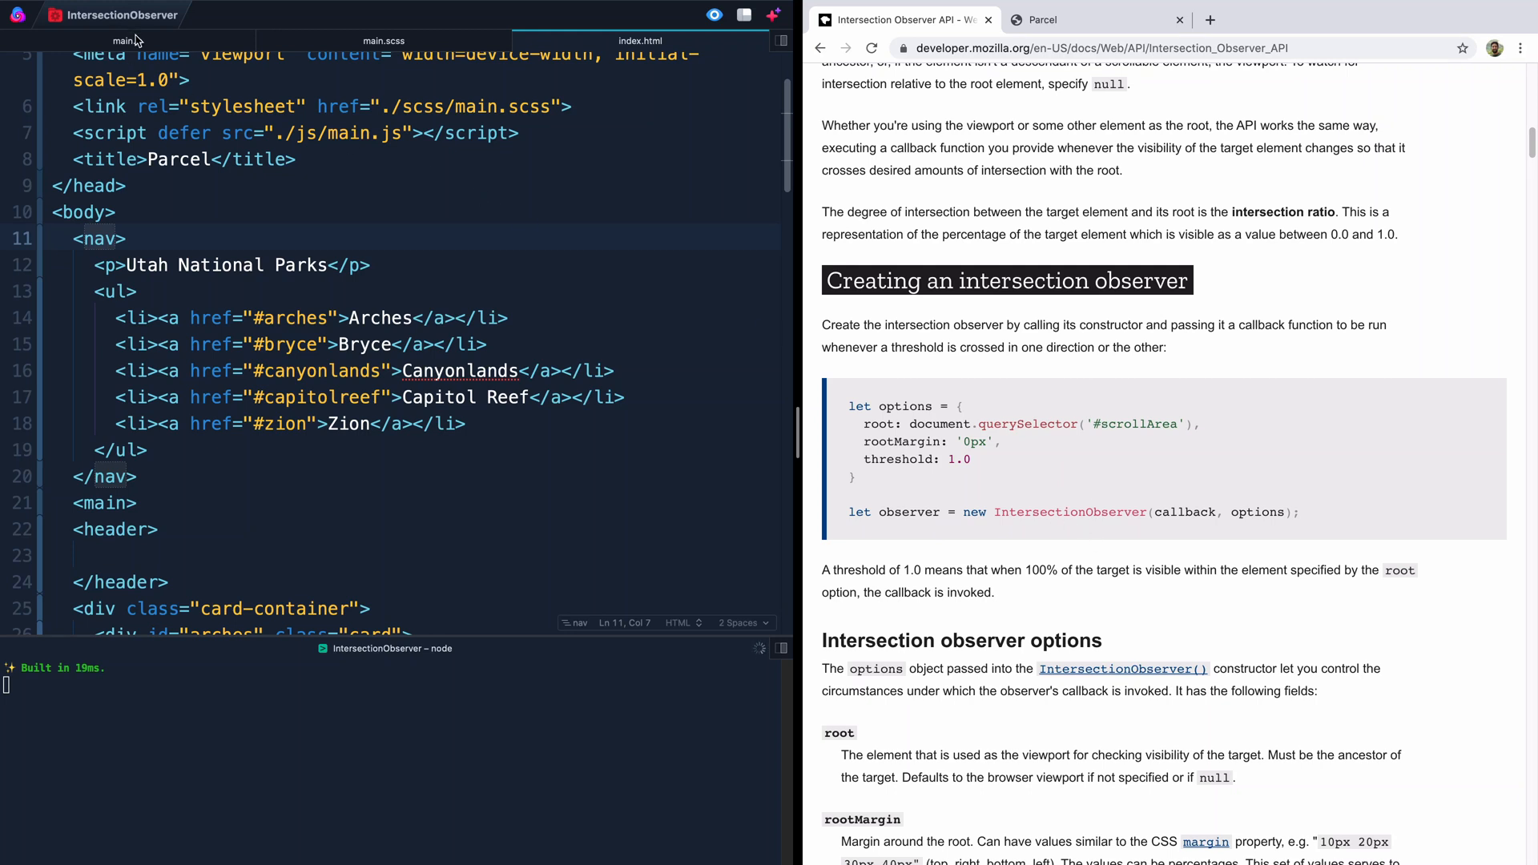
Step: In main.js declare const nav = document.querySelector('nav') after checking the markup
{"action": "left_click", "coordinate": [126, 40]}
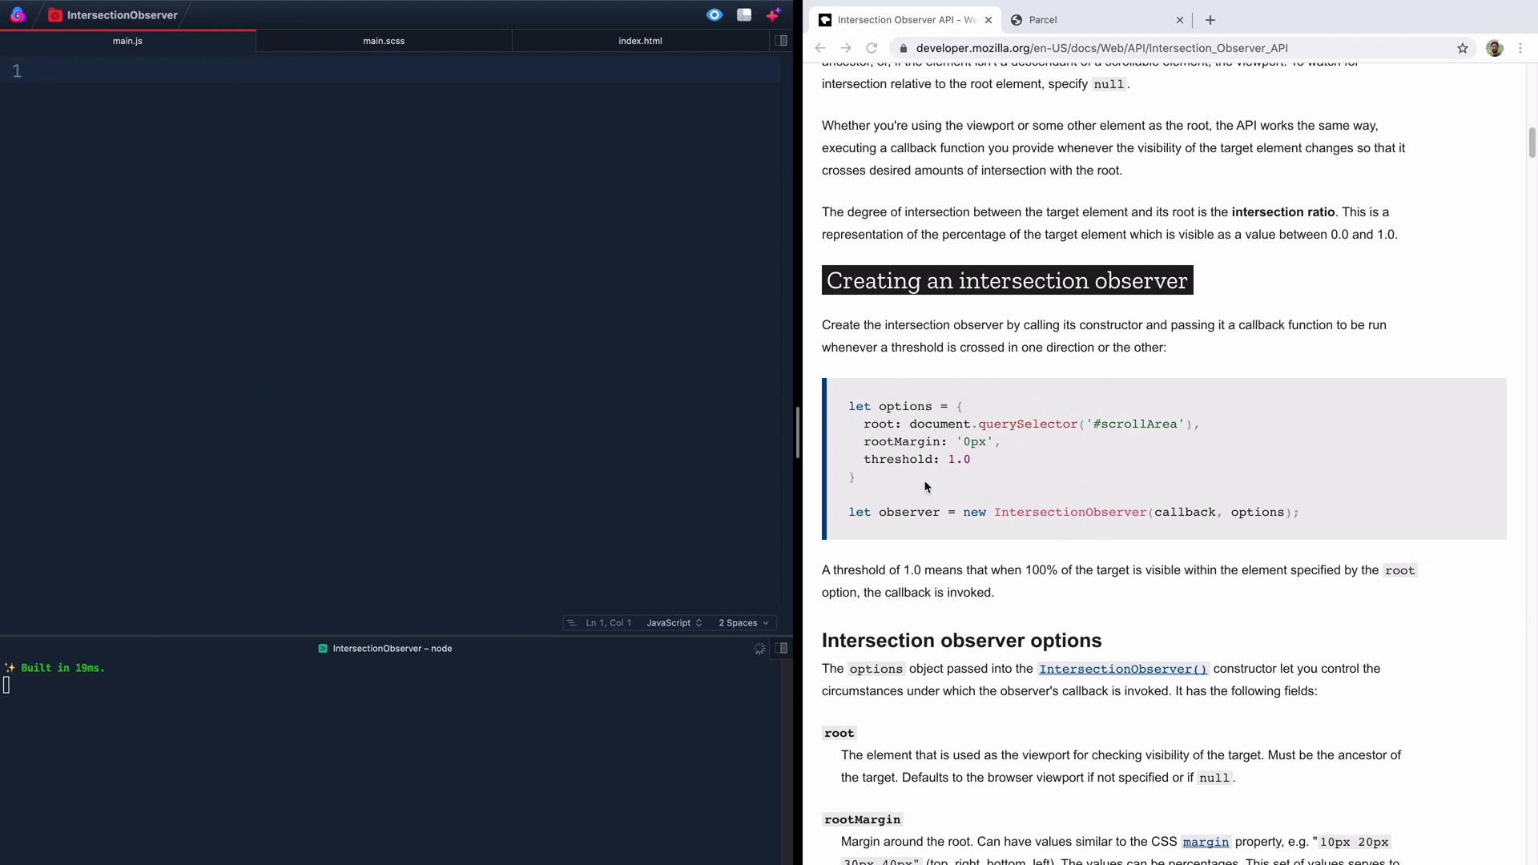
{"action": "left_click", "coordinate": [640, 40]}
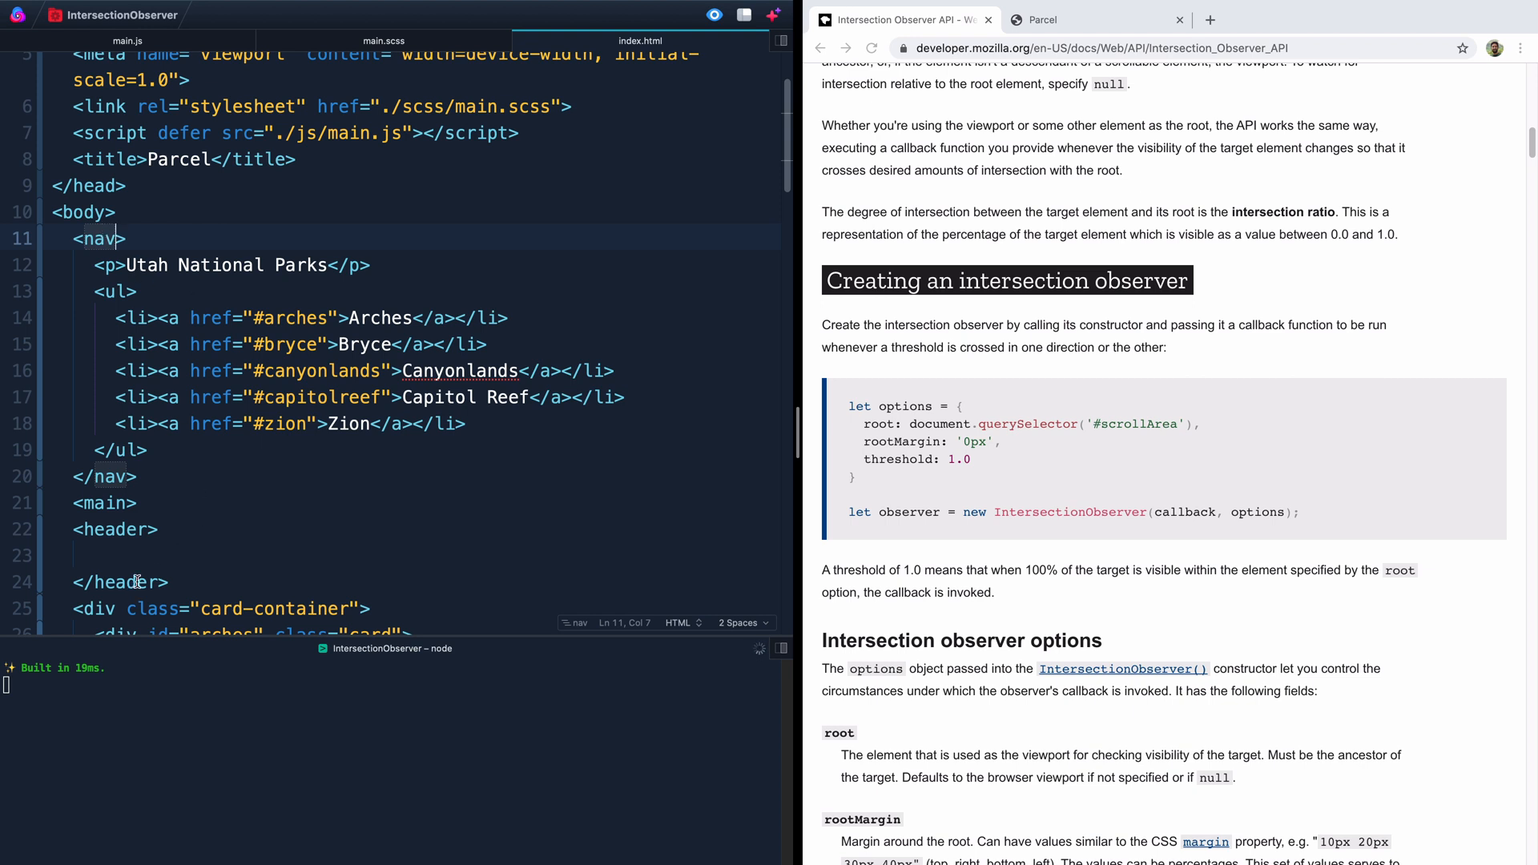
{"action": "left_click", "coordinate": [126, 40]}
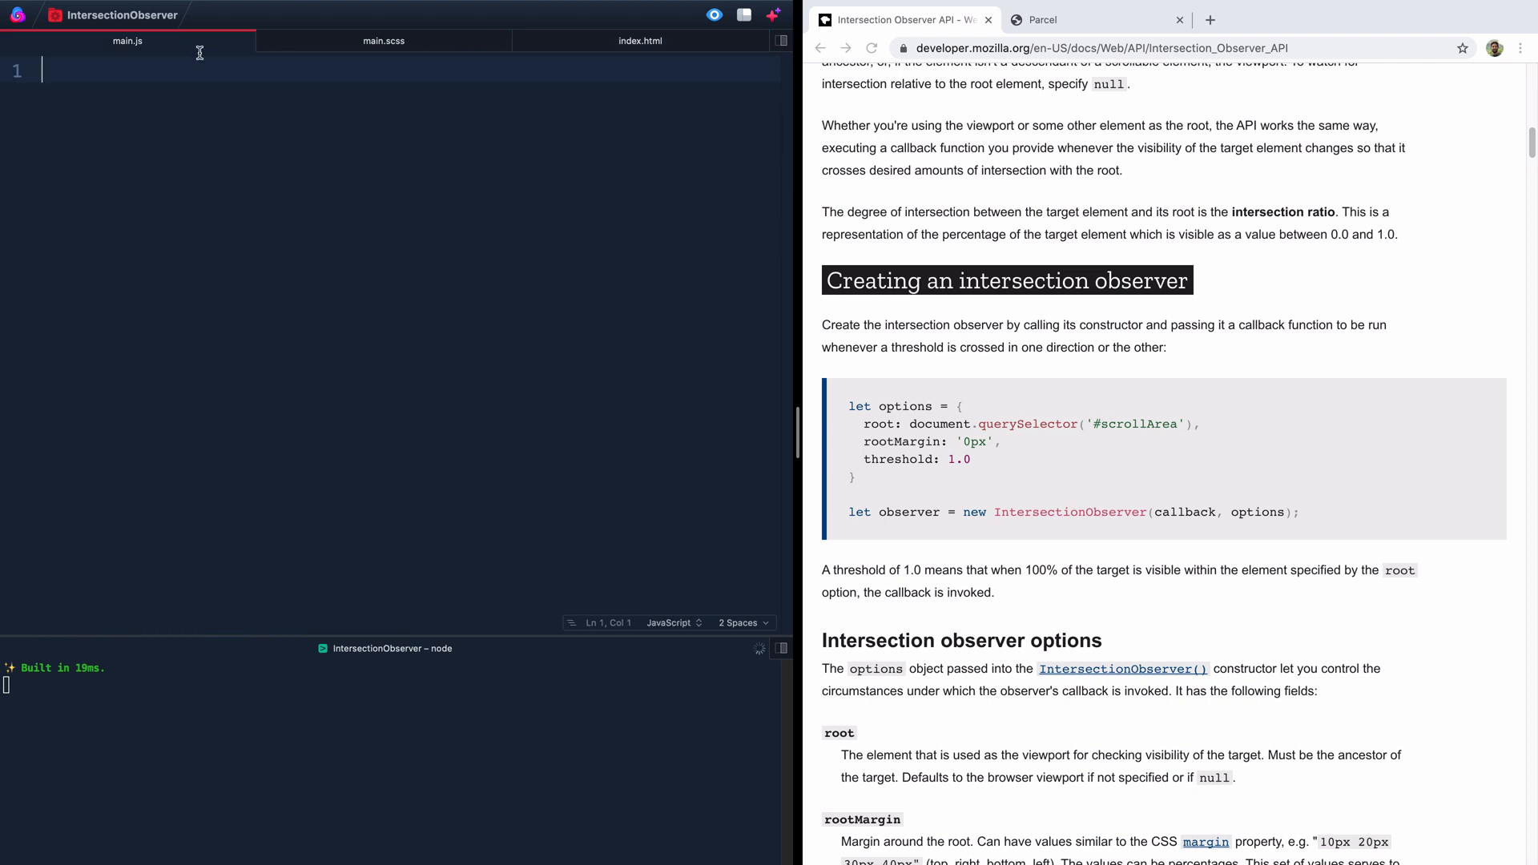
{"action": "type", "text": "const nav"}
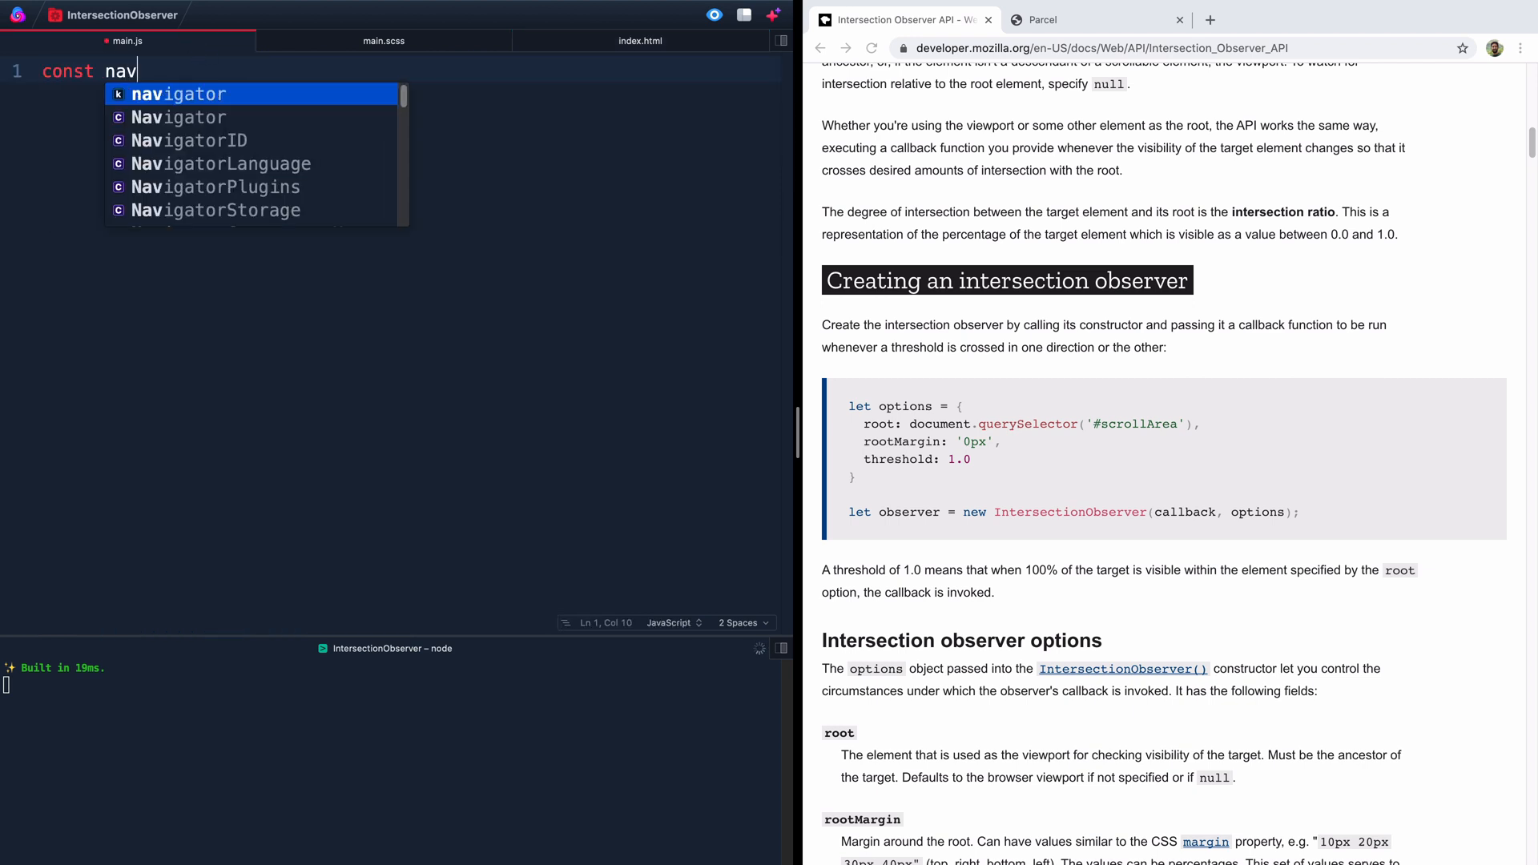
{"action": "type", "text": "="}
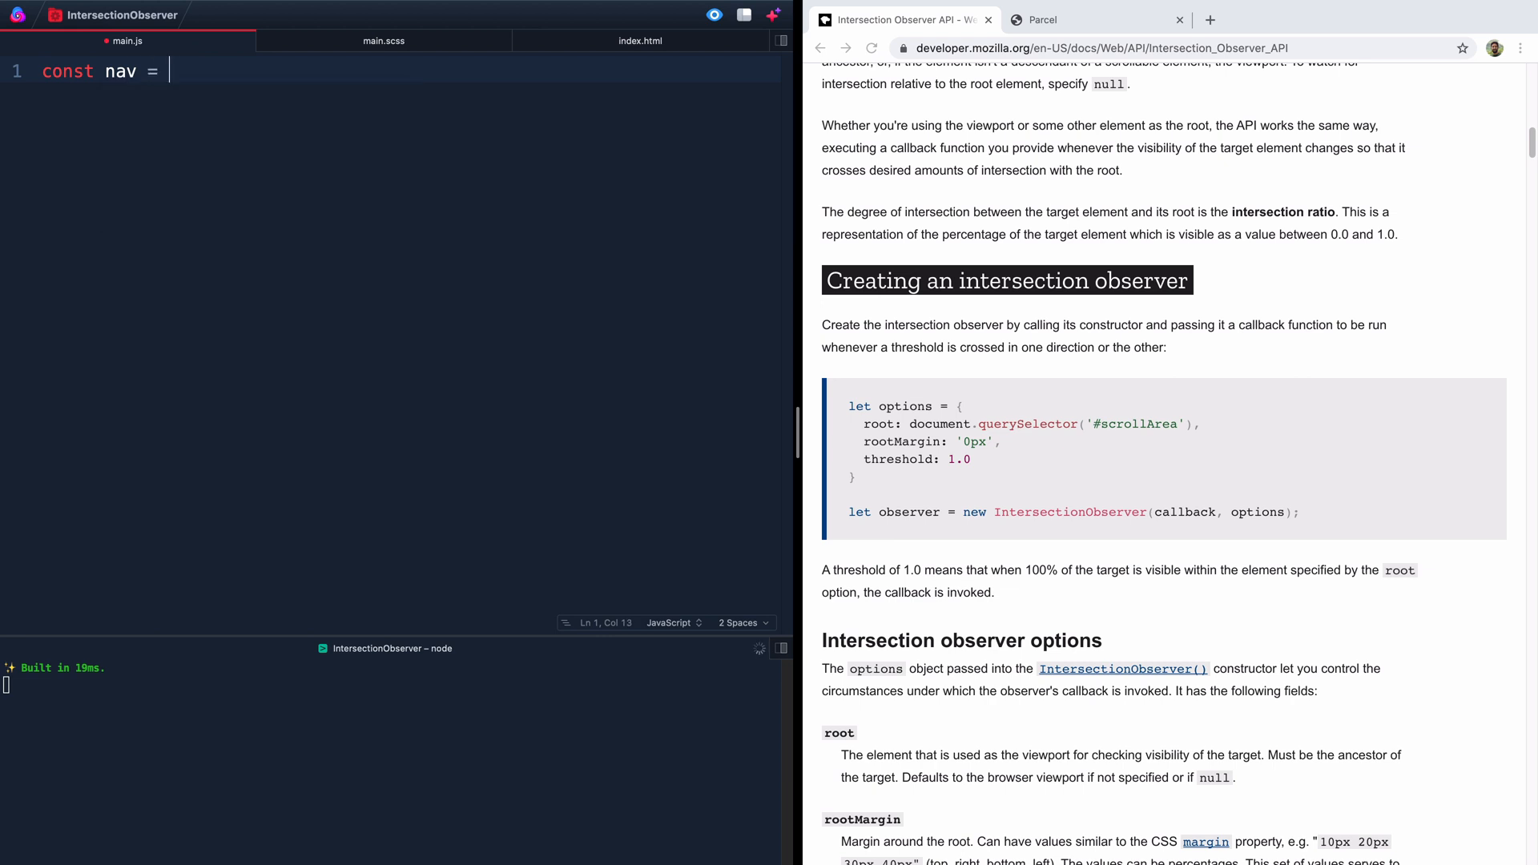
{"action": "type", "text": "document.querySelector('selector')"}
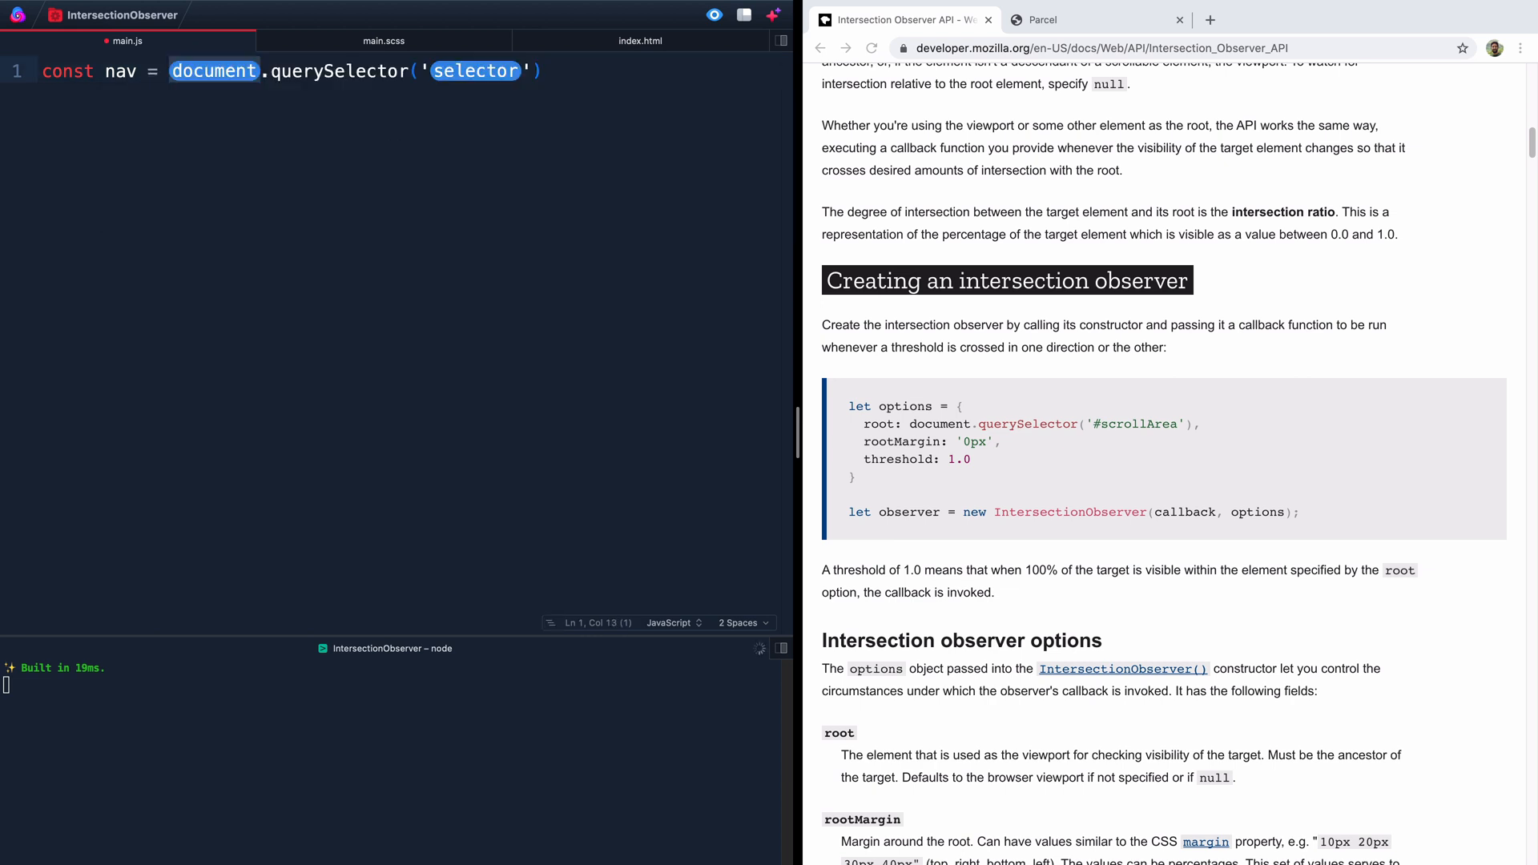
{"action": "type", "text": "nav"}
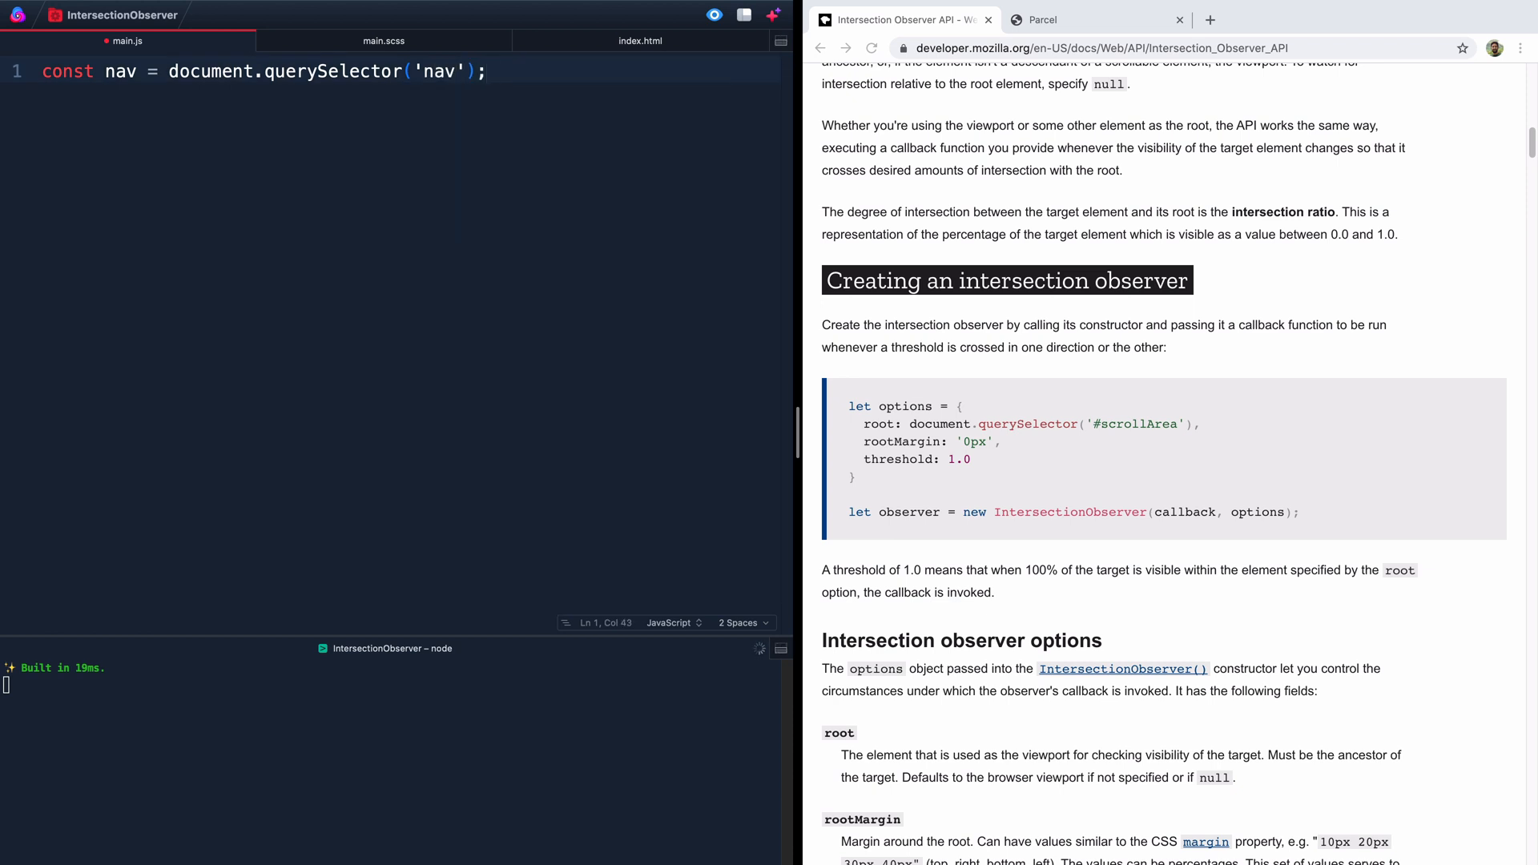
Step: Declare const header = document.querySelector('header') and leave a blank line below
{"action": "type", "text": "const nav = document.querySelector('nav');"}
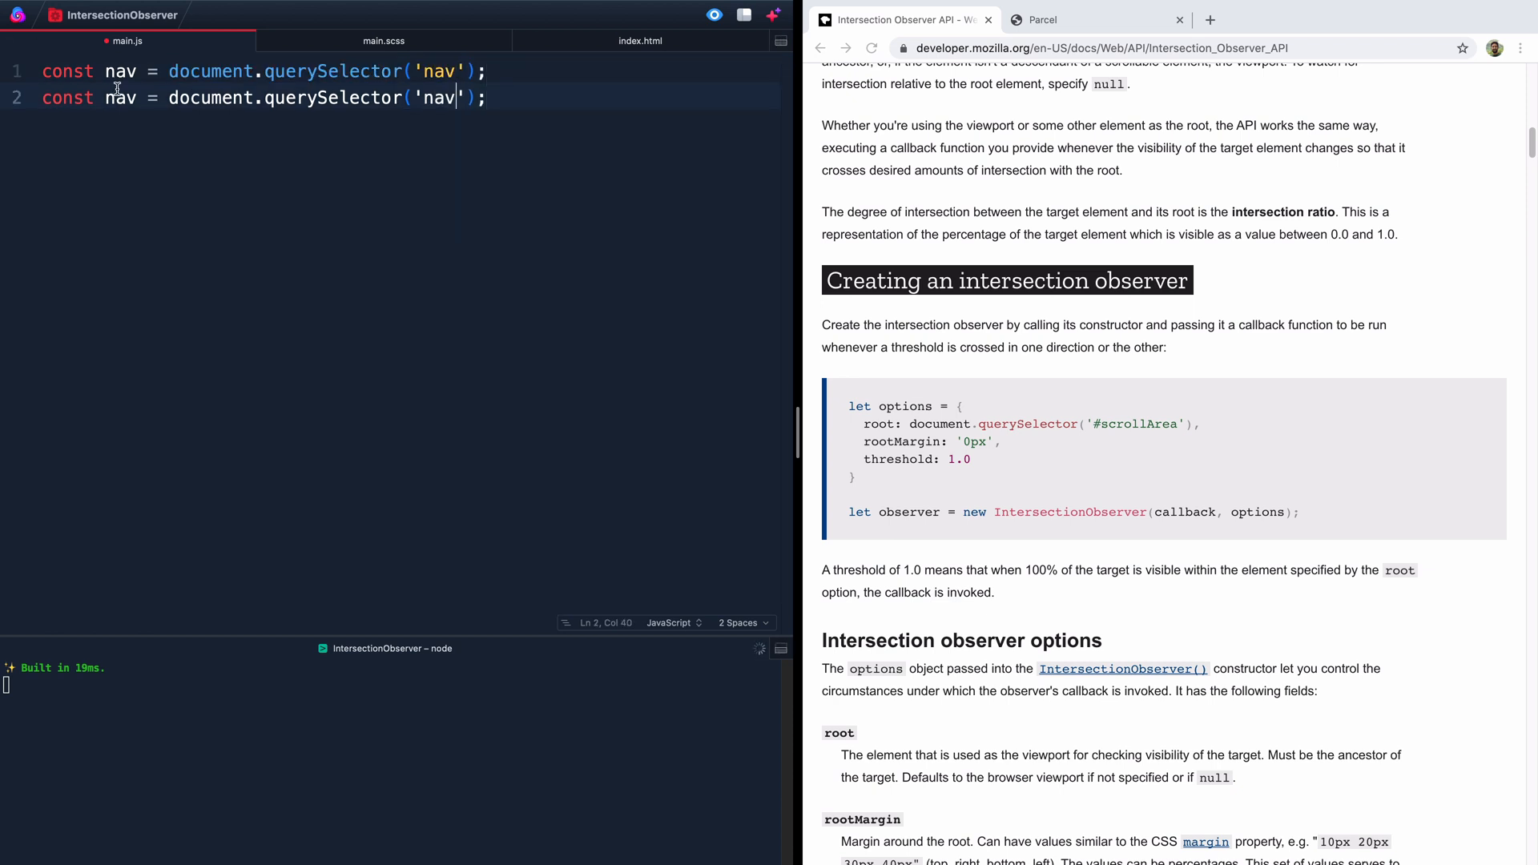
{"action": "type", "text": "header"}
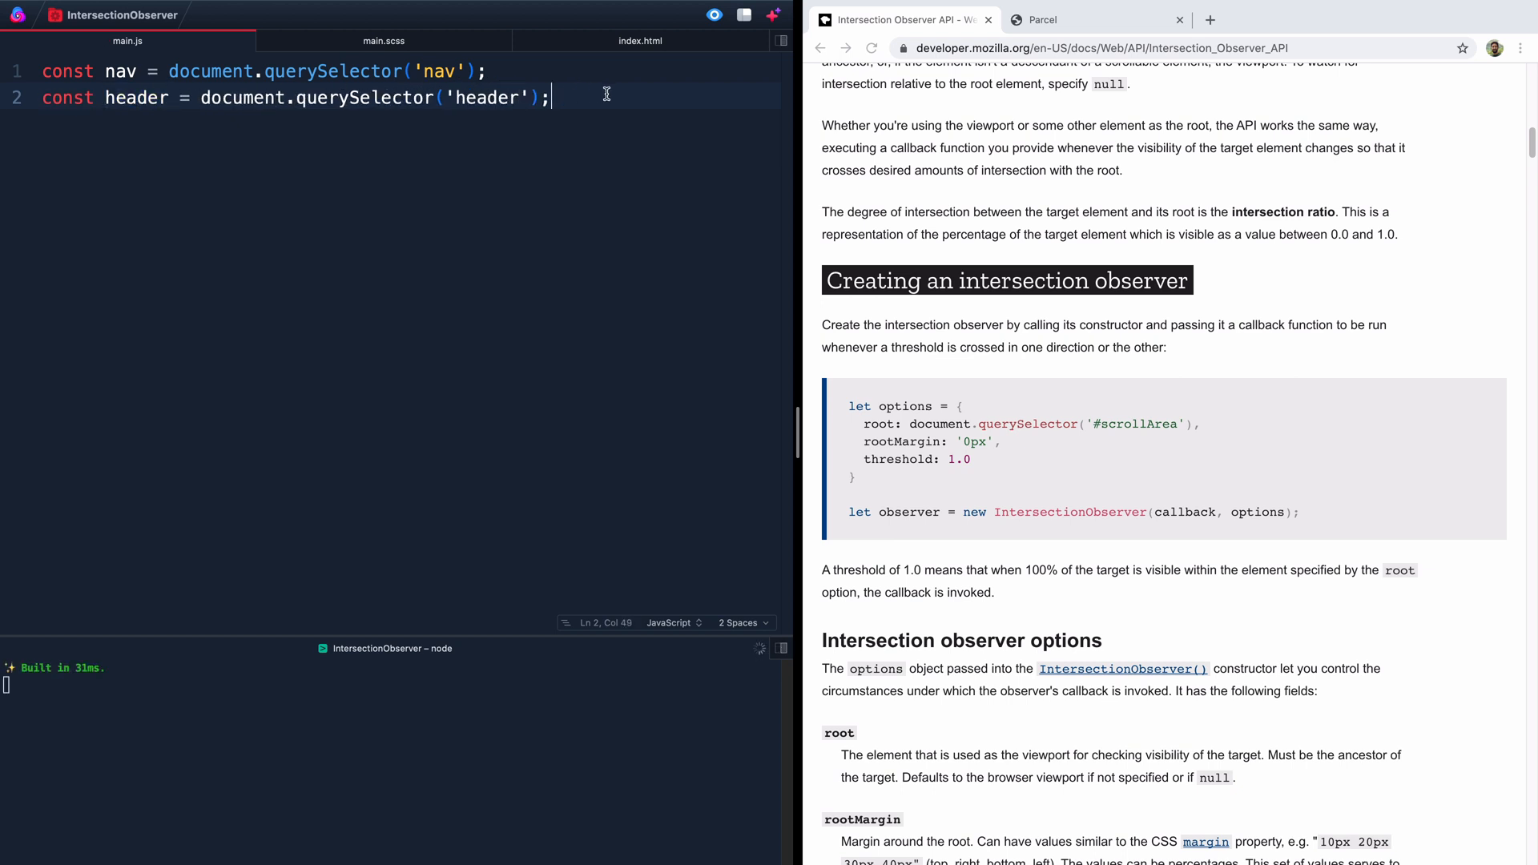
{"action": "key", "text": "enter"}
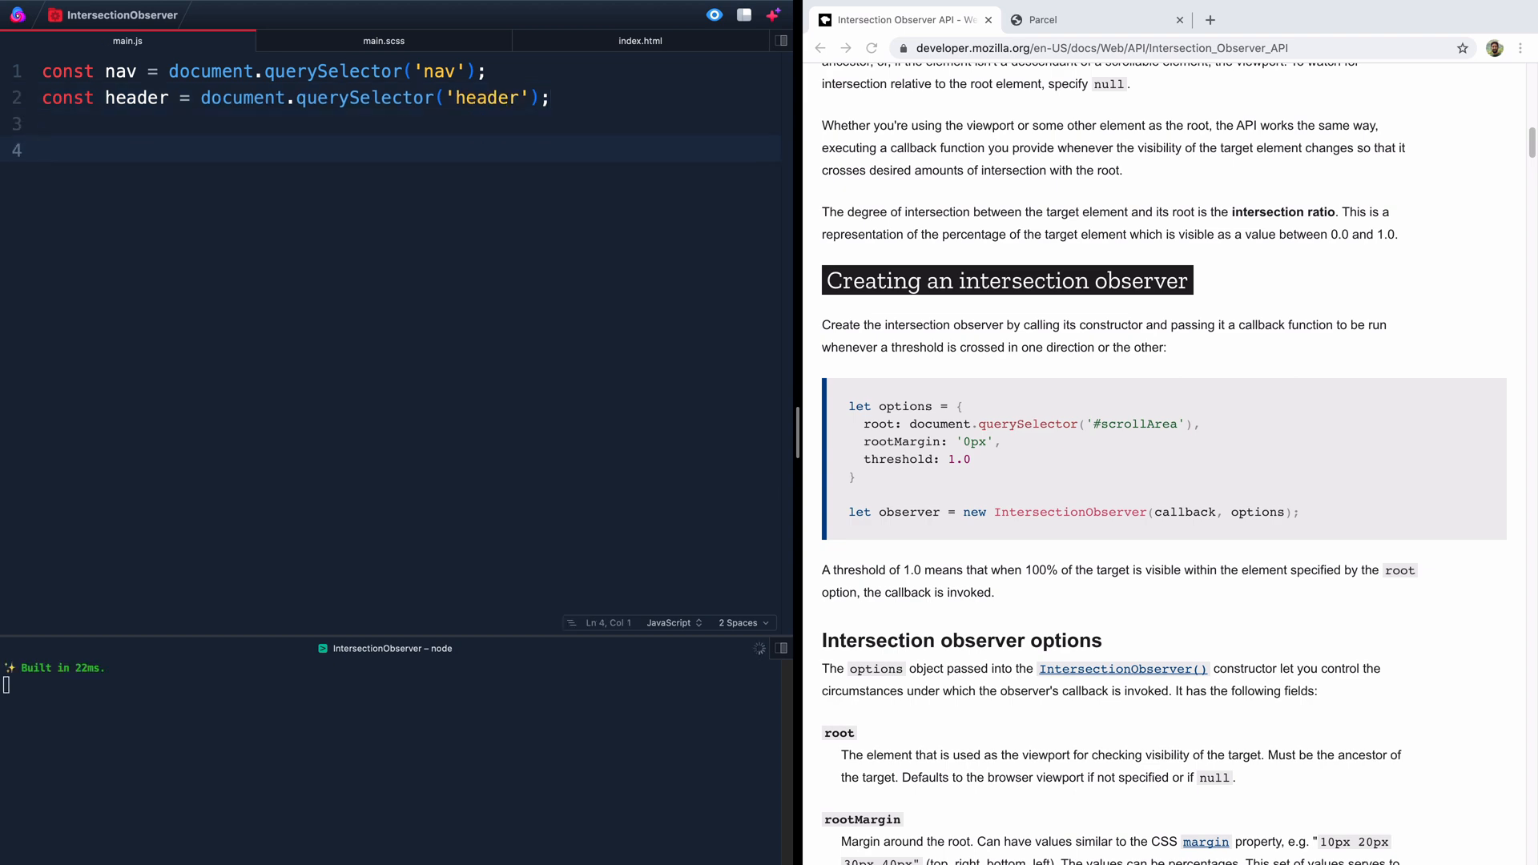
{"action": "mouse_move", "coordinate": [965, 509]}
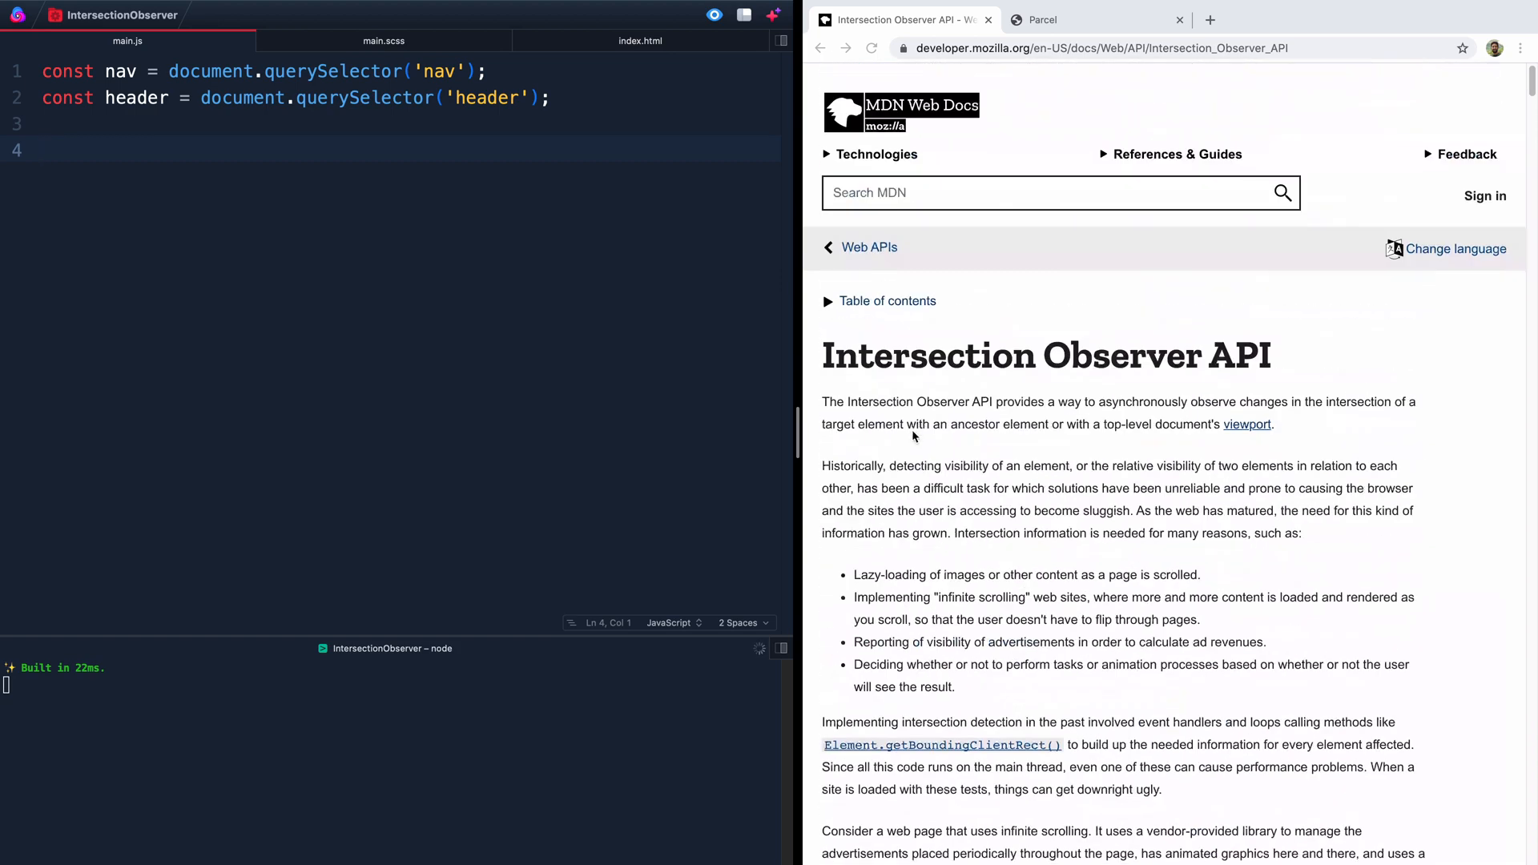
{"action": "scroll", "scroll_direction": "down", "scroll_amount": 3}
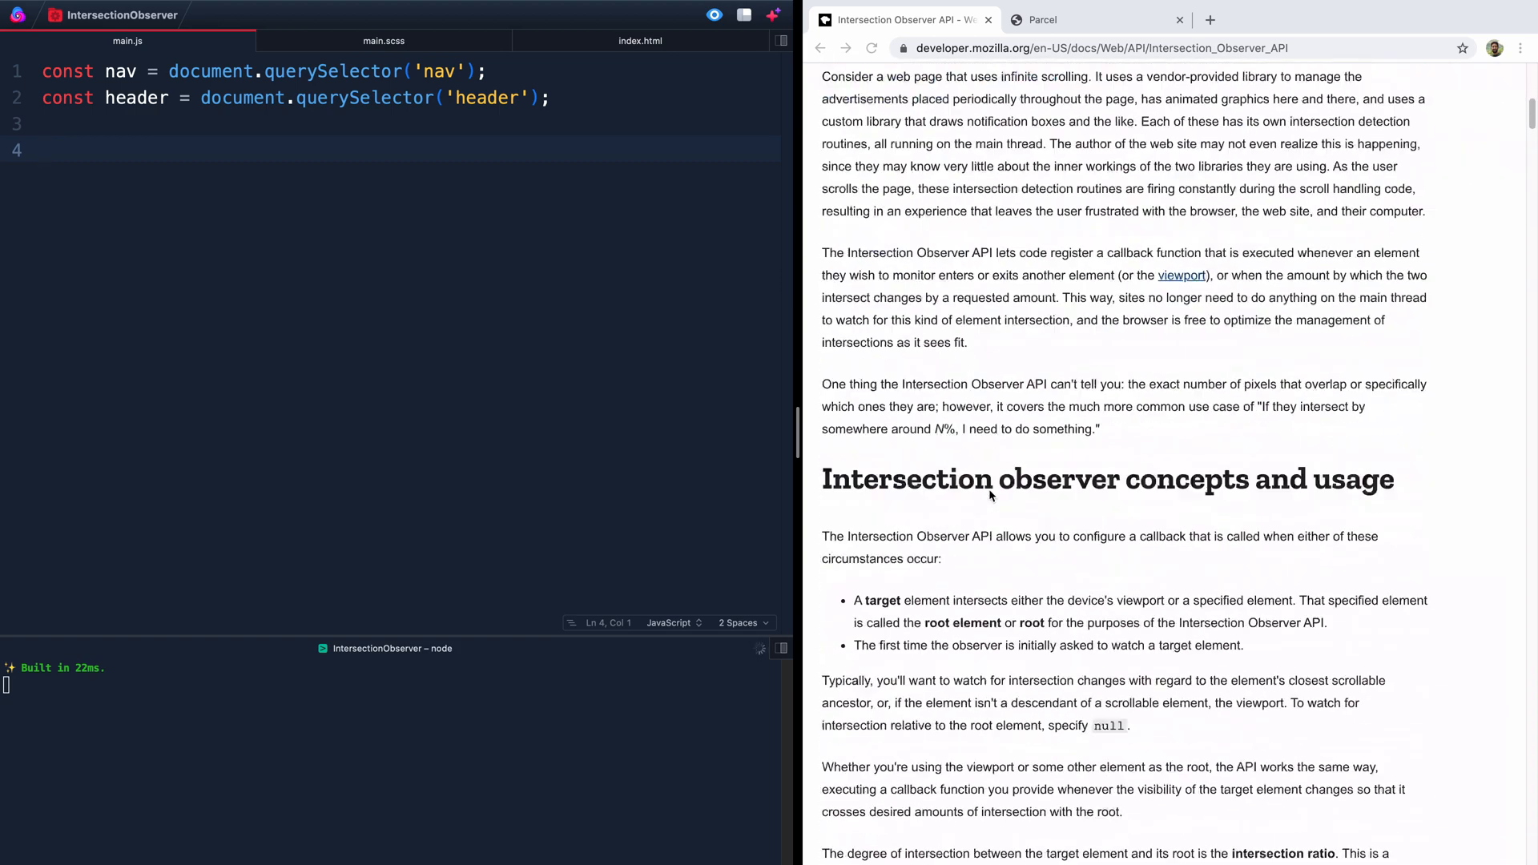
{"action": "scroll", "scroll_direction": "down", "scroll_amount": 3}
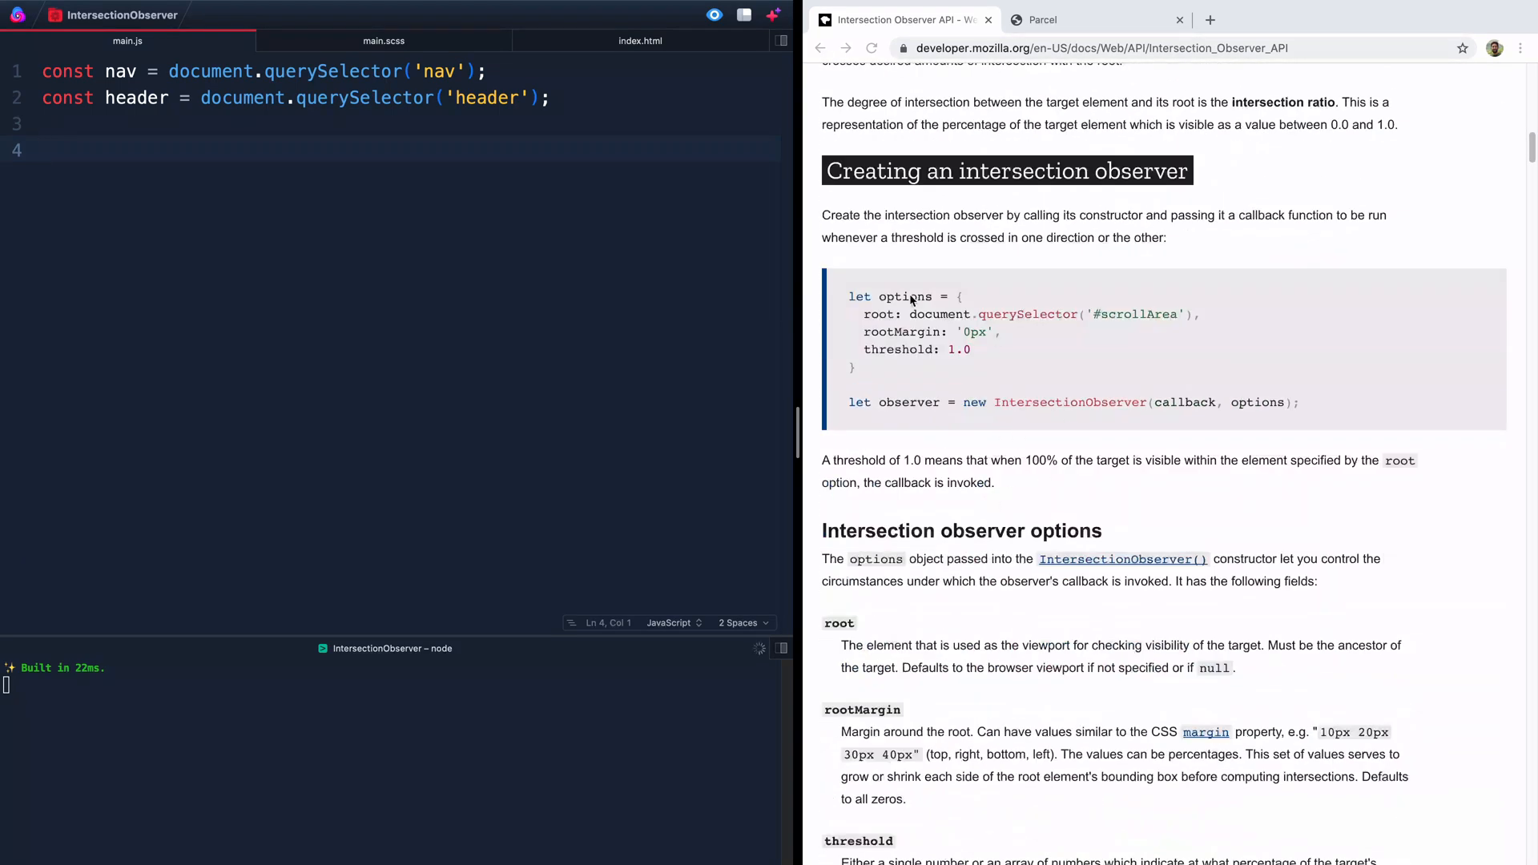
{"action": "triple_click", "coordinate": [1068, 402]}
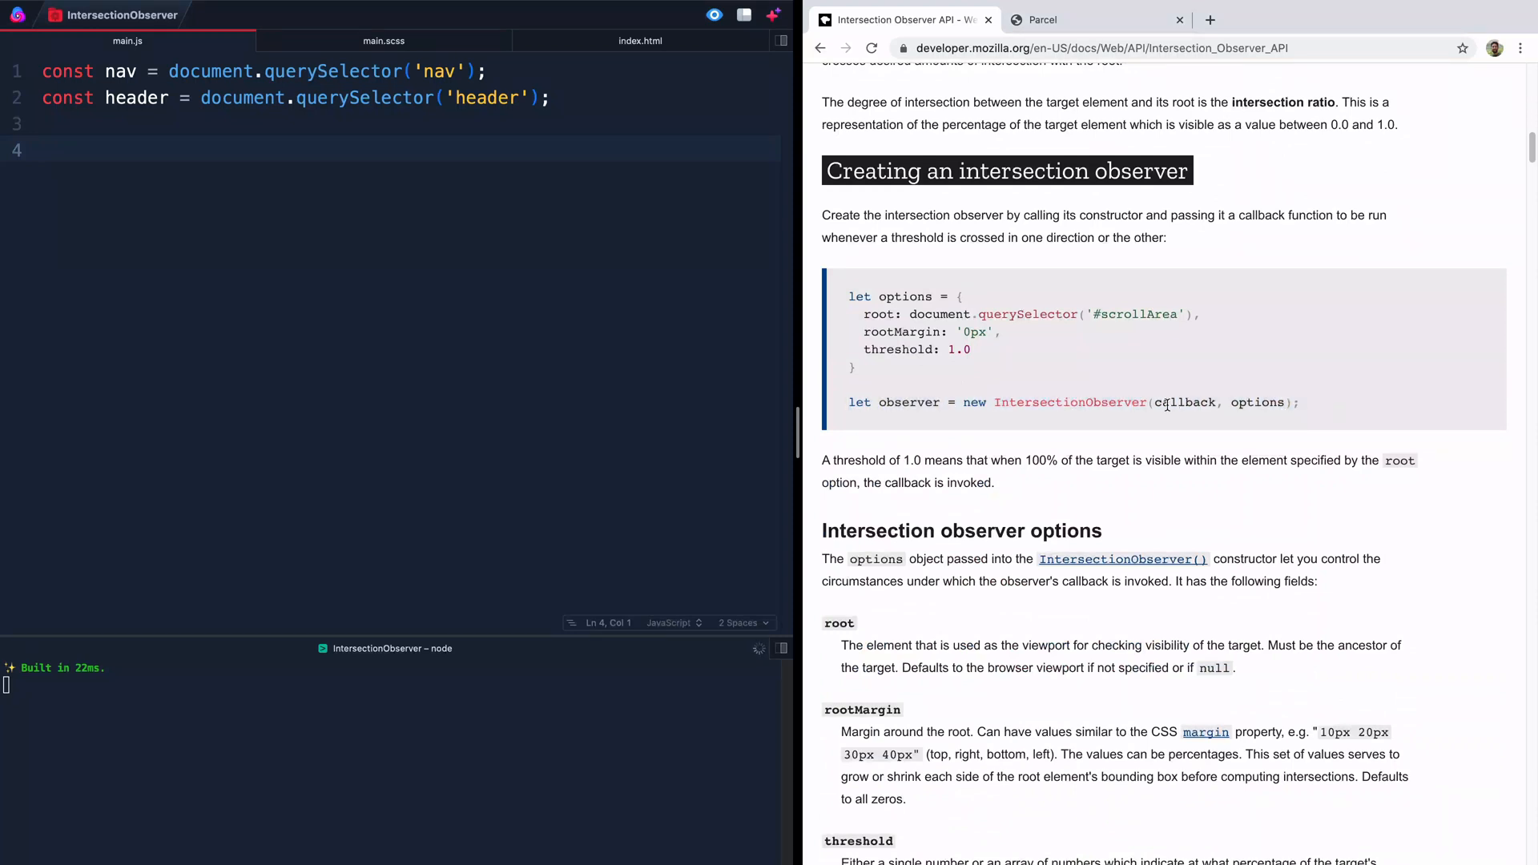
{"action": "double_click", "coordinate": [1185, 403]}
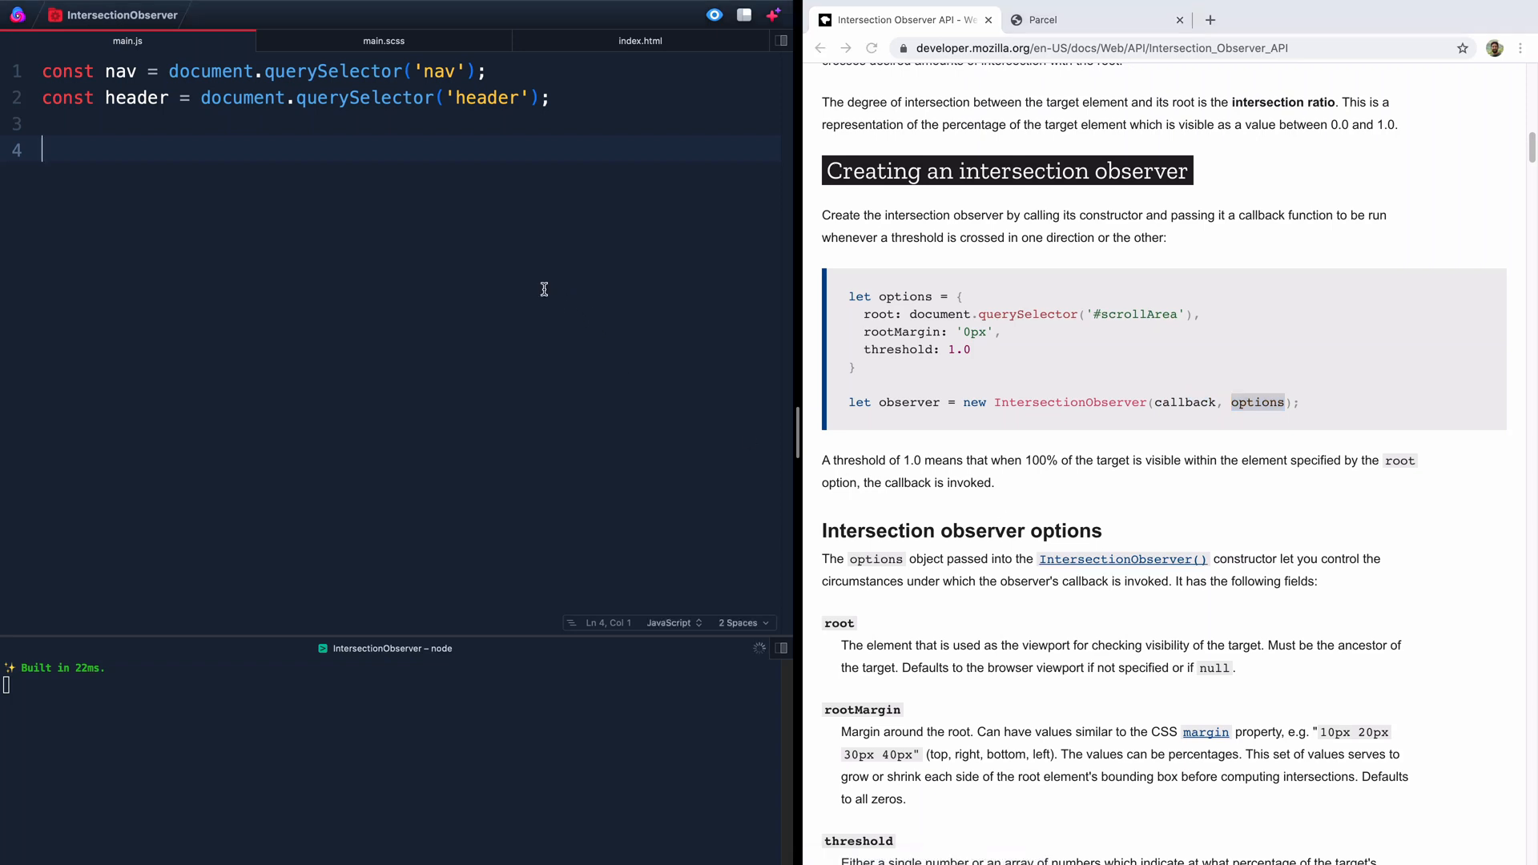
{"action": "mouse_move", "coordinate": [609, 306]}
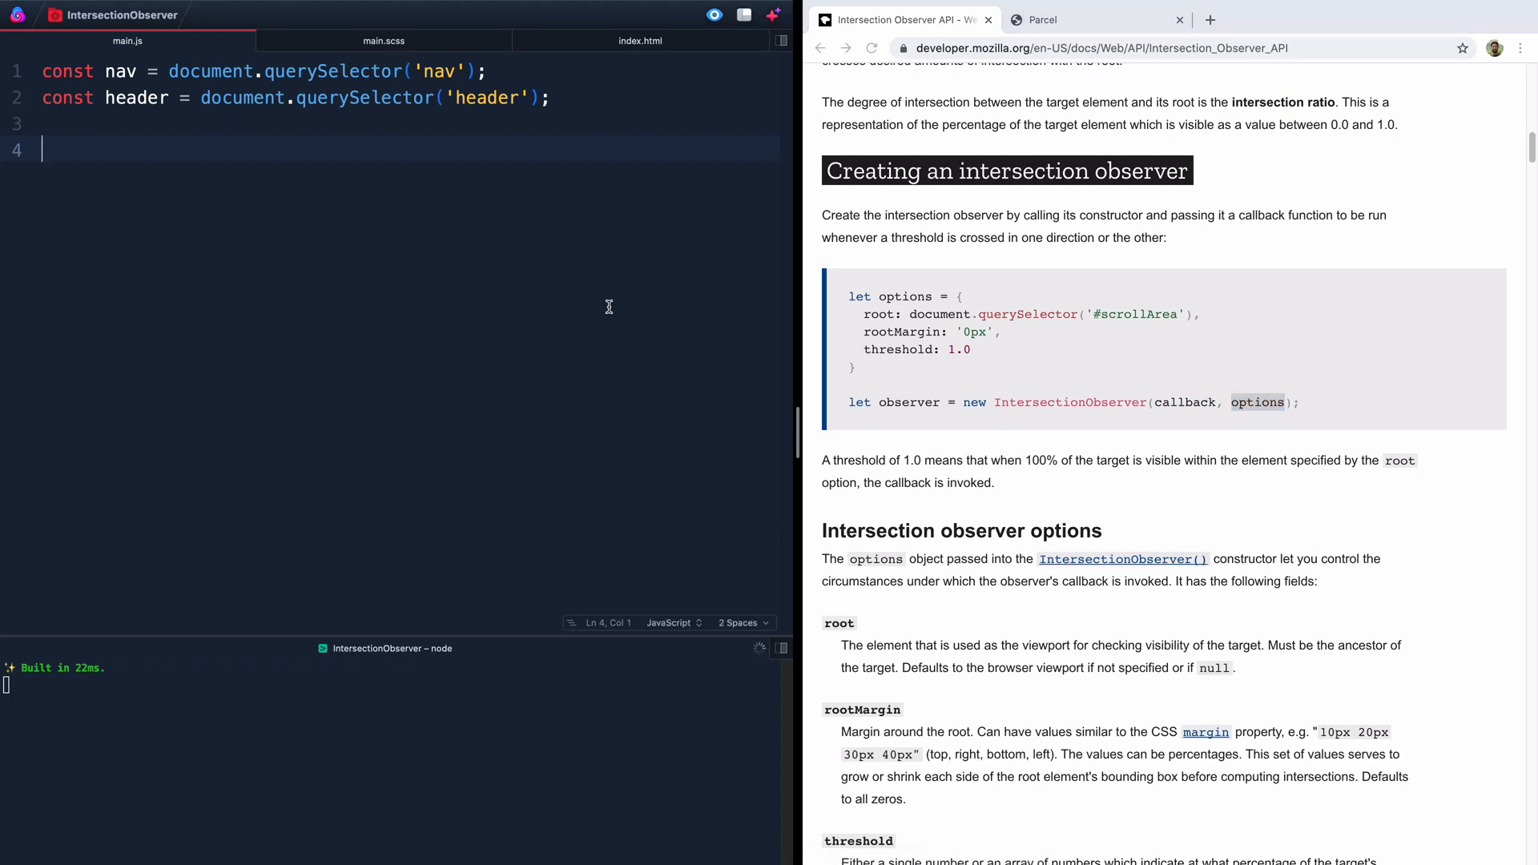
{"action": "mouse_move", "coordinate": [430, 248]}
{"action": "type", "text": "const"}
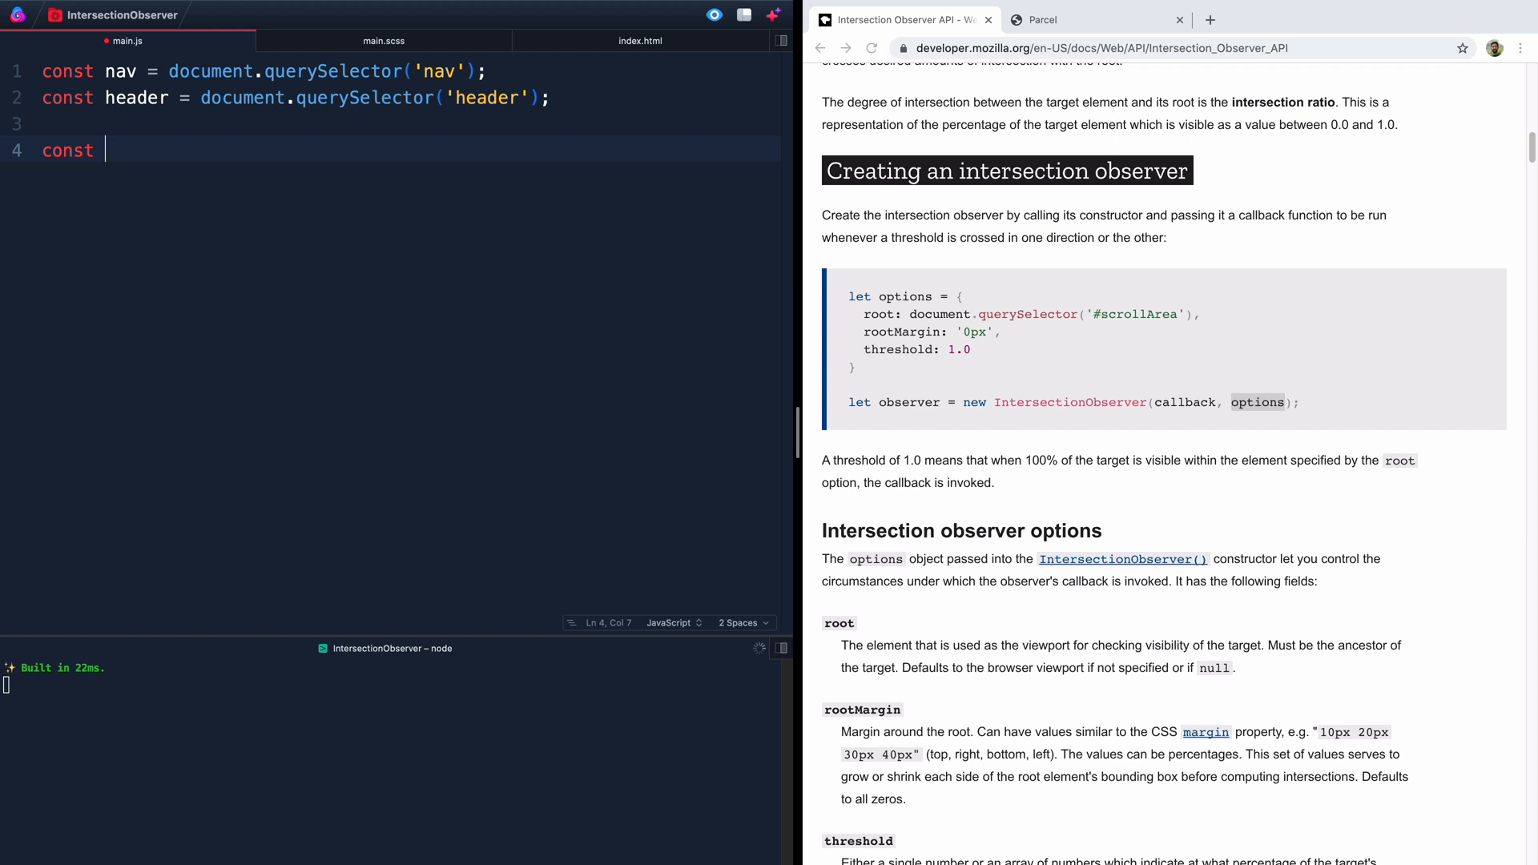
Step: Declare const navObserverOptions = {} as an empty object with a new line below it
{"action": "type", "text": "na"}
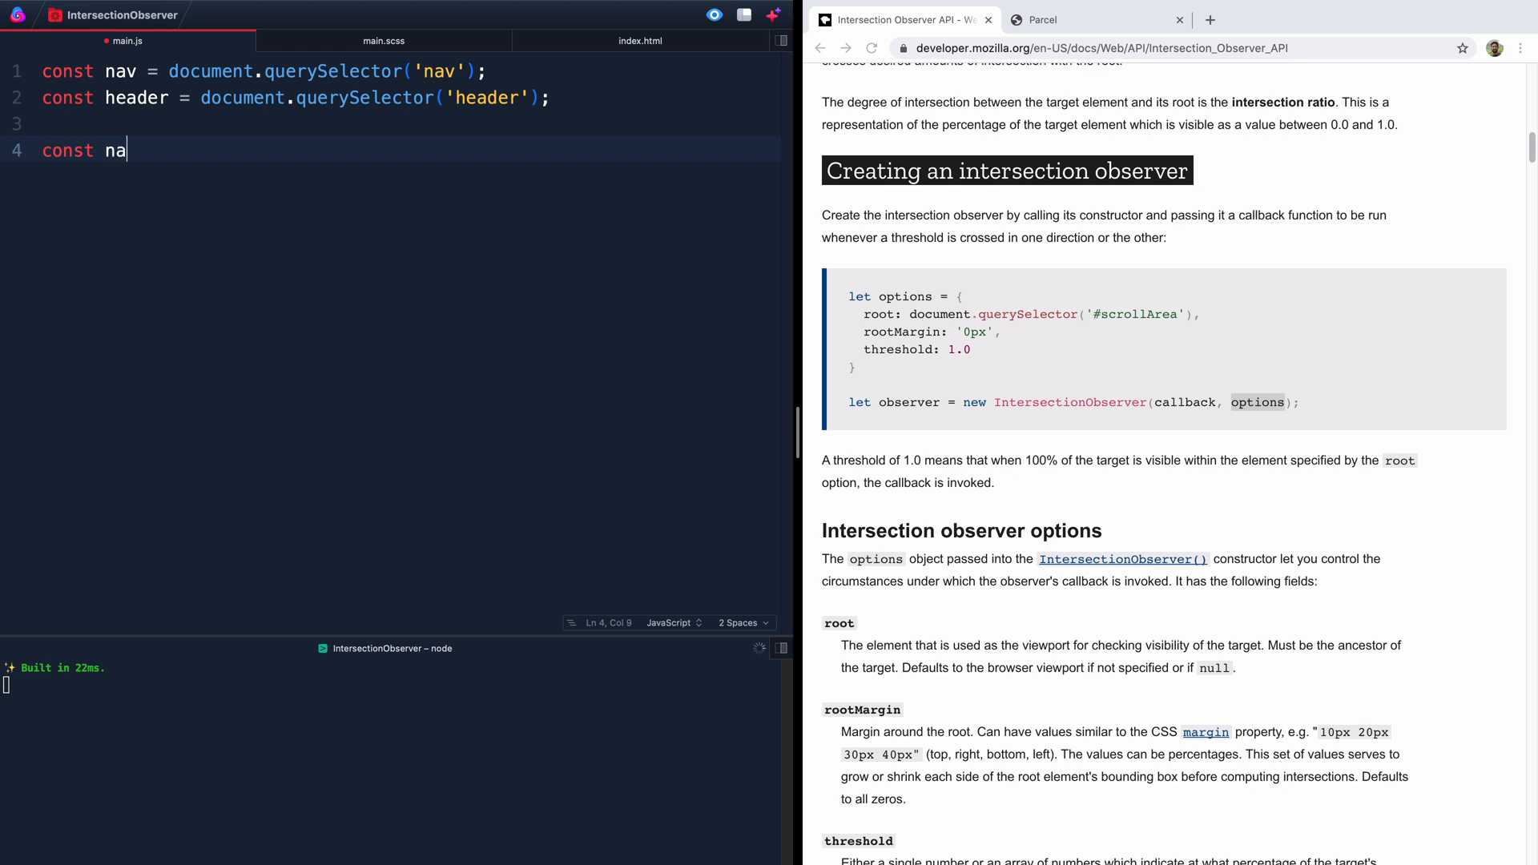
{"action": "type", "text": "vObserverOpt"}
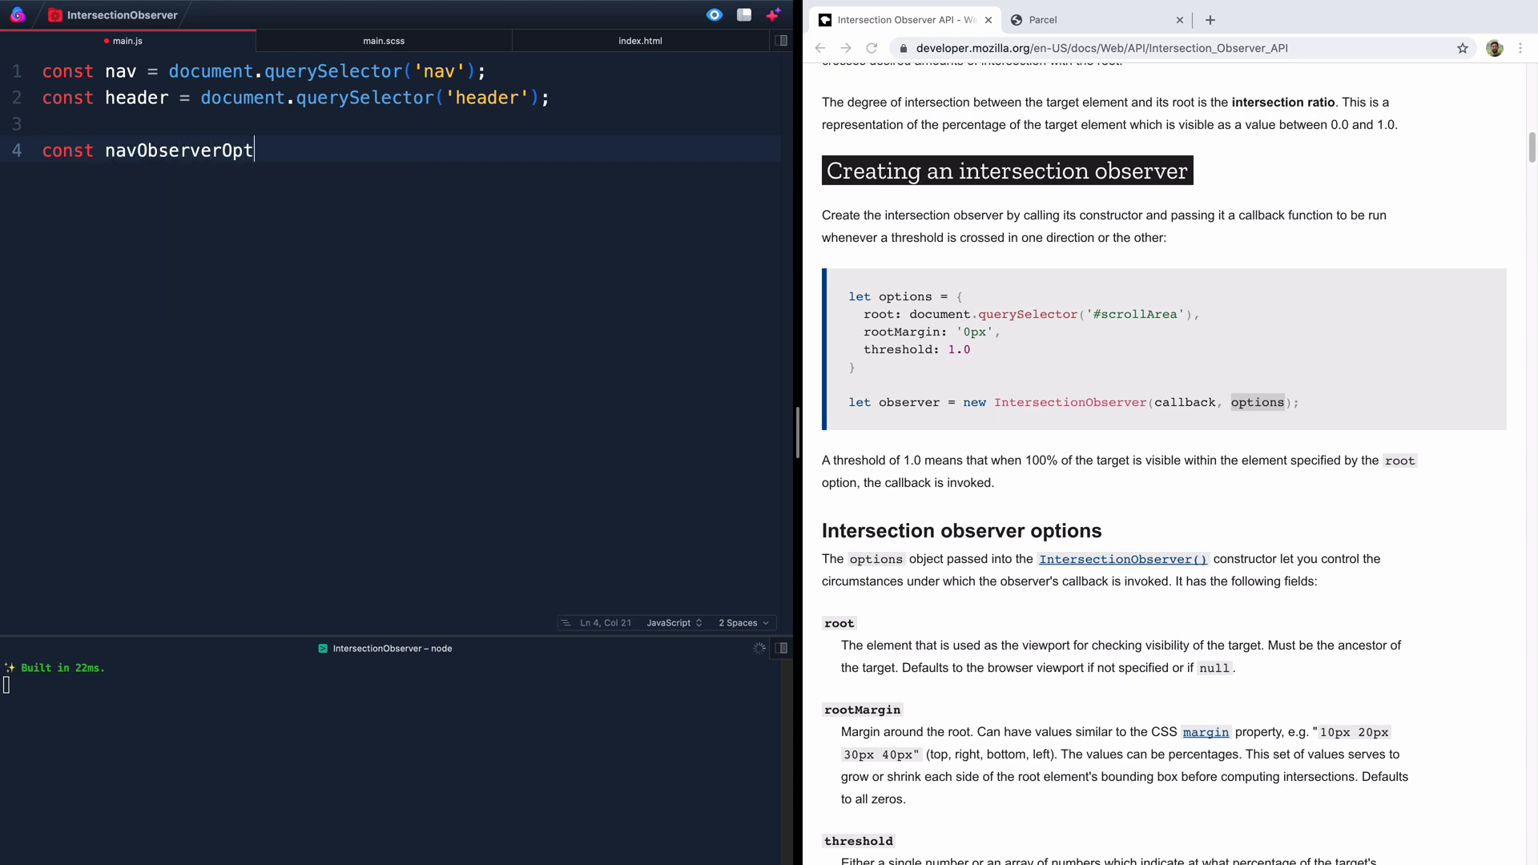
{"action": "type", "text": "ions = }"}
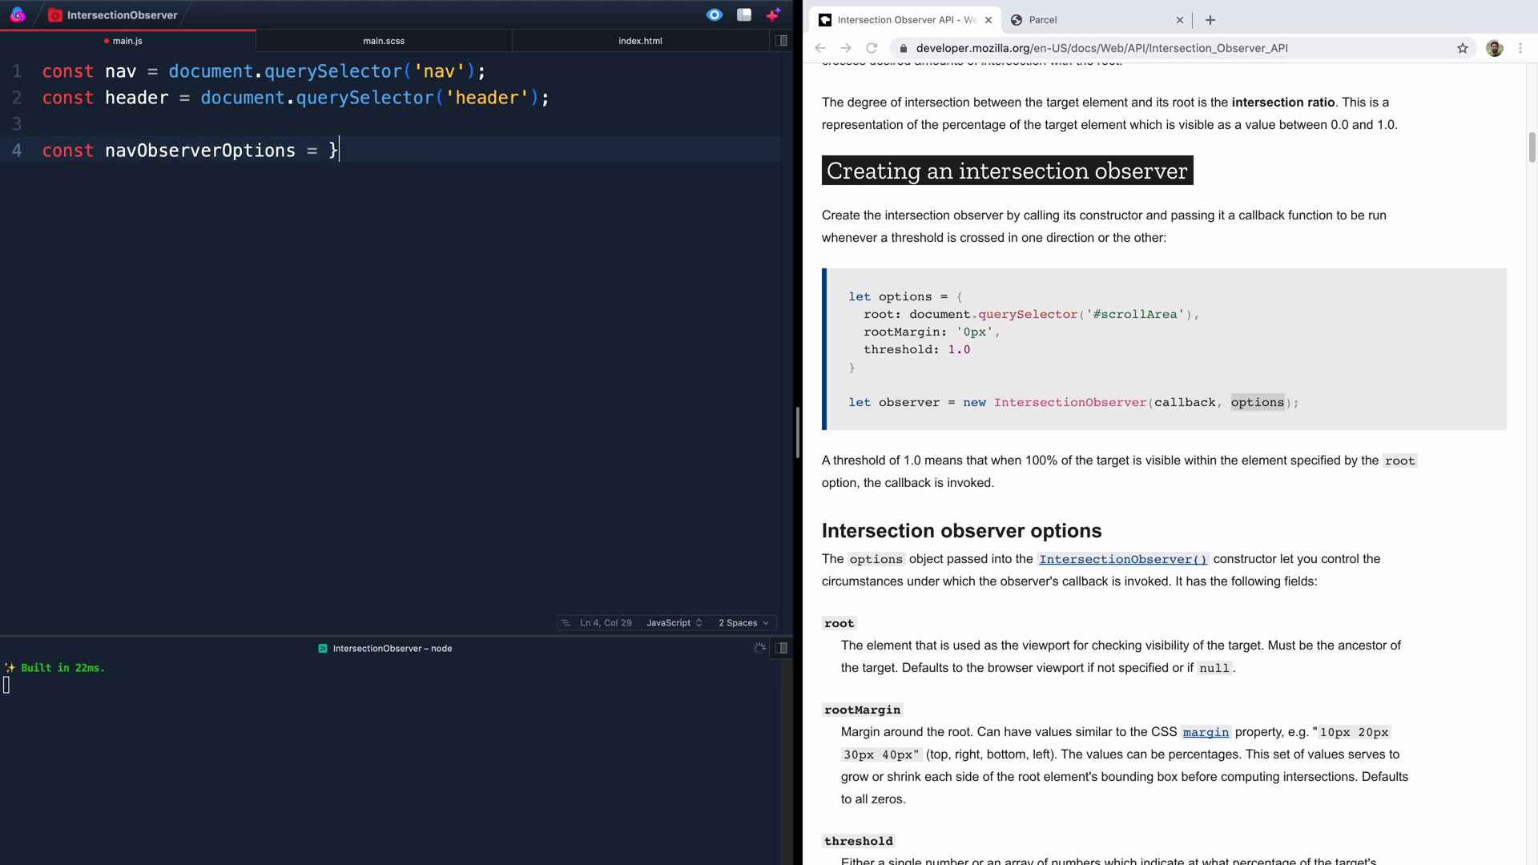
{"action": "type", "text": "{"}
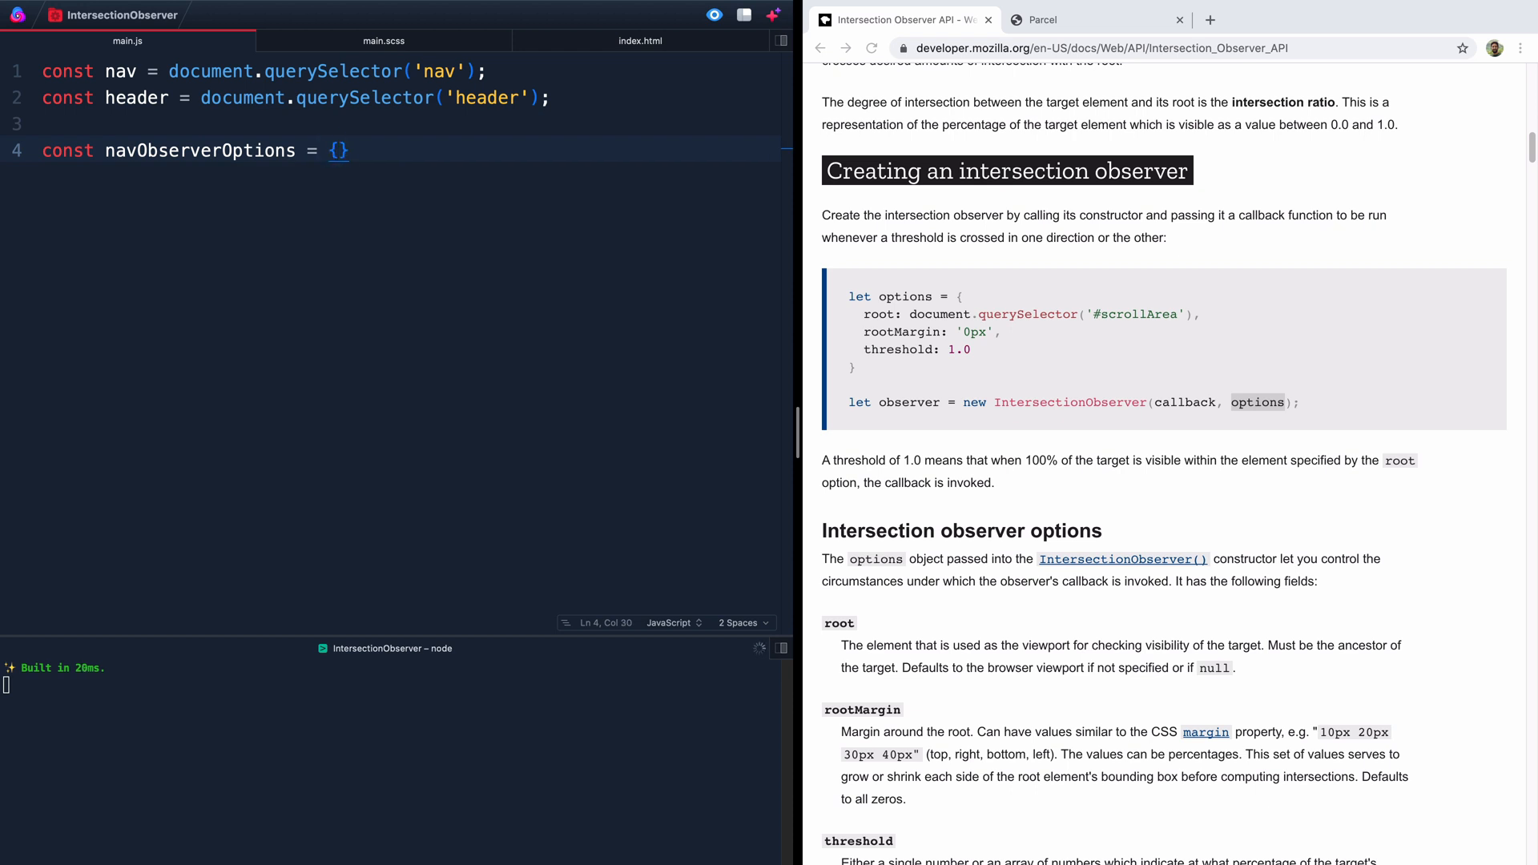
{"action": "key", "text": "Enter"}
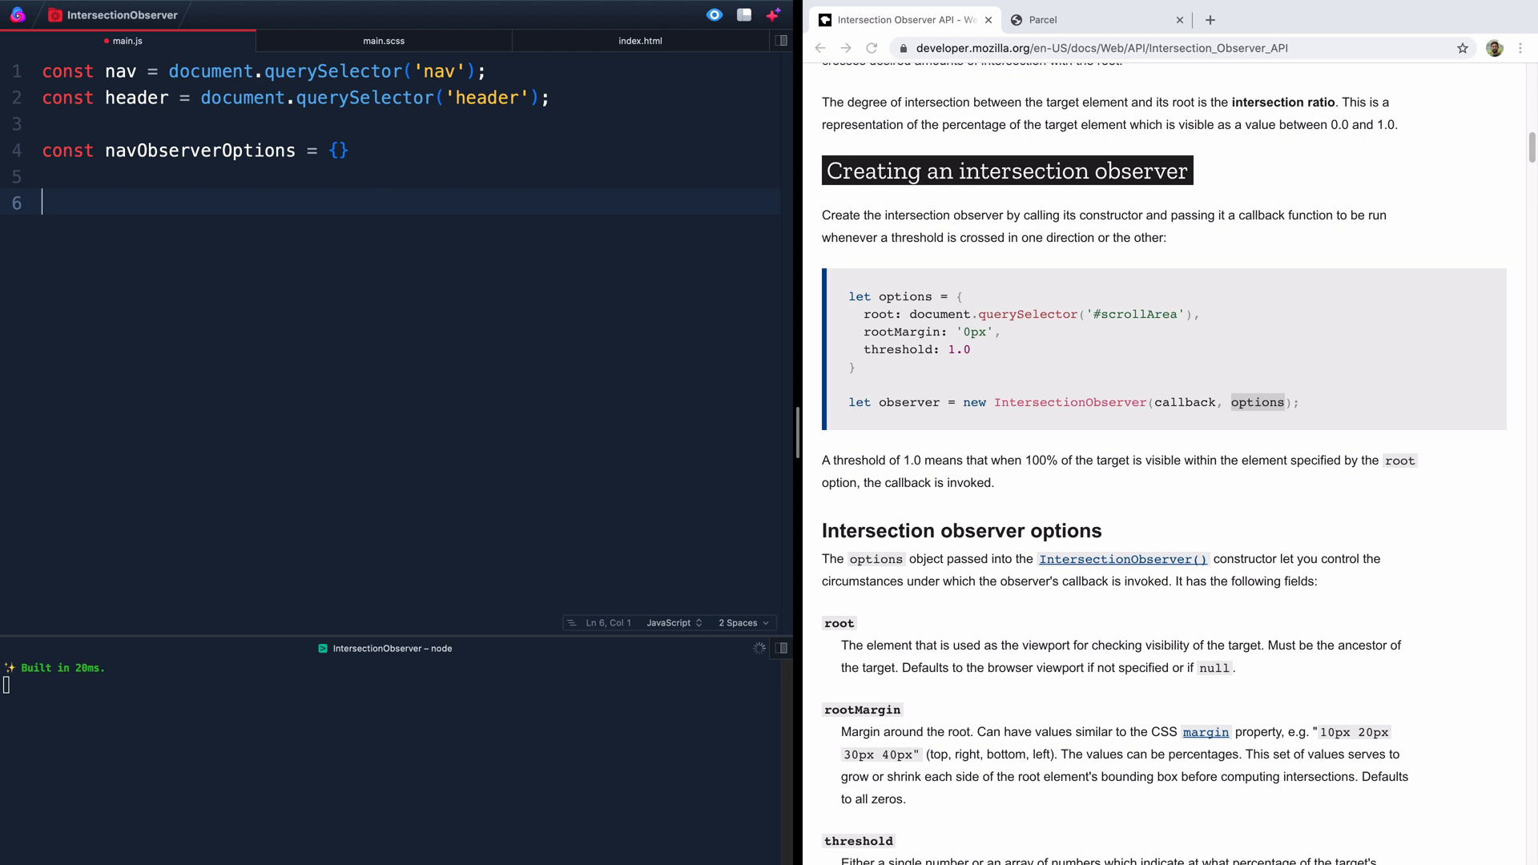
Step: Declare const navObserver = new IntersectionObserver()
{"action": "type", "text": "const nav"}
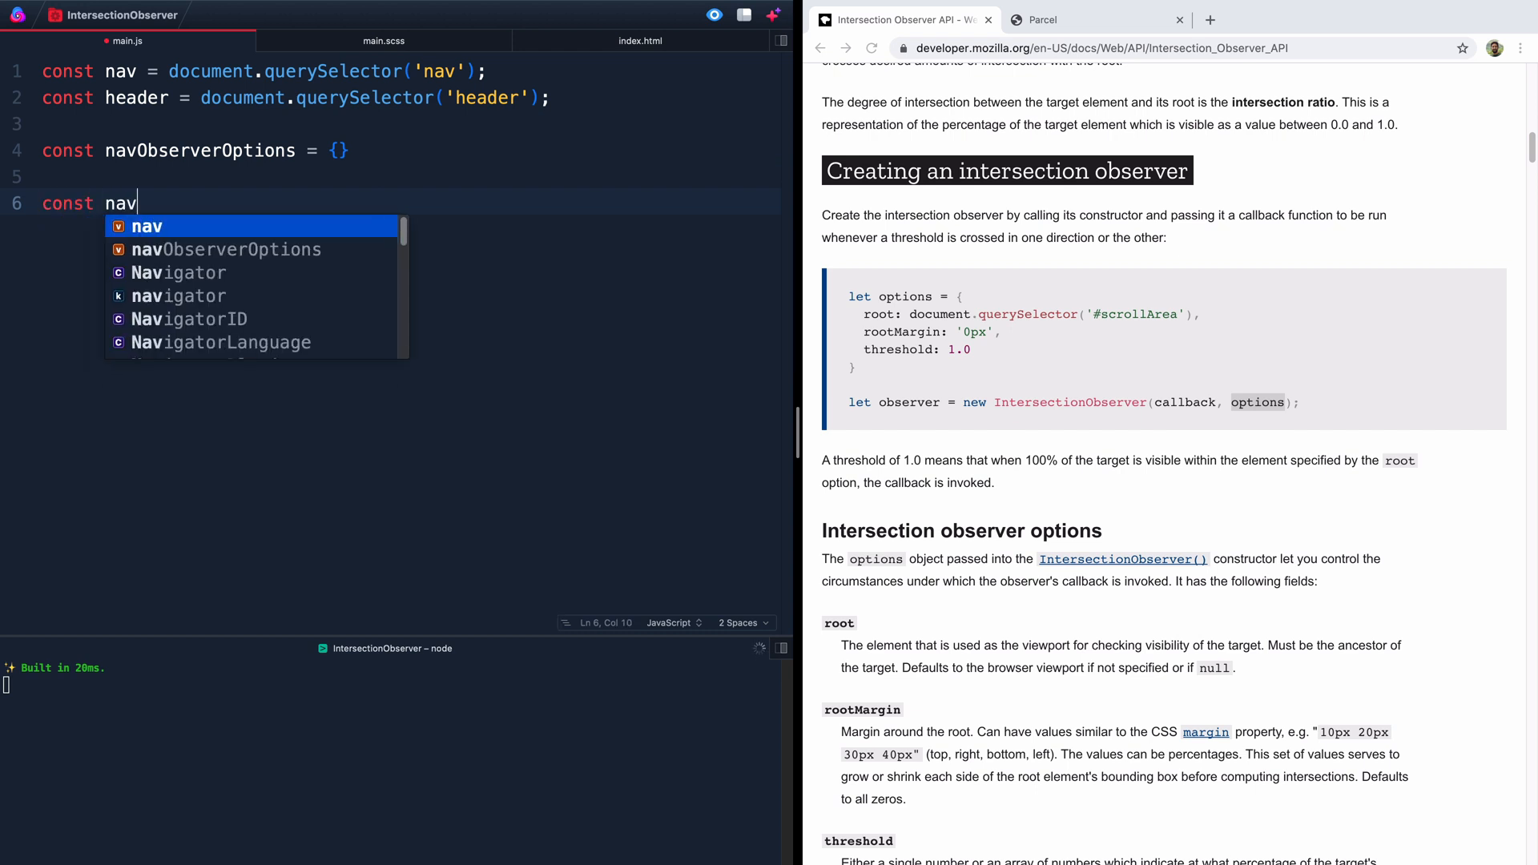
{"action": "type", "text": "Observer"}
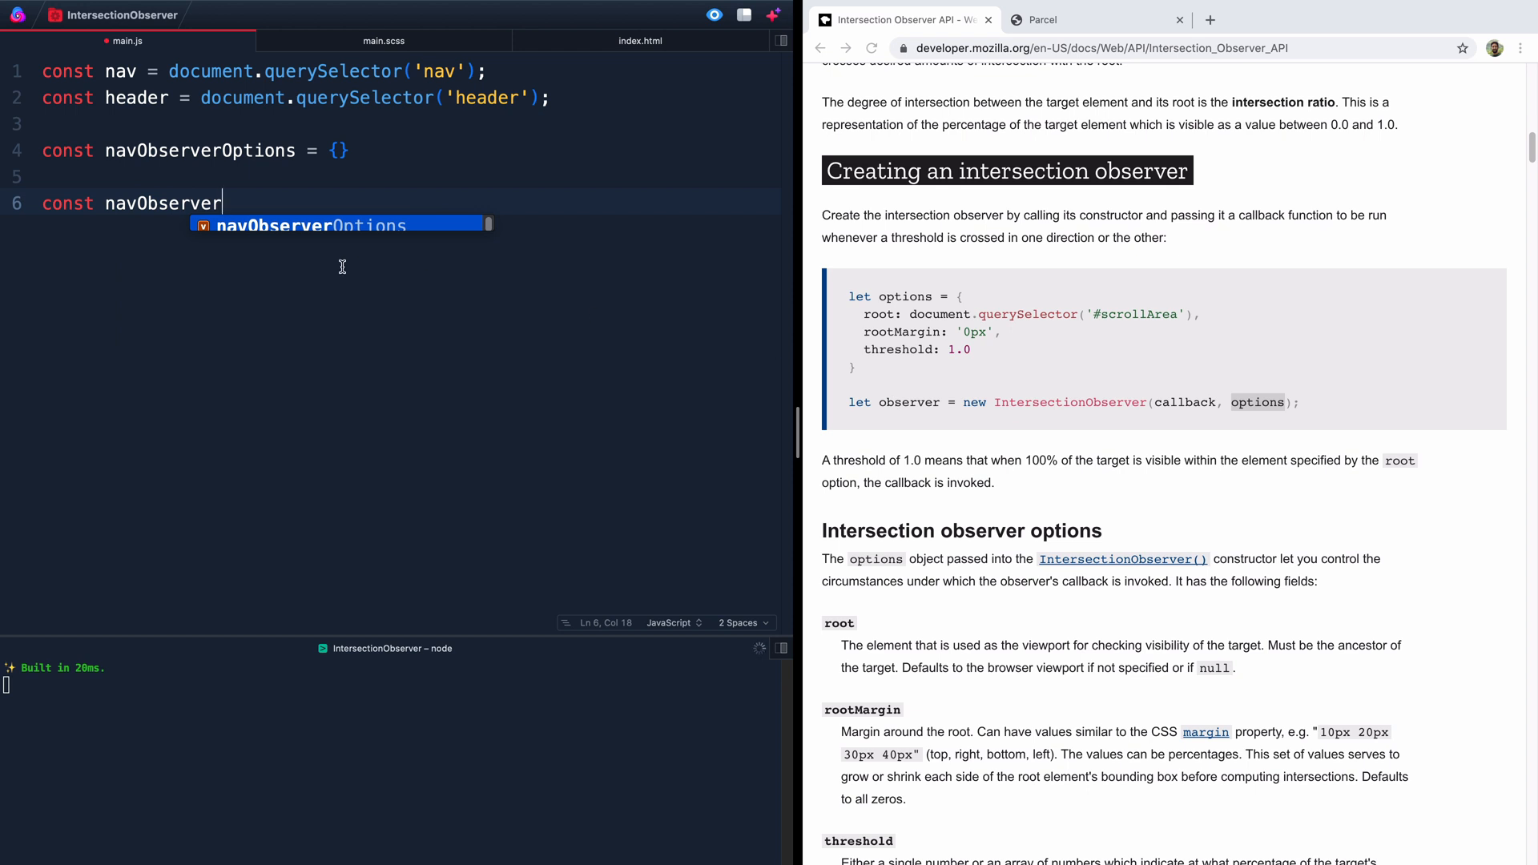
{"action": "type", "text": "= new"}
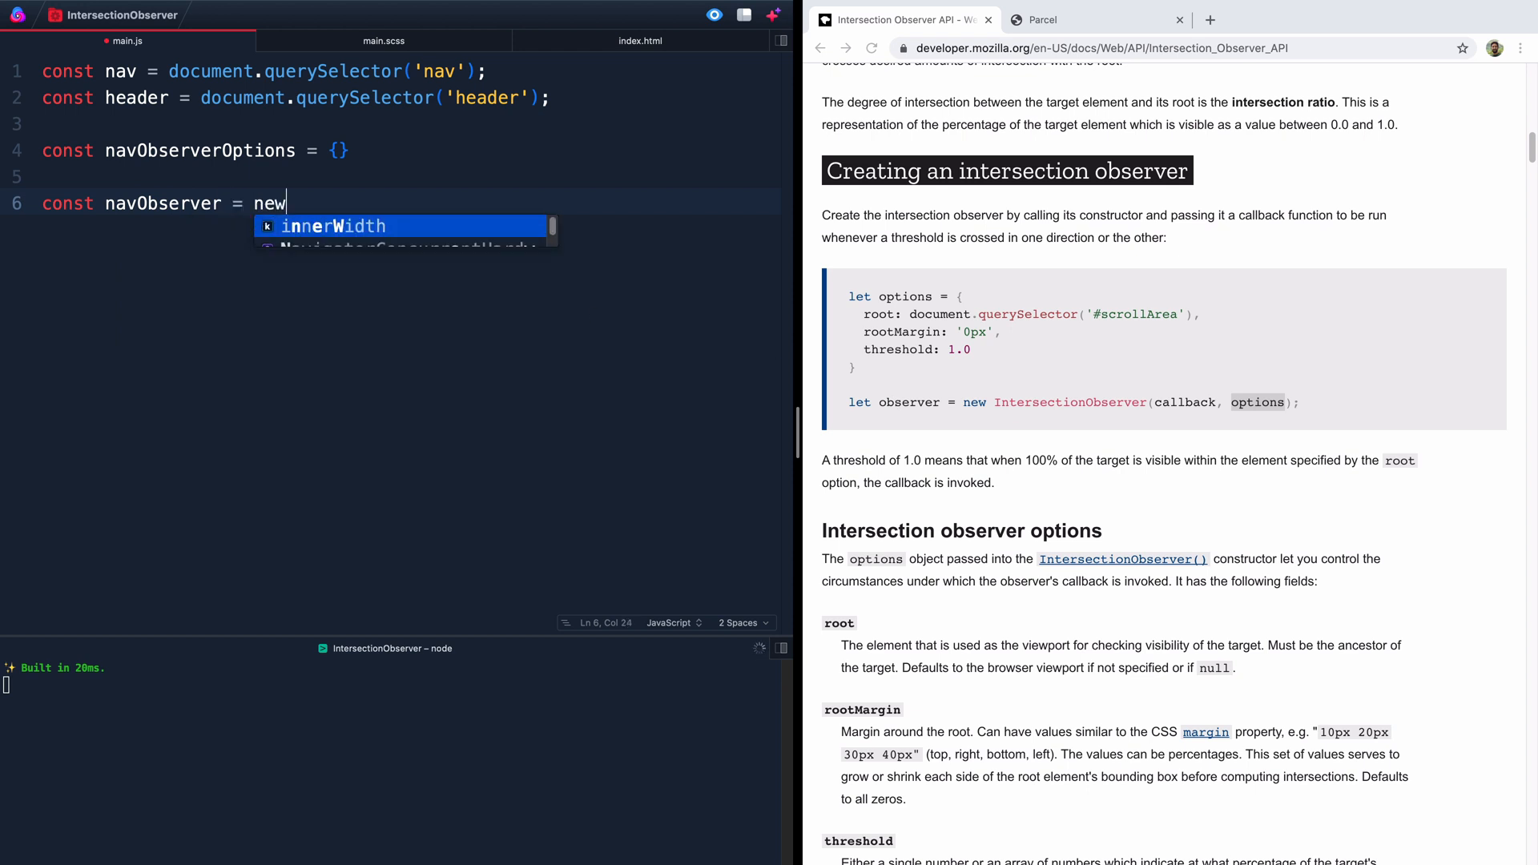
{"action": "type", "text": "Intersectio"}
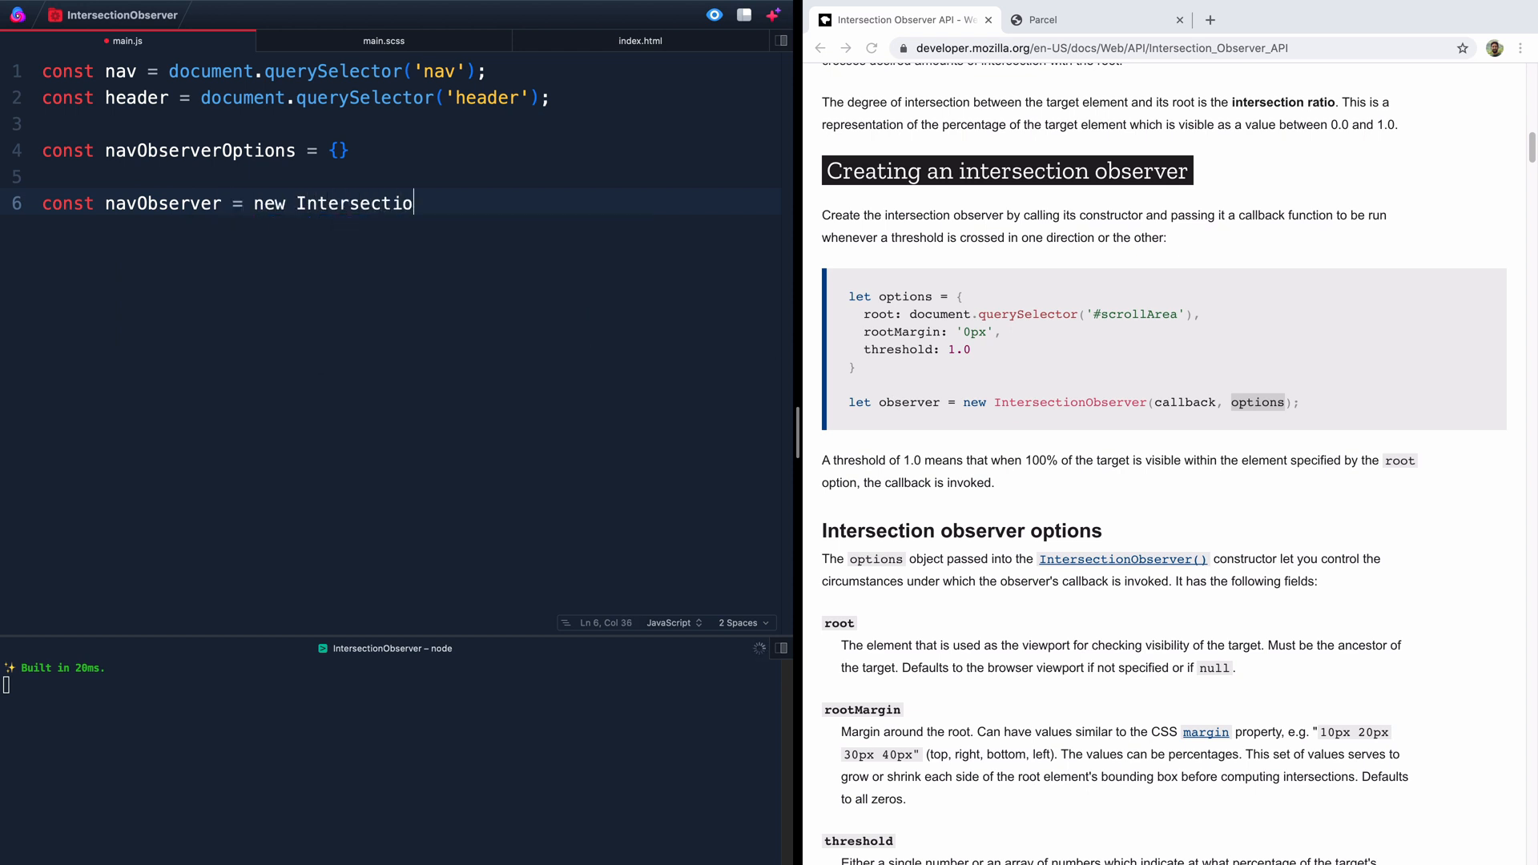
{"action": "type", "text": "nObserver()"}
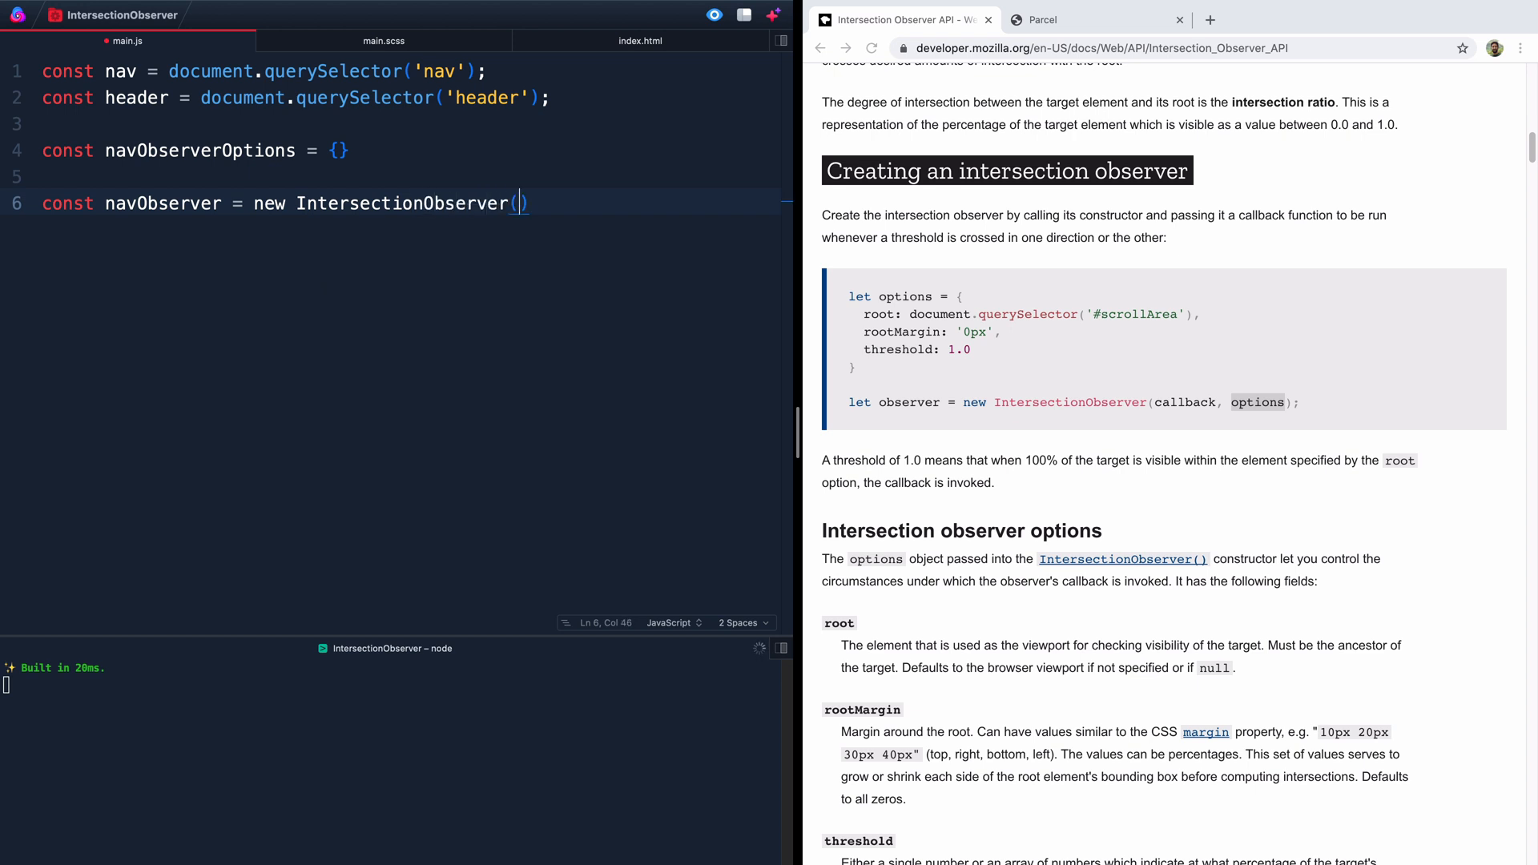
{"action": "mouse_move", "coordinate": [1231, 408]}
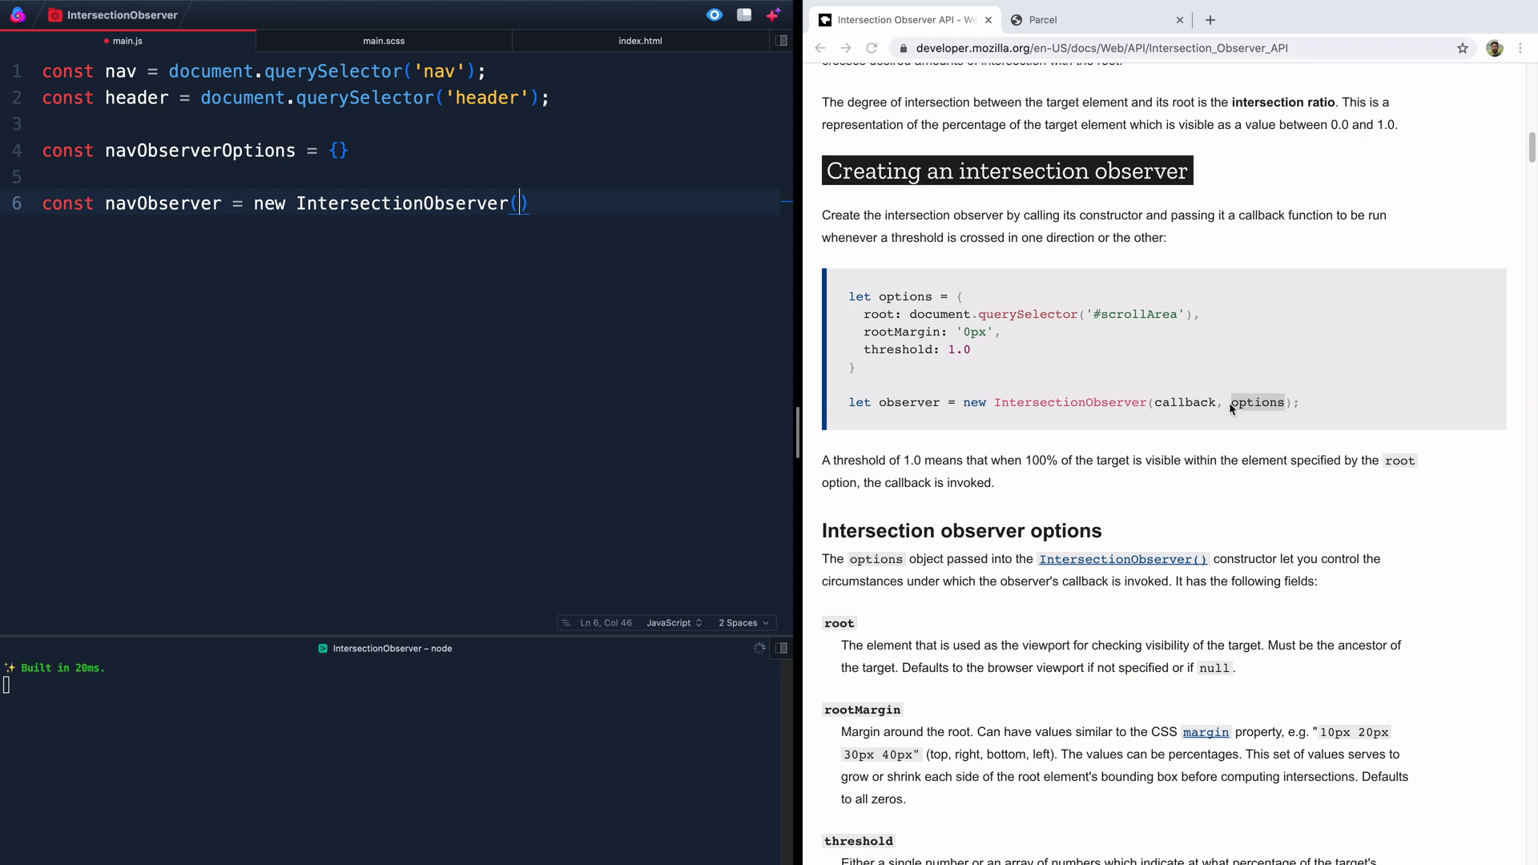
{"action": "mouse_move", "coordinate": [548, 202]}
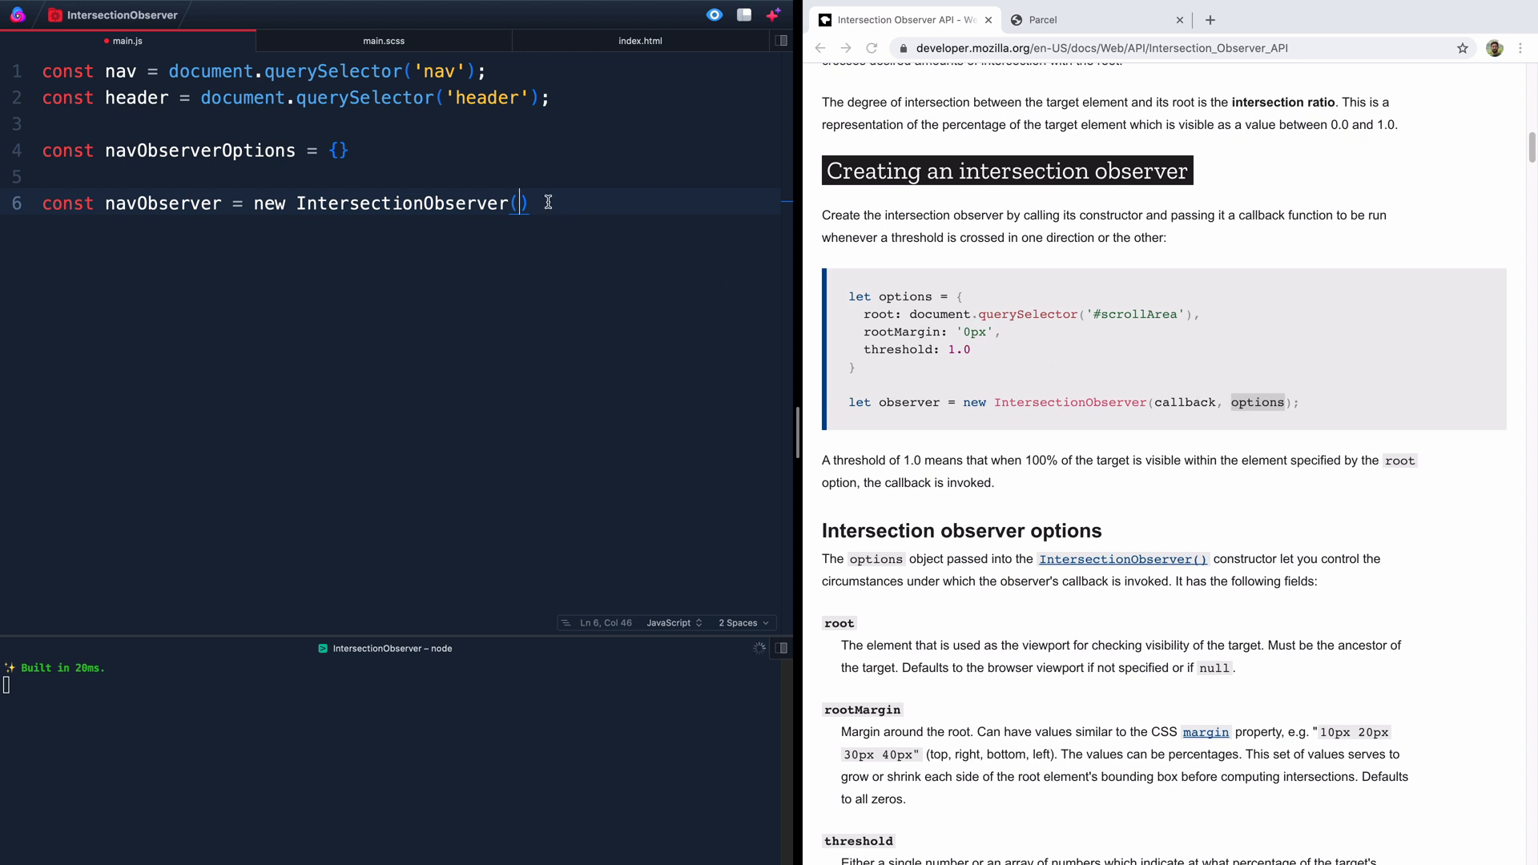
Step: Pass navObserverCallback and navObserverOptions as the observer's arguments, ending with a semicolon
{"action": "type", "text": "navObserverCallback"}
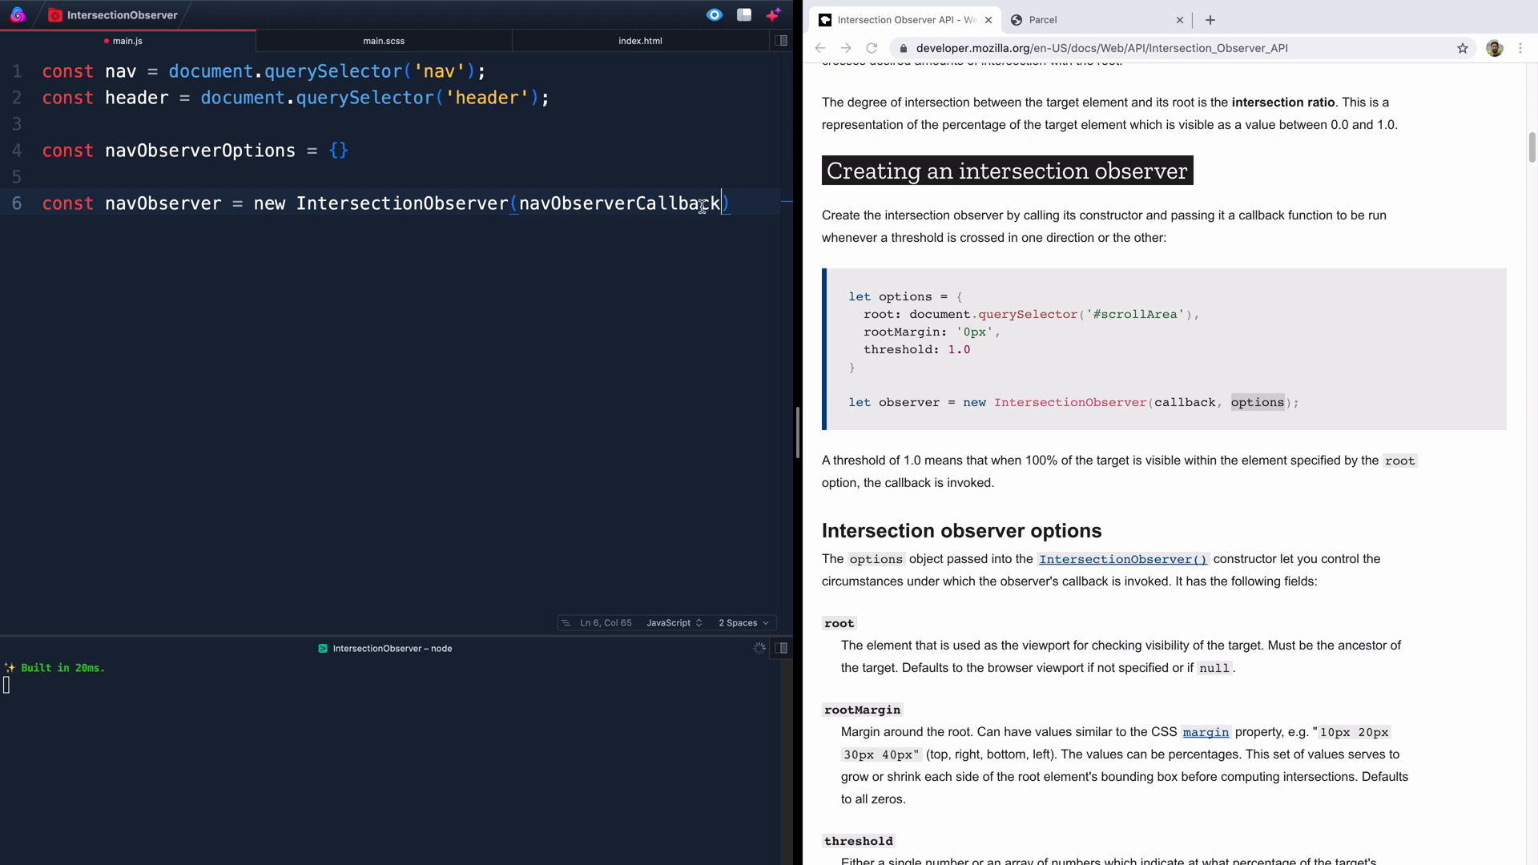
{"action": "double_click", "coordinate": [615, 203]}
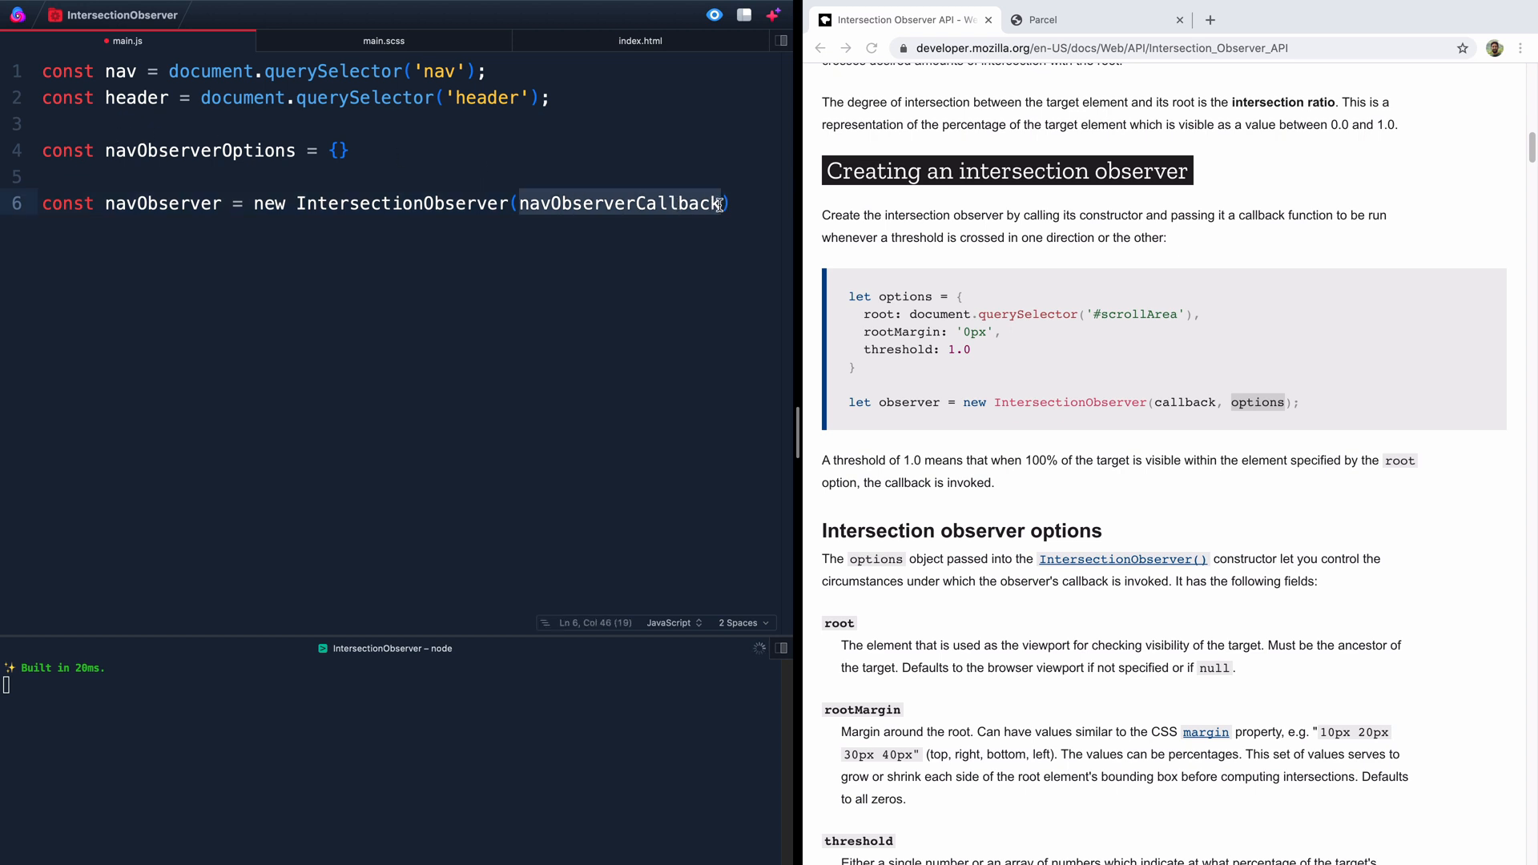
{"action": "type", "text": ","}
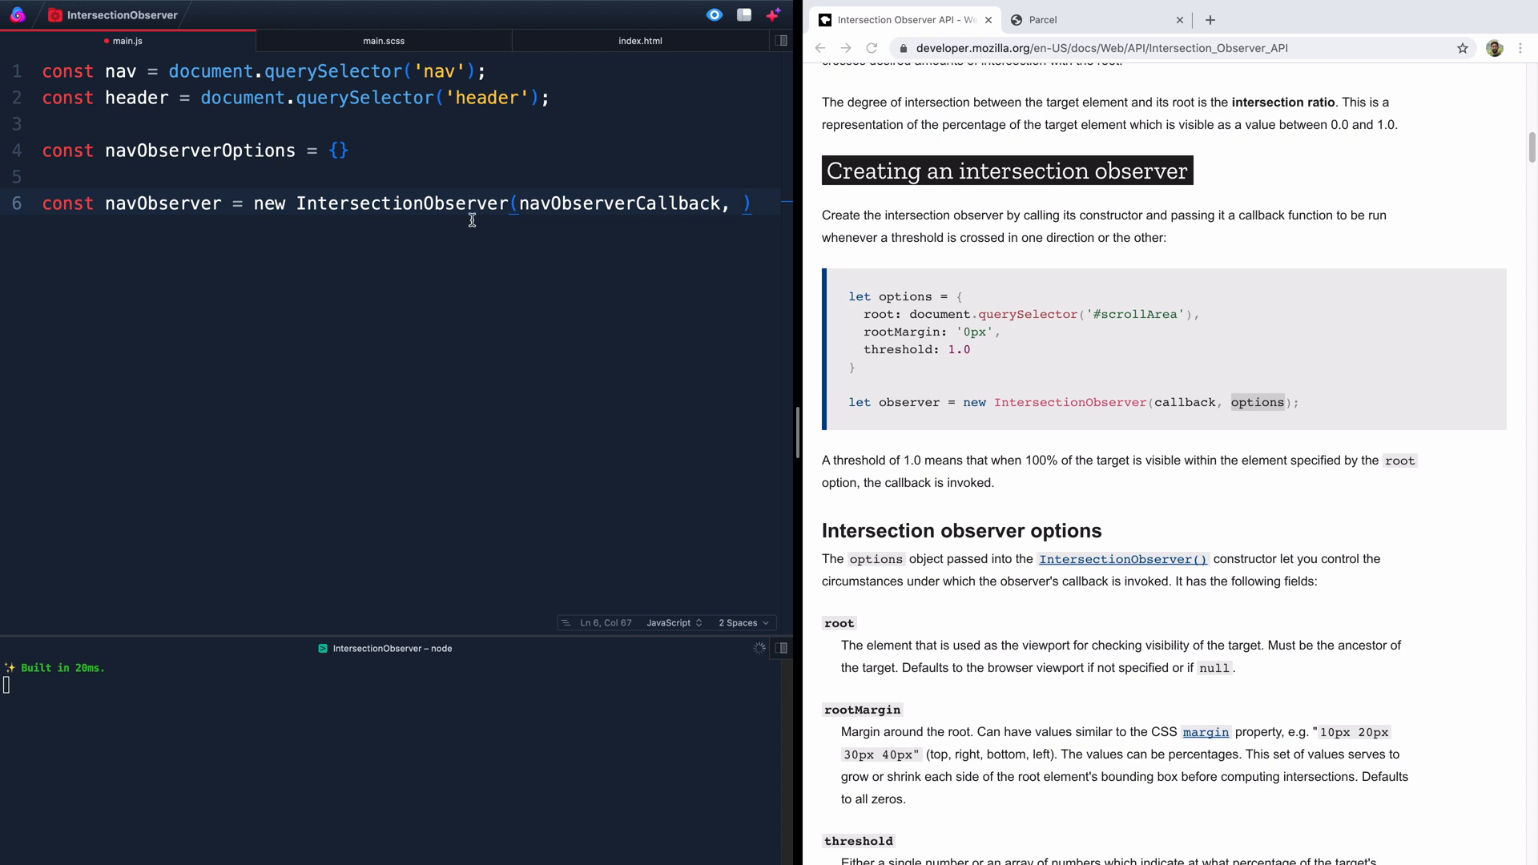
{"action": "type", "text": "navObserverOptions"}
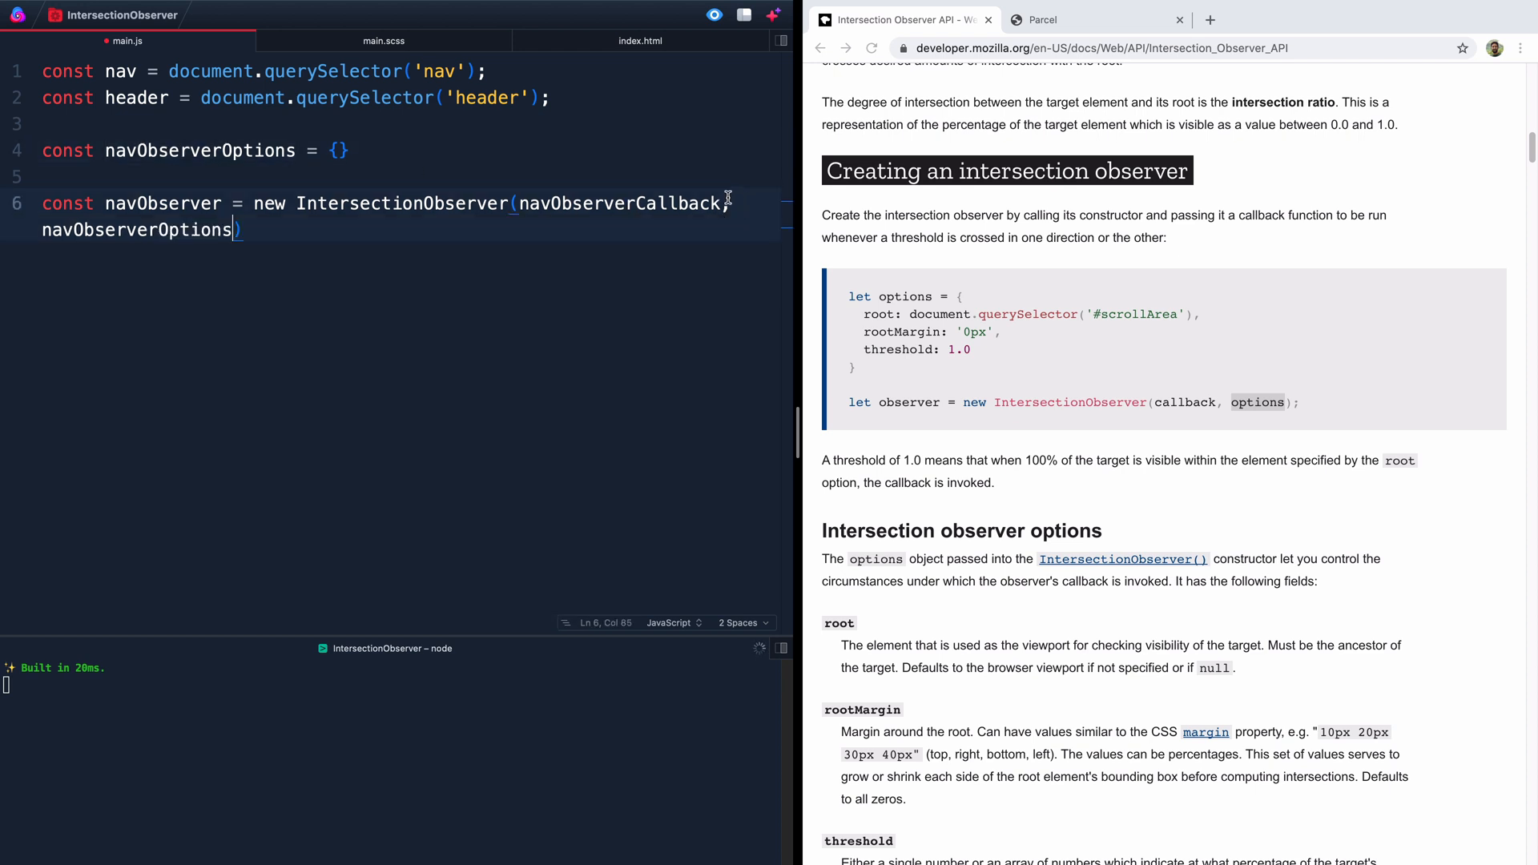
{"action": "type", "text": ";"}
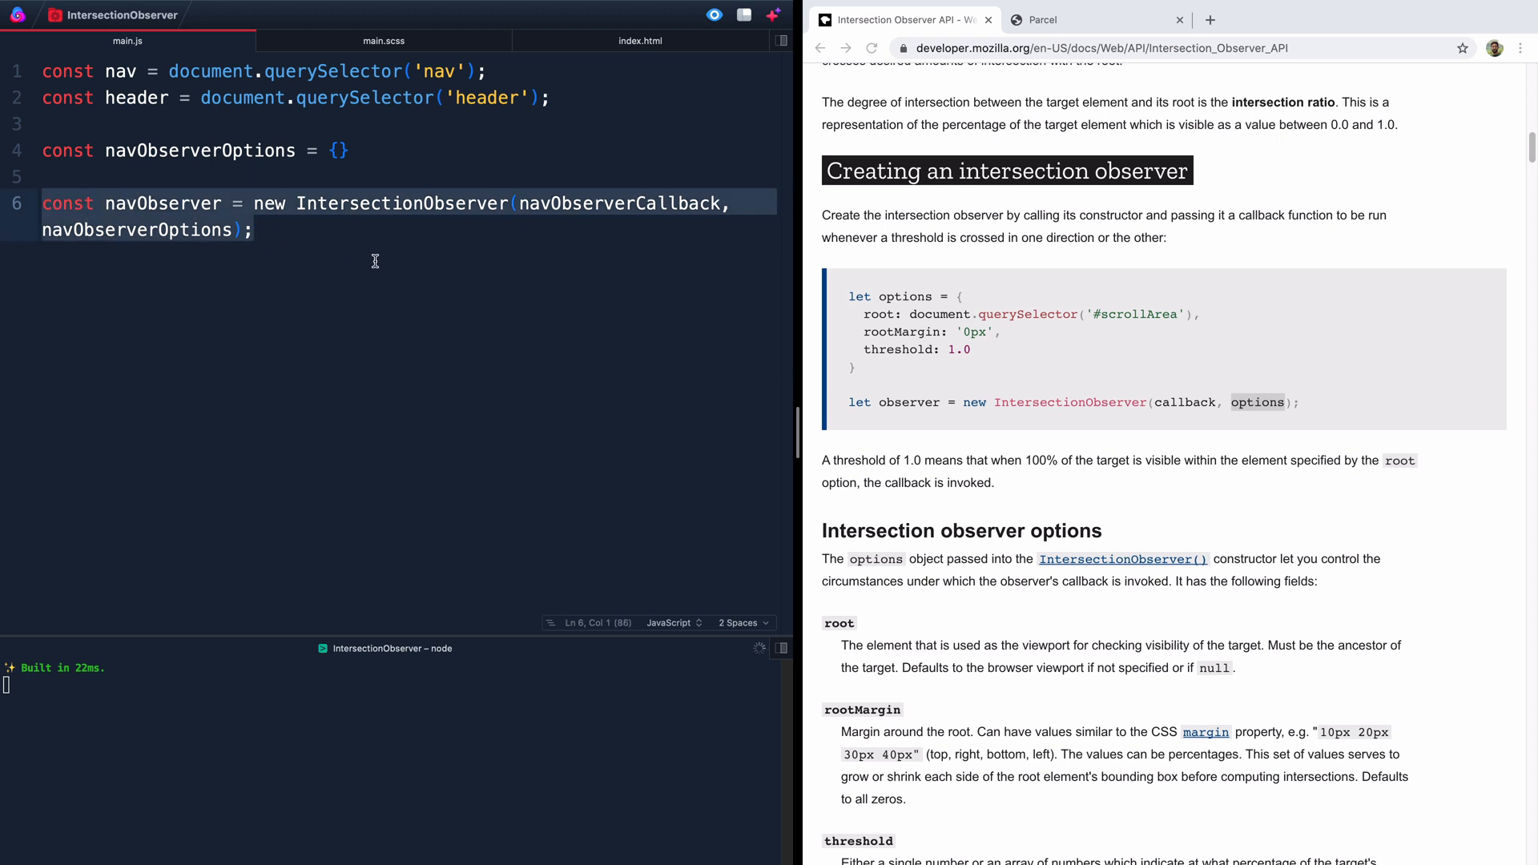
{"action": "mouse_move", "coordinate": [298, 226]}
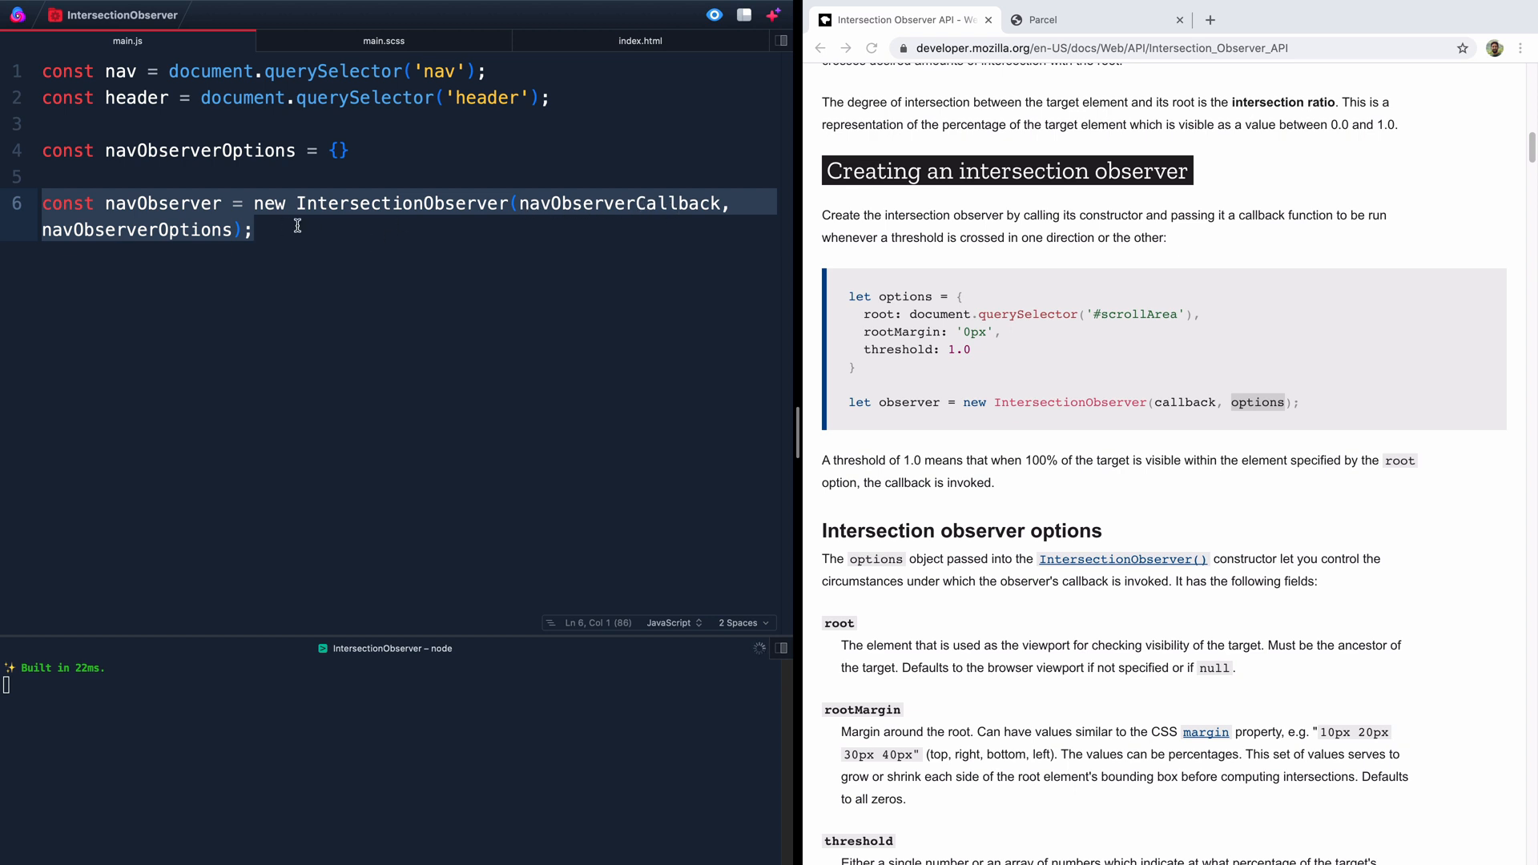
{"action": "mouse_move", "coordinate": [246, 184]}
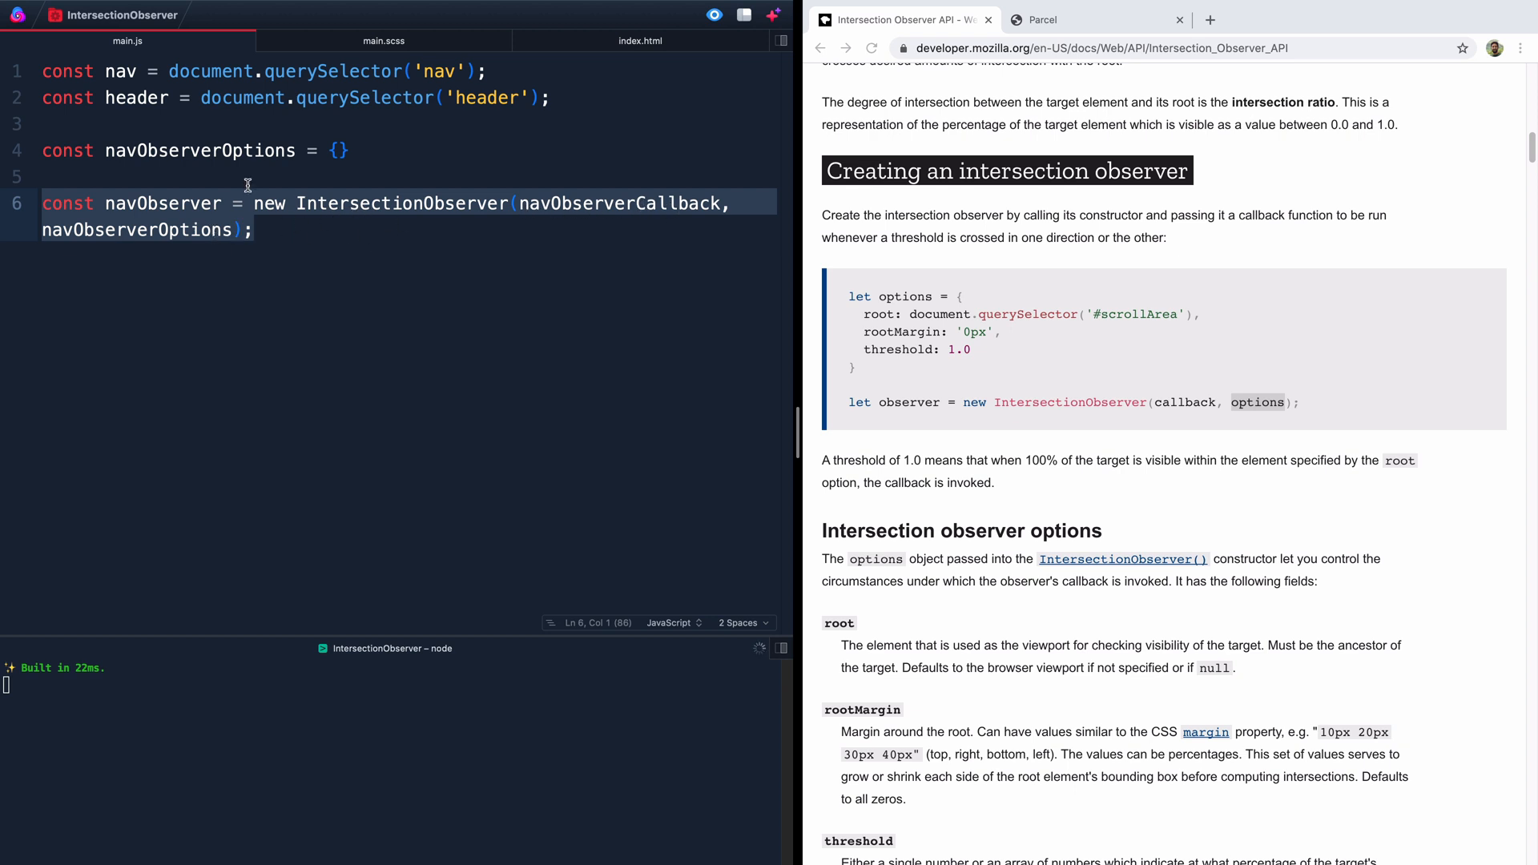
{"action": "mouse_move", "coordinate": [207, 134]}
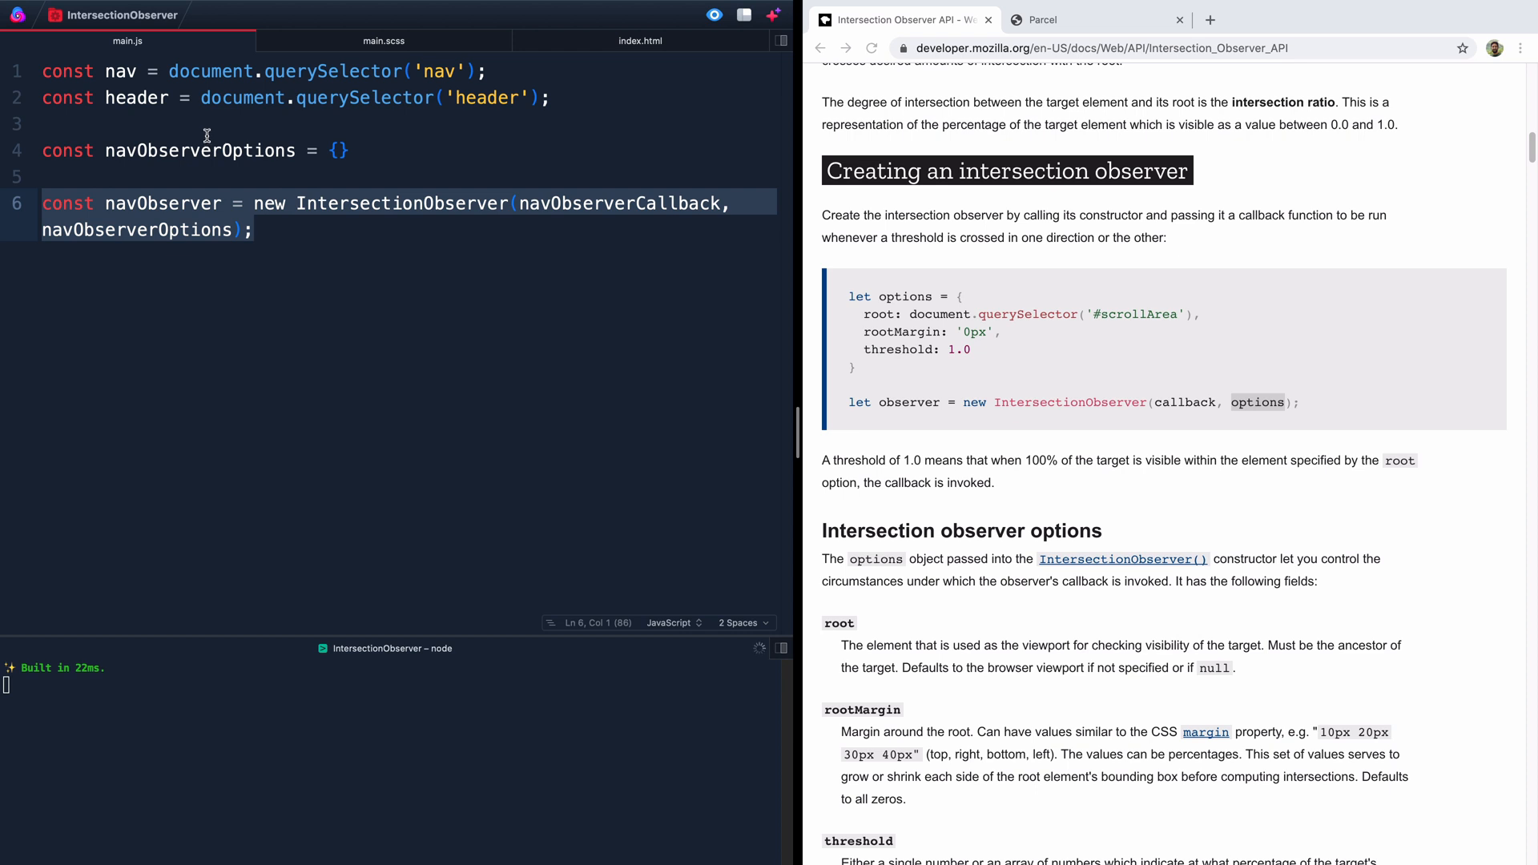
{"action": "mouse_move", "coordinate": [487, 197]}
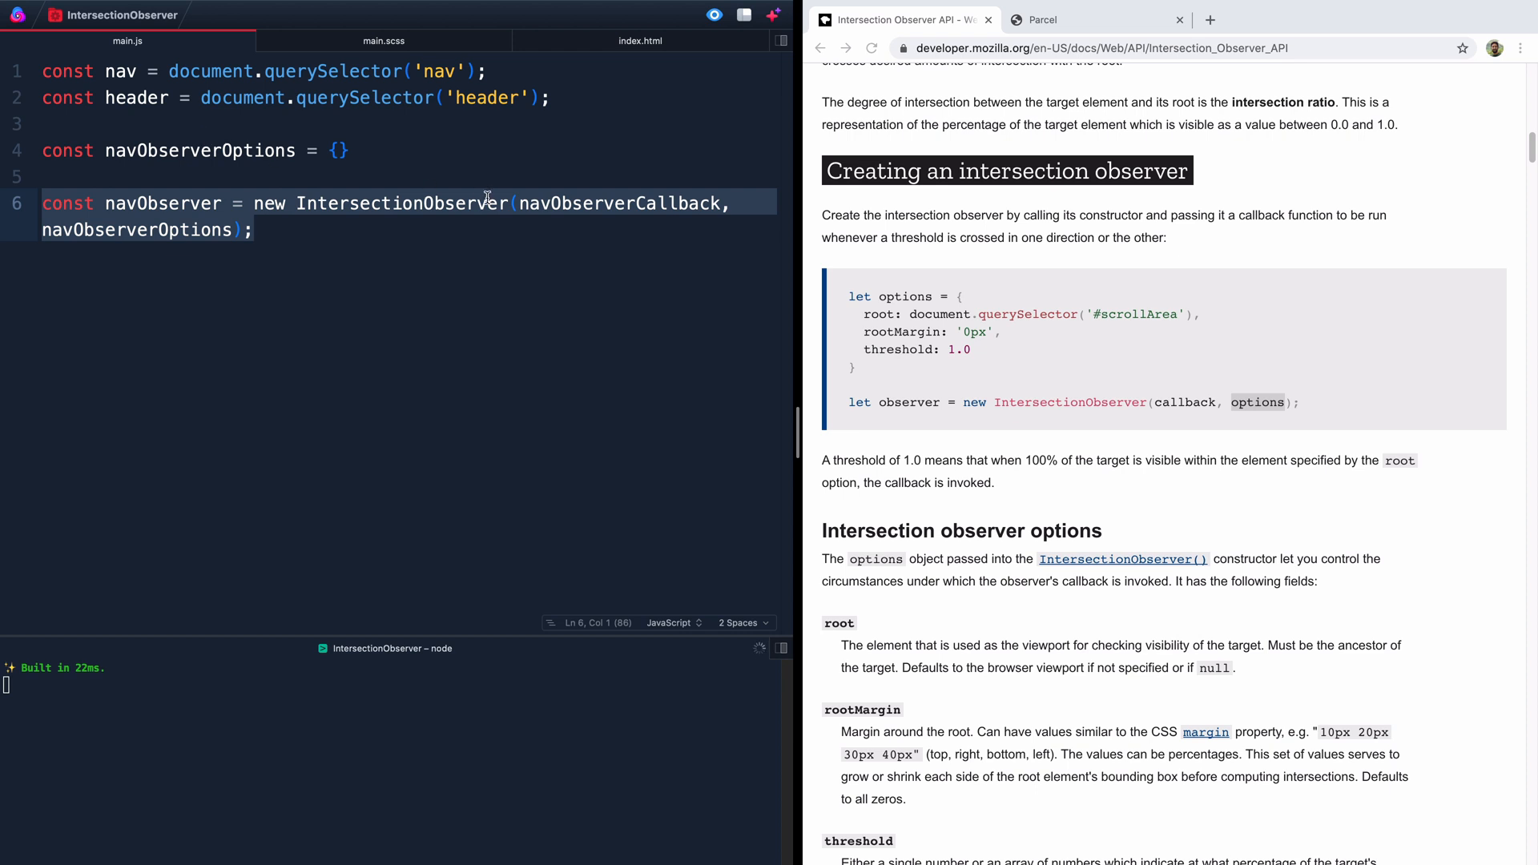
Step: Define navObserverCallback as an arrow function taking navigation and nav parameters
{"action": "left_click", "coordinate": [519, 203]}
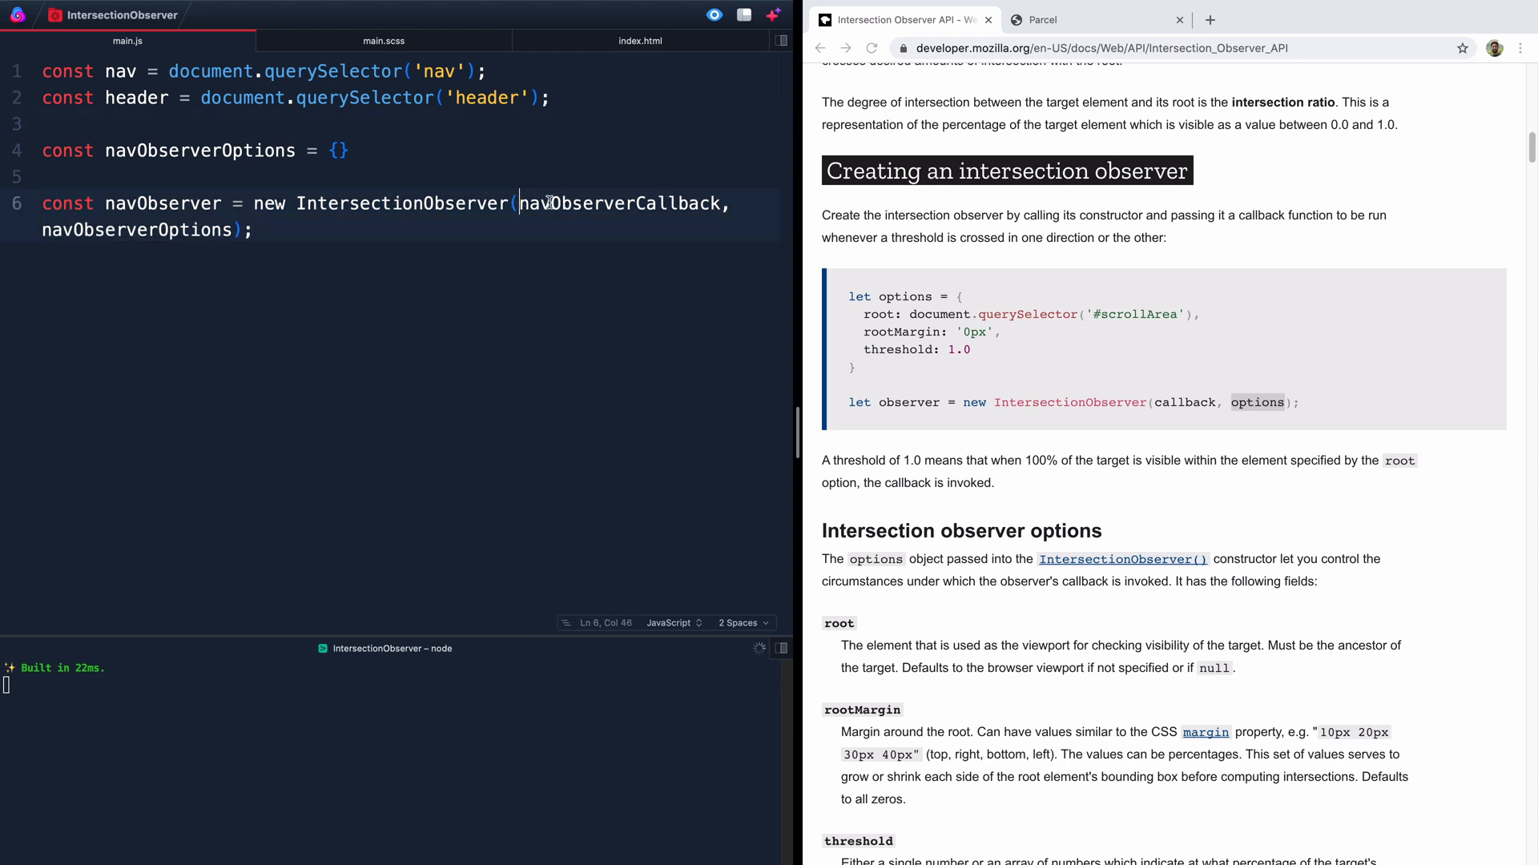
{"action": "left_click", "coordinate": [236, 125]}
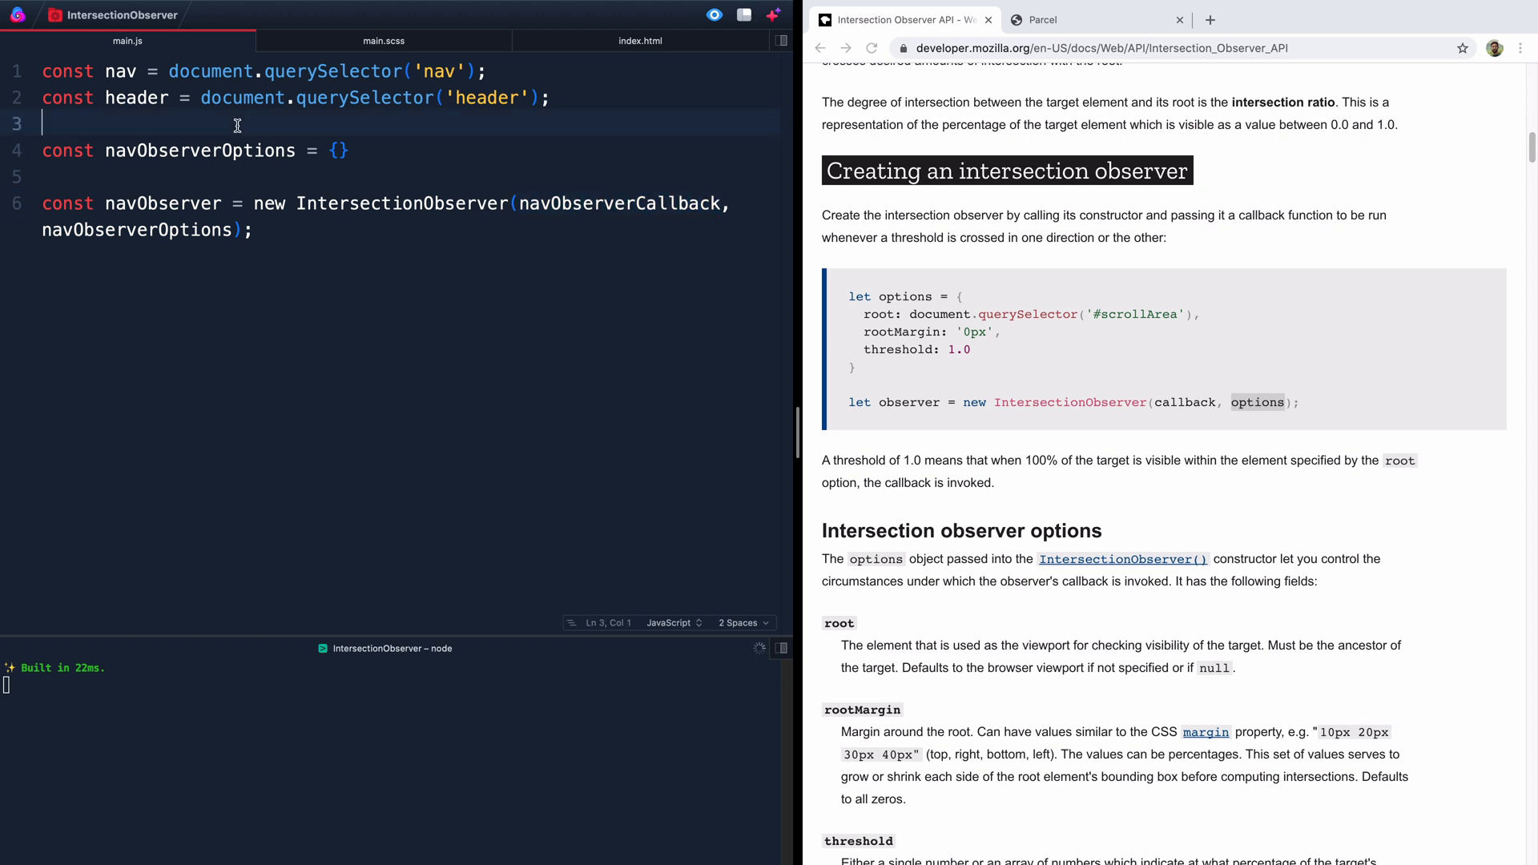
{"action": "type", "text": "const"}
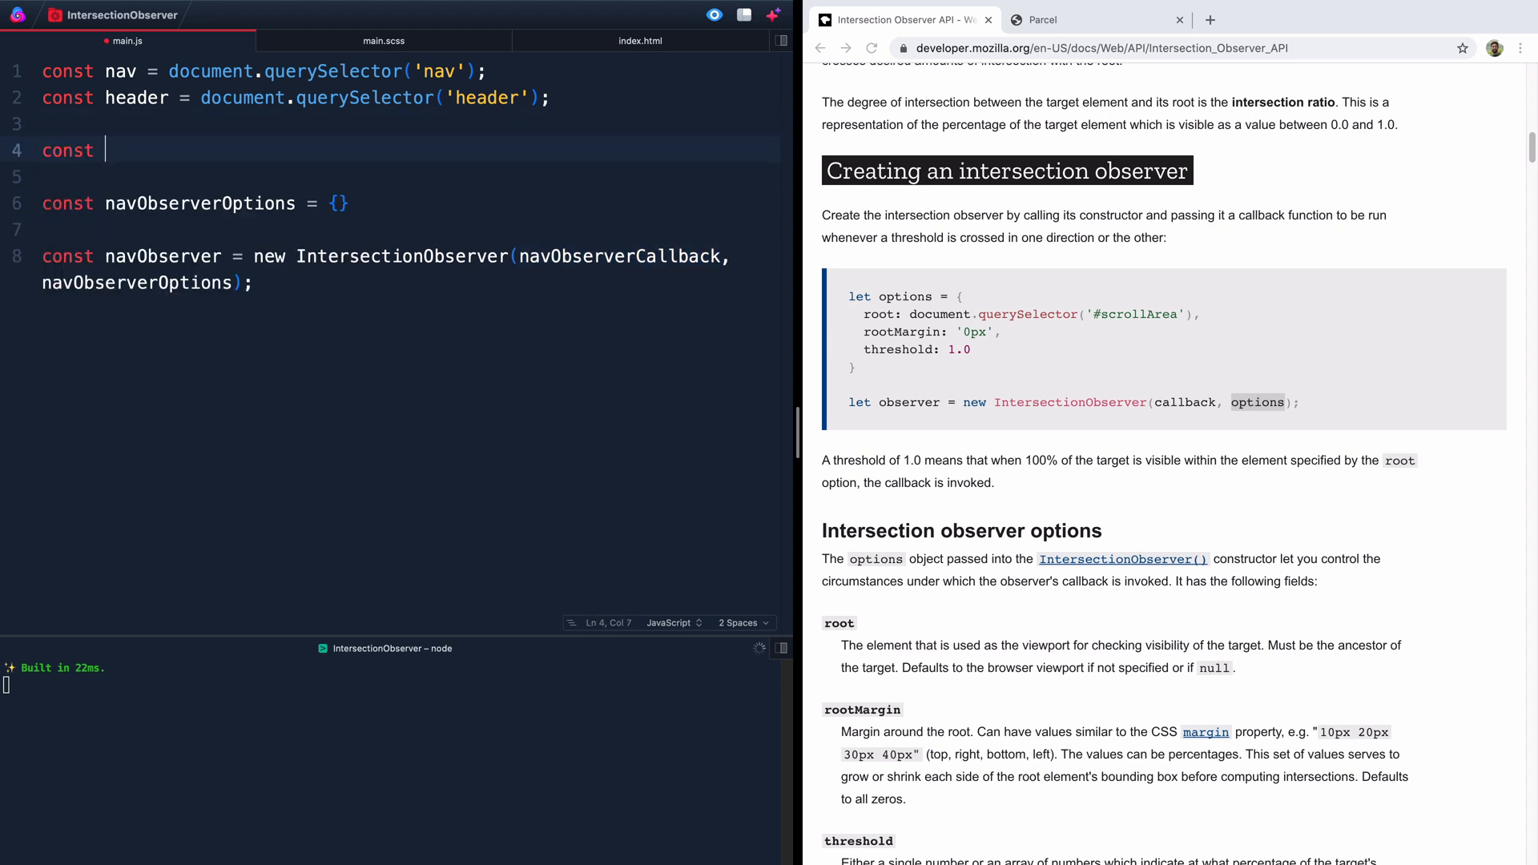
{"action": "type", "text": "navObserverCallback ="}
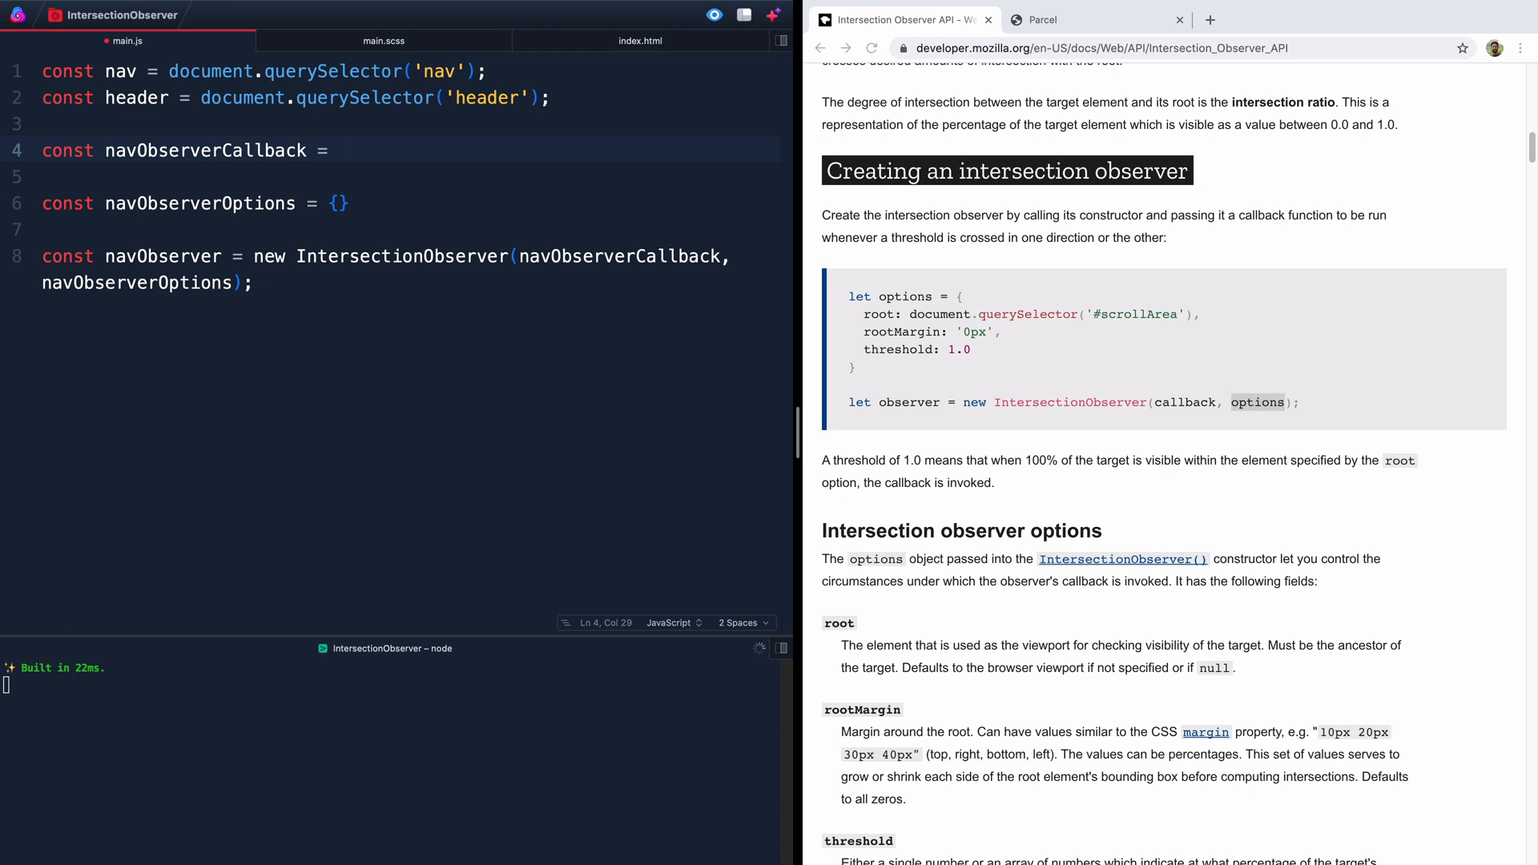
{"action": "type", "text": "()"}
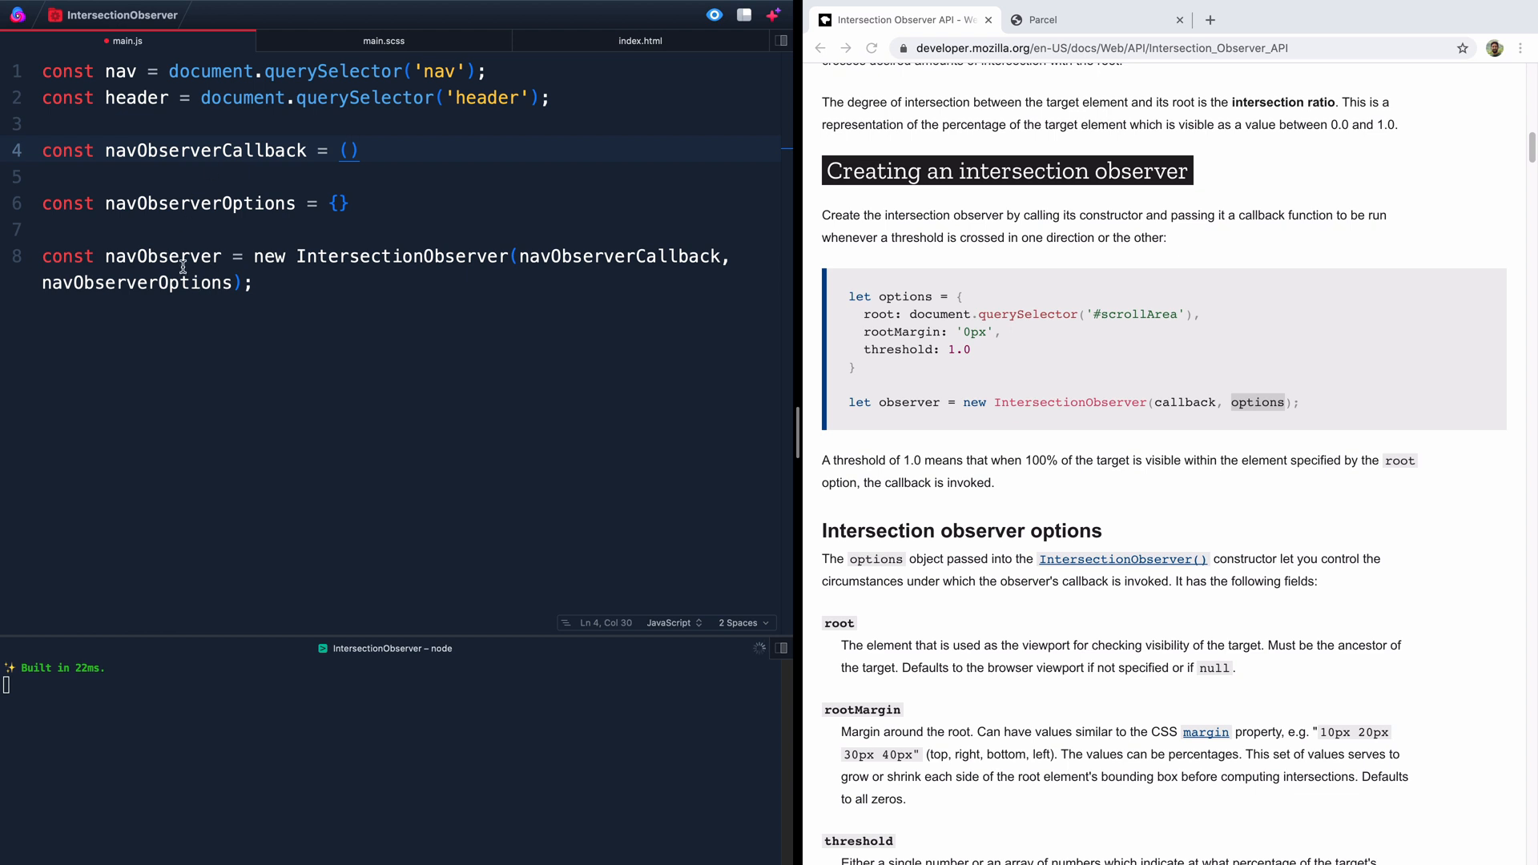
{"action": "type", "text": "nav"}
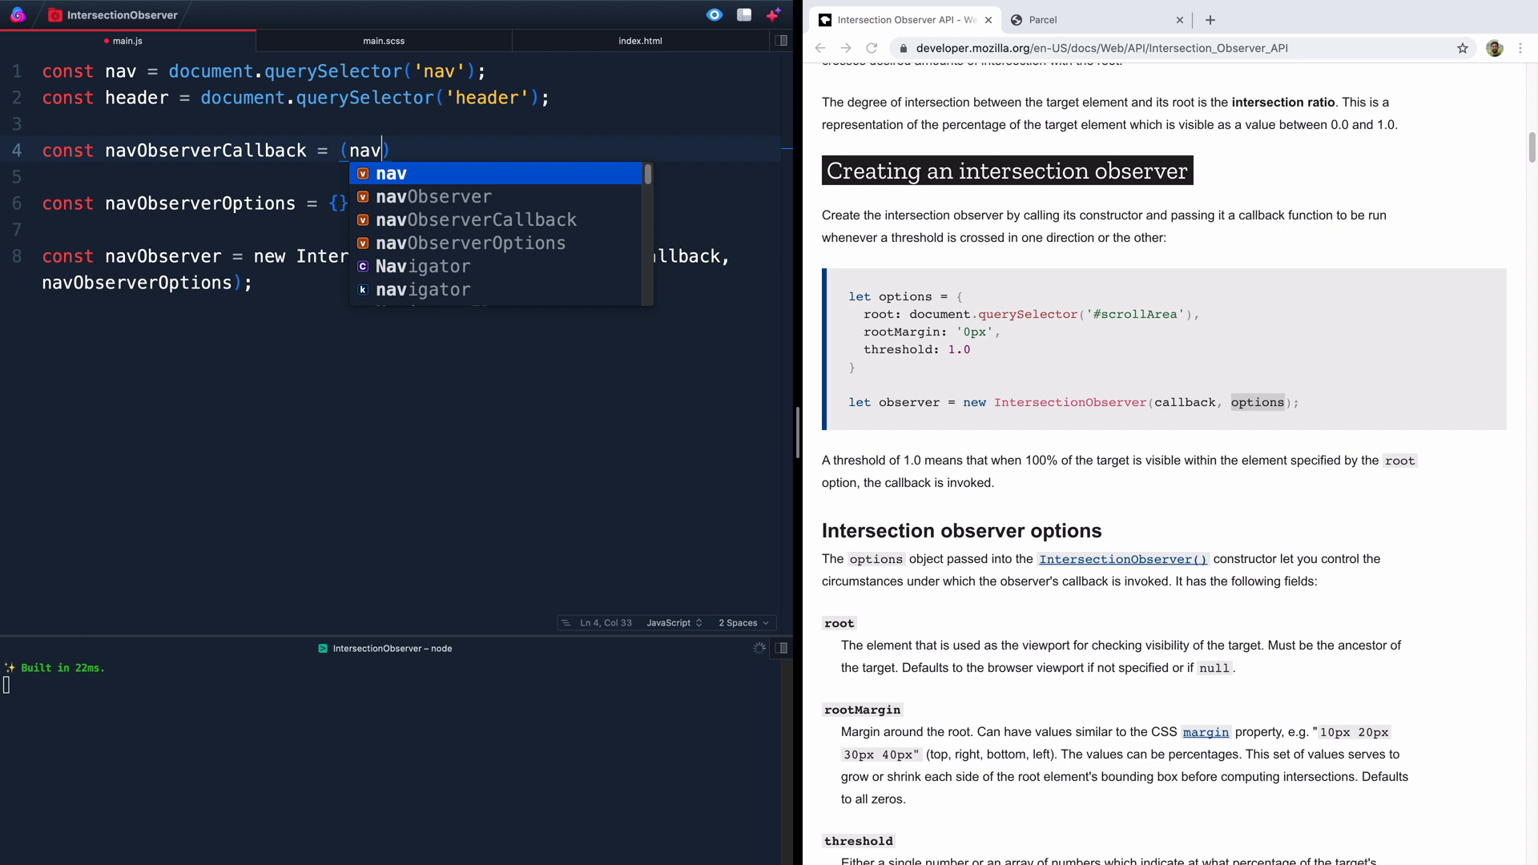
{"action": "type", "text": "igatio"}
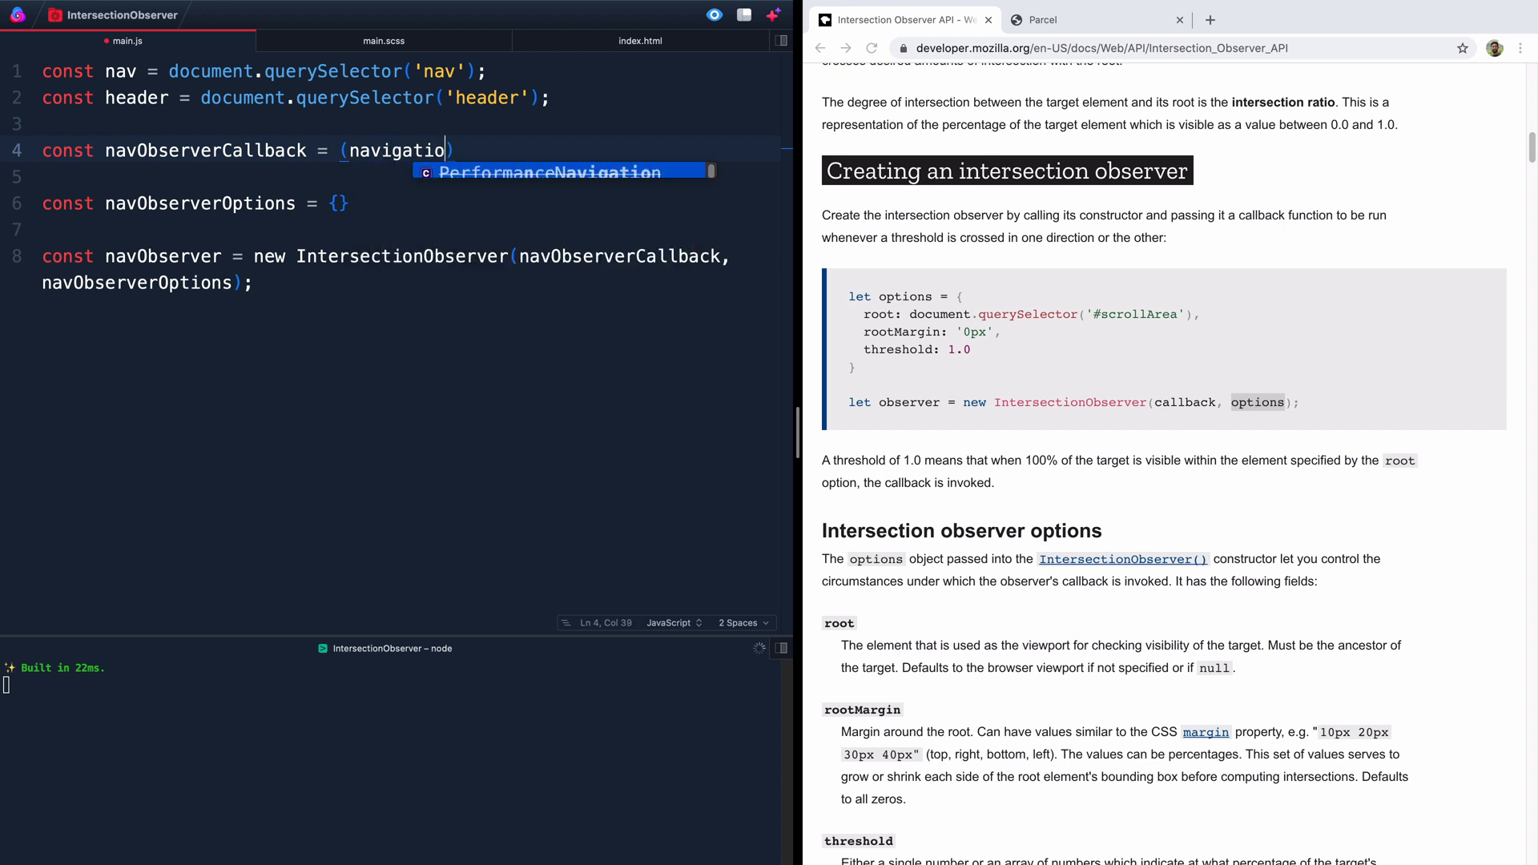
{"action": "type", "text": "n,"}
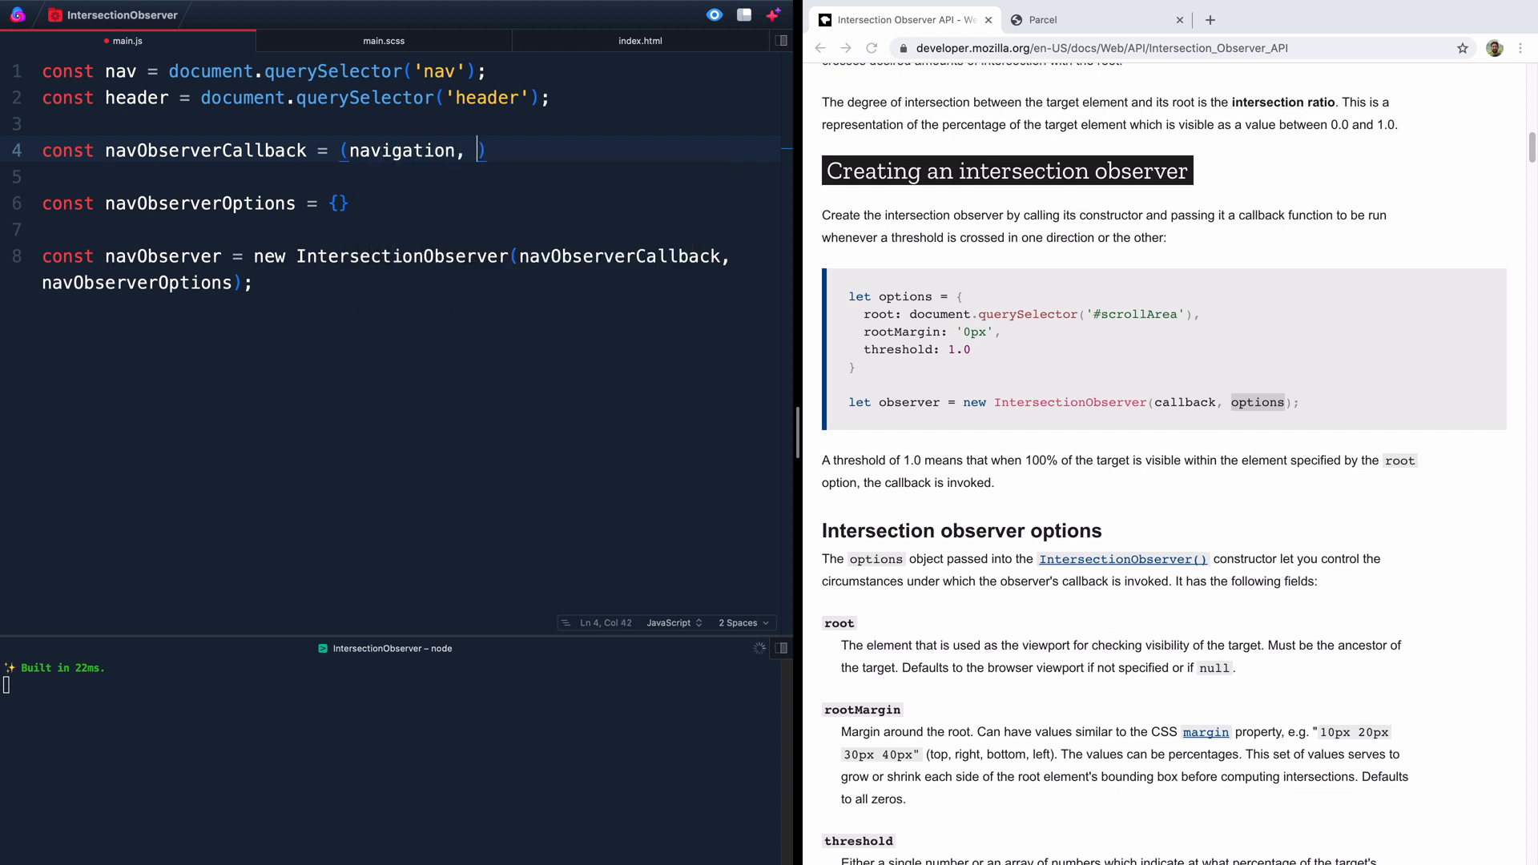
{"action": "type", "text": "navObserver"}
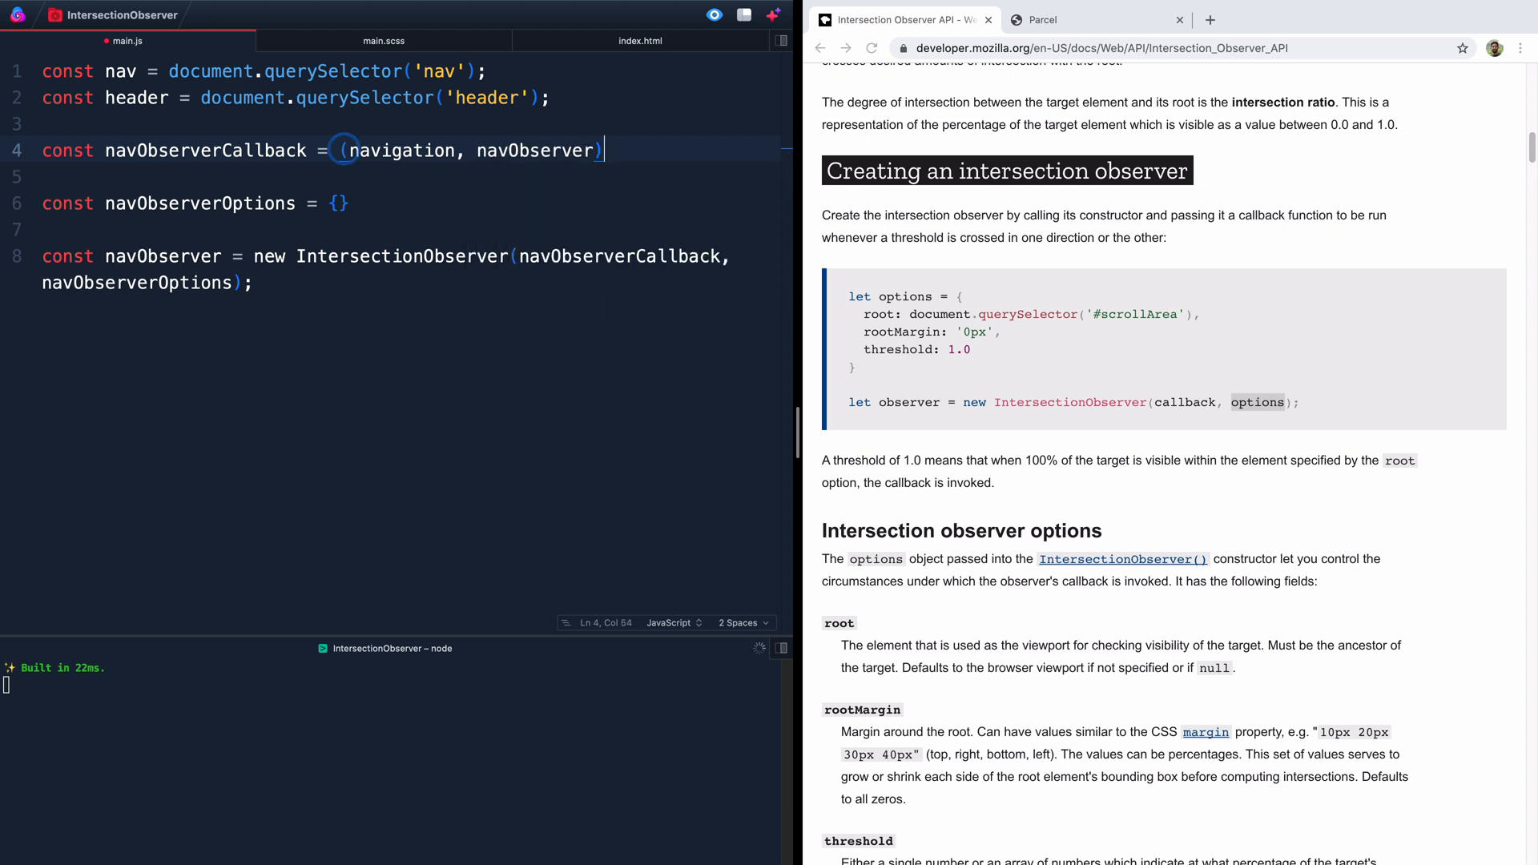
{"action": "type", "text": "=> {"}
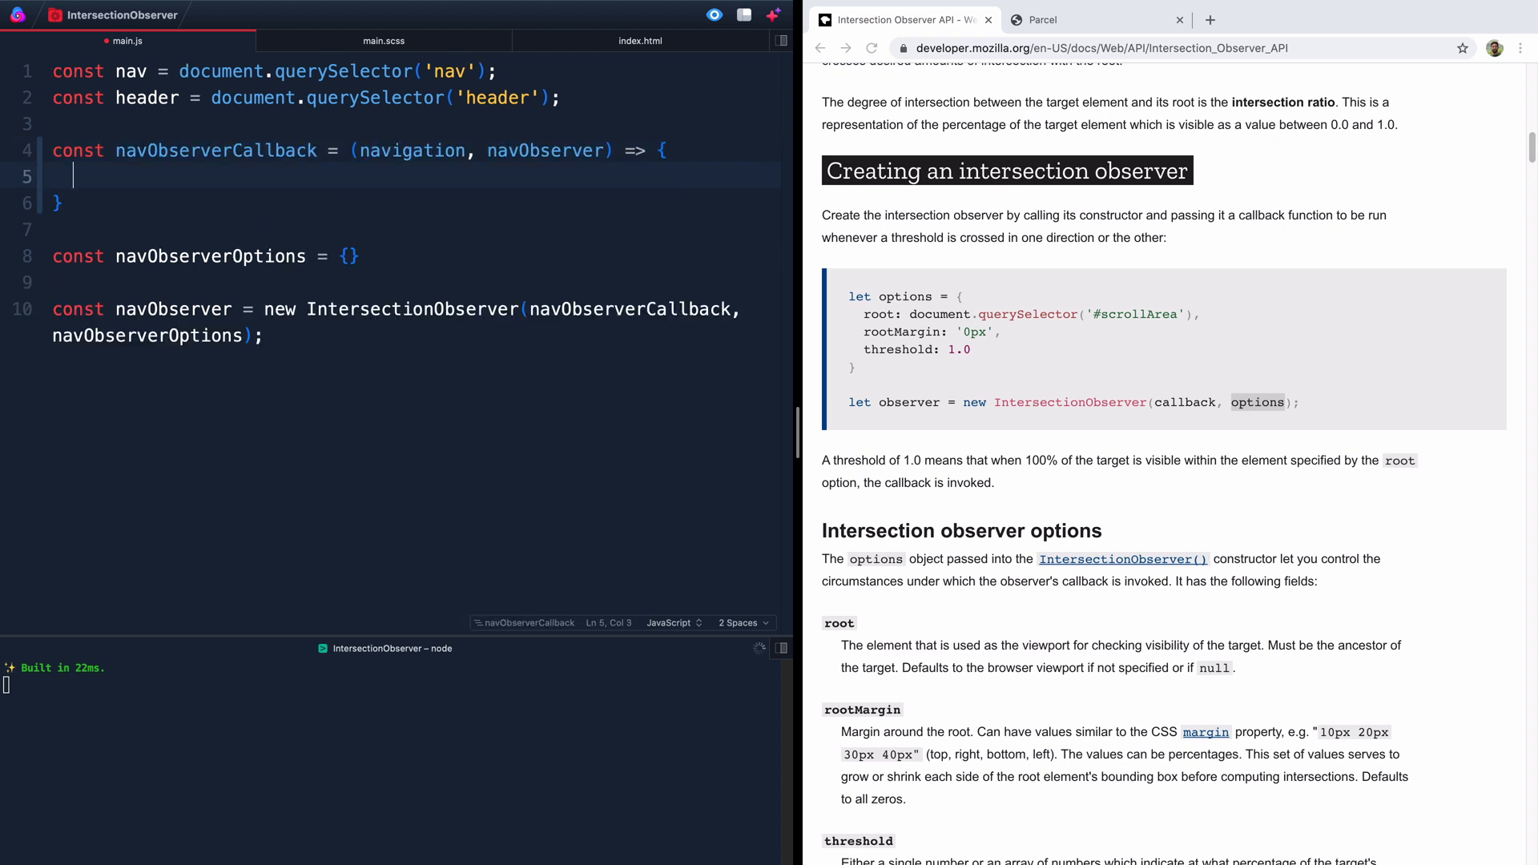
{"action": "type", "text": "i"}
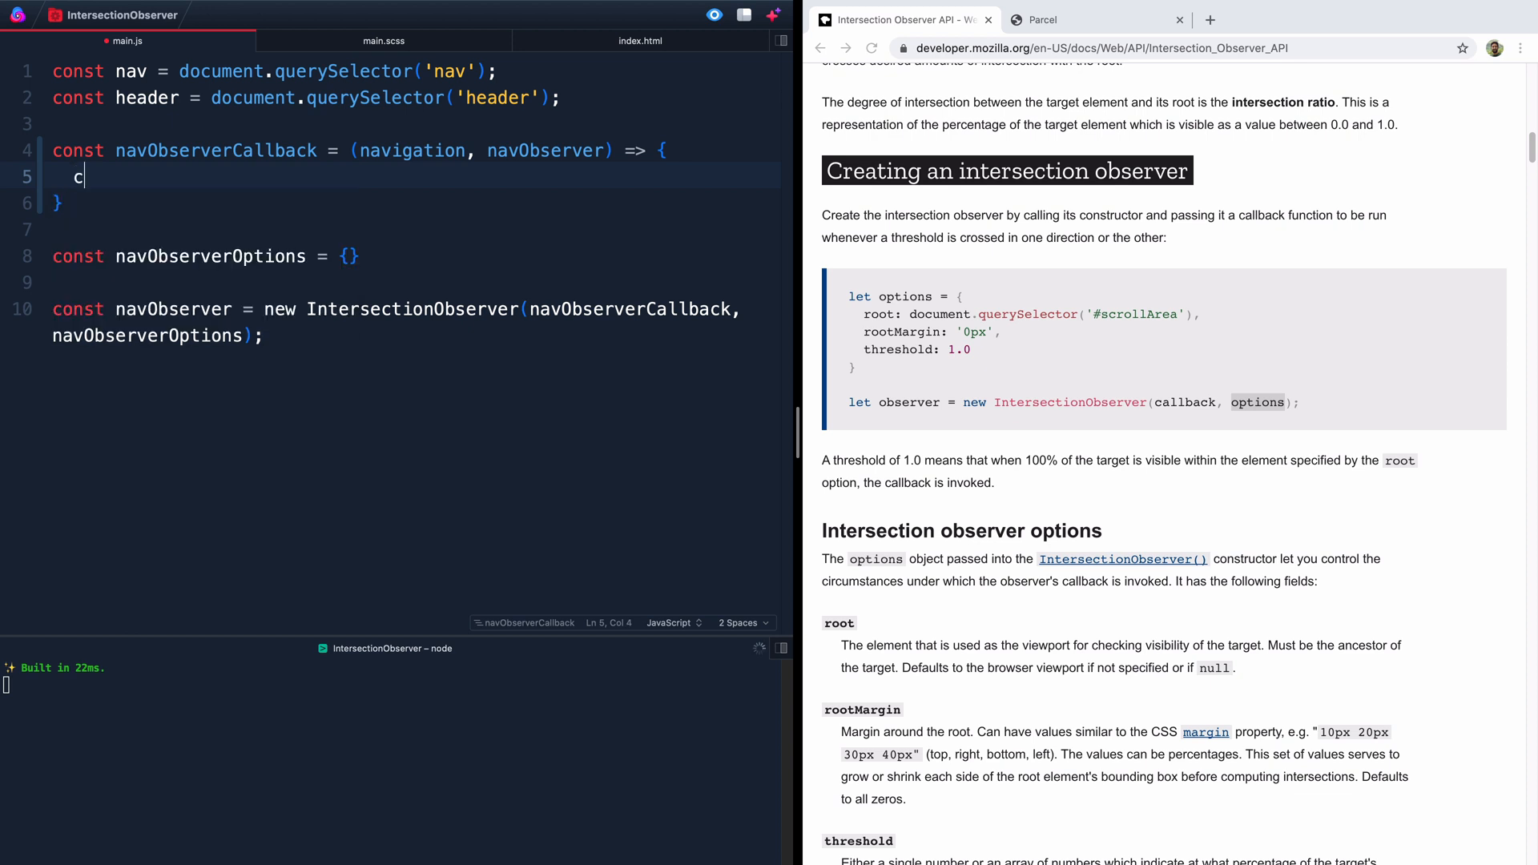
Step: Inside the callback, log the (misspelled) navgation argument with console.log
{"action": "type", "text": "onsole.log("}
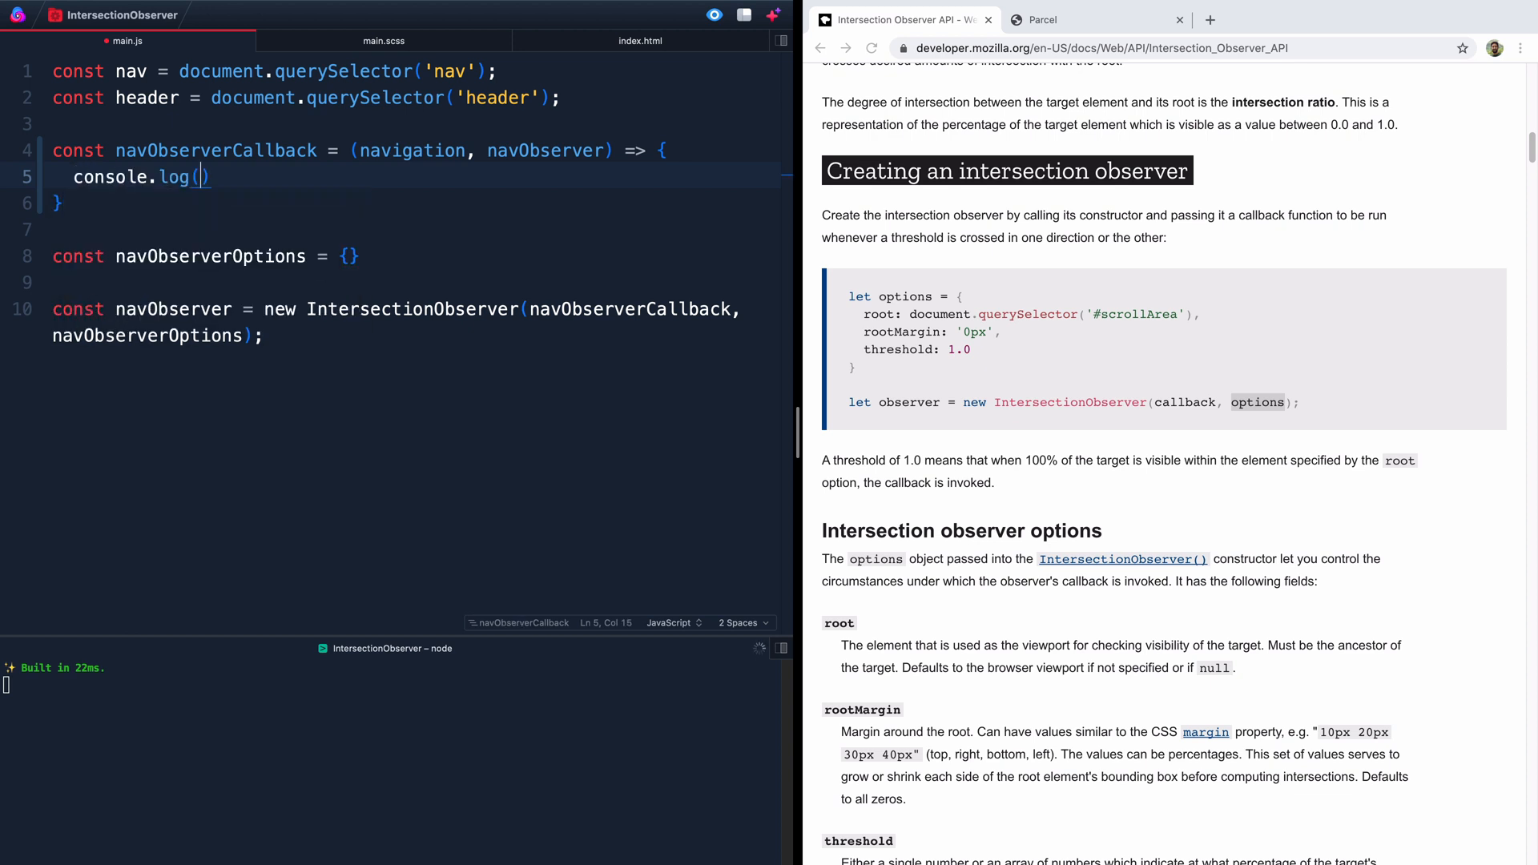
{"action": "type", "text": "''"}
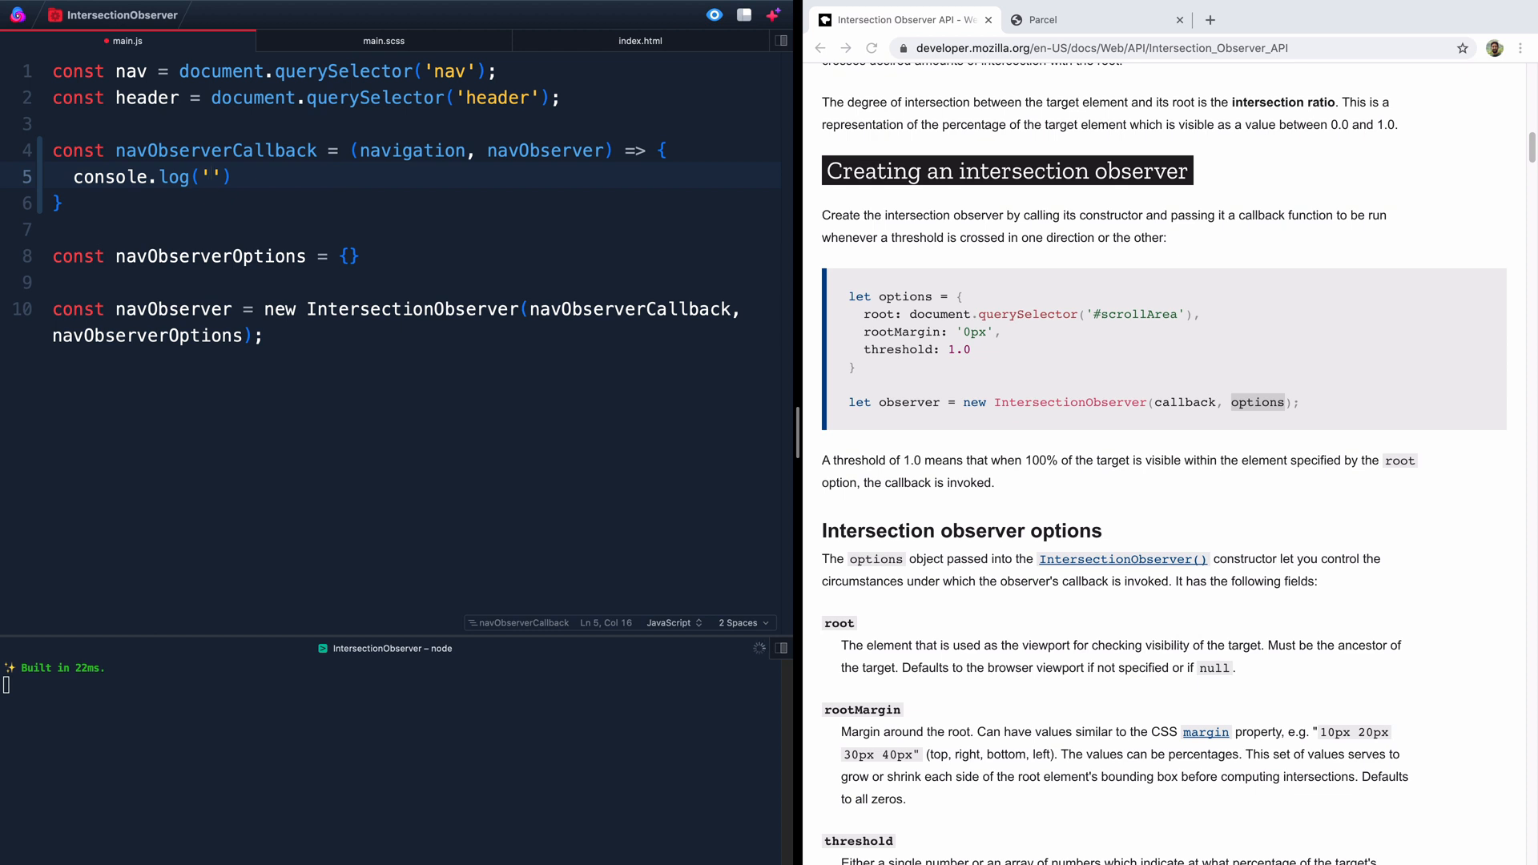
{"action": "type", "text": "nav"}
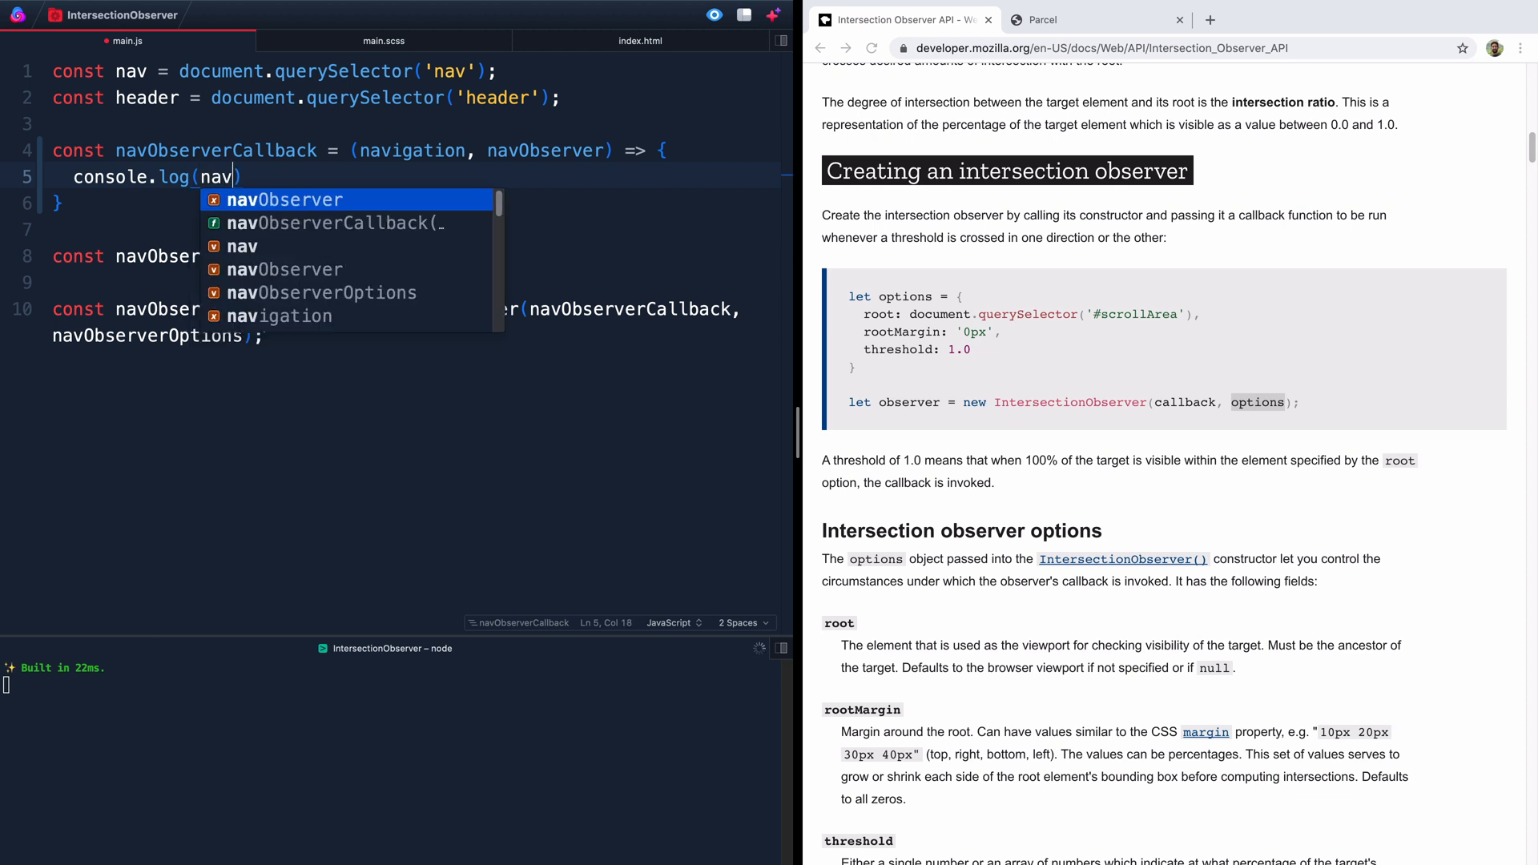
{"action": "type", "text": "gation"}
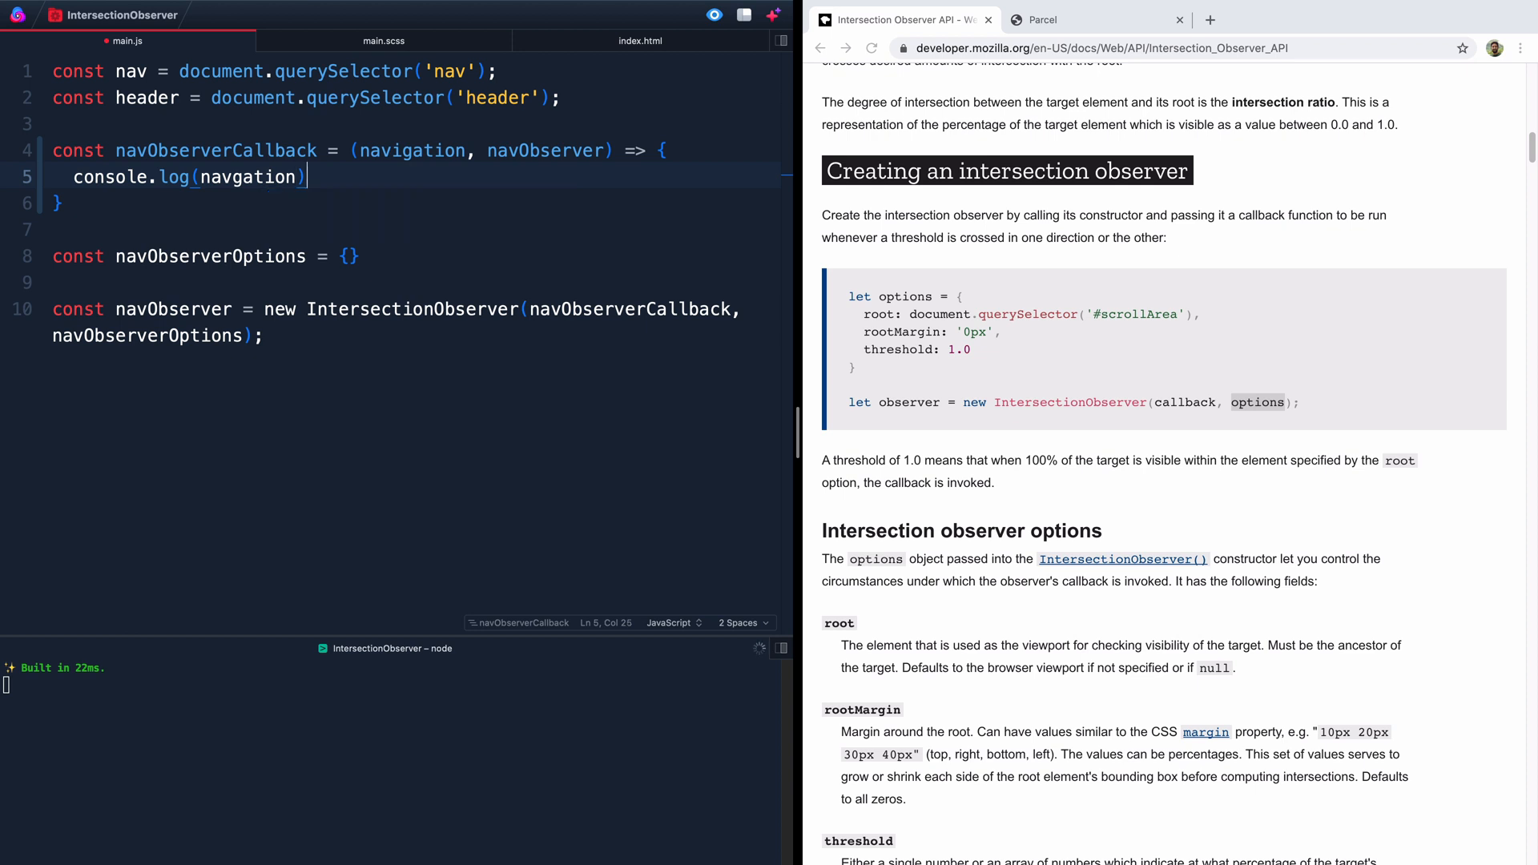
{"action": "type", "text": ";"}
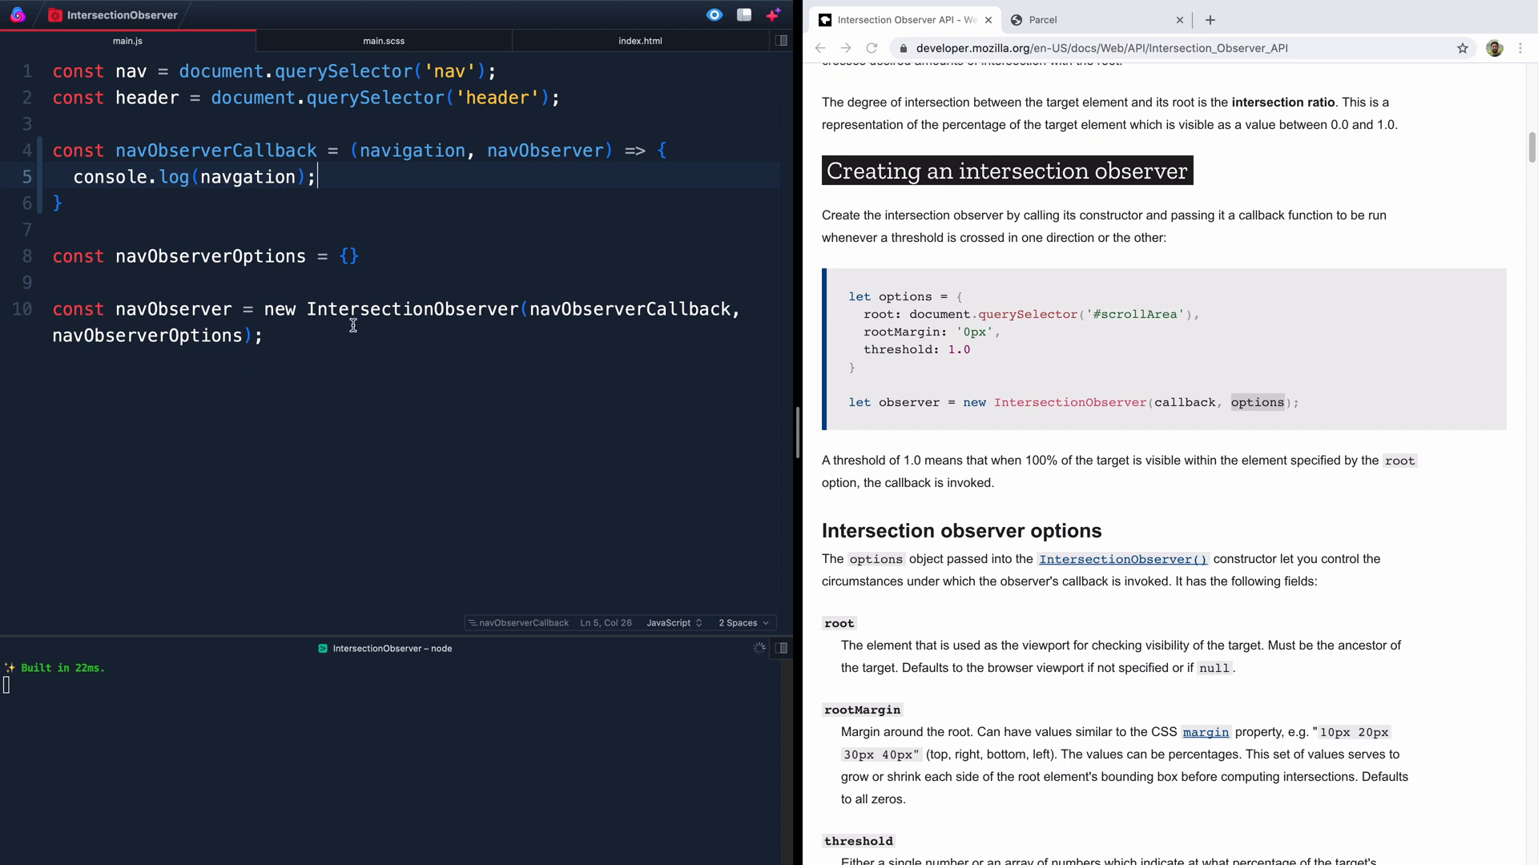
{"action": "mouse_move", "coordinate": [322, 256]}
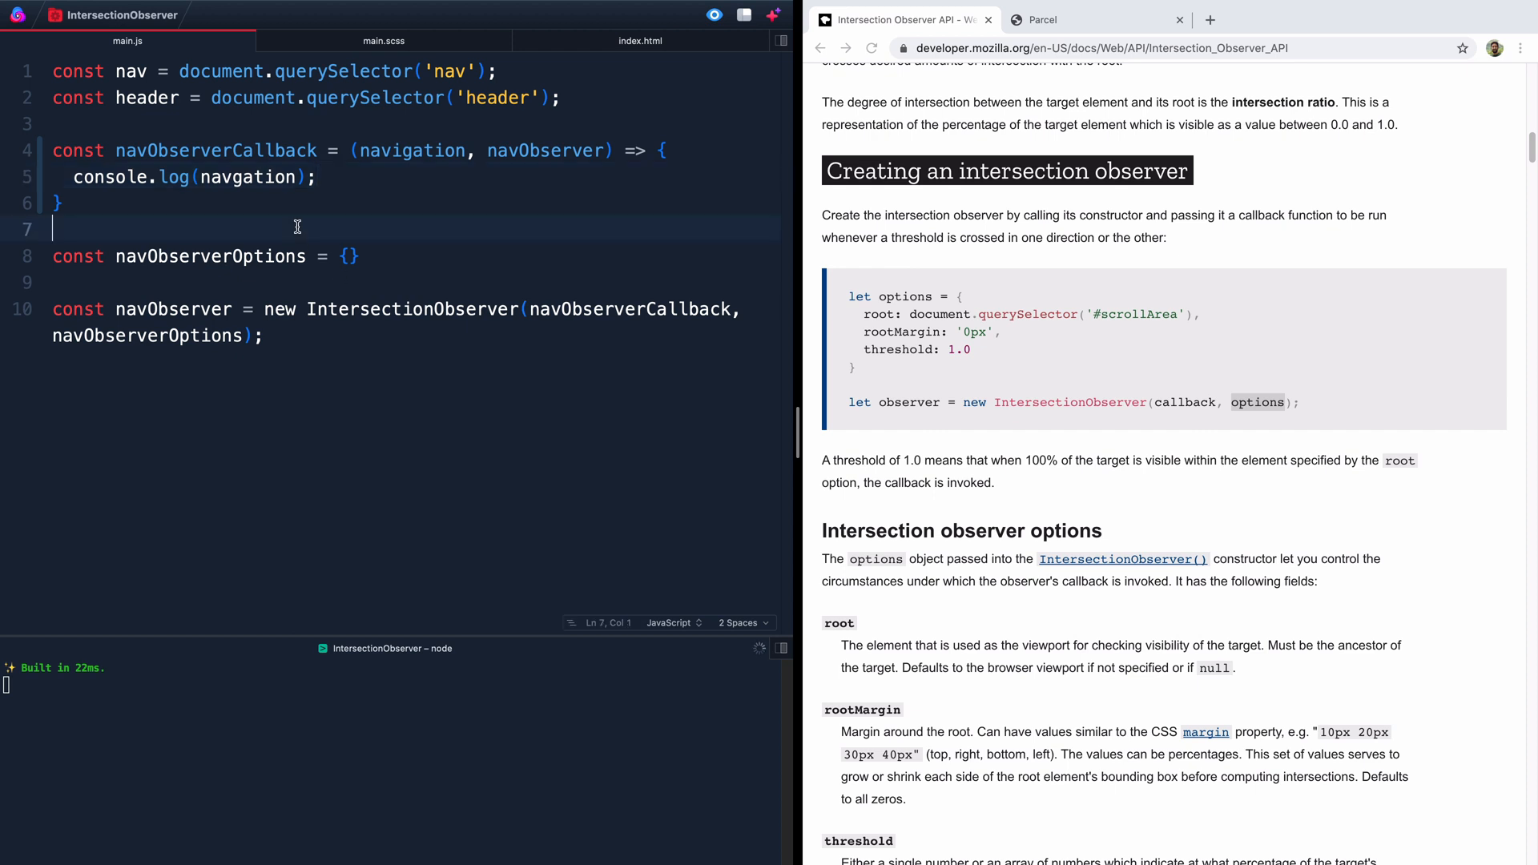
Step: Add navObserver.observe(nav); after the observer definition and save
{"action": "left_click", "coordinate": [266, 335]}
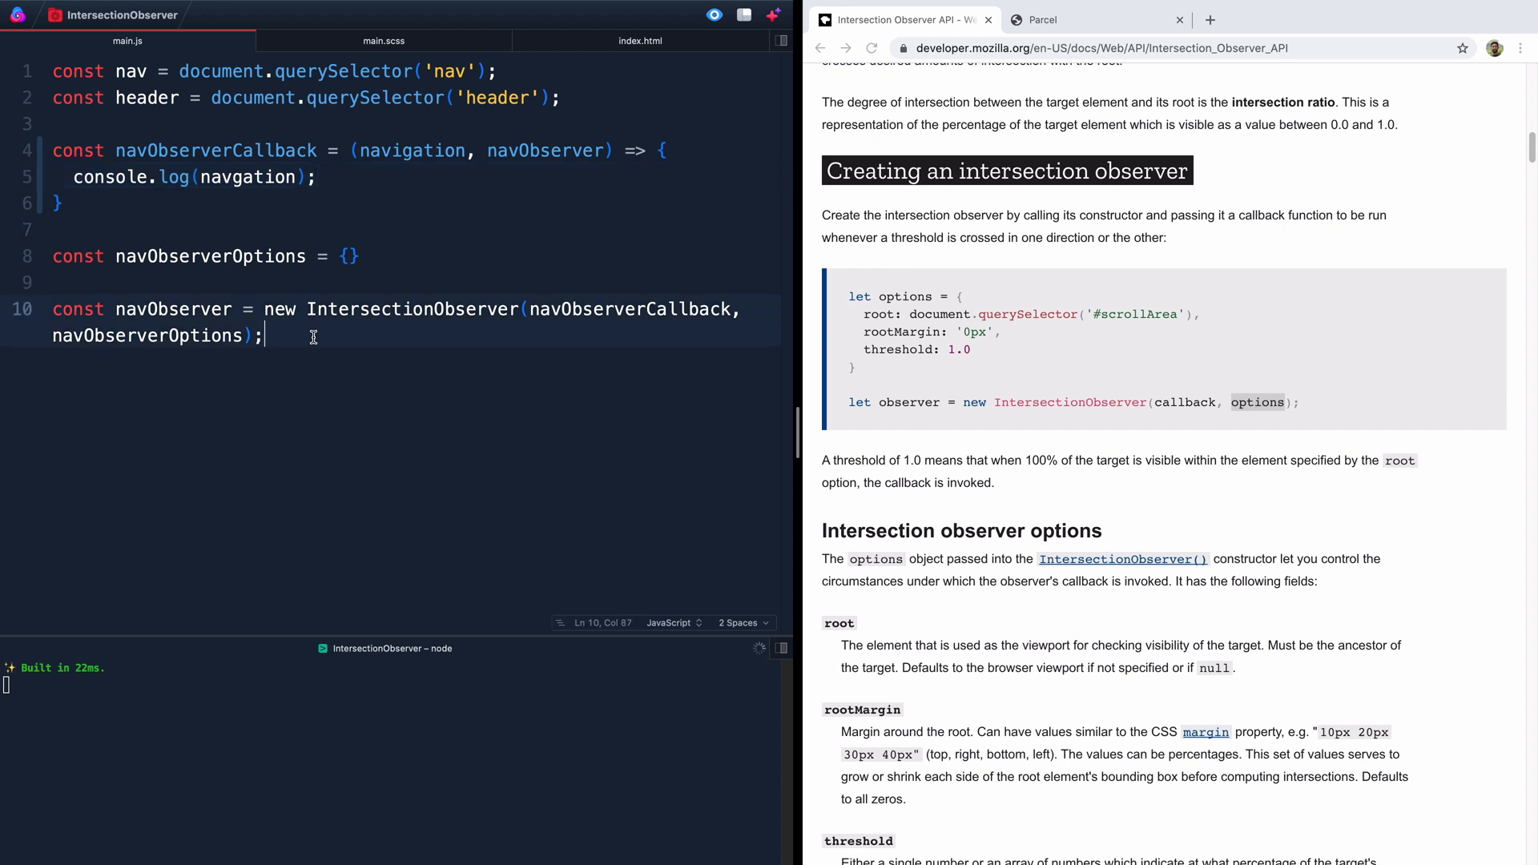
{"action": "type", "text": "nav"}
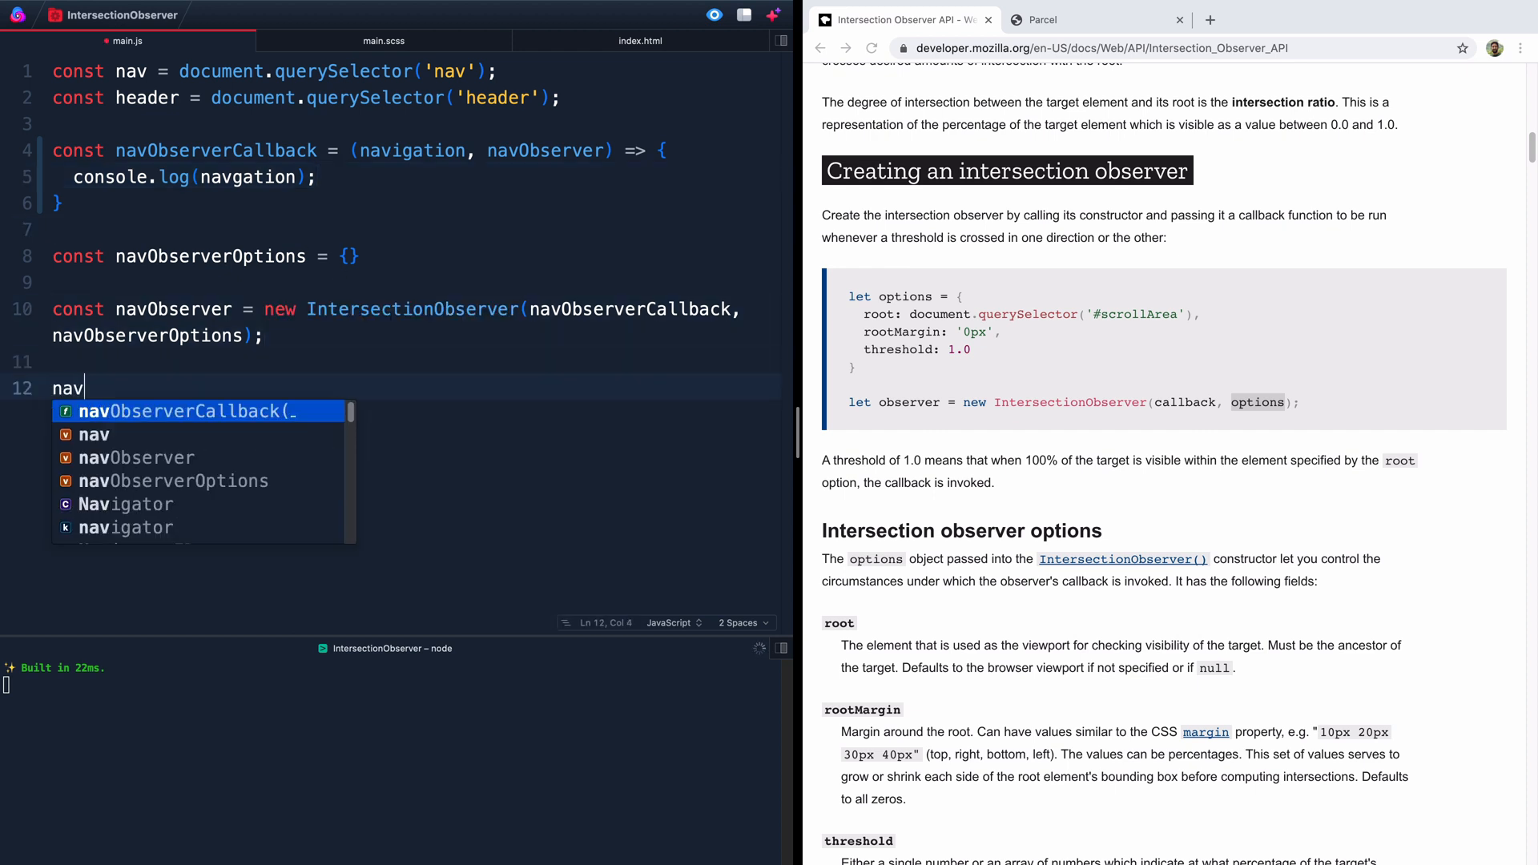
{"action": "type", "text": "Ob"}
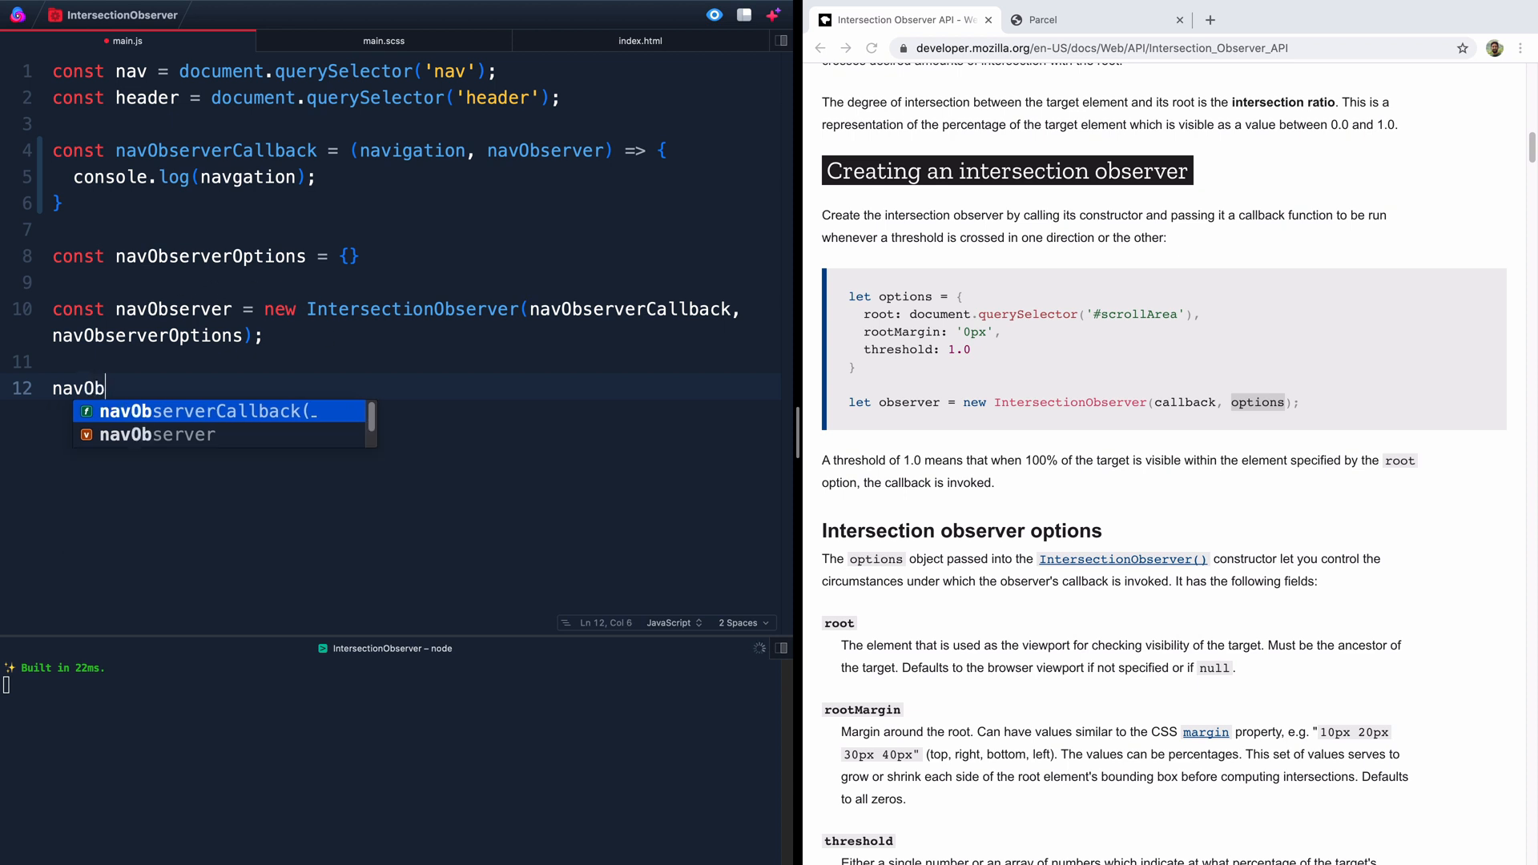
{"action": "type", "text": "server."}
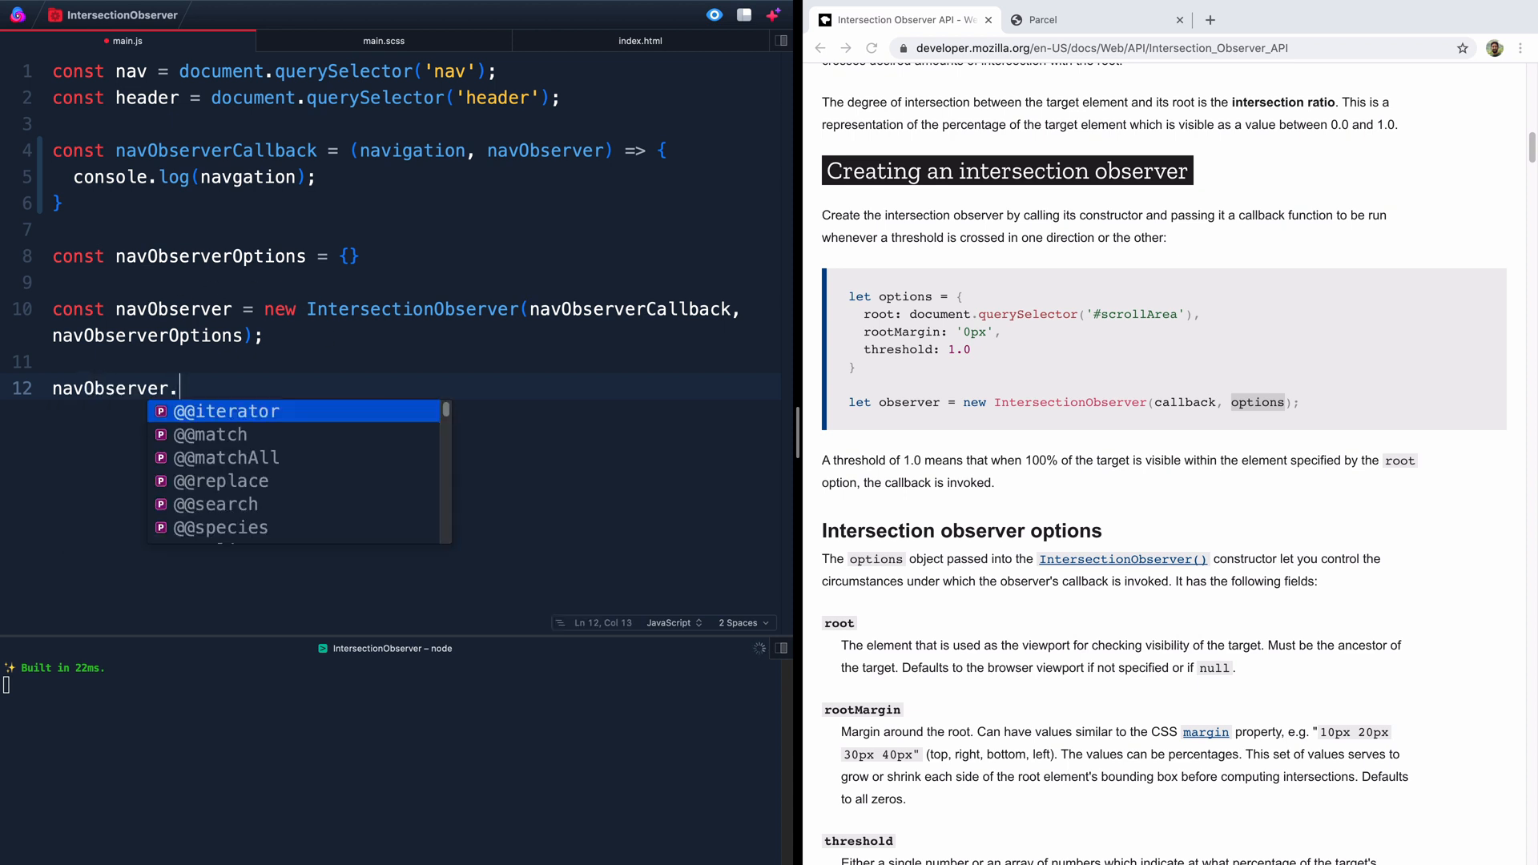
{"action": "type", "text": "observe("}
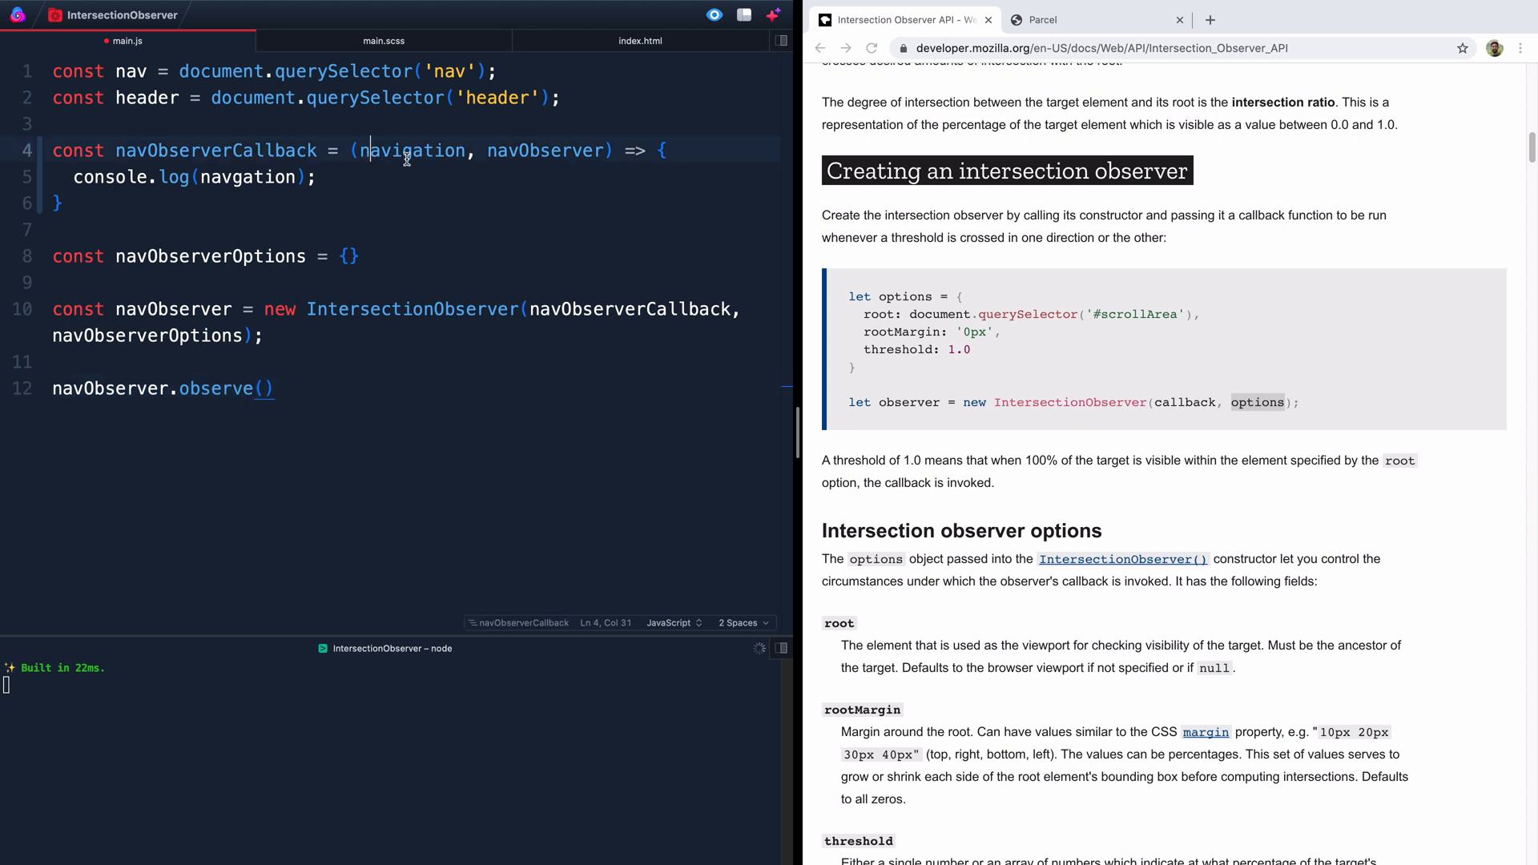
{"action": "double_click", "coordinate": [412, 150]}
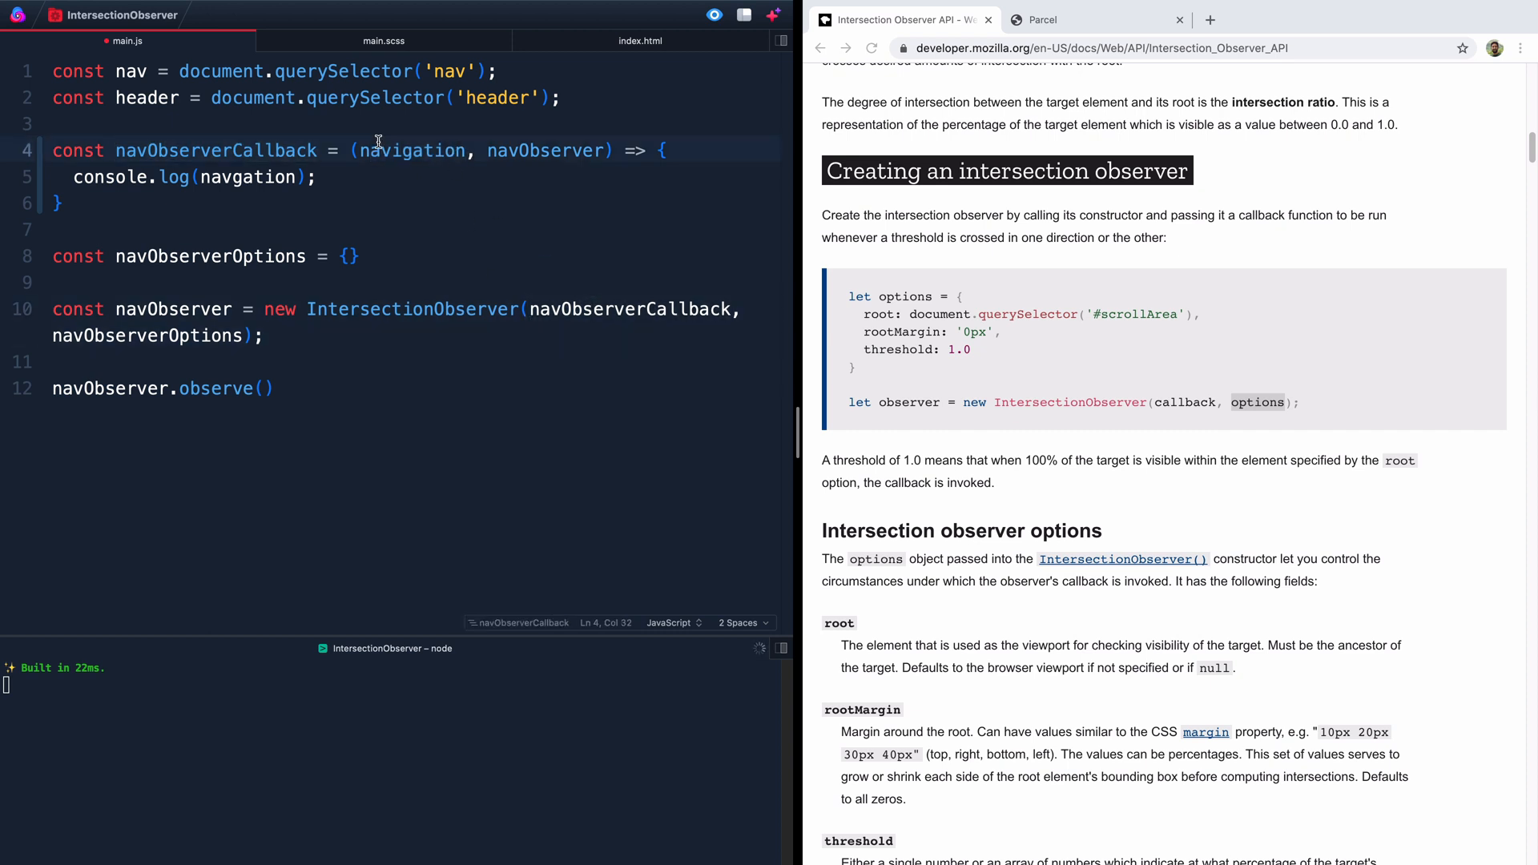
{"action": "double_click", "coordinate": [130, 70]}
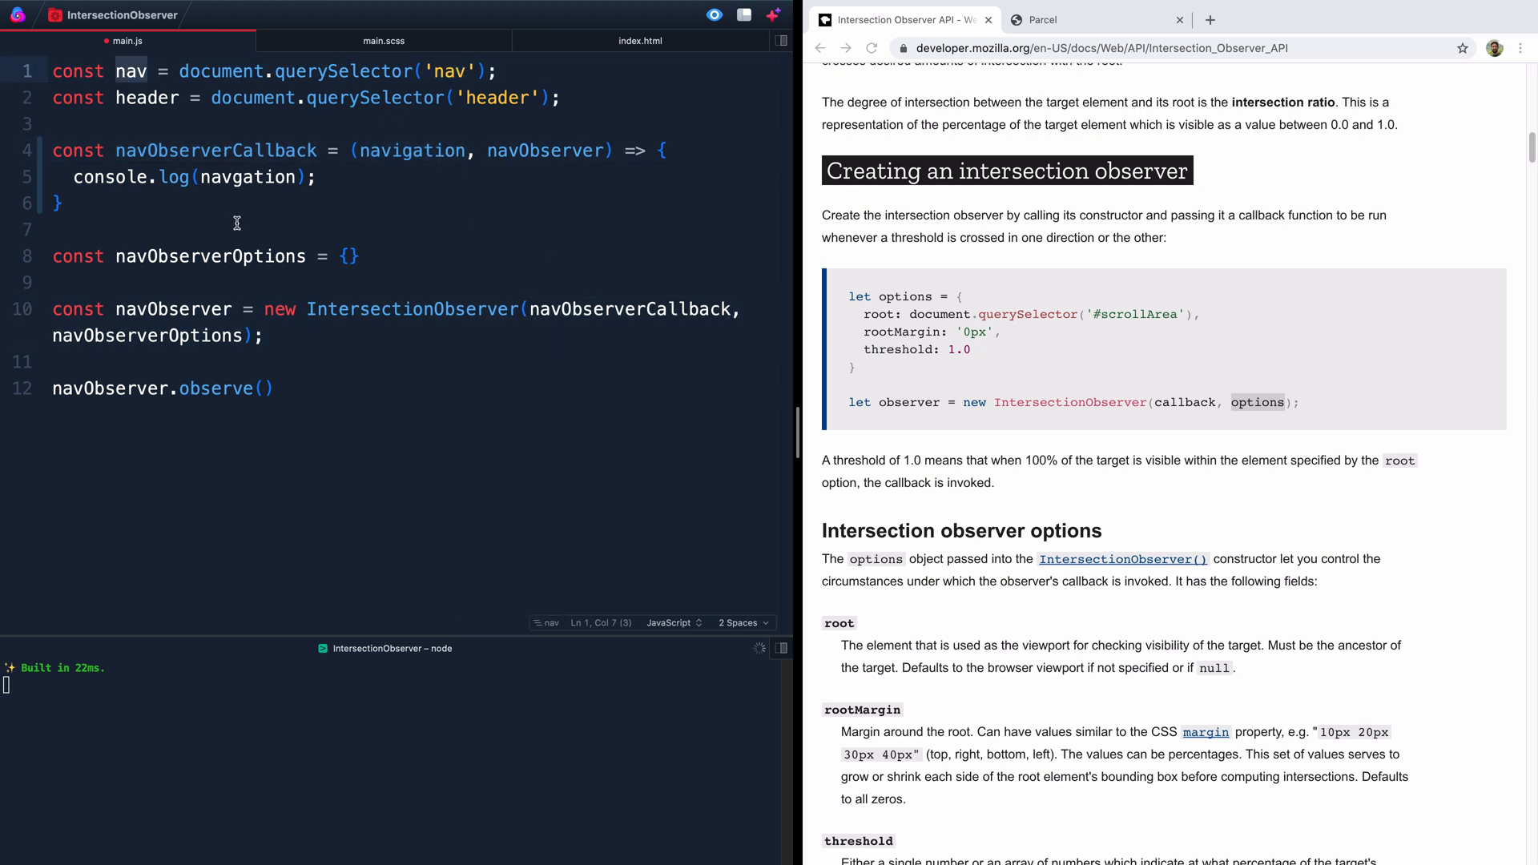
{"action": "type", "text": "nav"}
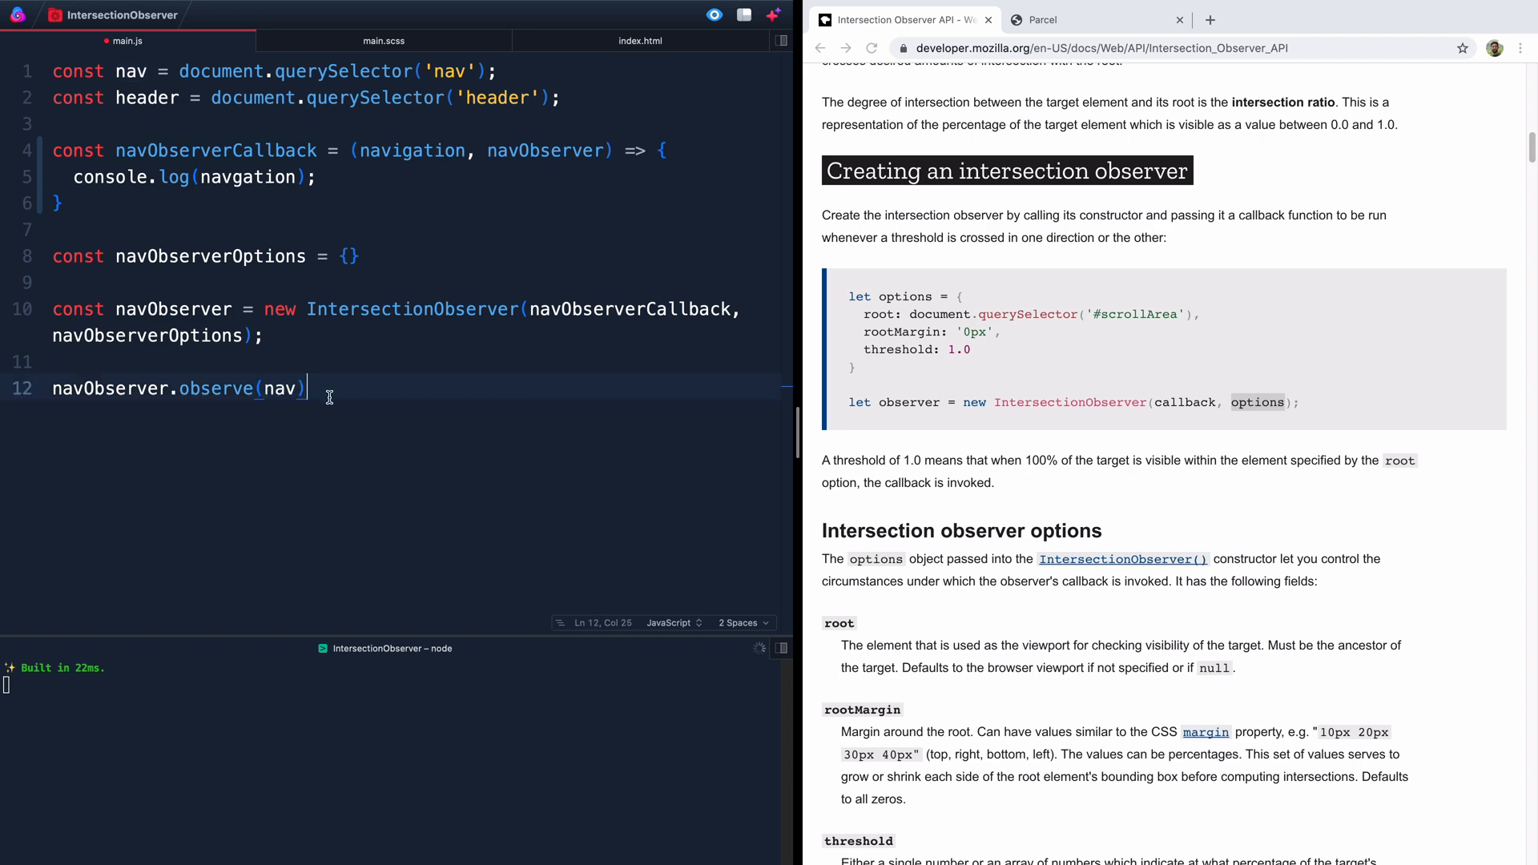
{"action": "type", "text": ";"}
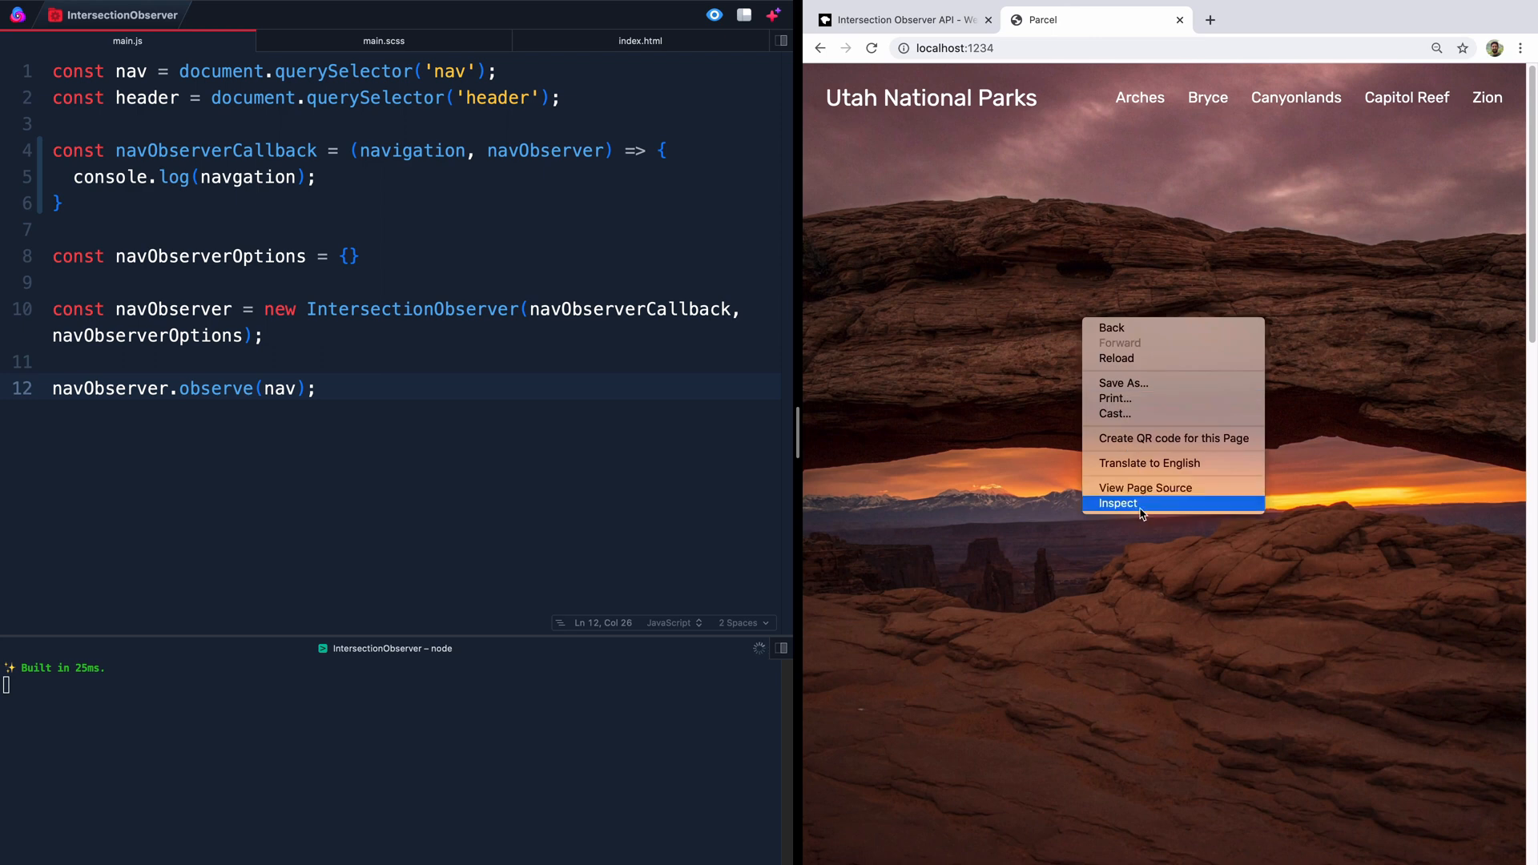
Step: Open Chrome DevTools on the page and enlarge the preview, revealing the navgation ReferenceError
{"action": "left_click", "coordinate": [1115, 503]}
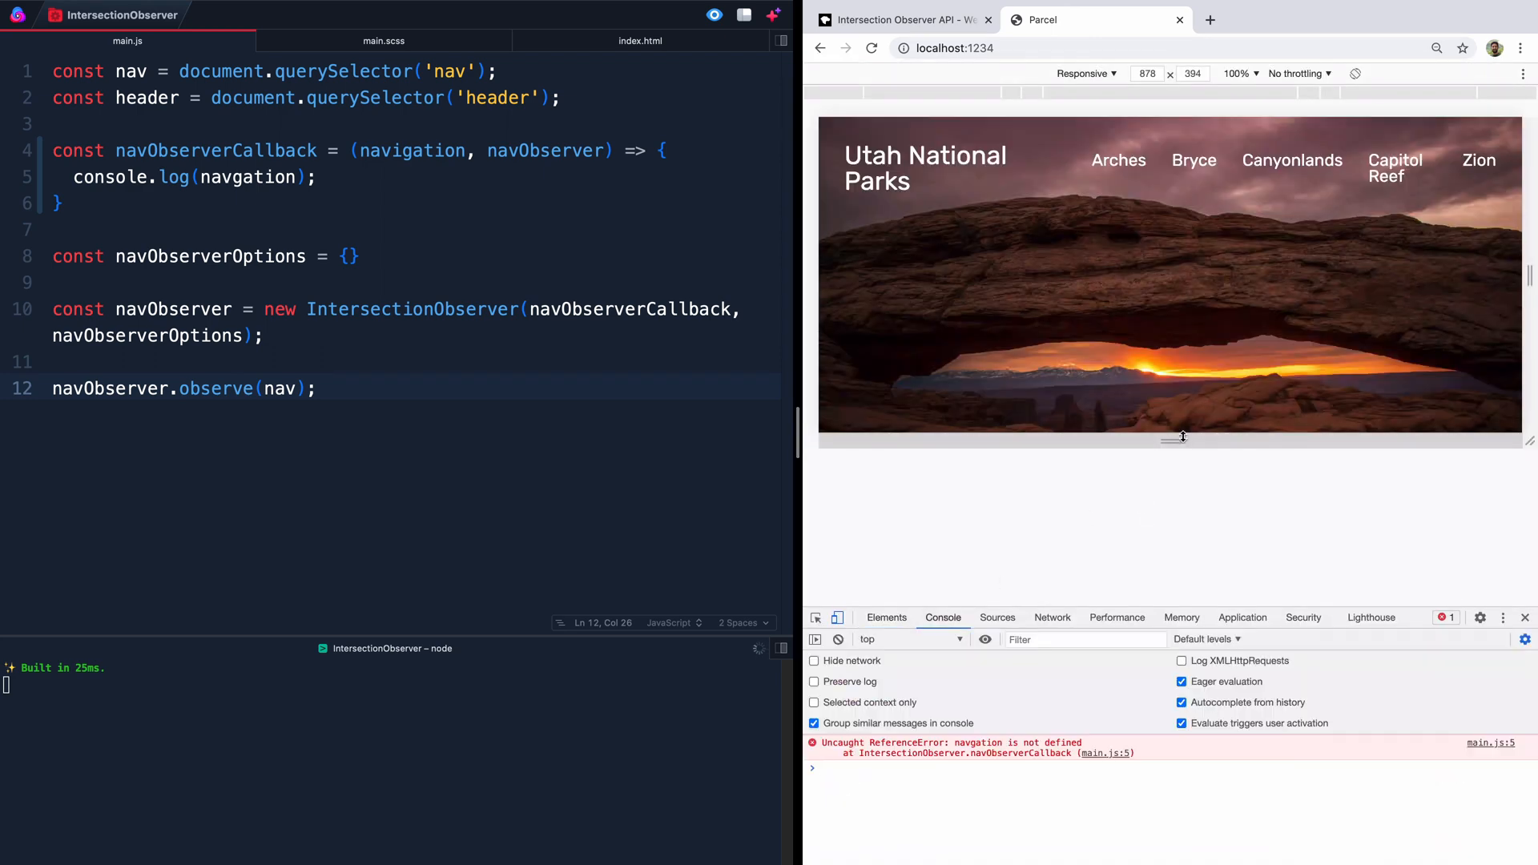
{"action": "left_click_drag", "start_coordinate": [1182, 437], "coordinate": [1171, 580]}
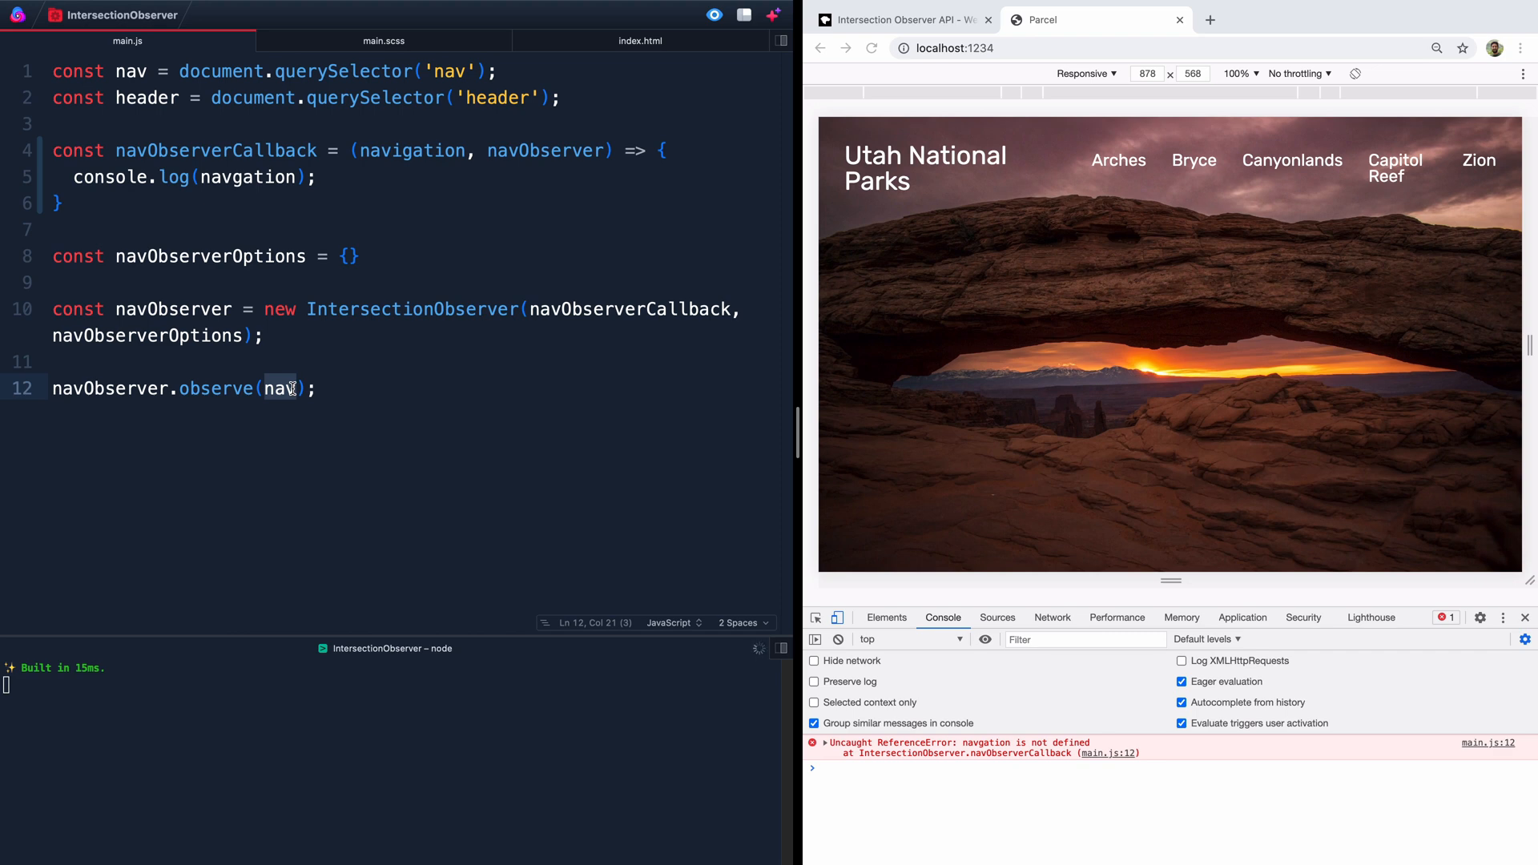
{"action": "mouse_move", "coordinate": [258, 151]}
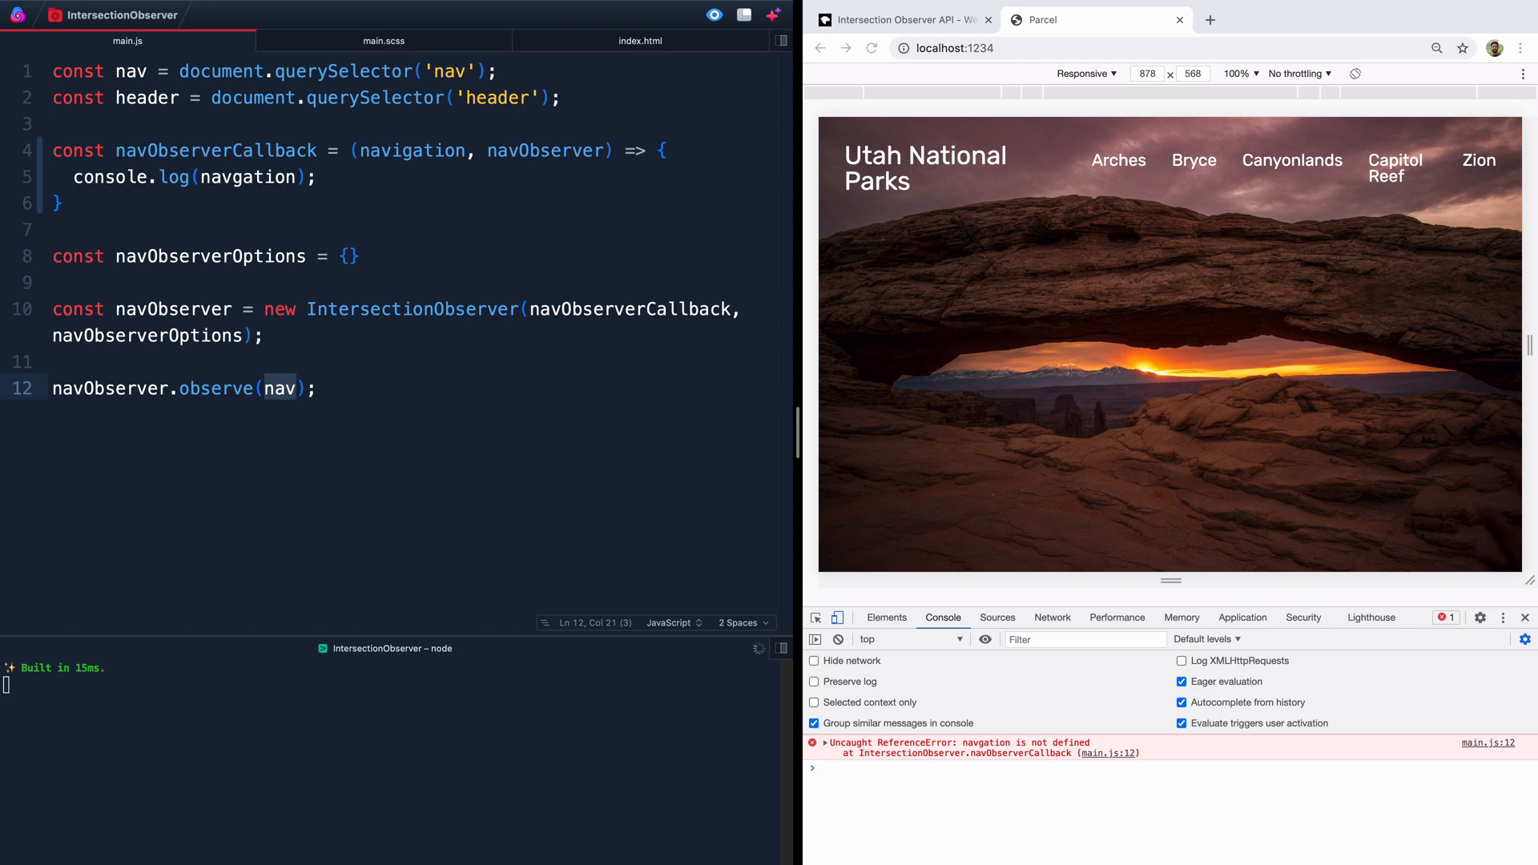
Step: Observe header instead of nav and rename the callback parameter and logged value to watchEntry
{"action": "type", "text": "header"}
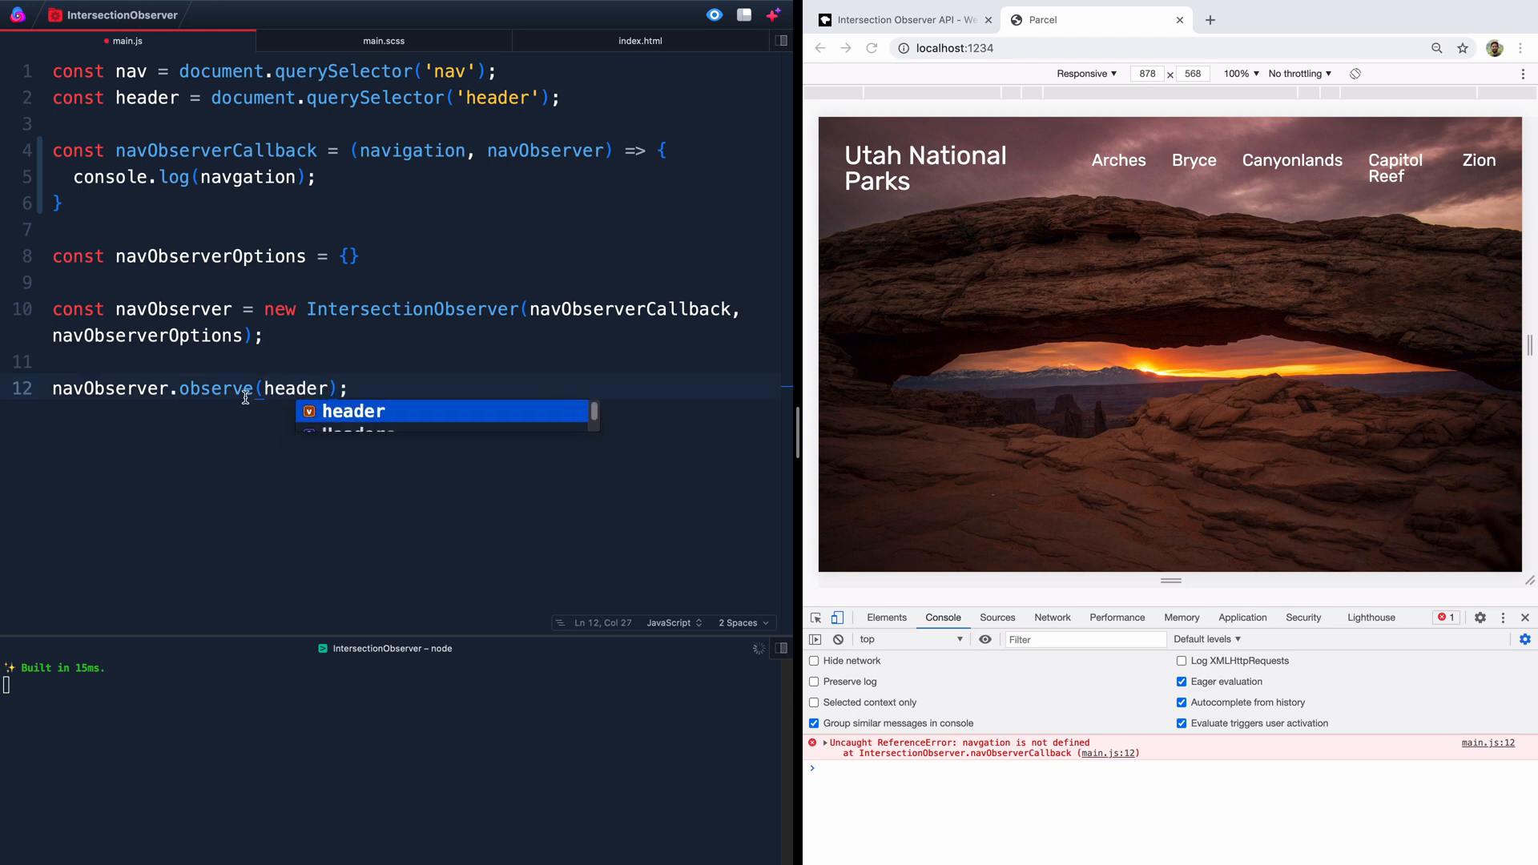
{"action": "double_click", "coordinate": [413, 151]}
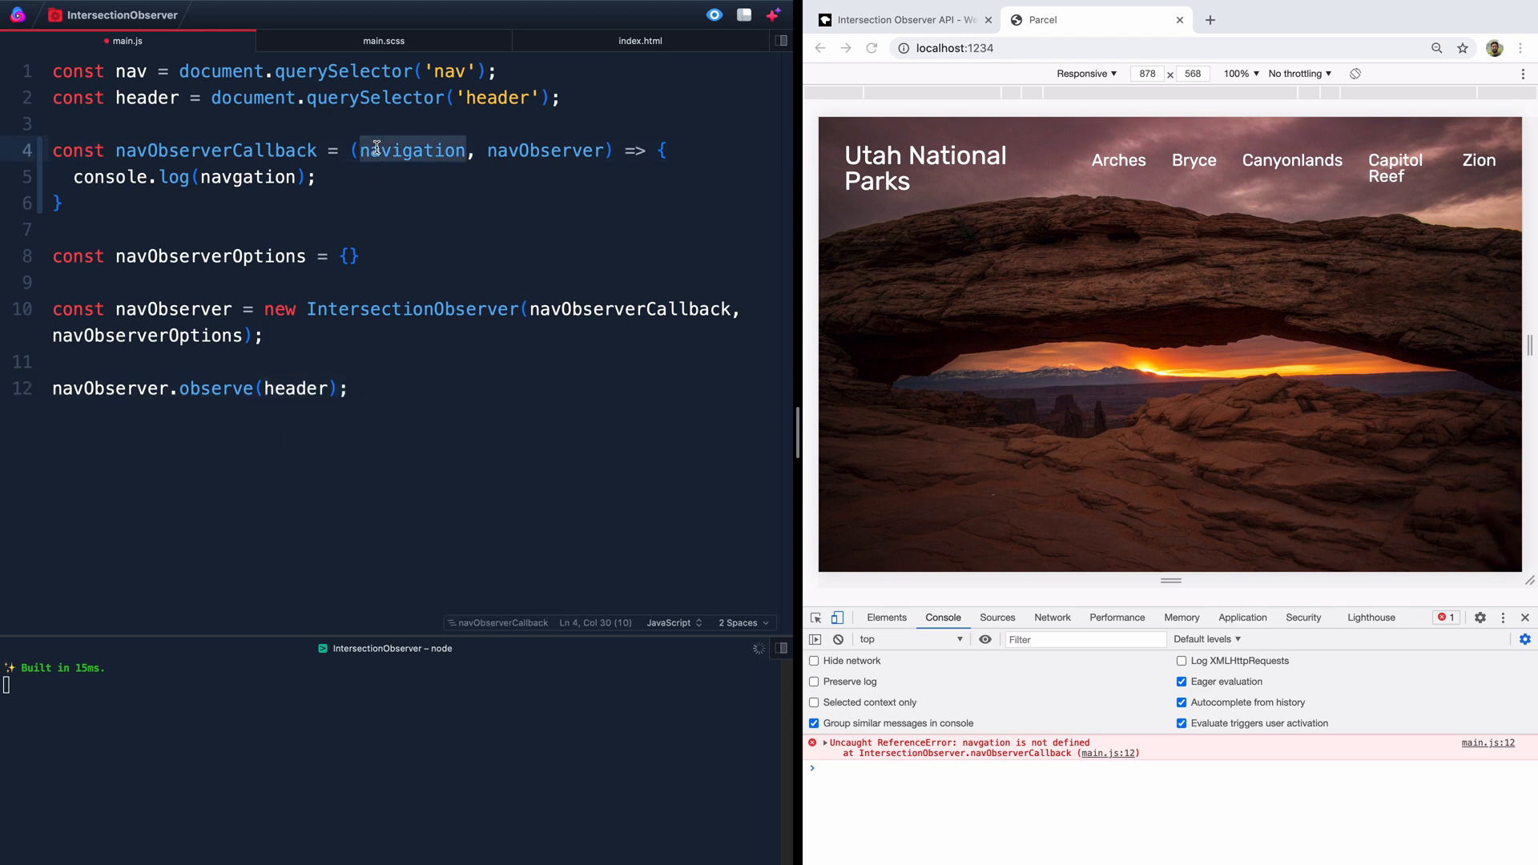
{"action": "type", "text": "watchEntry"}
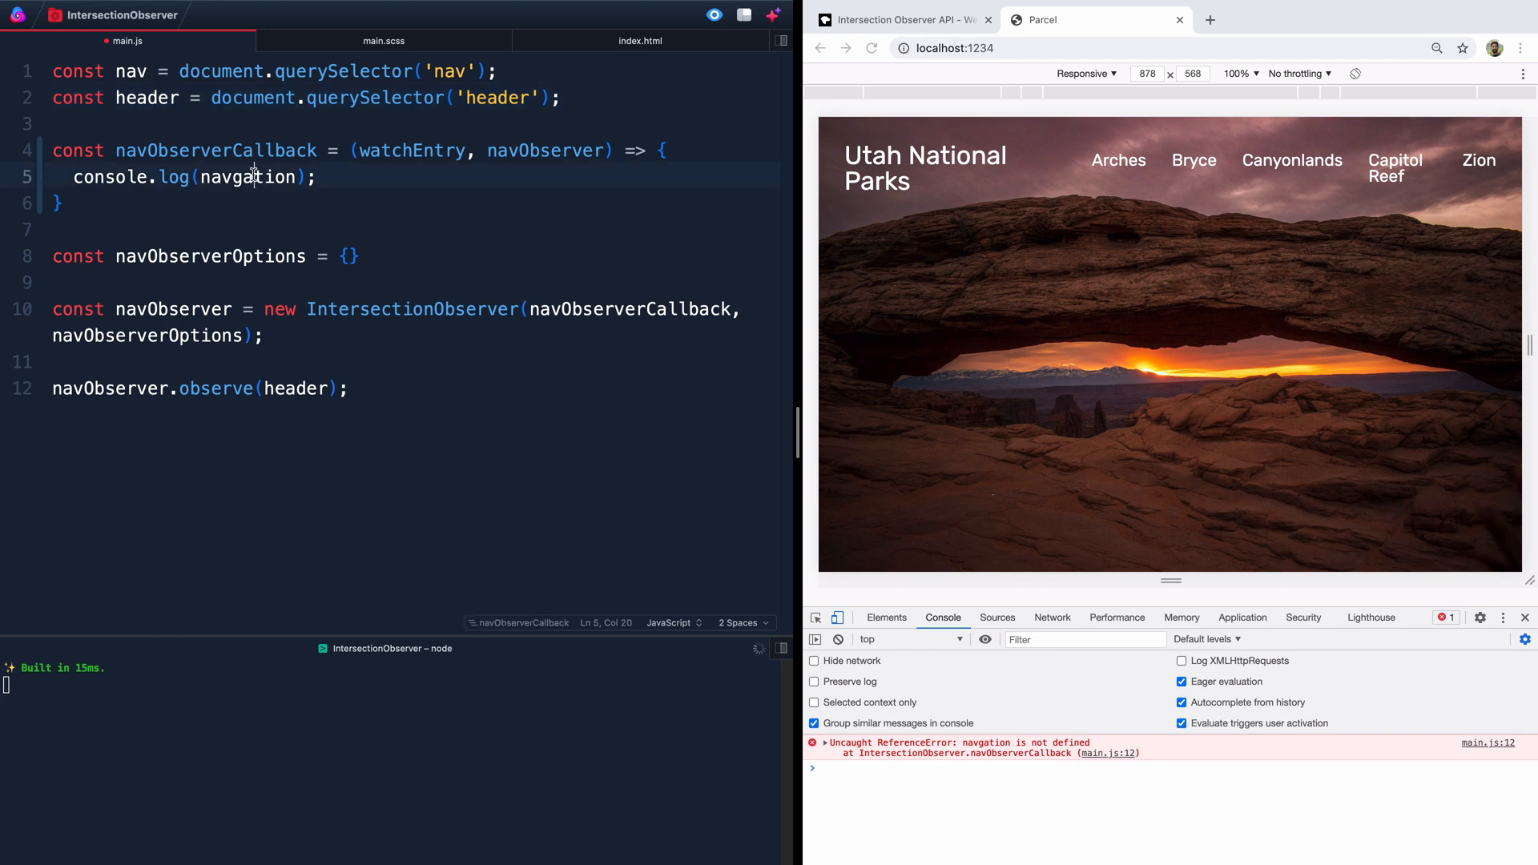
{"action": "double_click", "coordinate": [246, 176]}
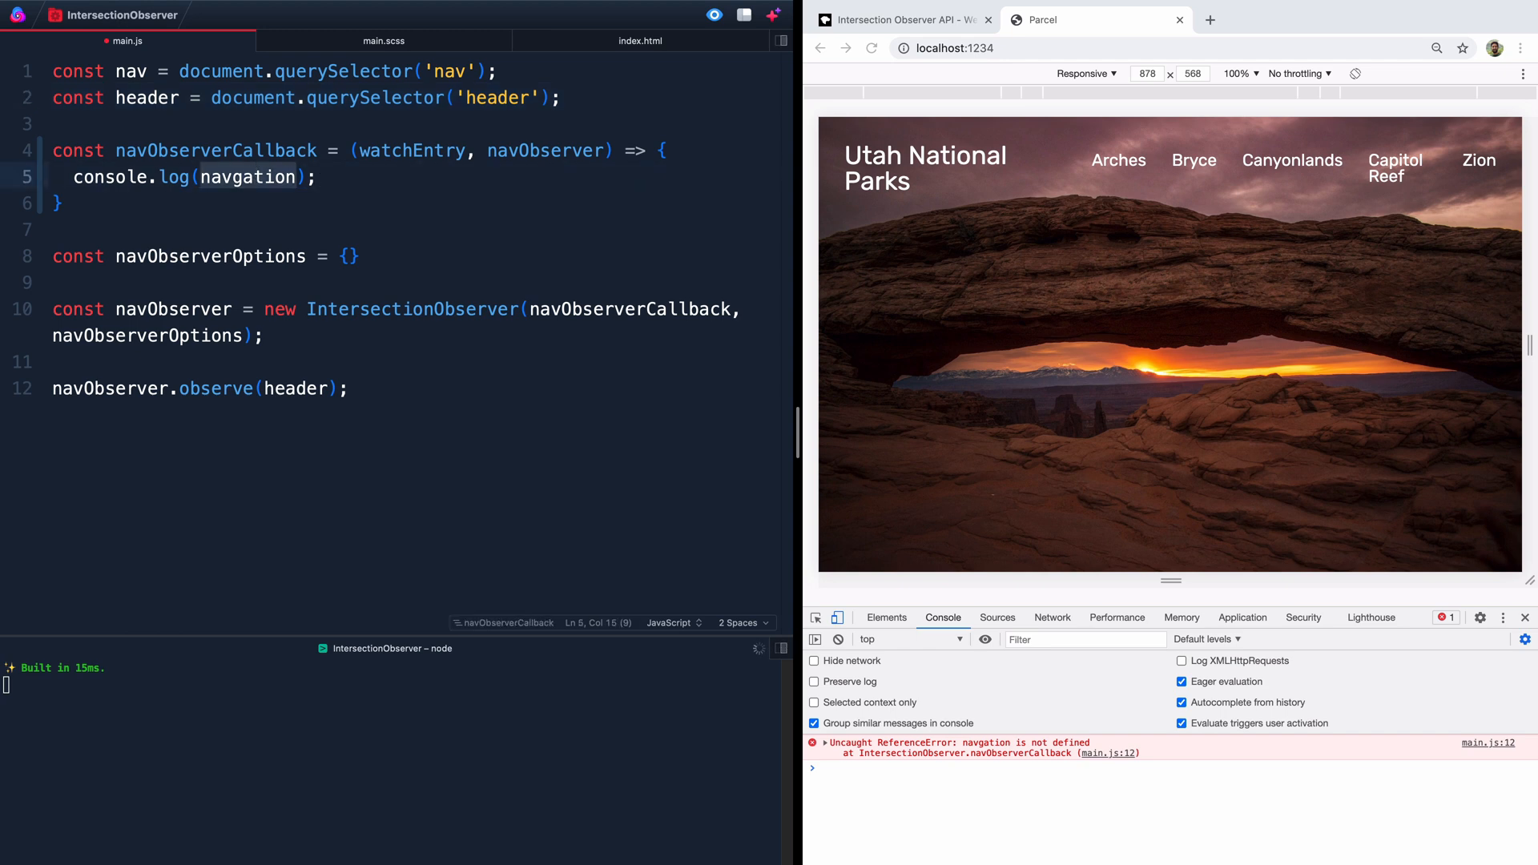
{"action": "type", "text": "watchEntry"}
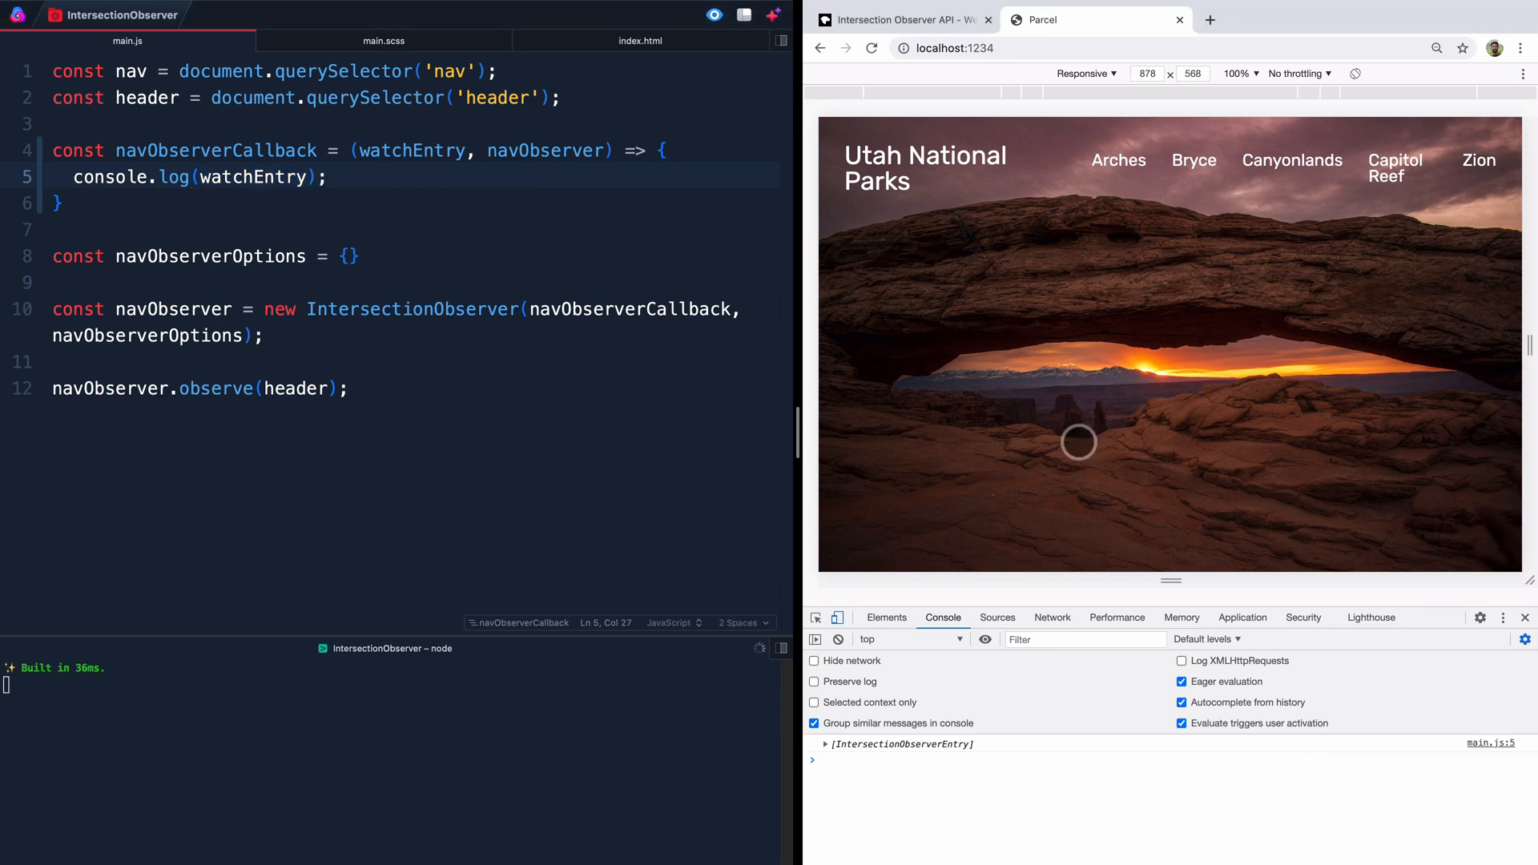
Step: Expand the logged IntersectionObserverEntry in the Console to show isIntersecting: true for the header
{"action": "scroll", "scroll_direction": "down", "scroll_amount": 3}
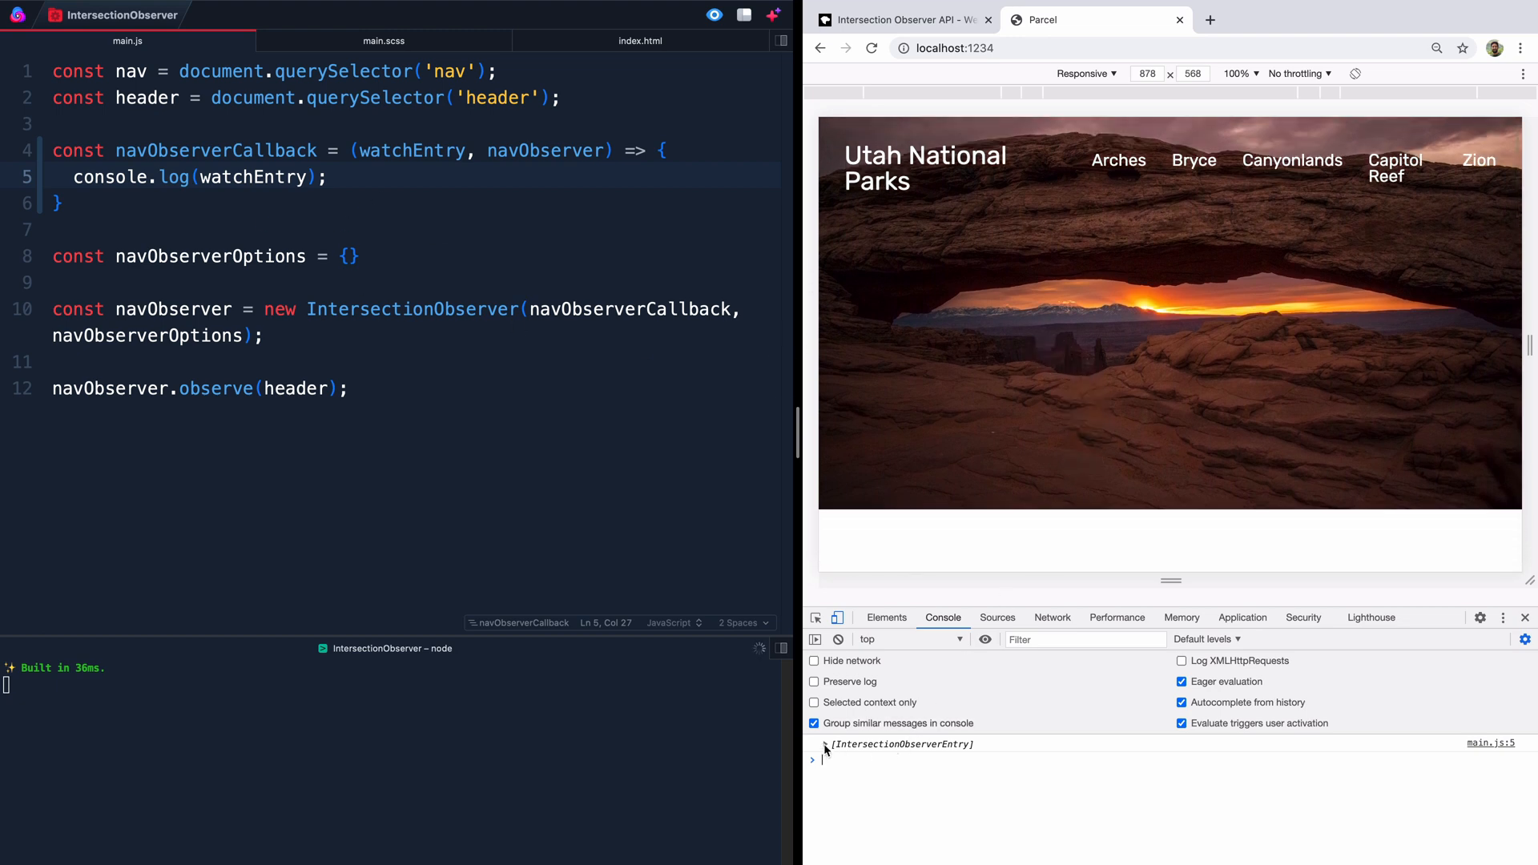
{"action": "left_click", "coordinate": [819, 743]}
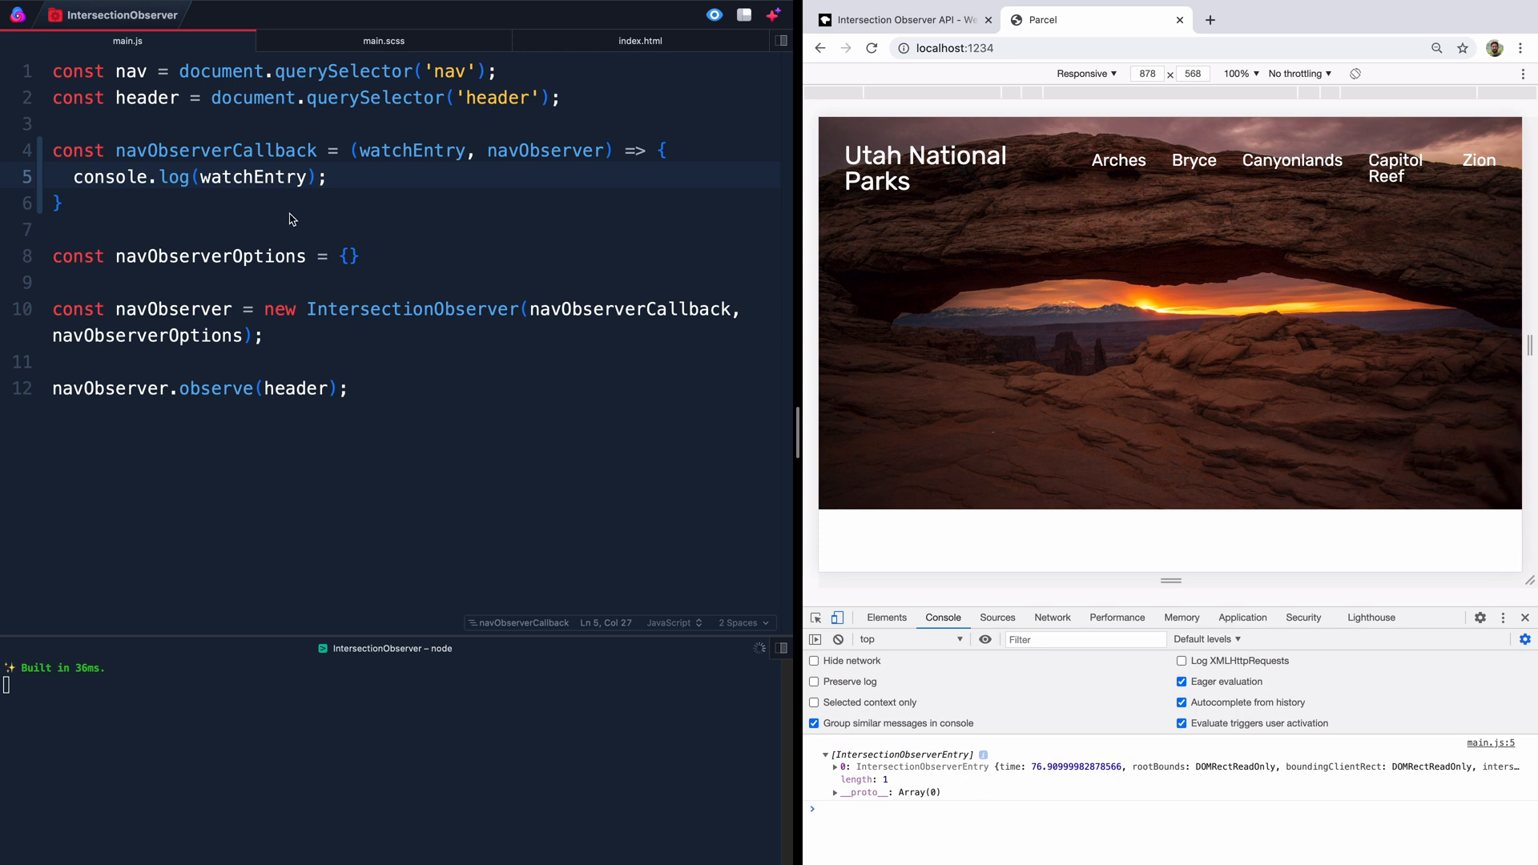
{"action": "left_click", "coordinate": [833, 765]}
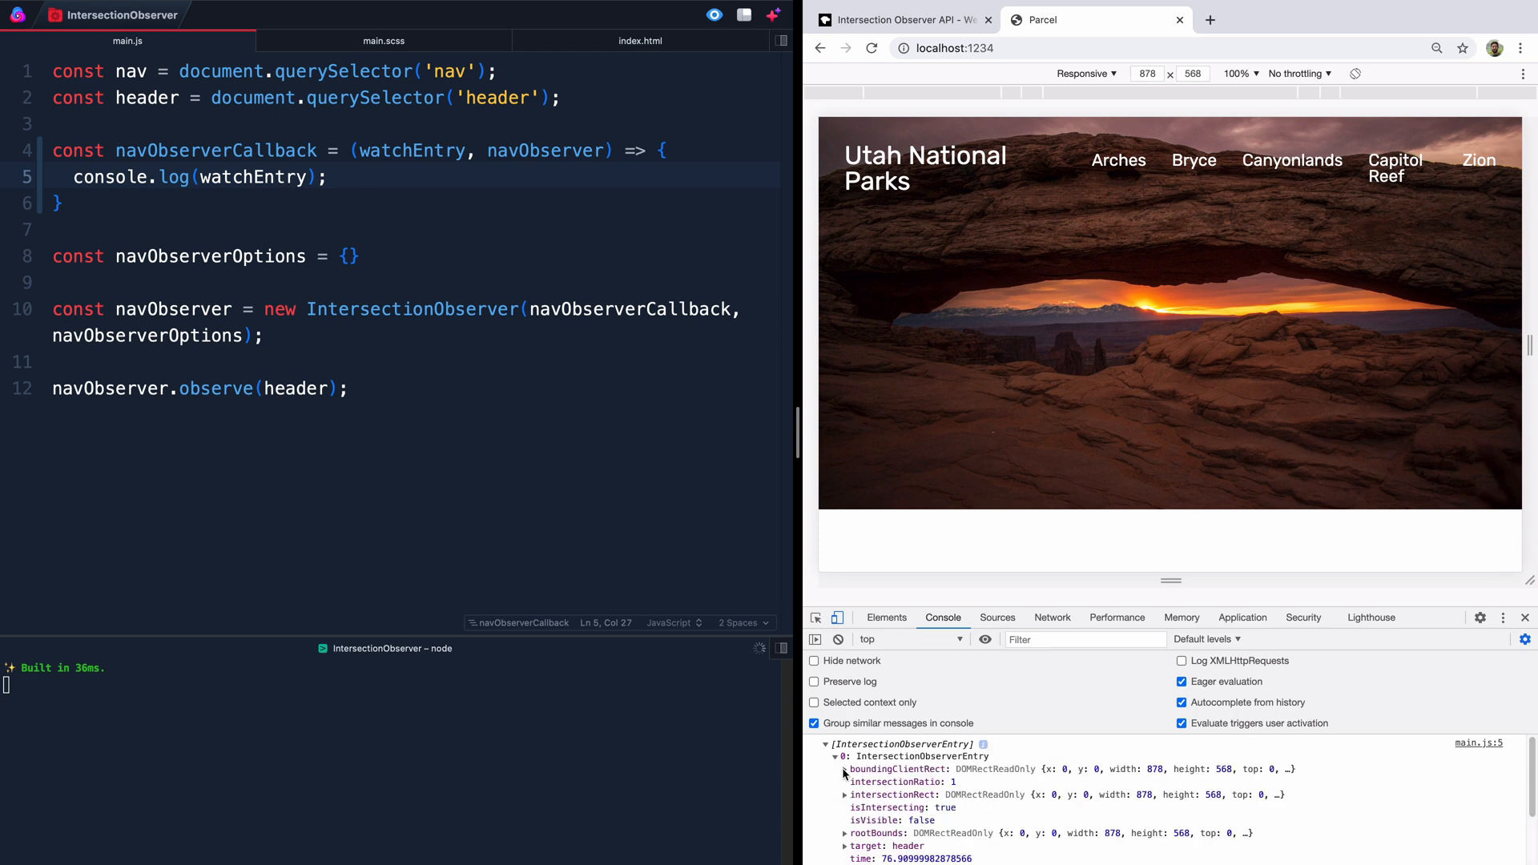
{"action": "left_click_drag", "start_coordinate": [1170, 580], "coordinate": [1170, 431]}
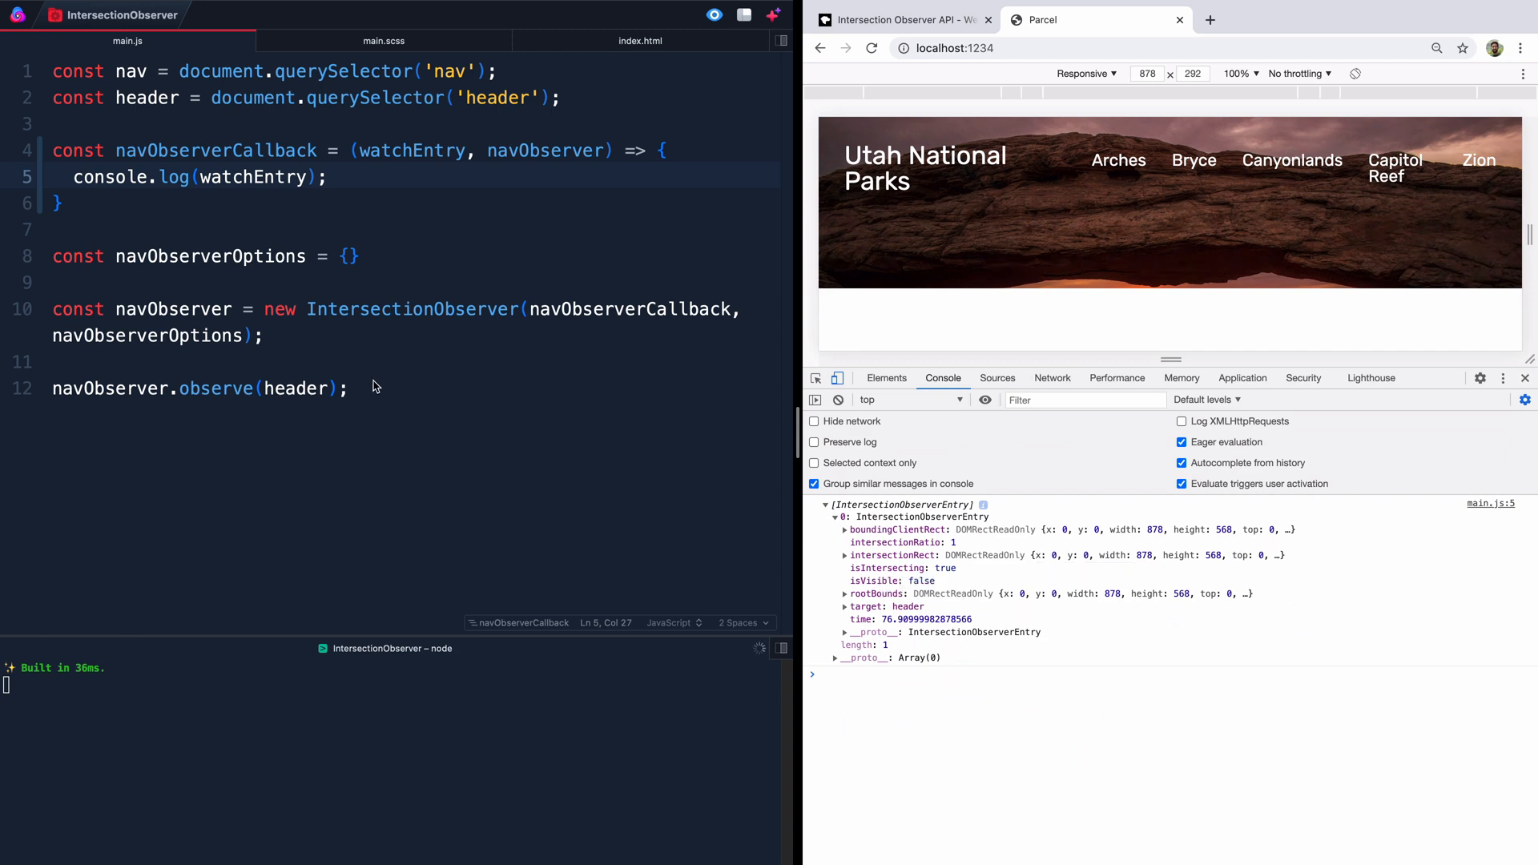
{"action": "mouse_move", "coordinate": [426, 382]}
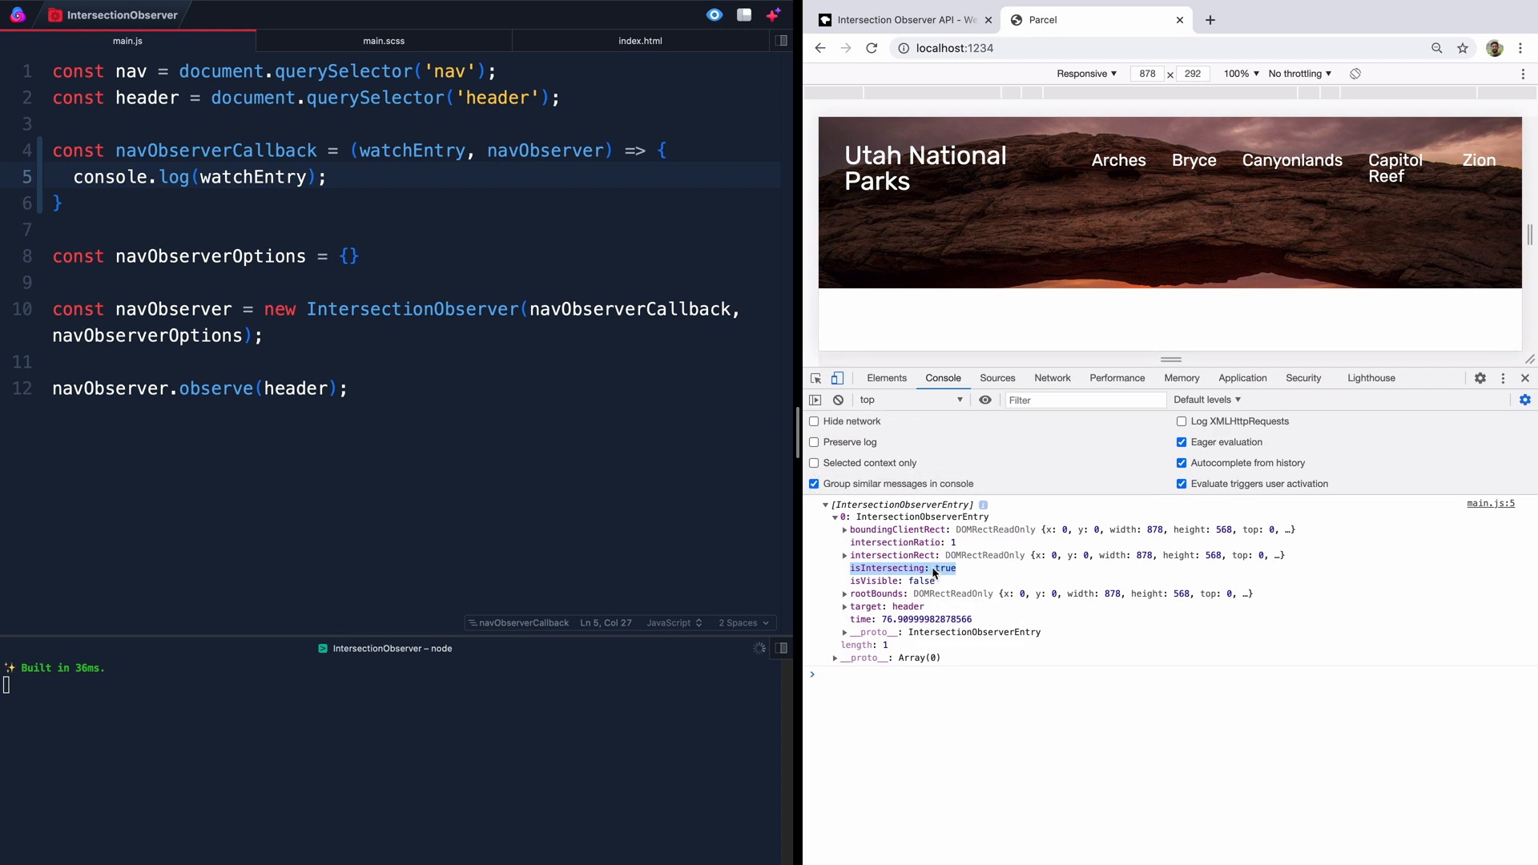
{"action": "mouse_move", "coordinate": [986, 554]}
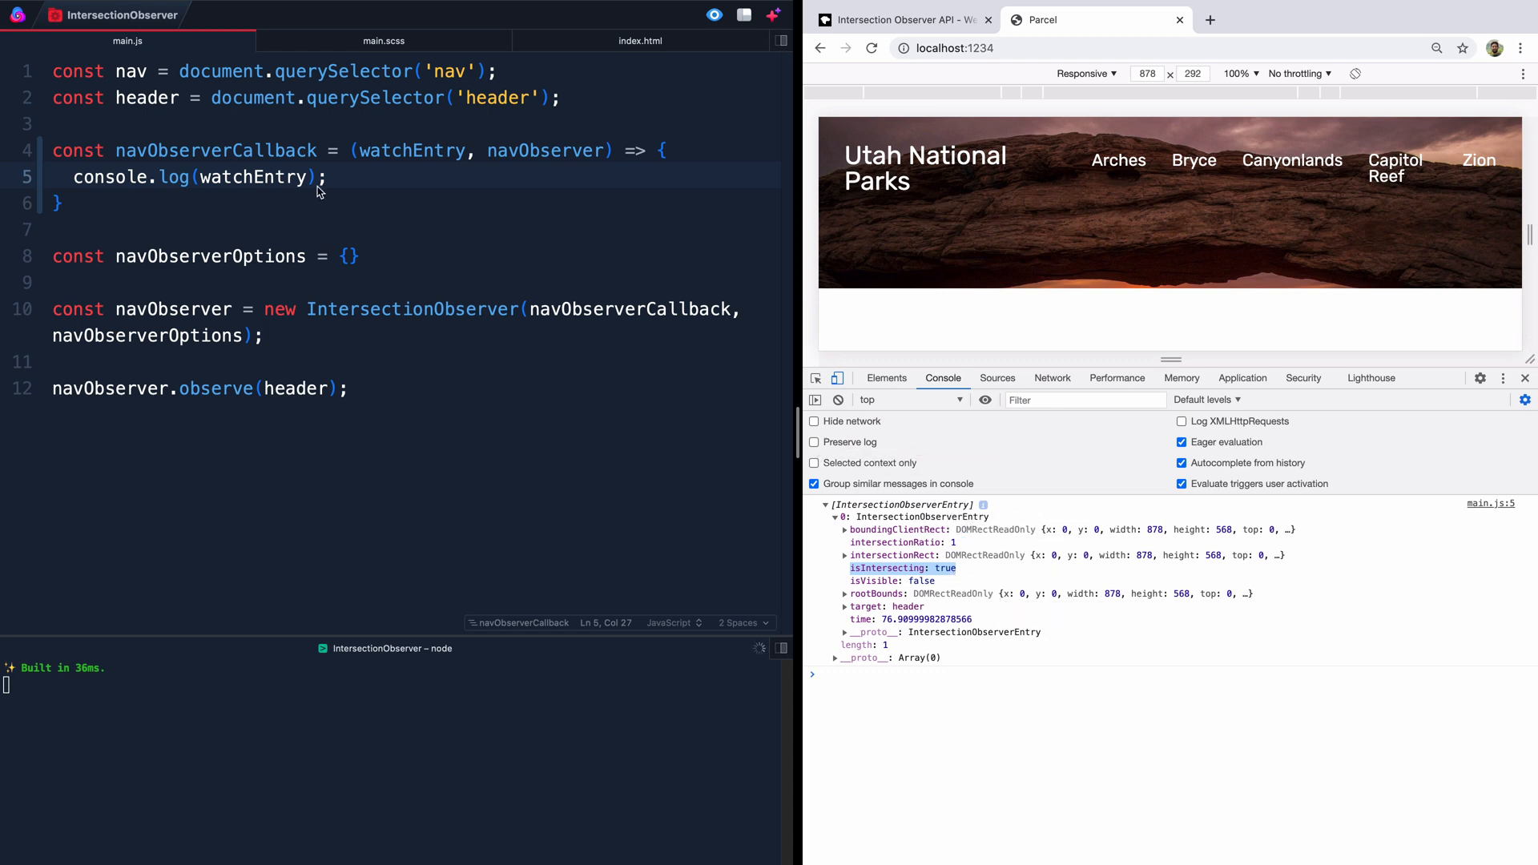
Step: Log watchEntry[0].isIntersecting so the console prints true/false while scrolling the page
{"action": "type", "text": "[]"}
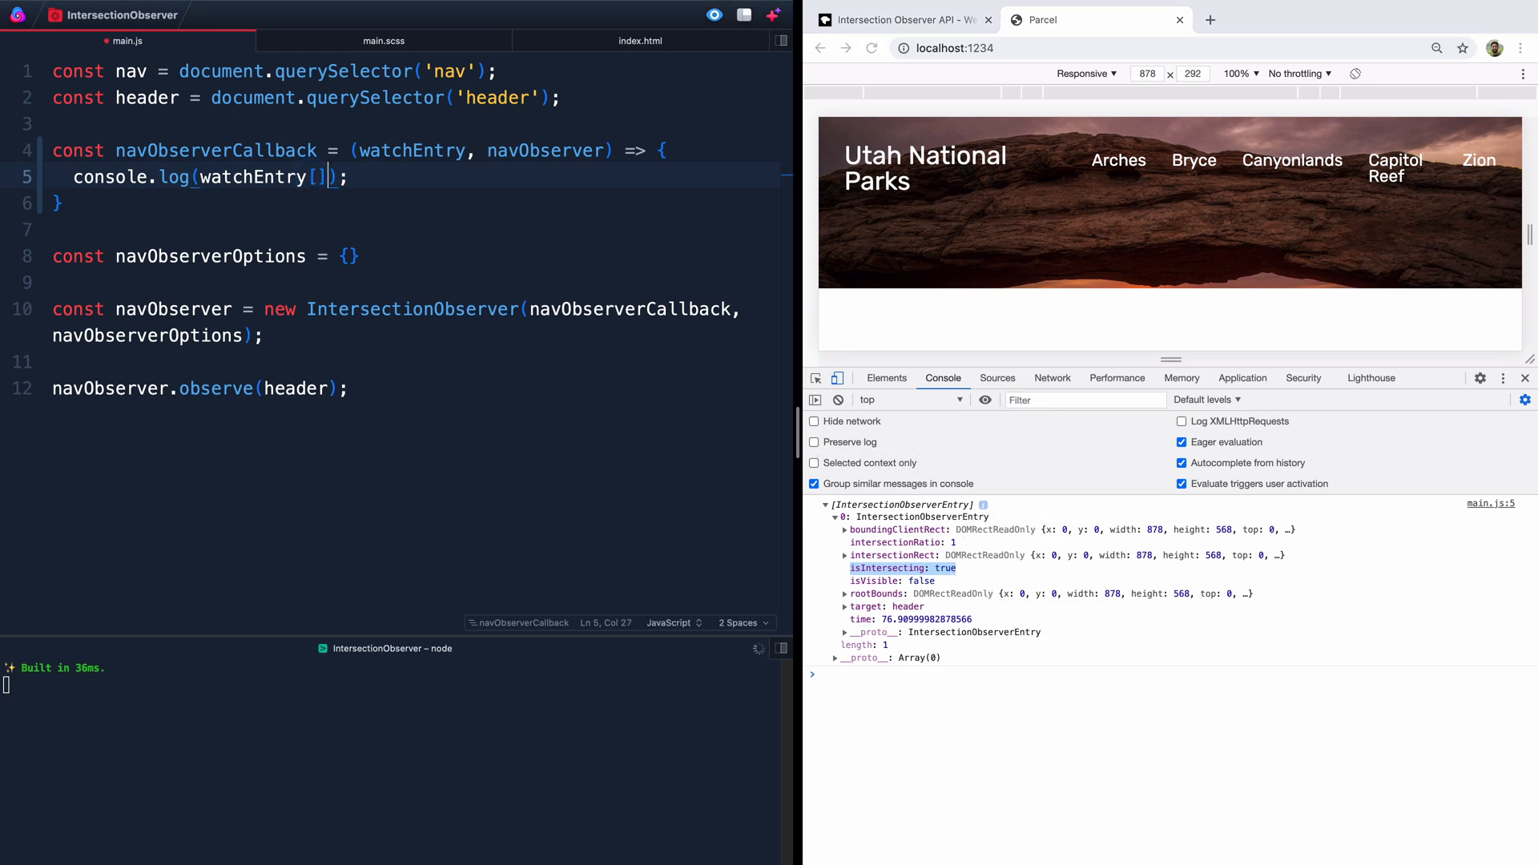
{"action": "type", "text": "0"}
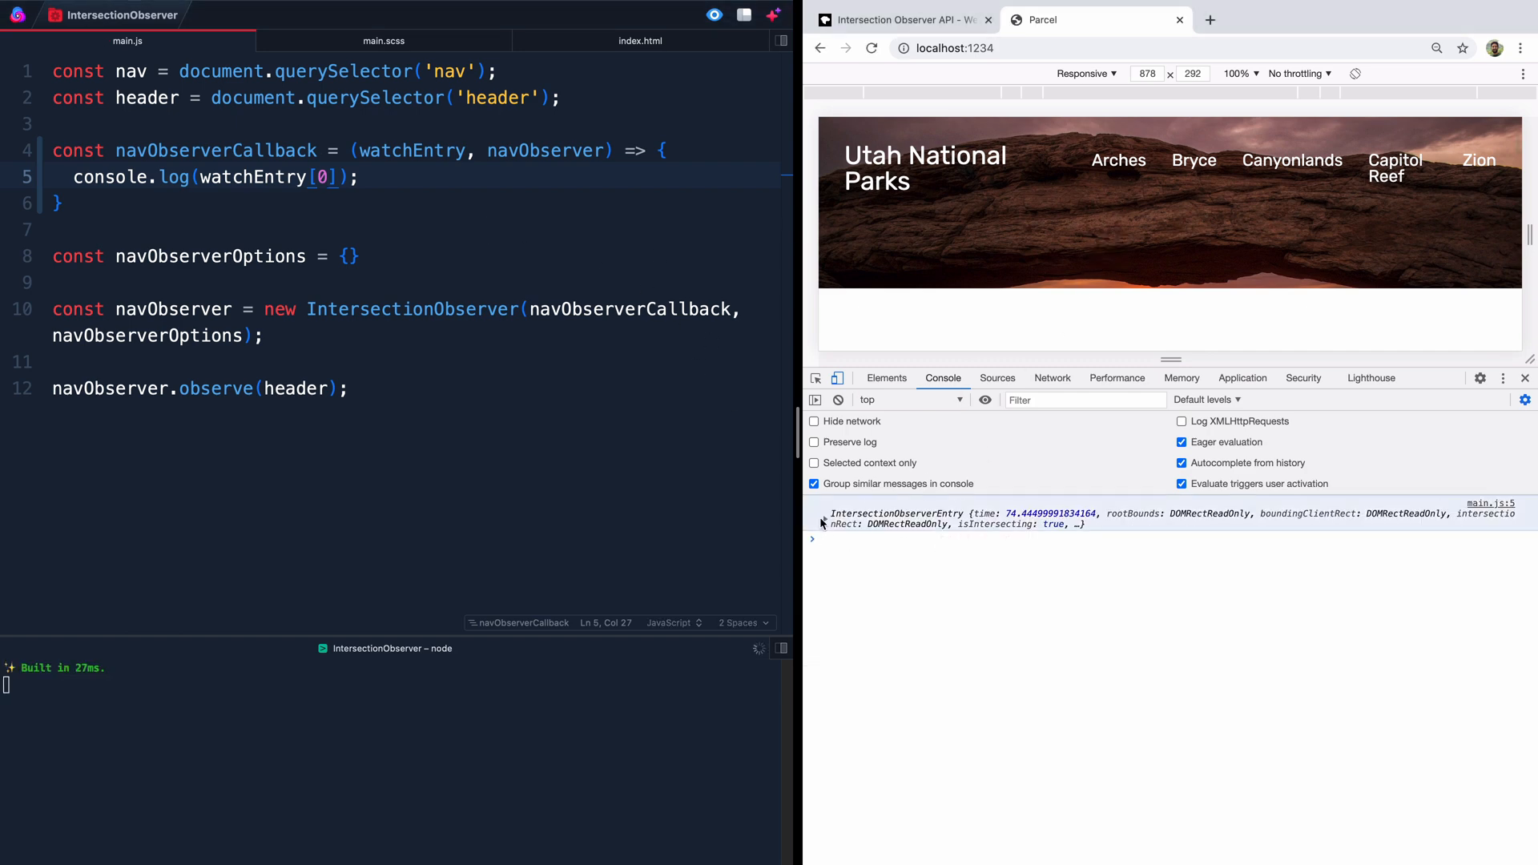
{"action": "left_click", "coordinate": [824, 512]}
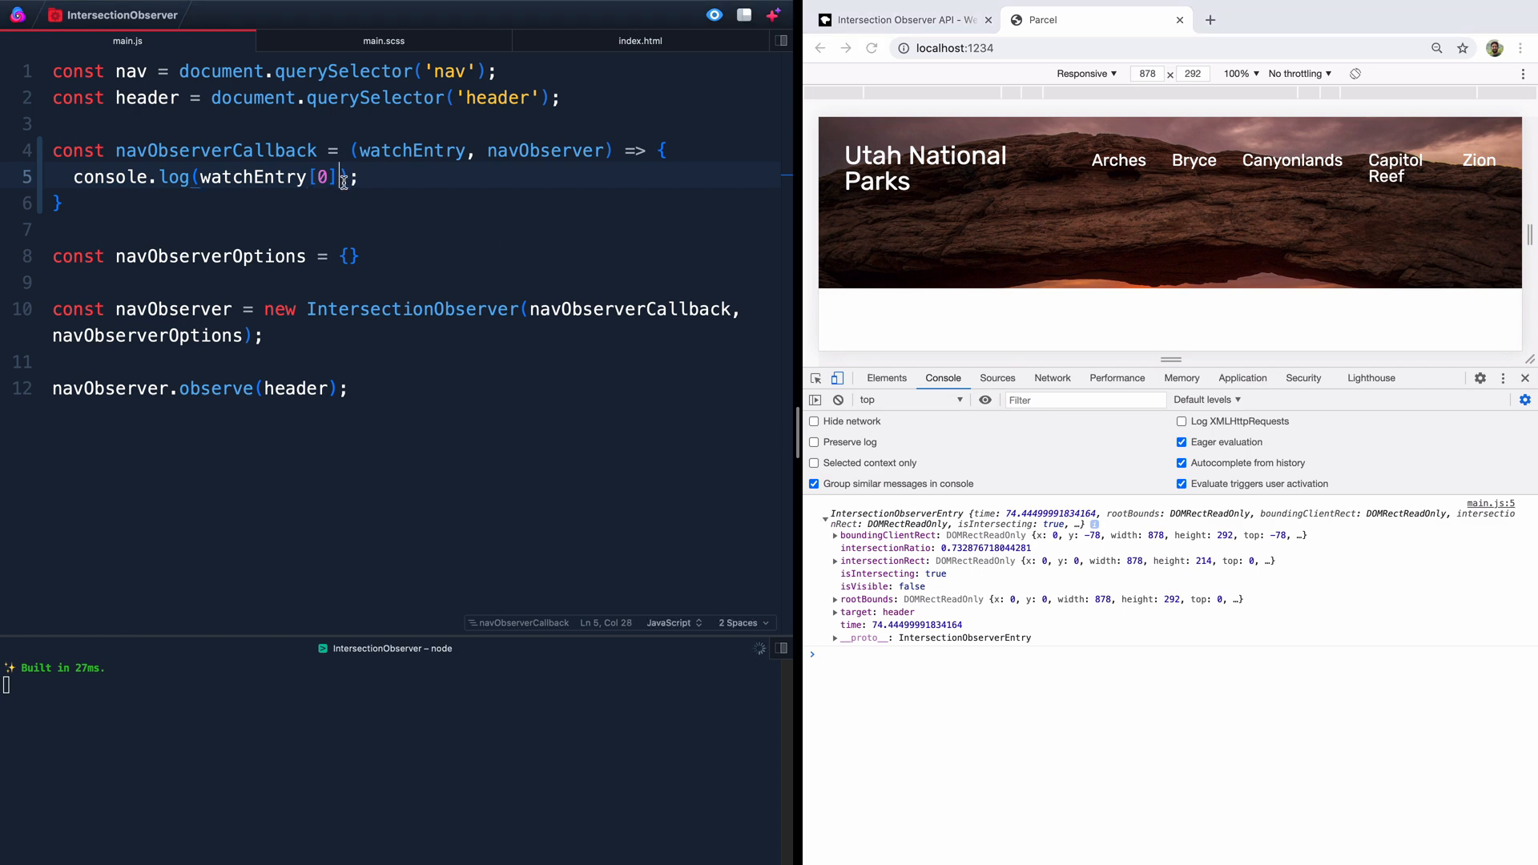
{"action": "type", "text": ".isIntersecting"}
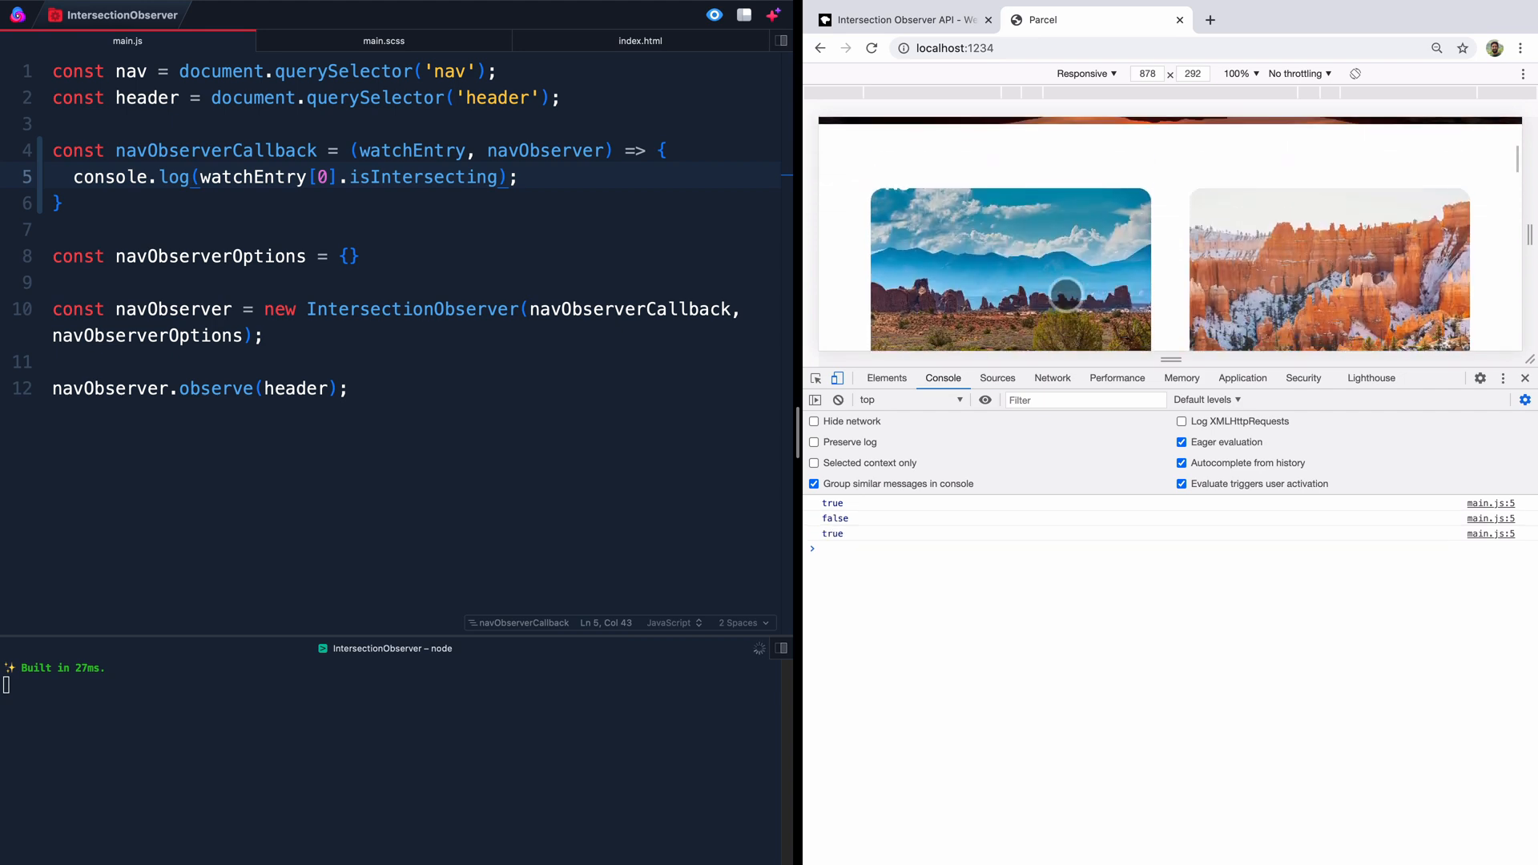
{"action": "scroll", "scroll_direction": "down", "scroll_amount": 3}
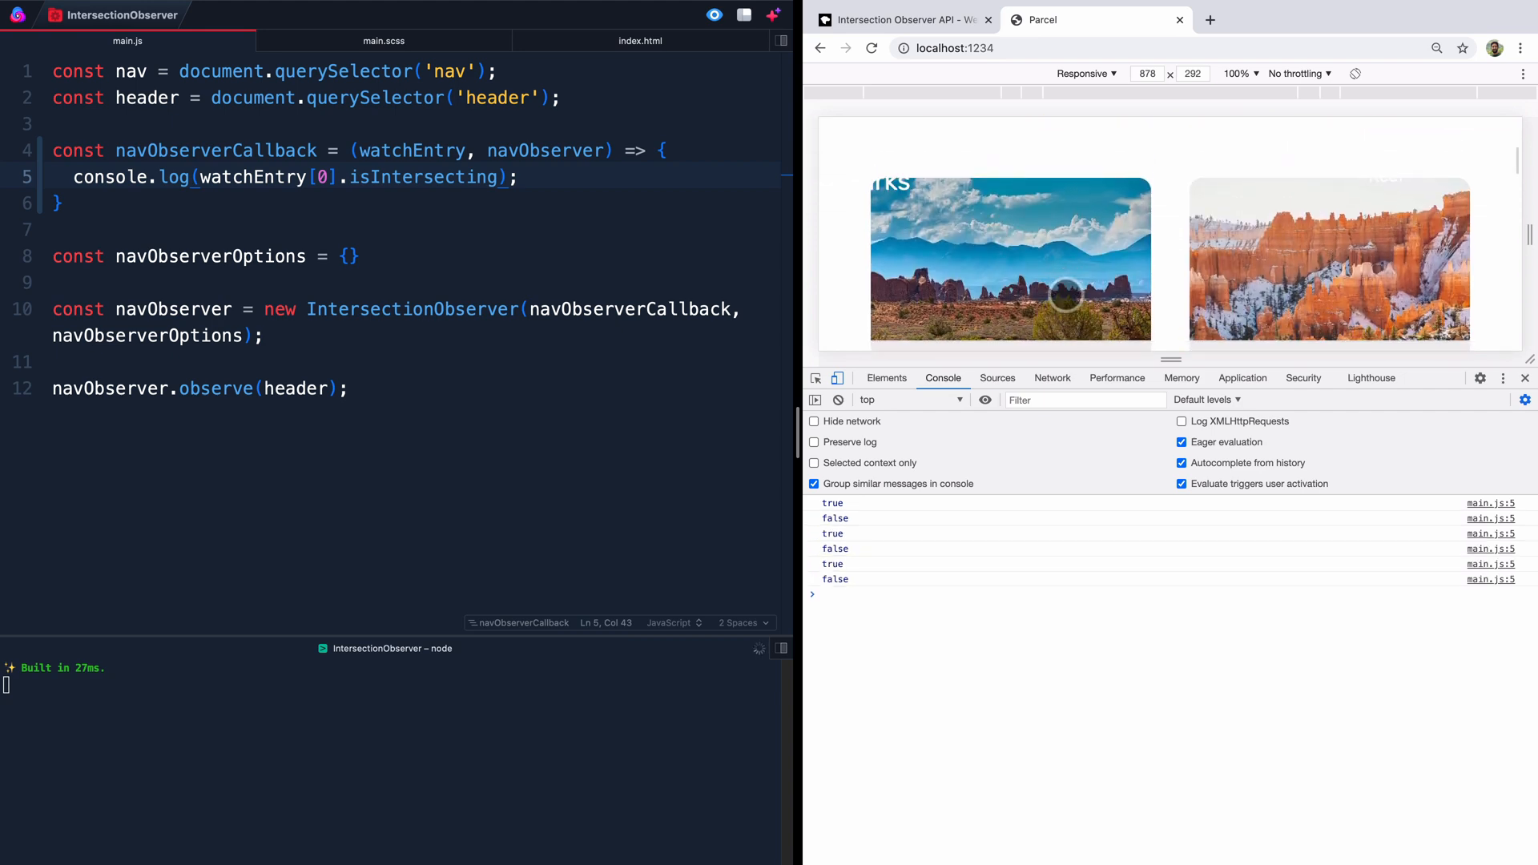
{"action": "scroll", "scroll_direction": "down", "scroll_amount": 3}
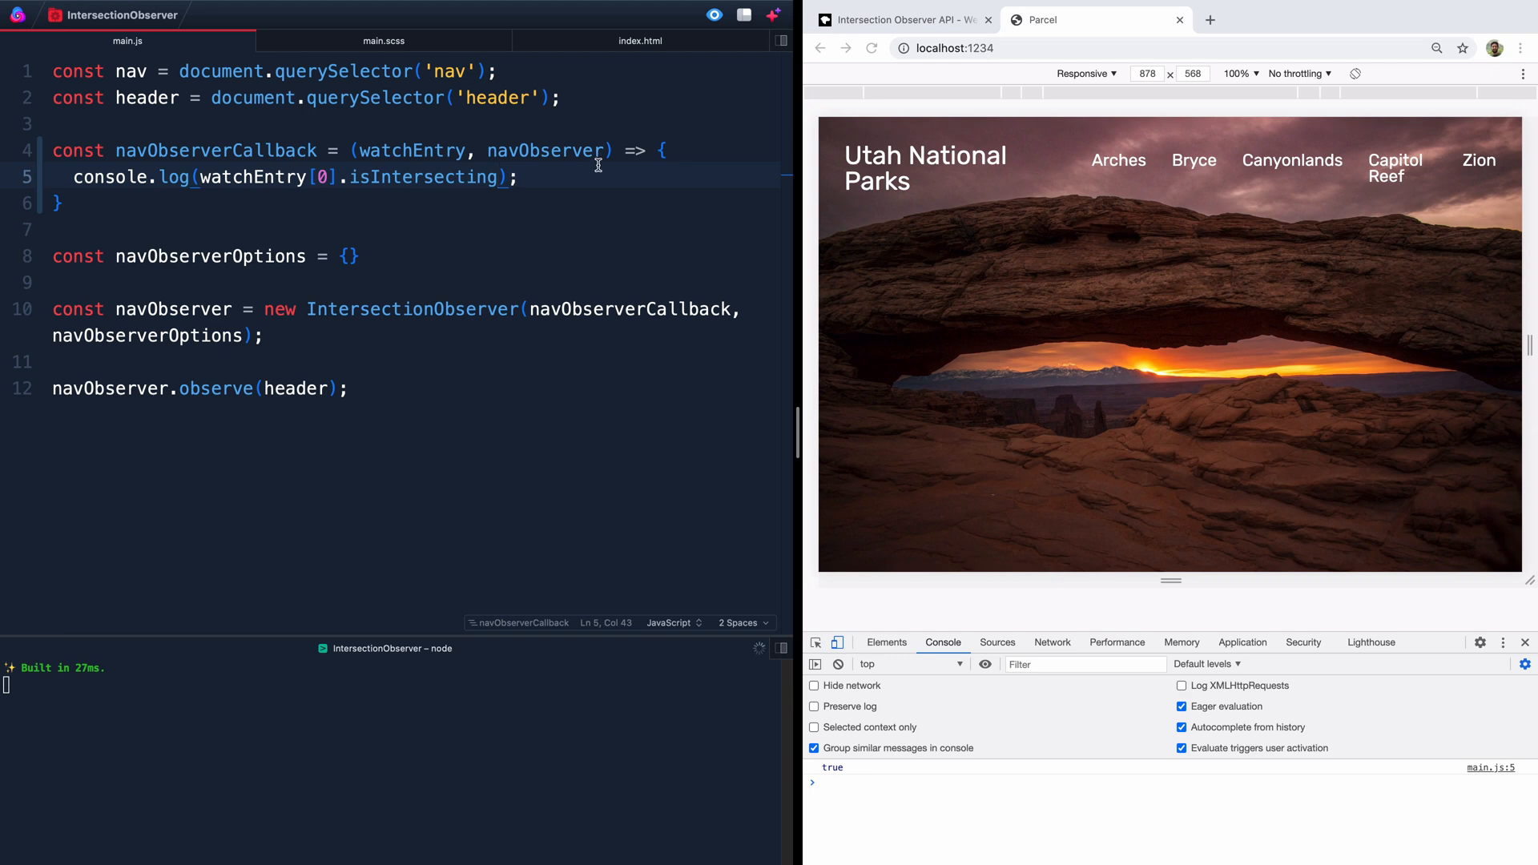
Step: Write the condition if(!watchEntry[0].isIntersecting) { in the observer callback
{"action": "type", "text": "if"}
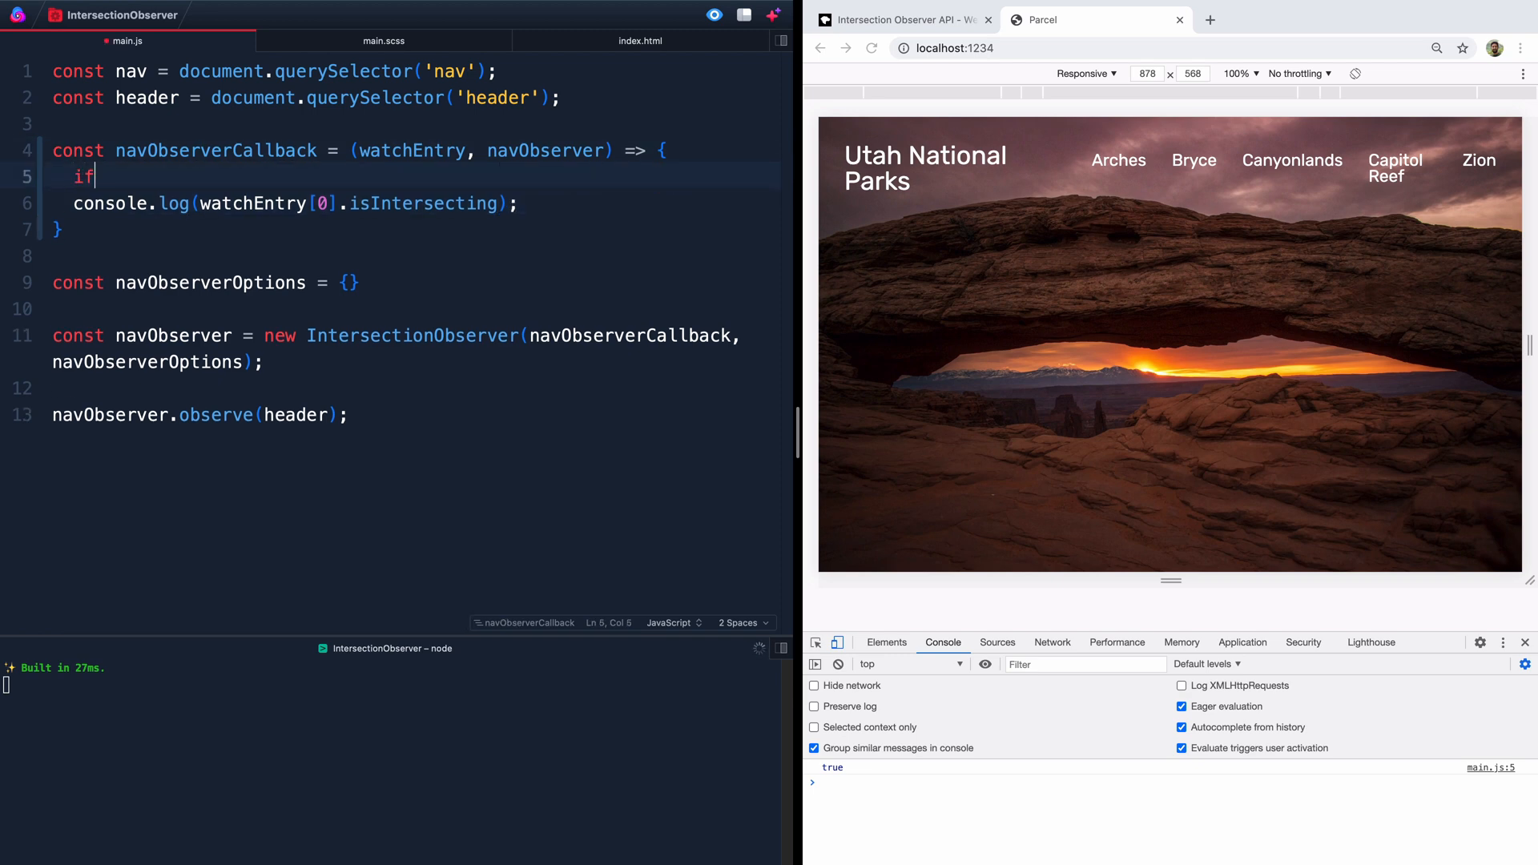
{"action": "type", "text": "()"}
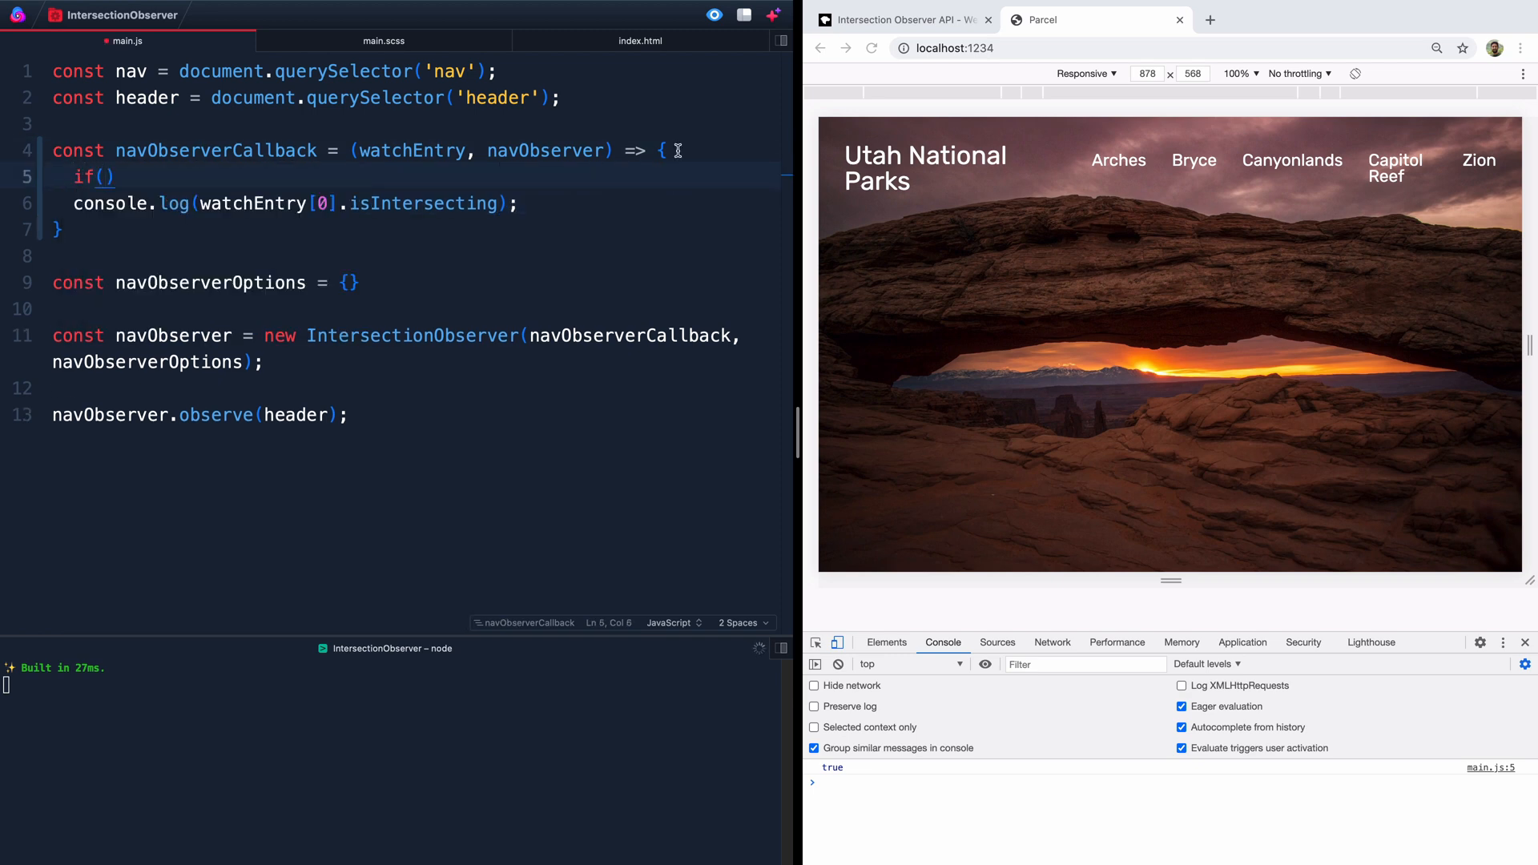
{"action": "left_click_drag", "start_coordinate": [199, 204], "coordinate": [495, 204]}
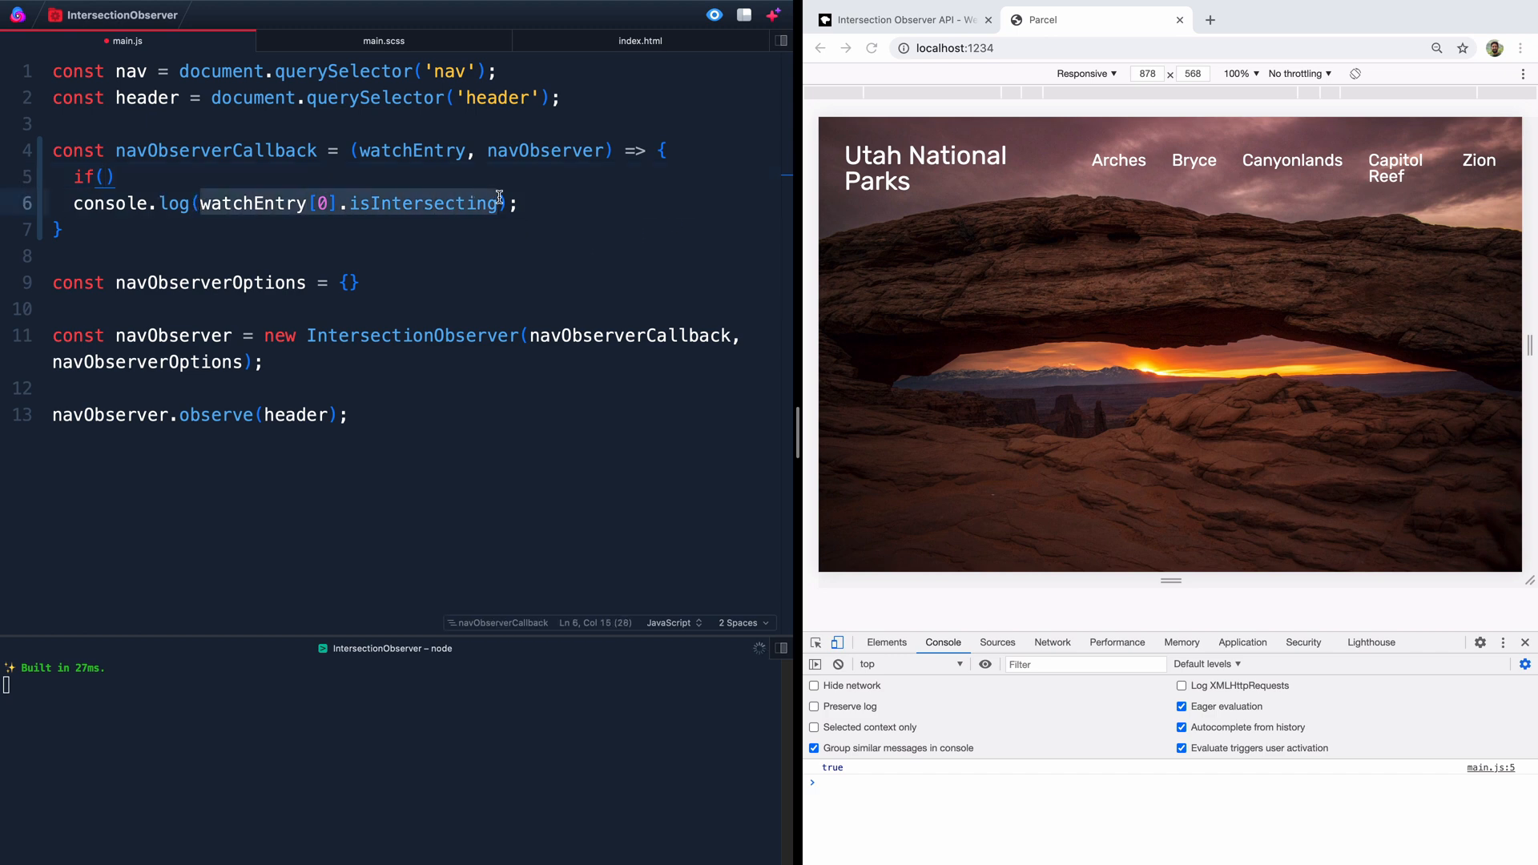
{"action": "type", "text": "watchEntry[0].isIntersecting"}
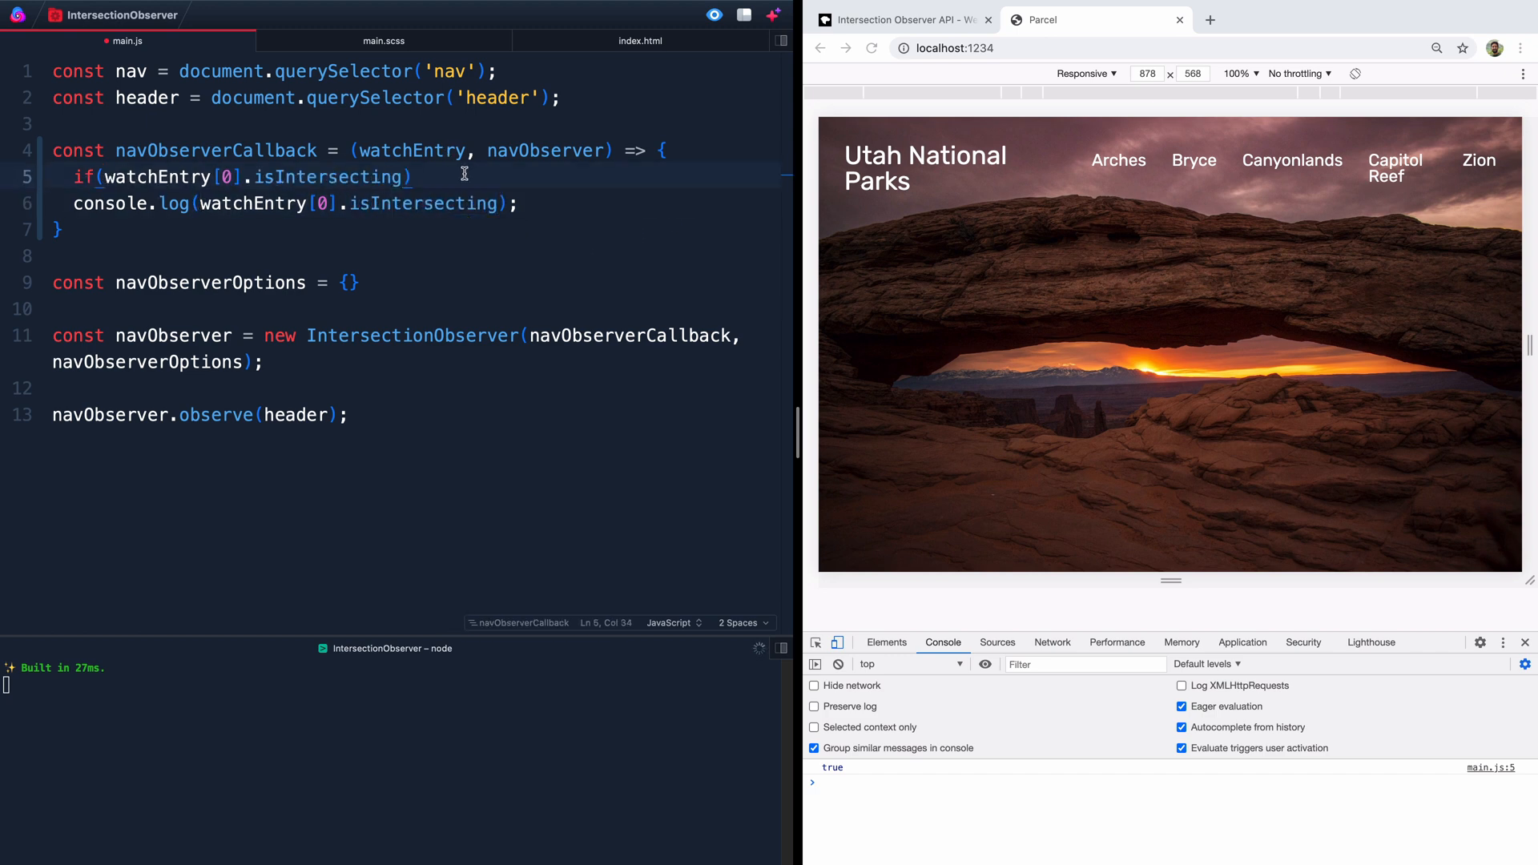
{"action": "type", "text": "{"}
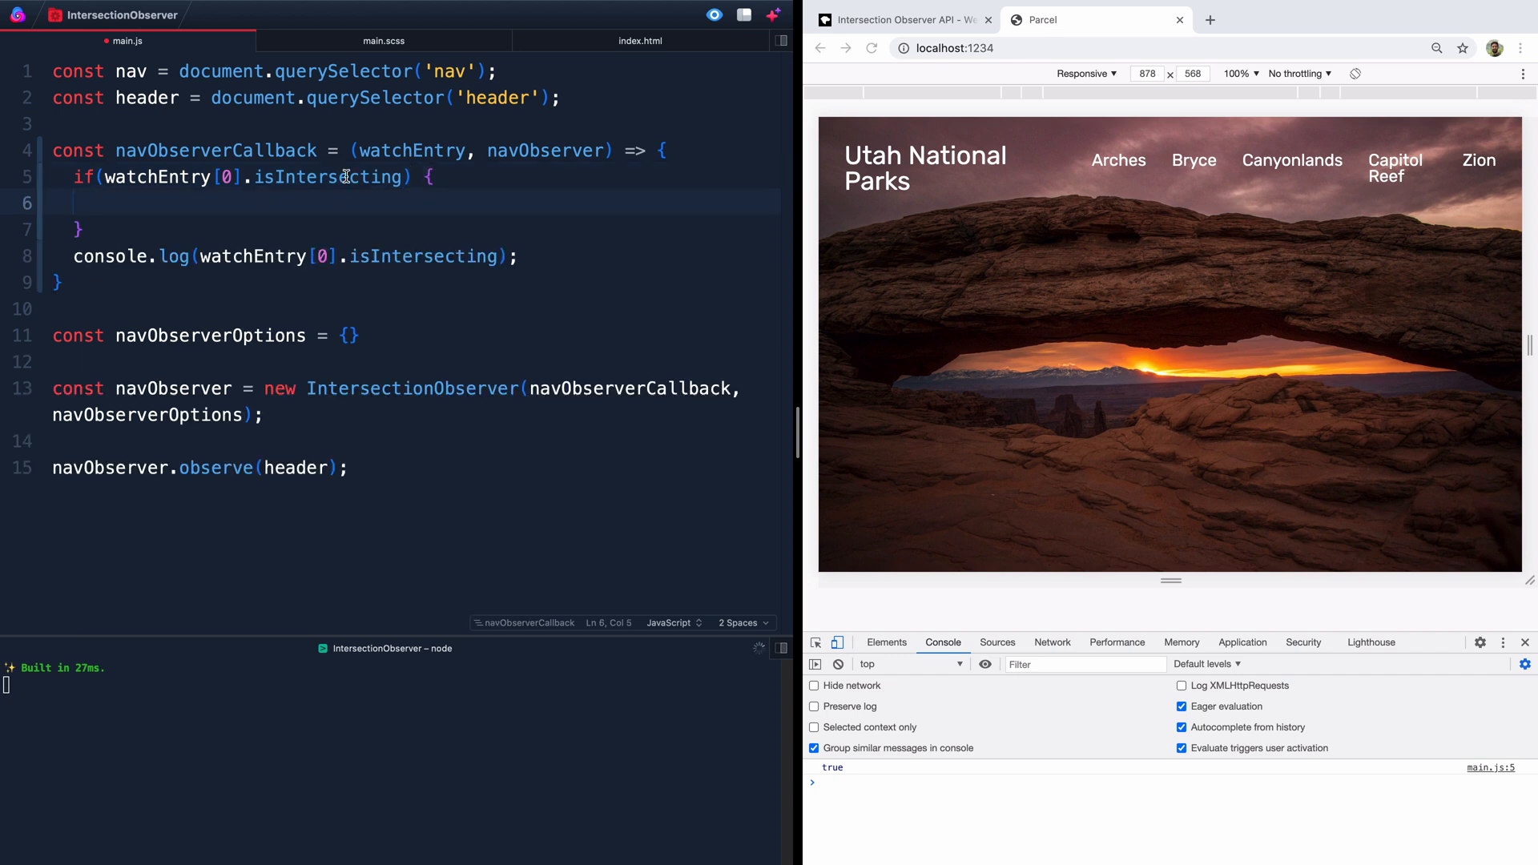
{"action": "mouse_move", "coordinate": [102, 171]}
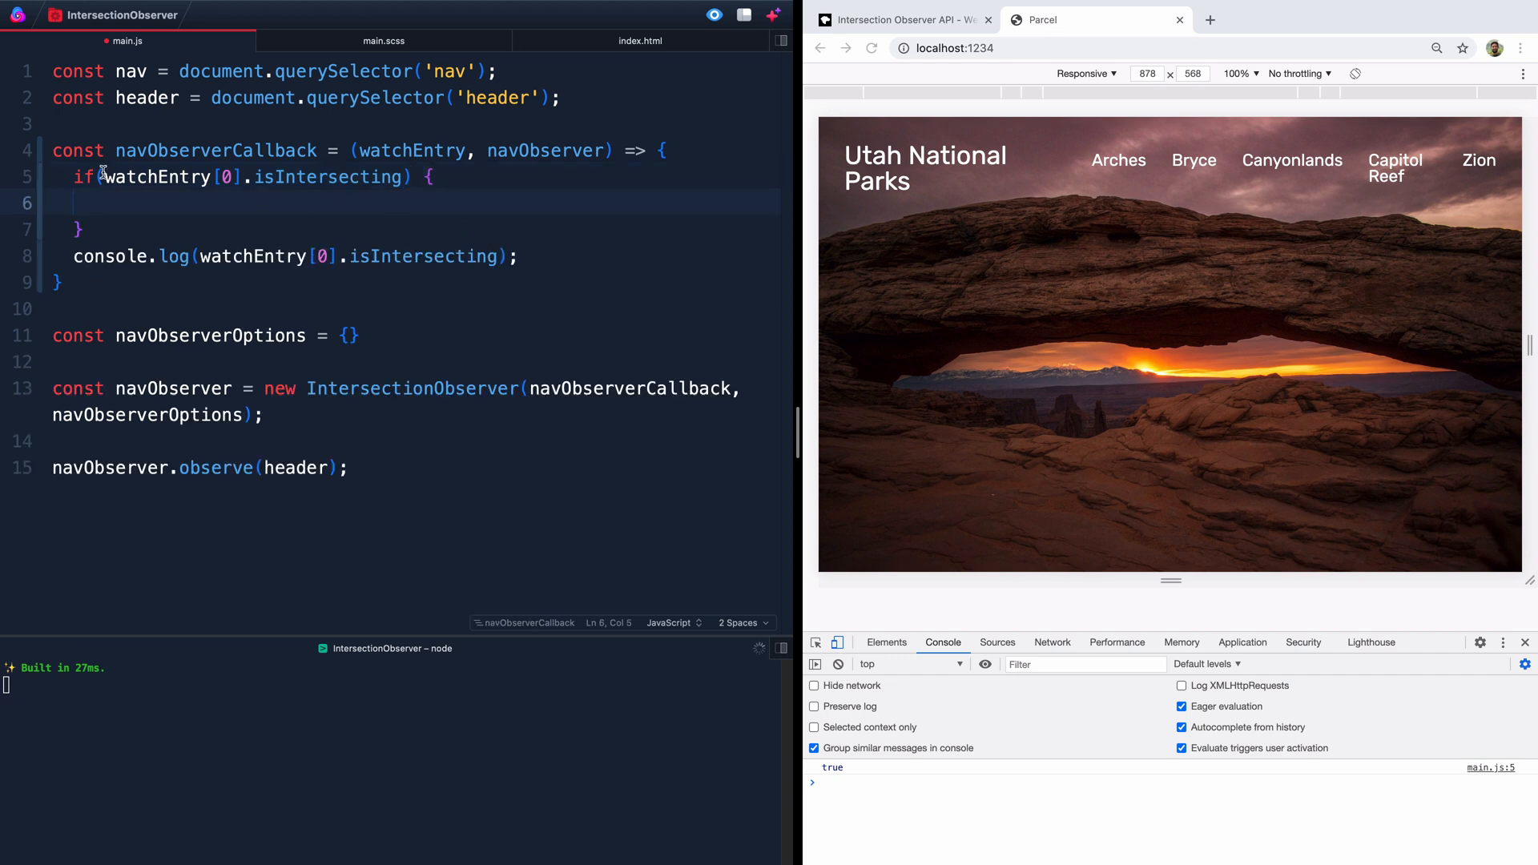
{"action": "type", "text": "!"}
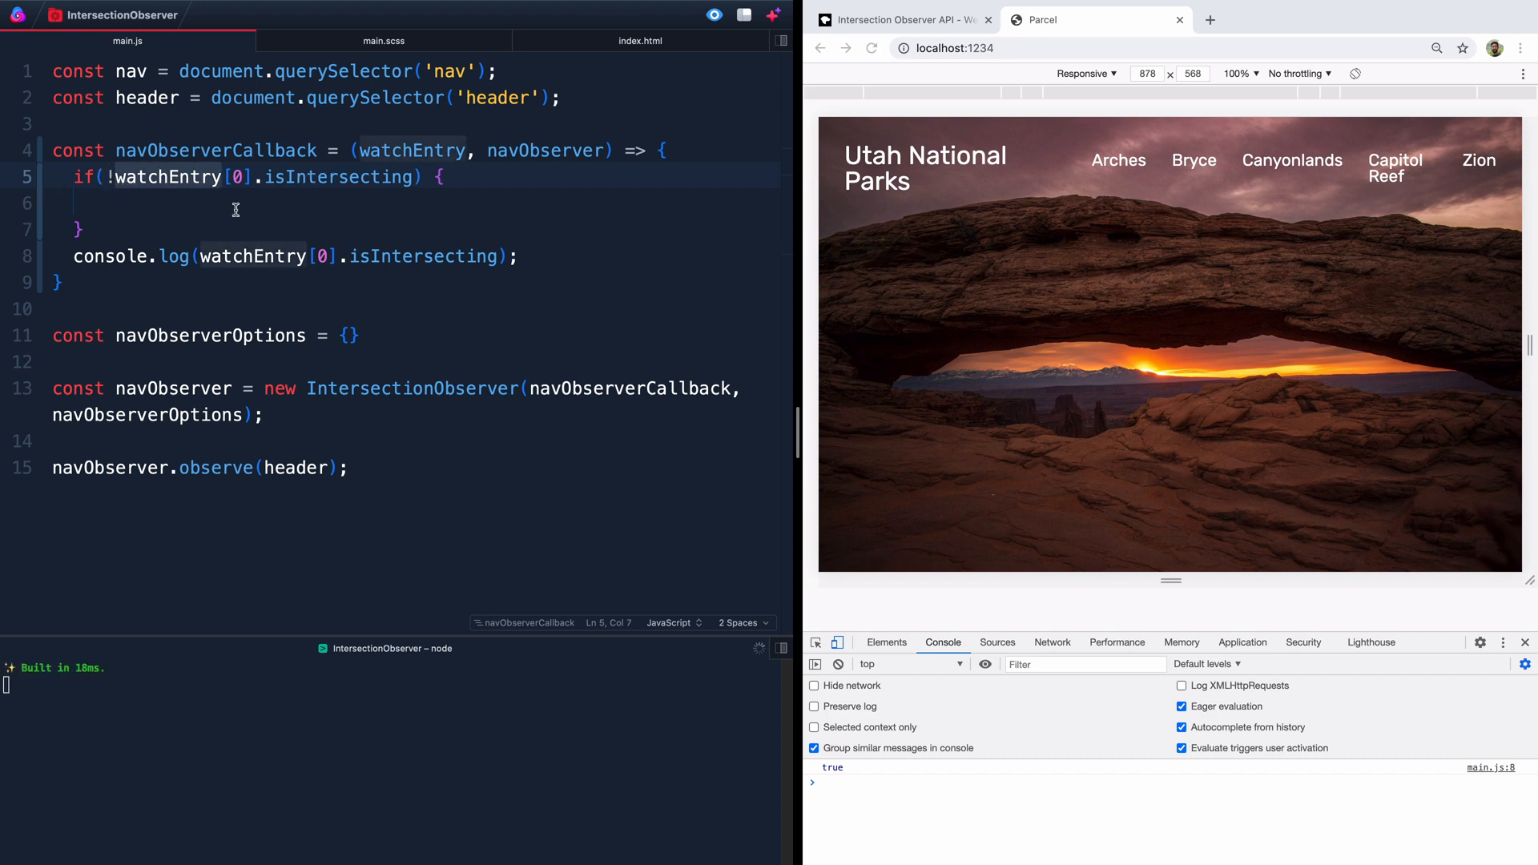
{"action": "key", "text": "Backspace"}
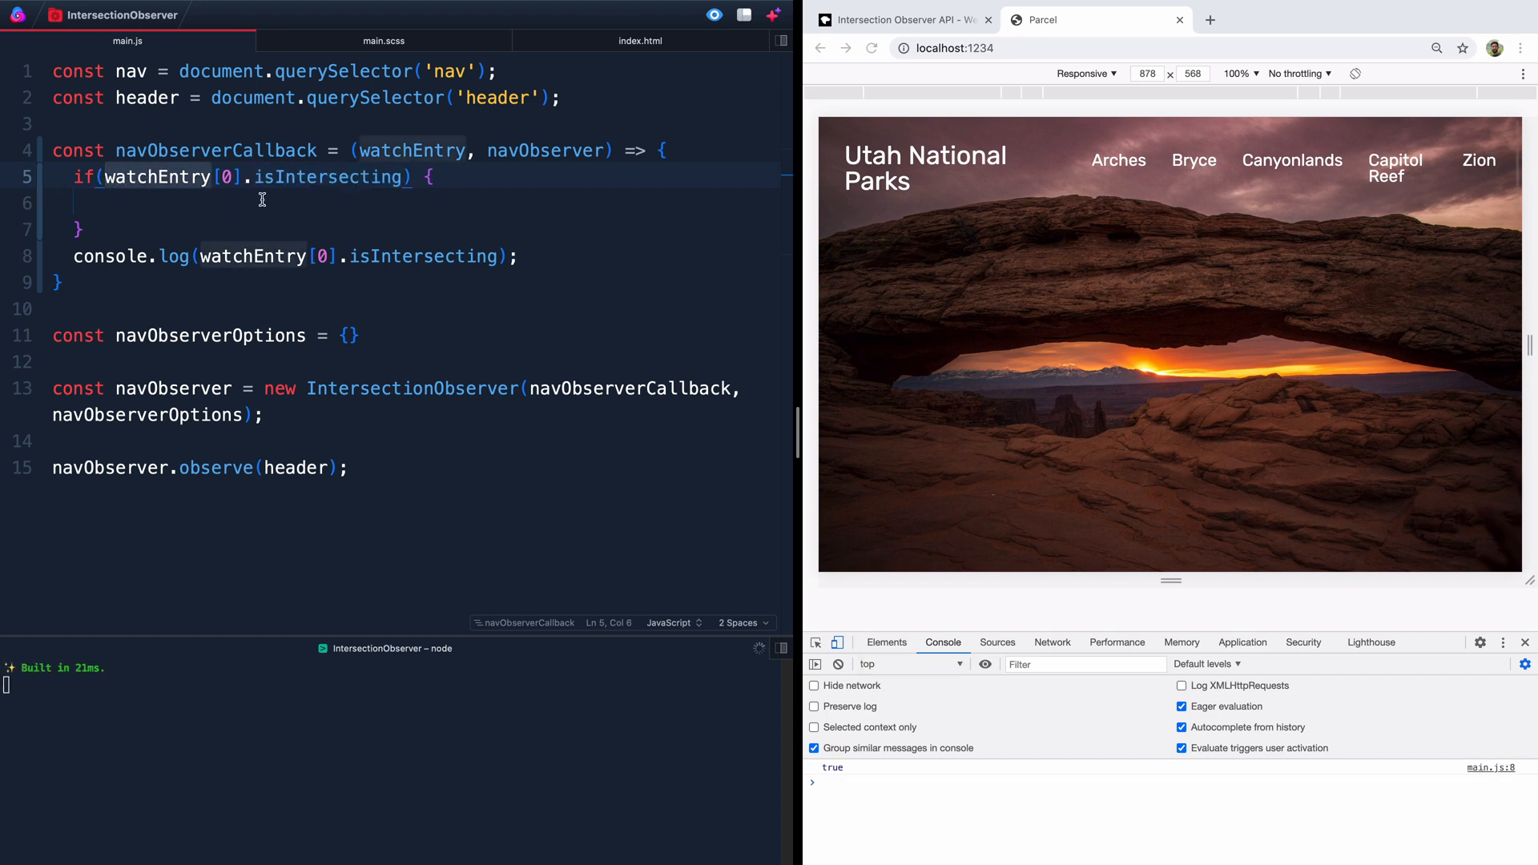
{"action": "type", "text": "!"}
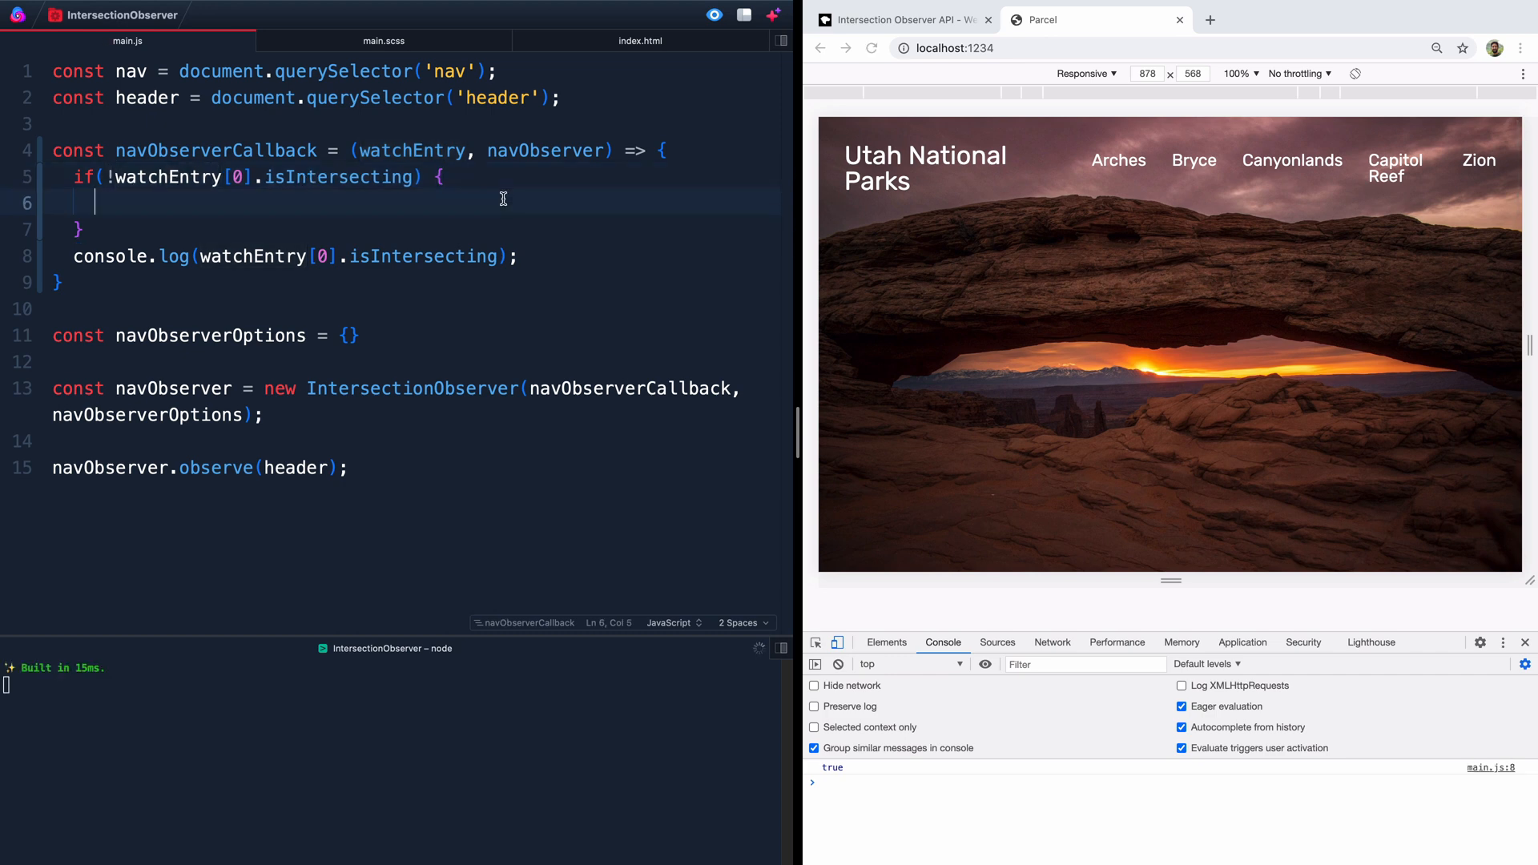
Step: Add nav.classList.add('active') in the if branch and nav.classList.remove('active') in the else branch
{"action": "type", "text": "na"}
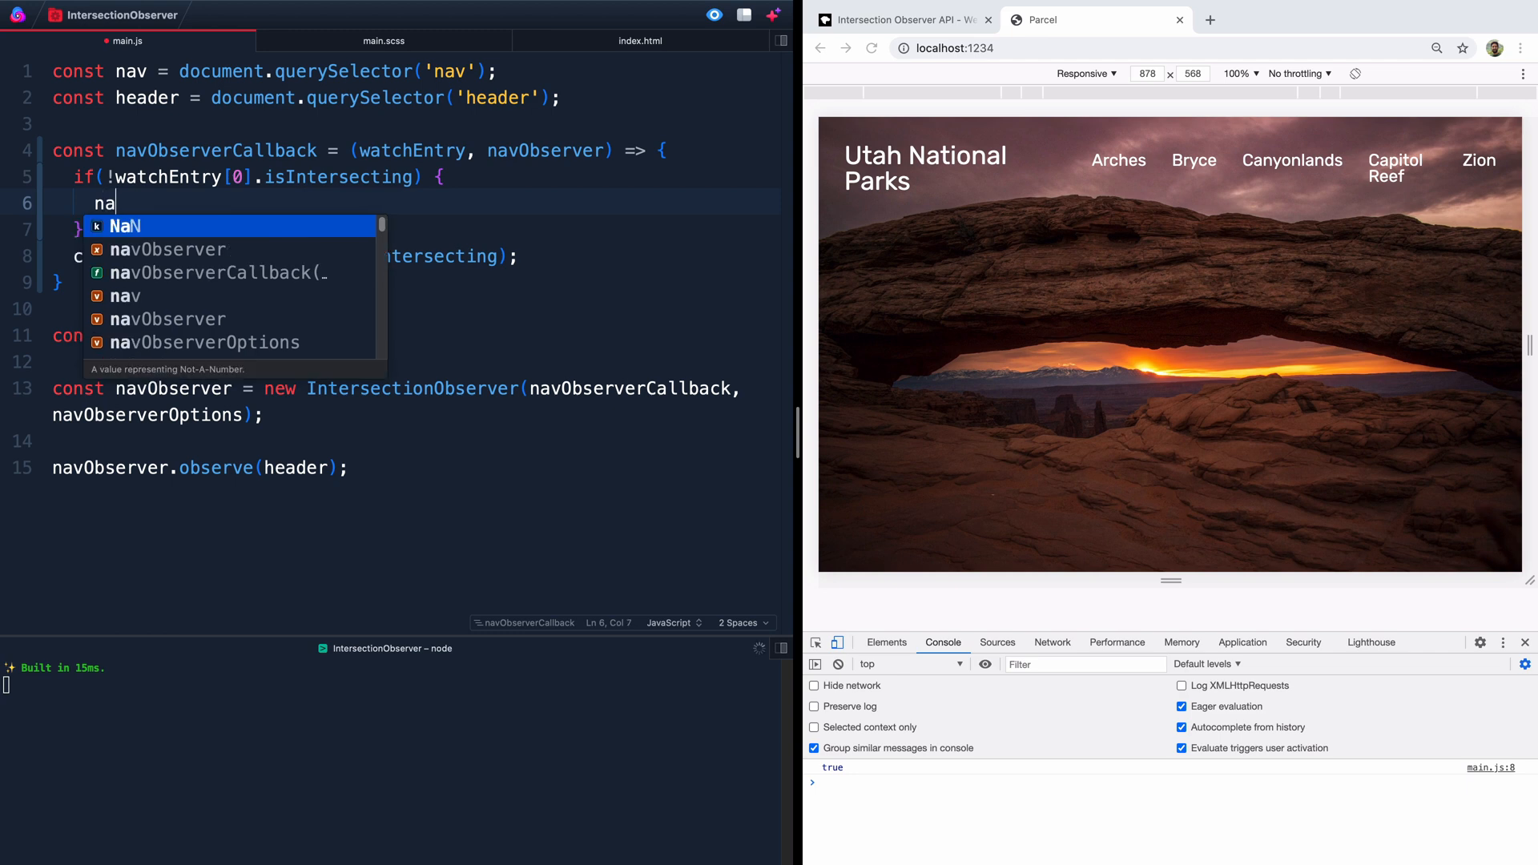
{"action": "type", "text": "v."}
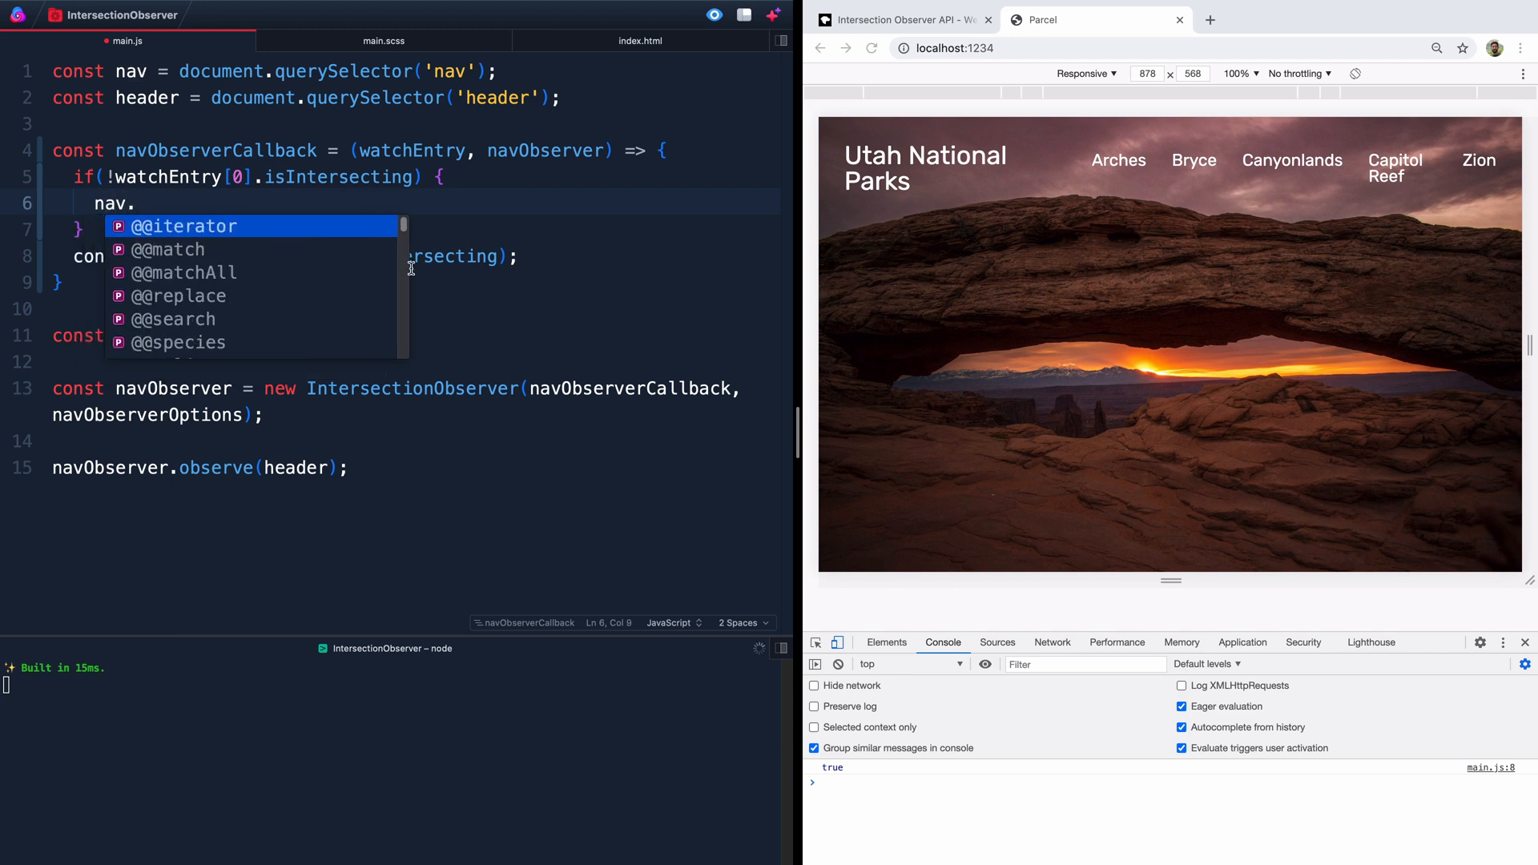
{"action": "type", "text": "classList."}
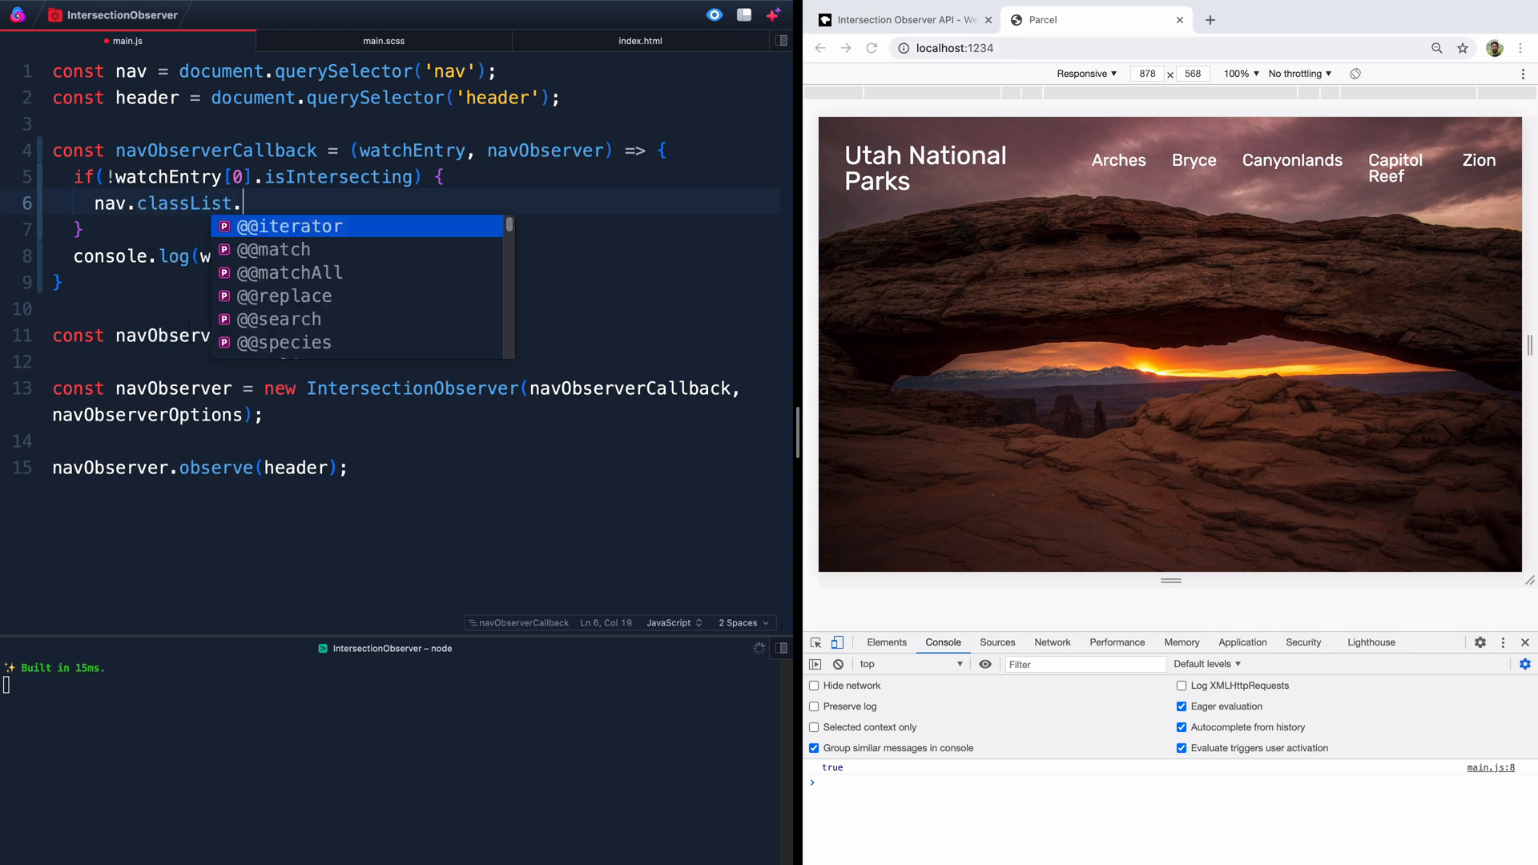
{"action": "type", "text": "add('activ'"}
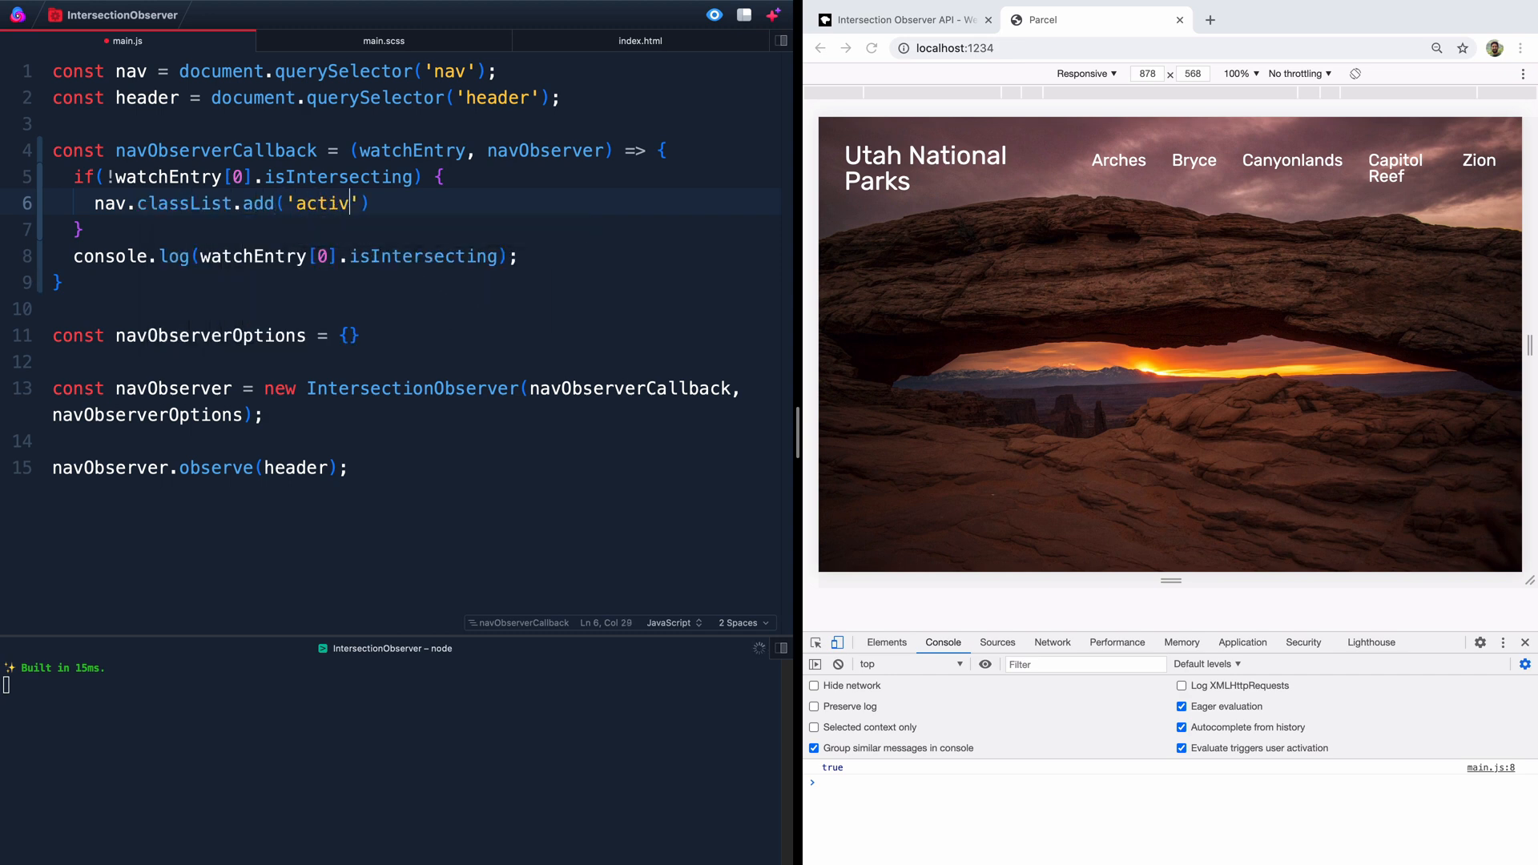
{"action": "type", "text": "e');"}
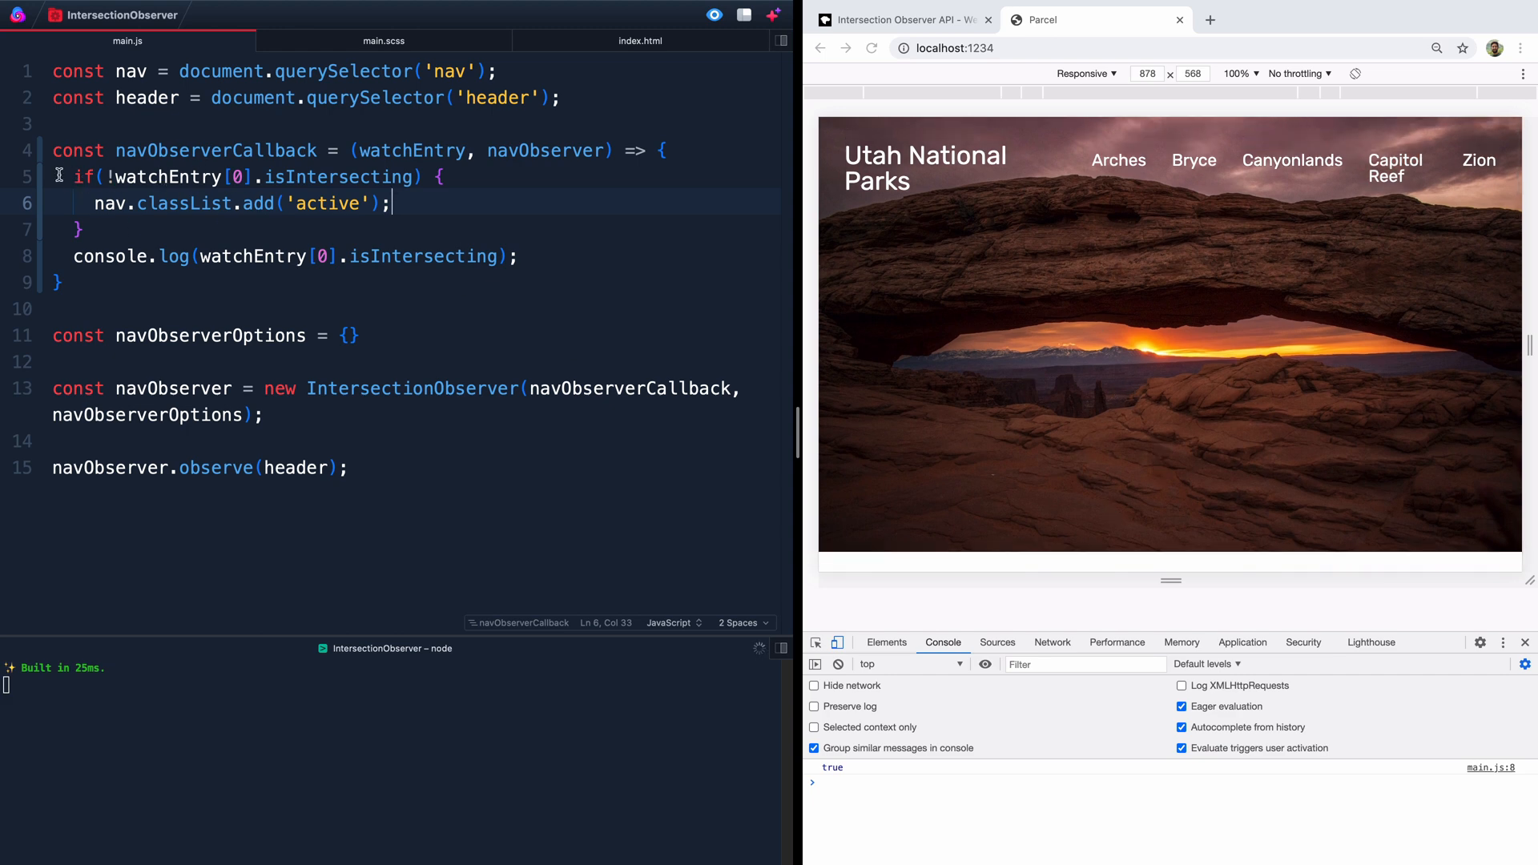
{"action": "mouse_move", "coordinate": [422, 208]}
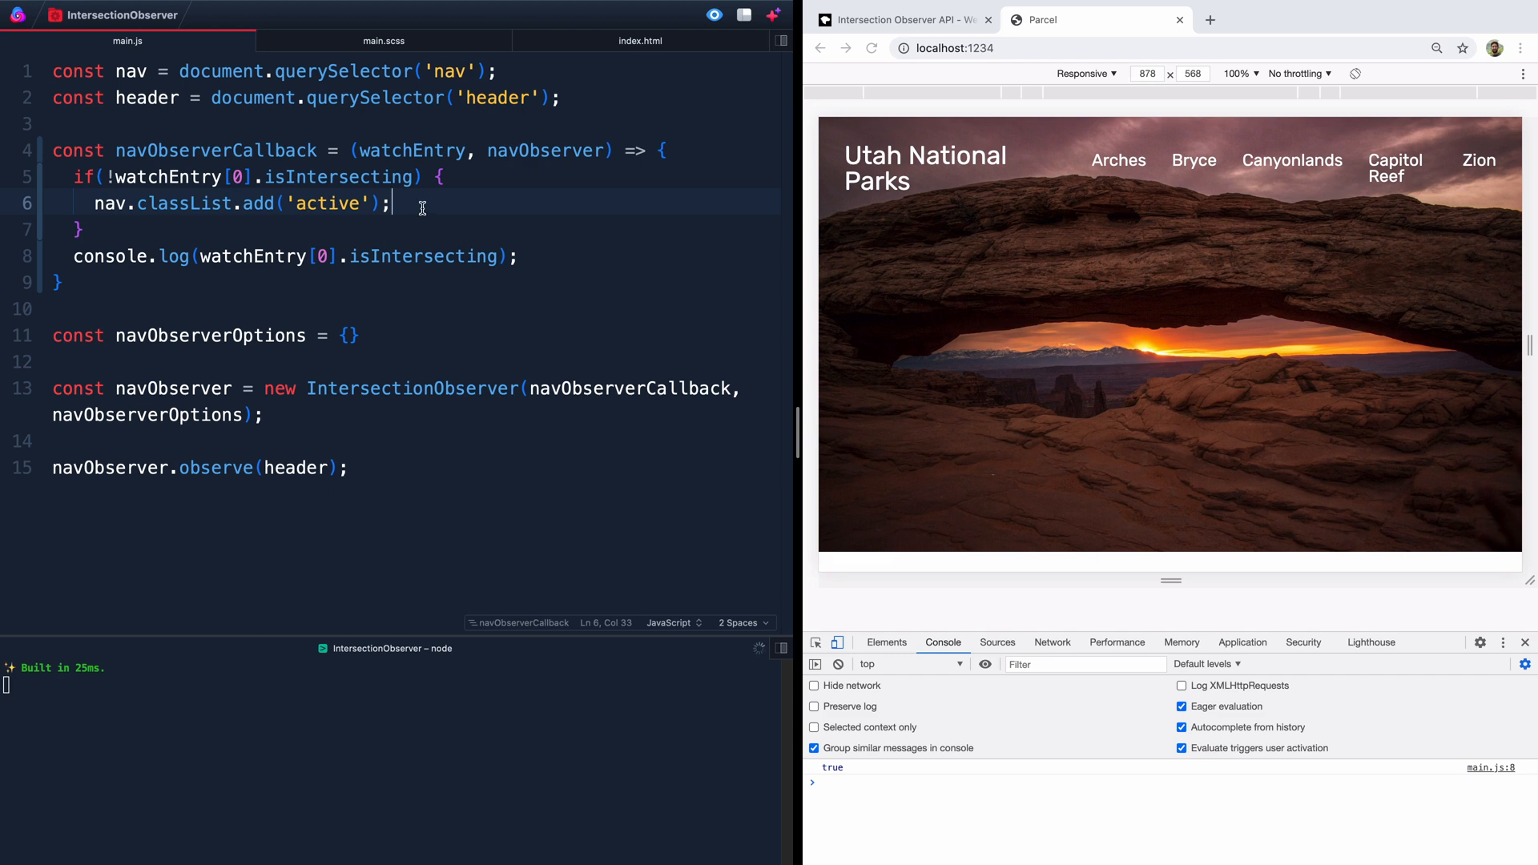
{"action": "type", "text": "else {"}
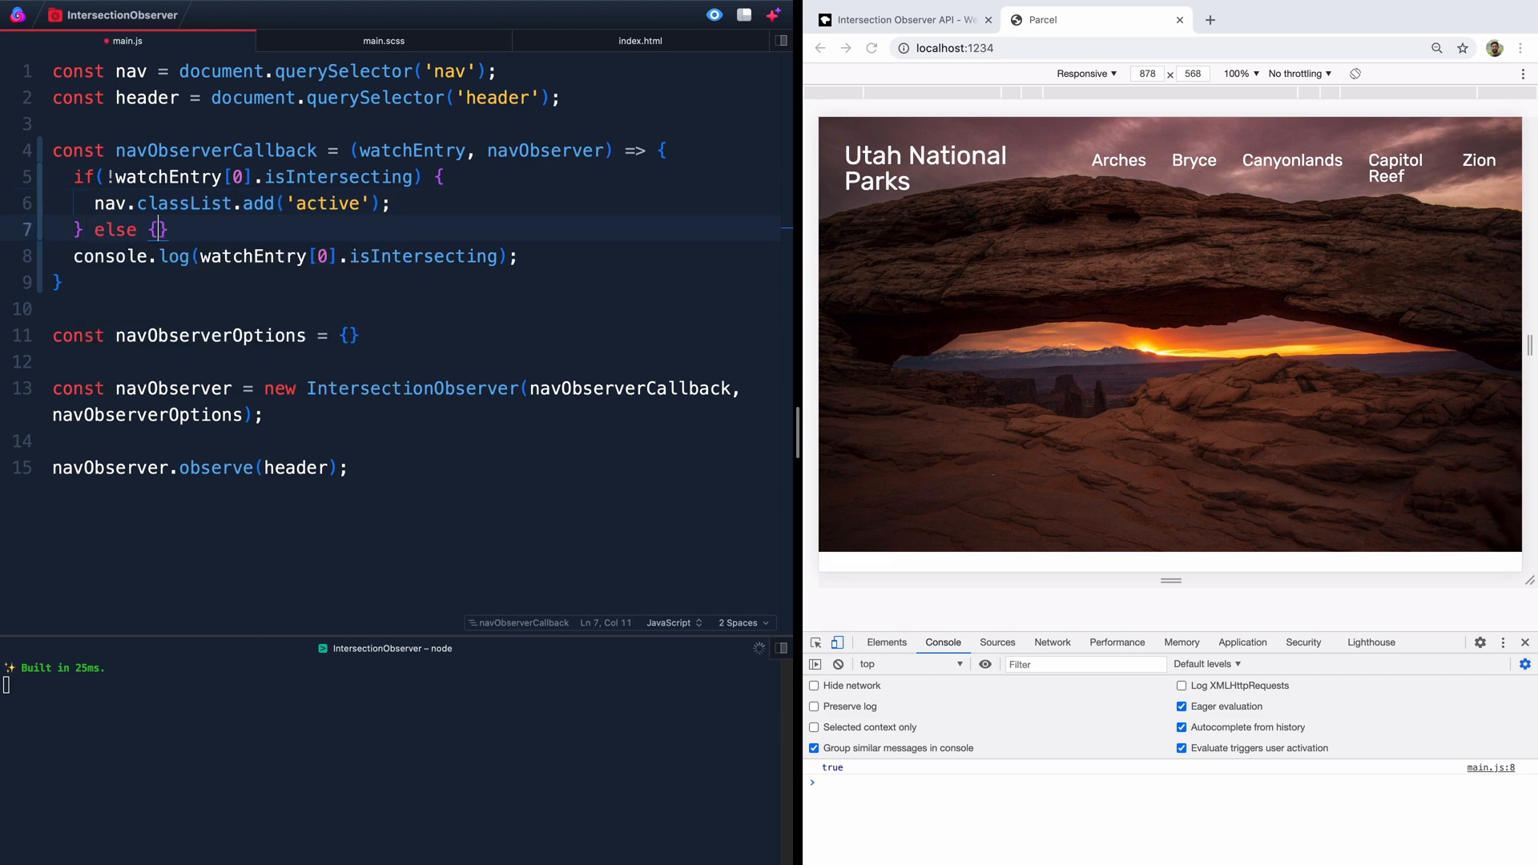
{"action": "type", "text": "nav.classList.add('active');"}
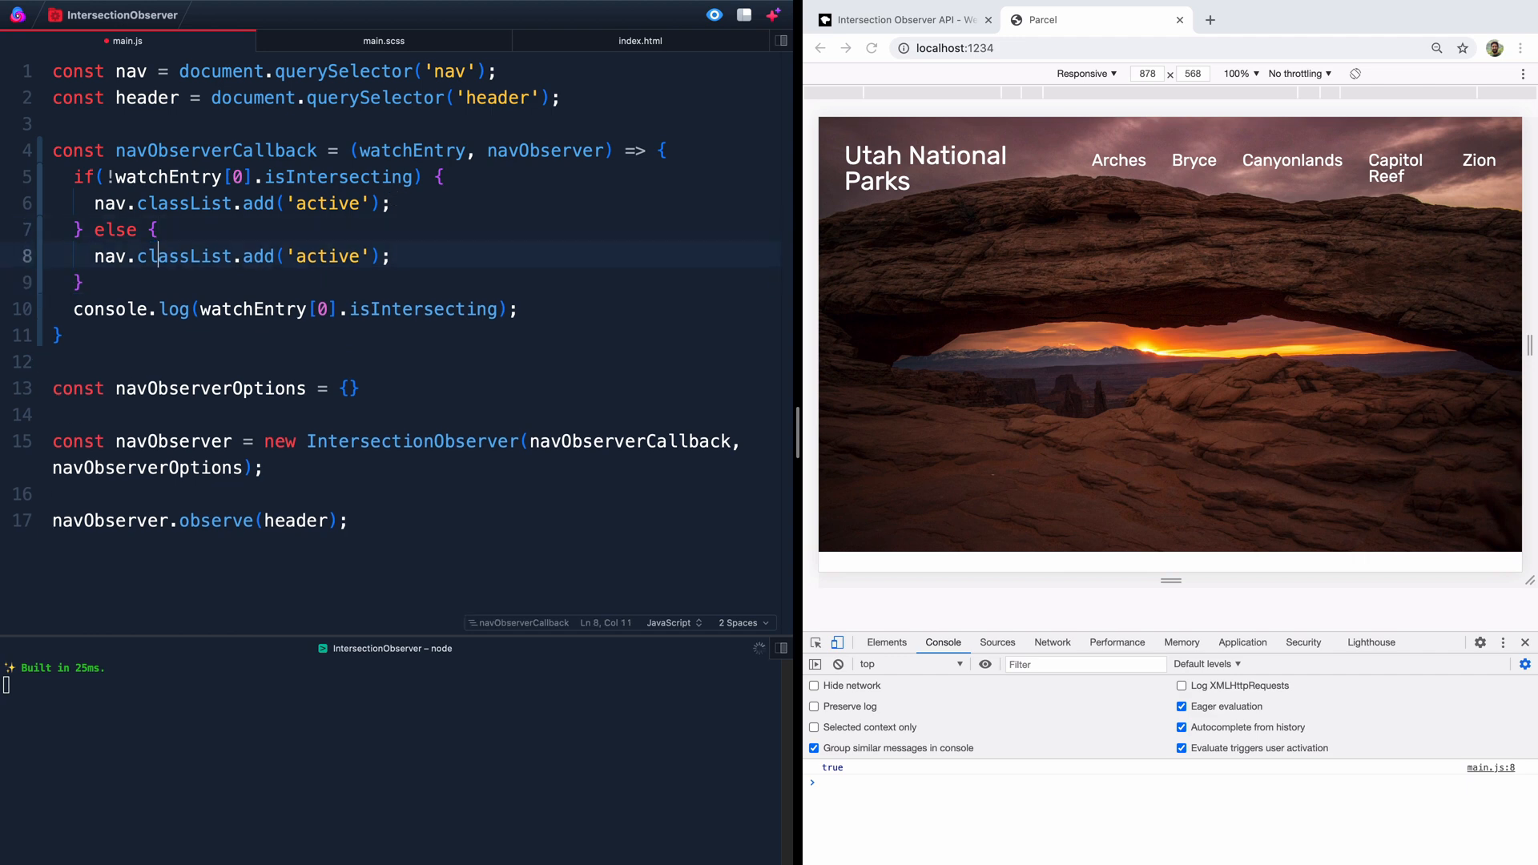
{"action": "type", "text": "remove"}
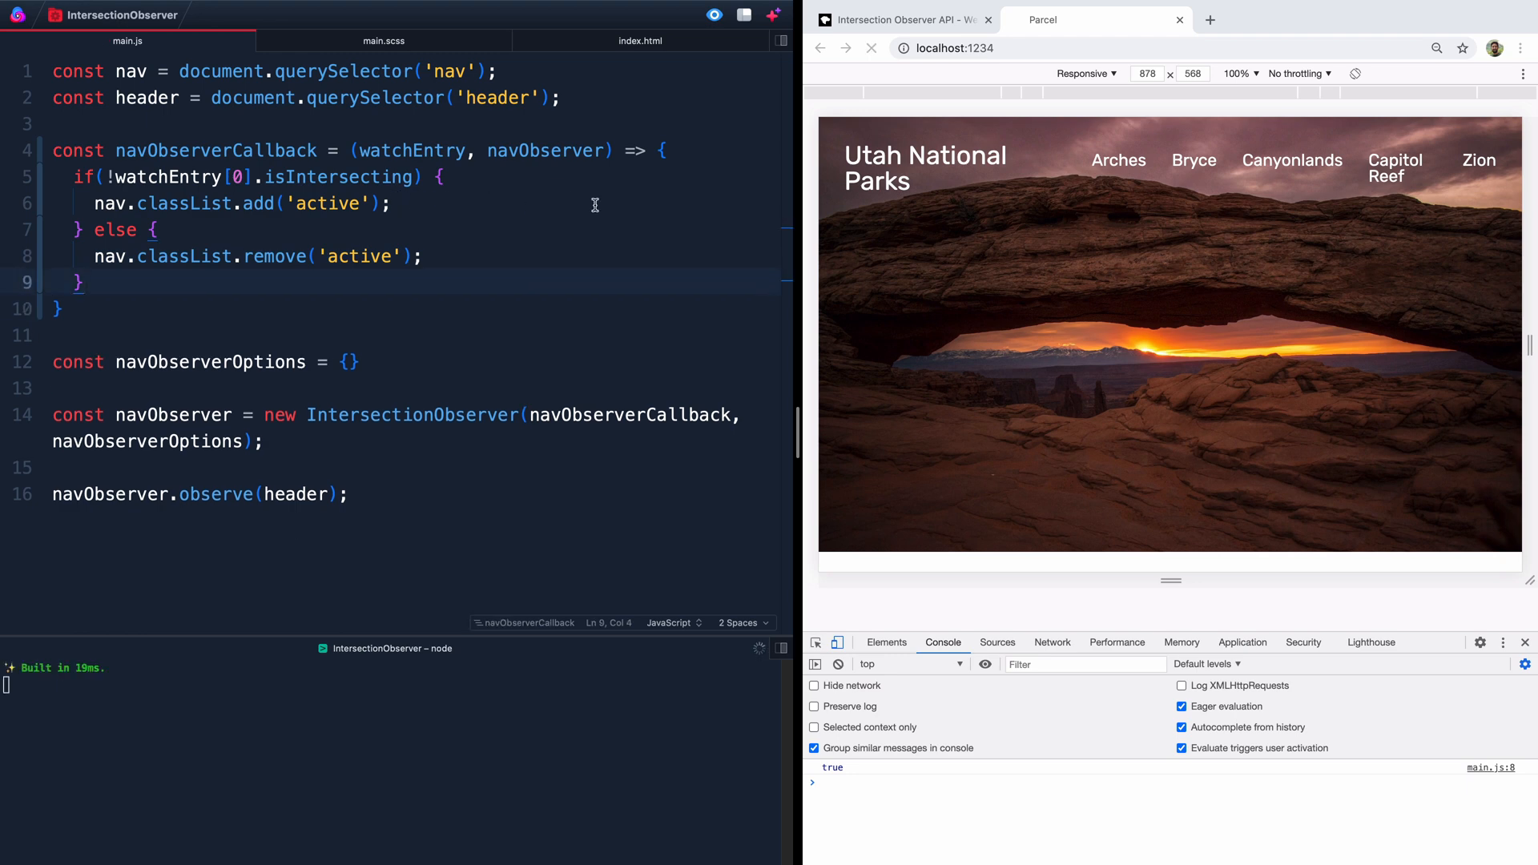
{"action": "scroll", "scroll_direction": "down", "scroll_amount": 3}
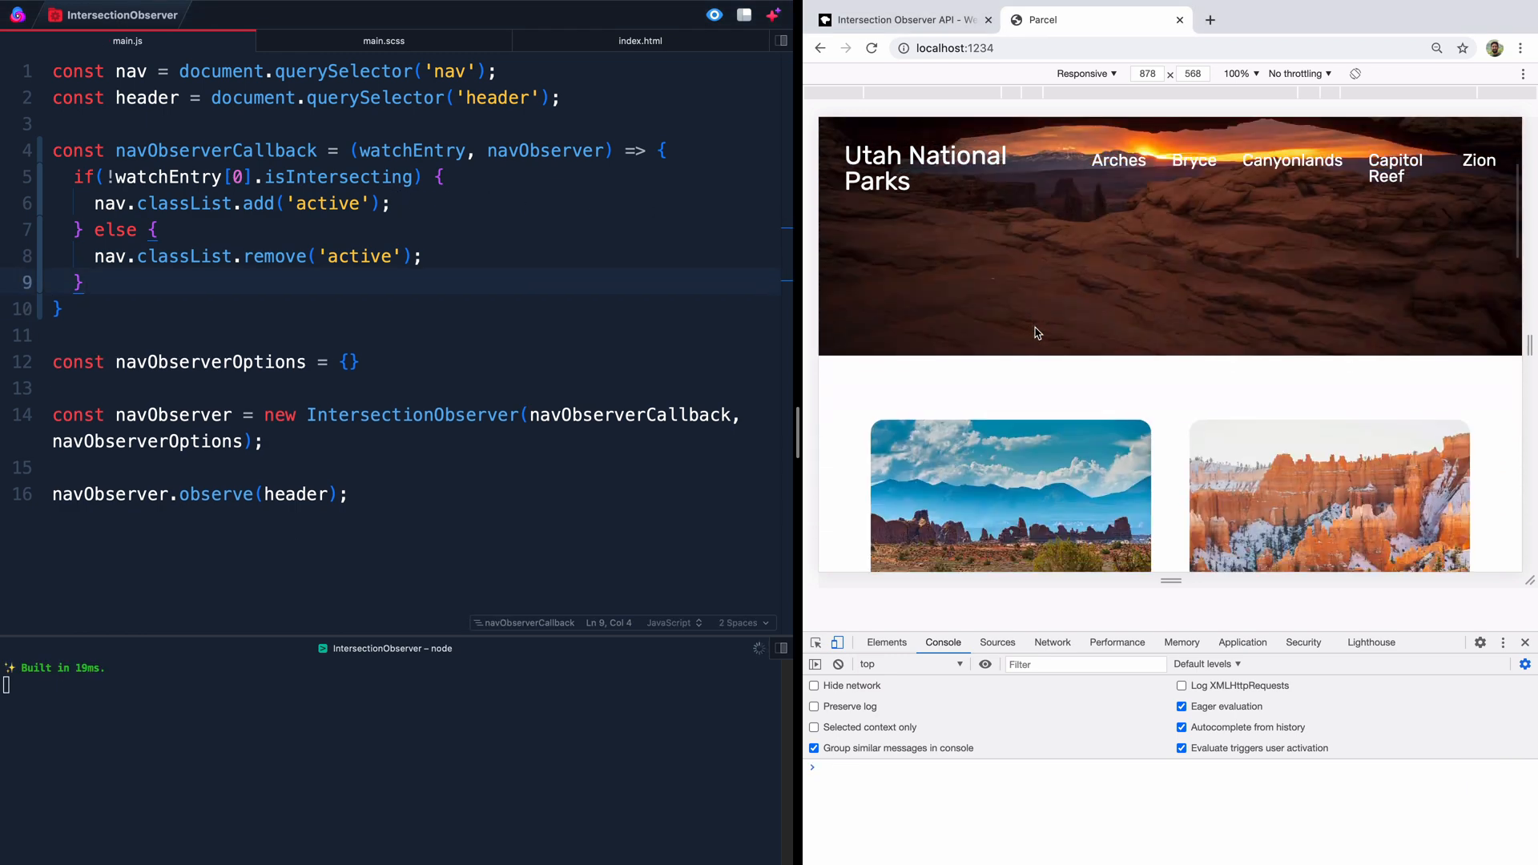
{"action": "scroll", "scroll_direction": "down", "scroll_amount": 3}
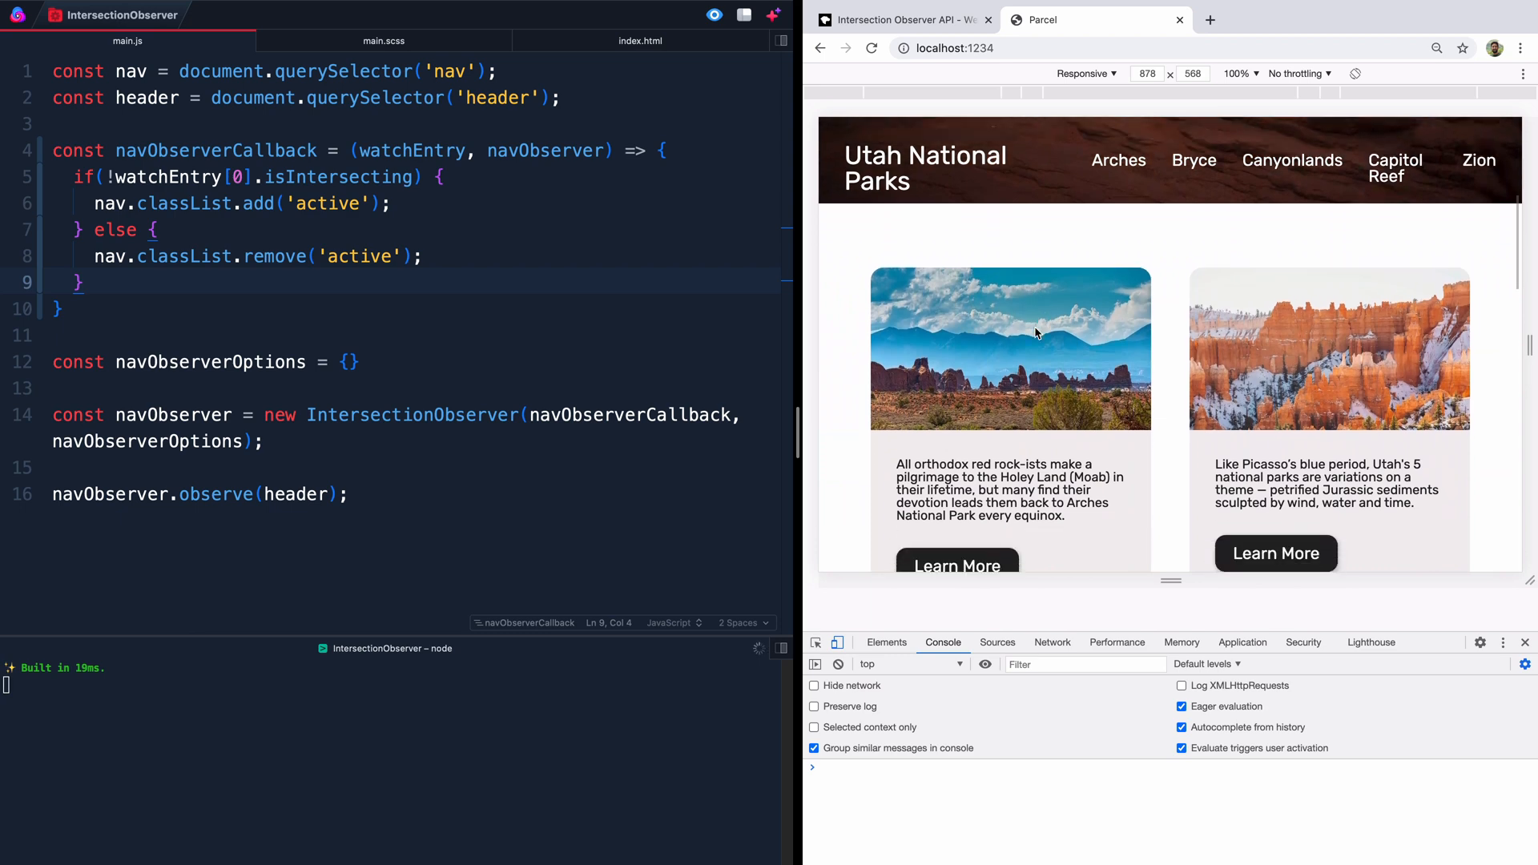
{"action": "scroll", "scroll_direction": "down", "scroll_amount": 3}
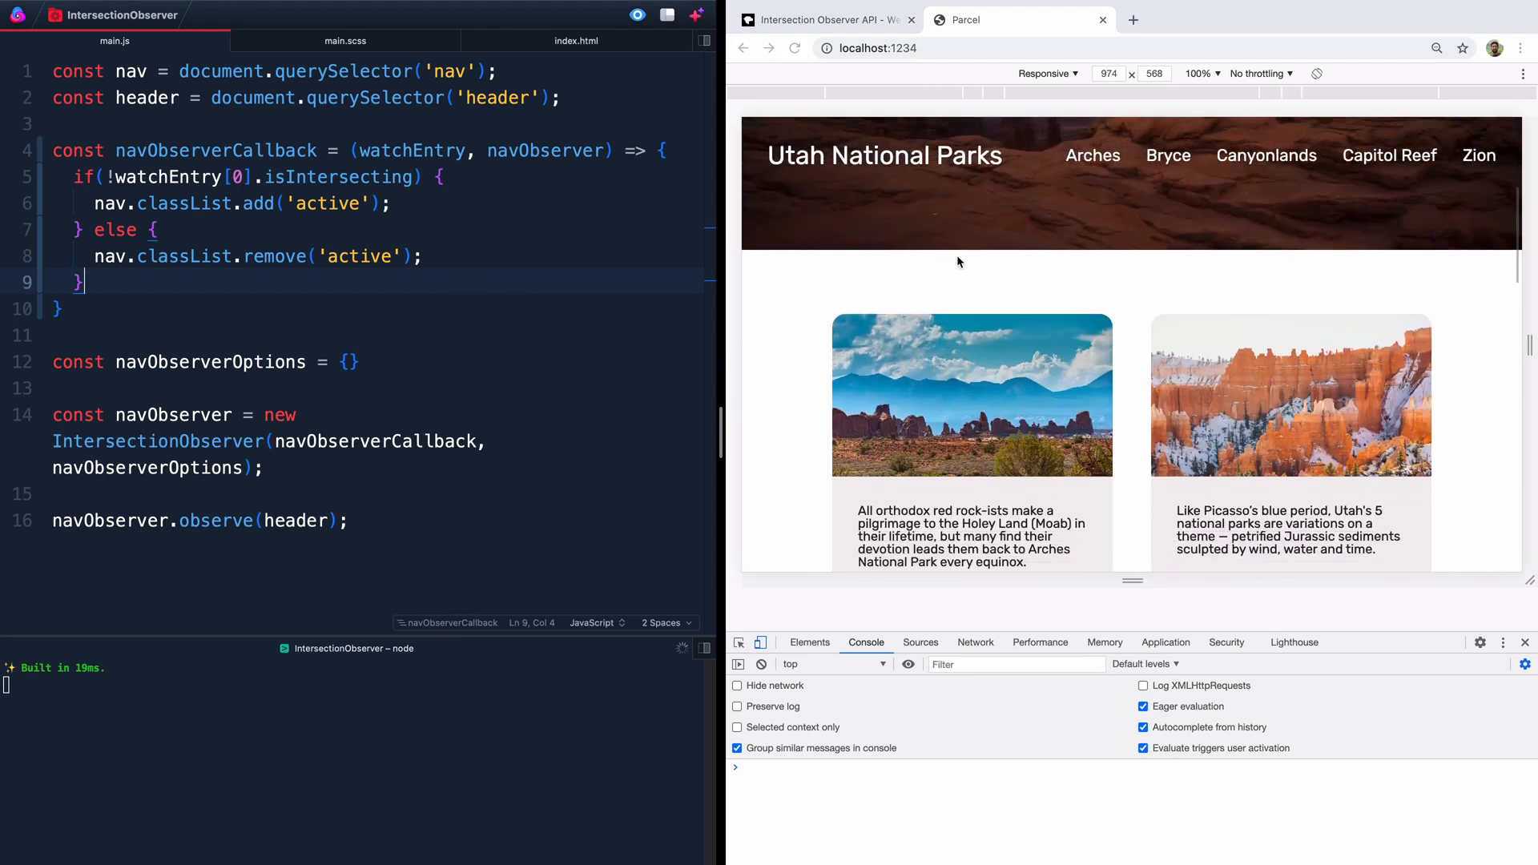
{"action": "scroll", "scroll_direction": "down", "scroll_amount": 3}
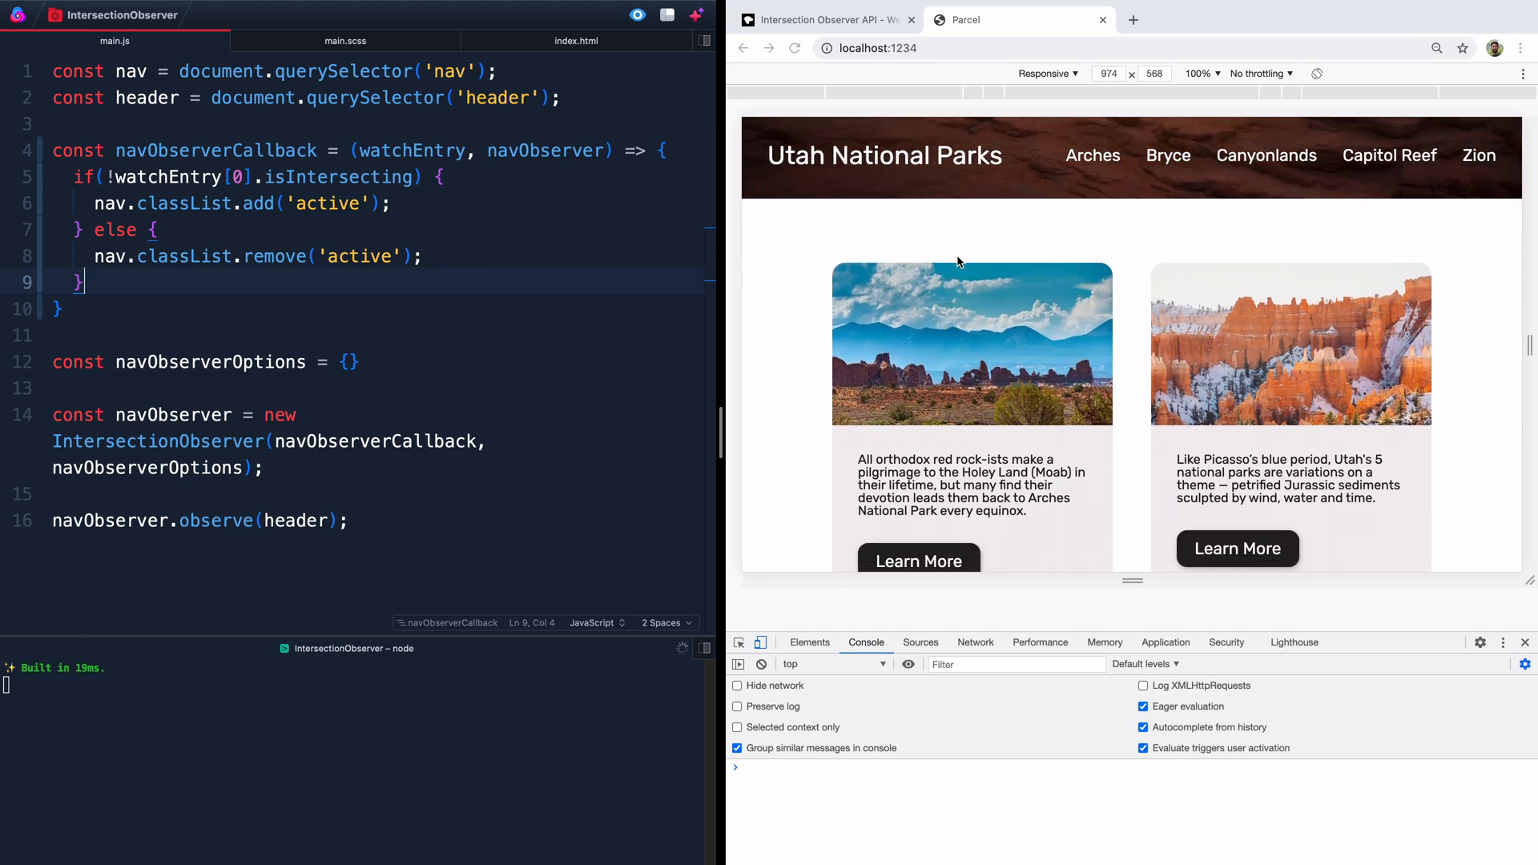
{"action": "left_click", "coordinate": [348, 362]}
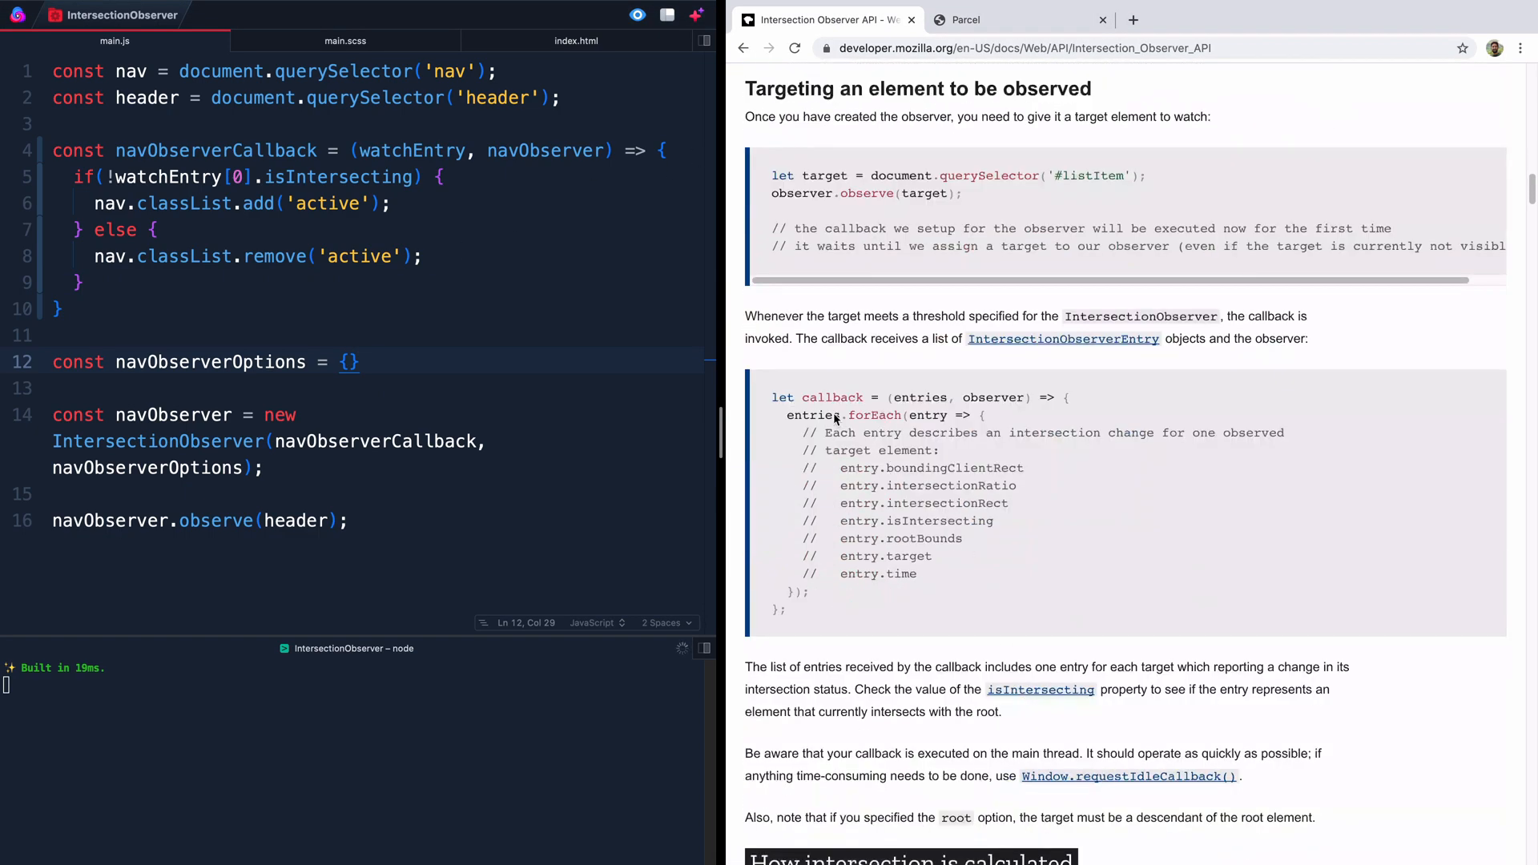
{"action": "scroll", "scroll_direction": "down", "scroll_amount": 3}
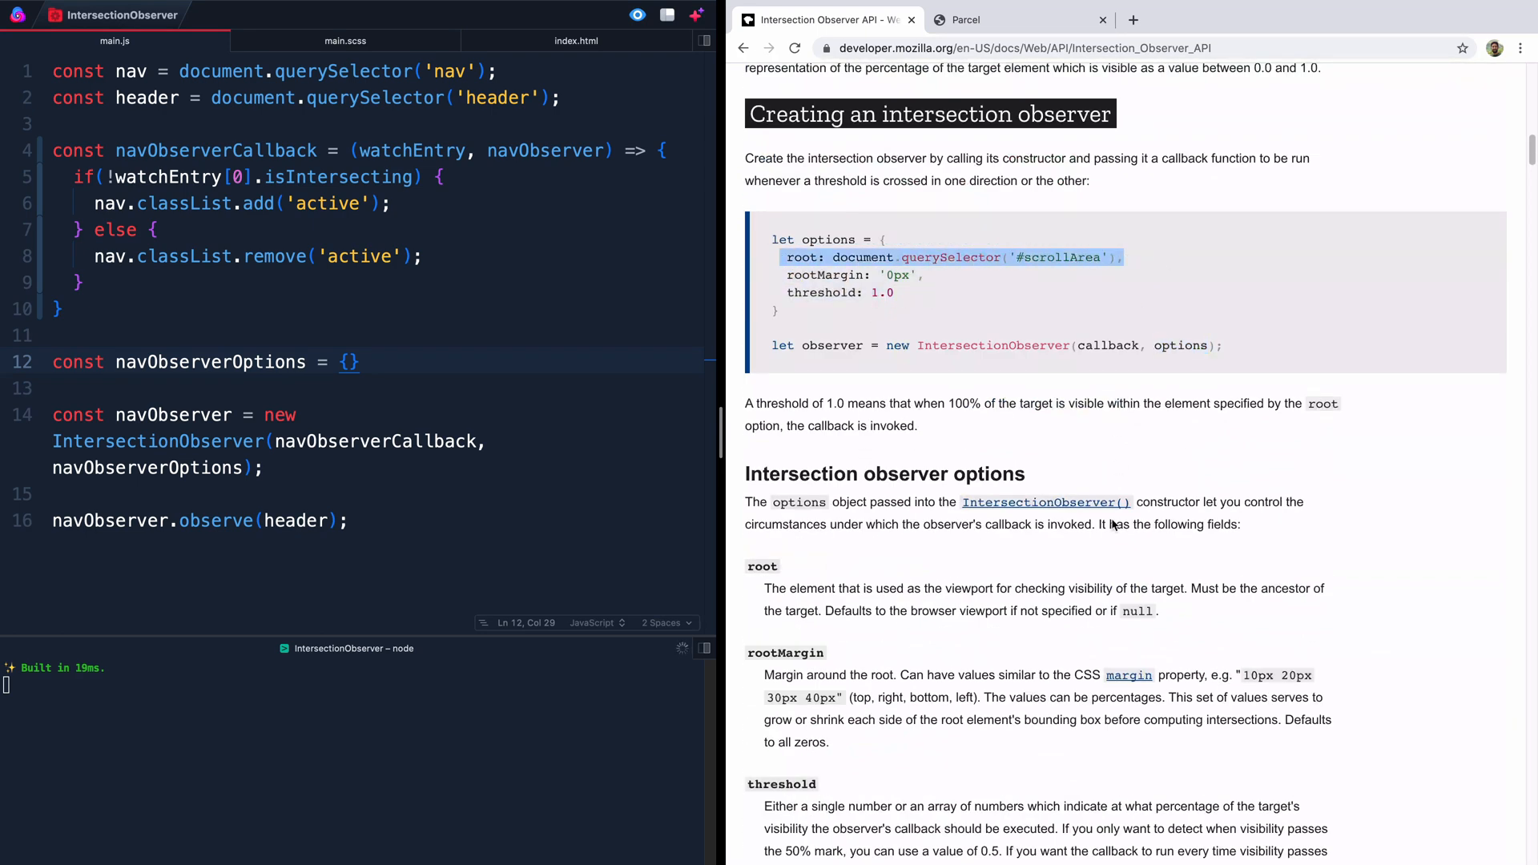
{"action": "left_click_drag", "start_coordinate": [923, 611], "coordinate": [1156, 610]}
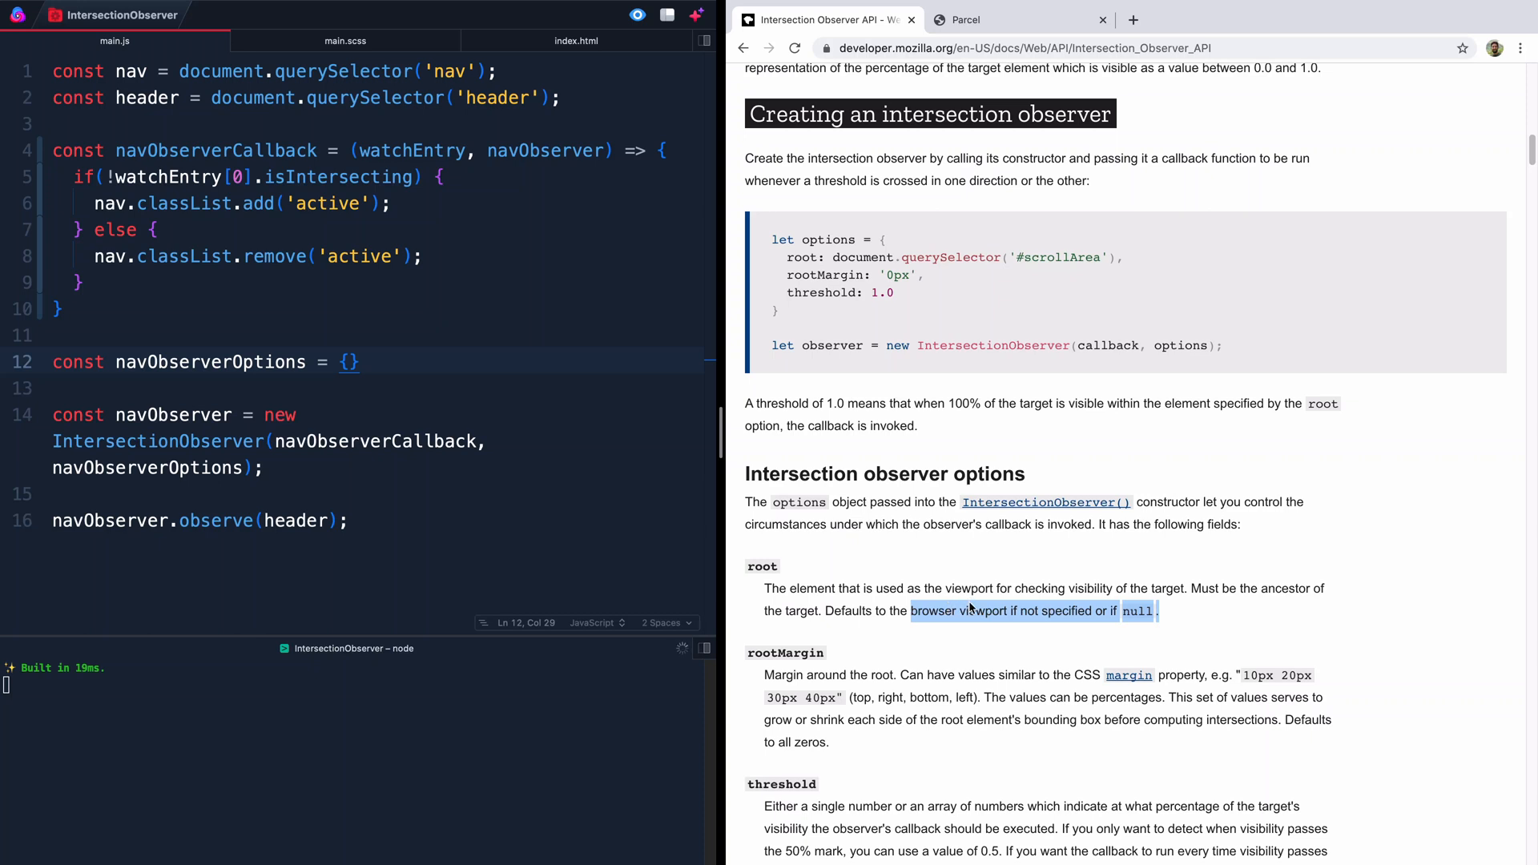
{"action": "mouse_move", "coordinate": [786, 253]}
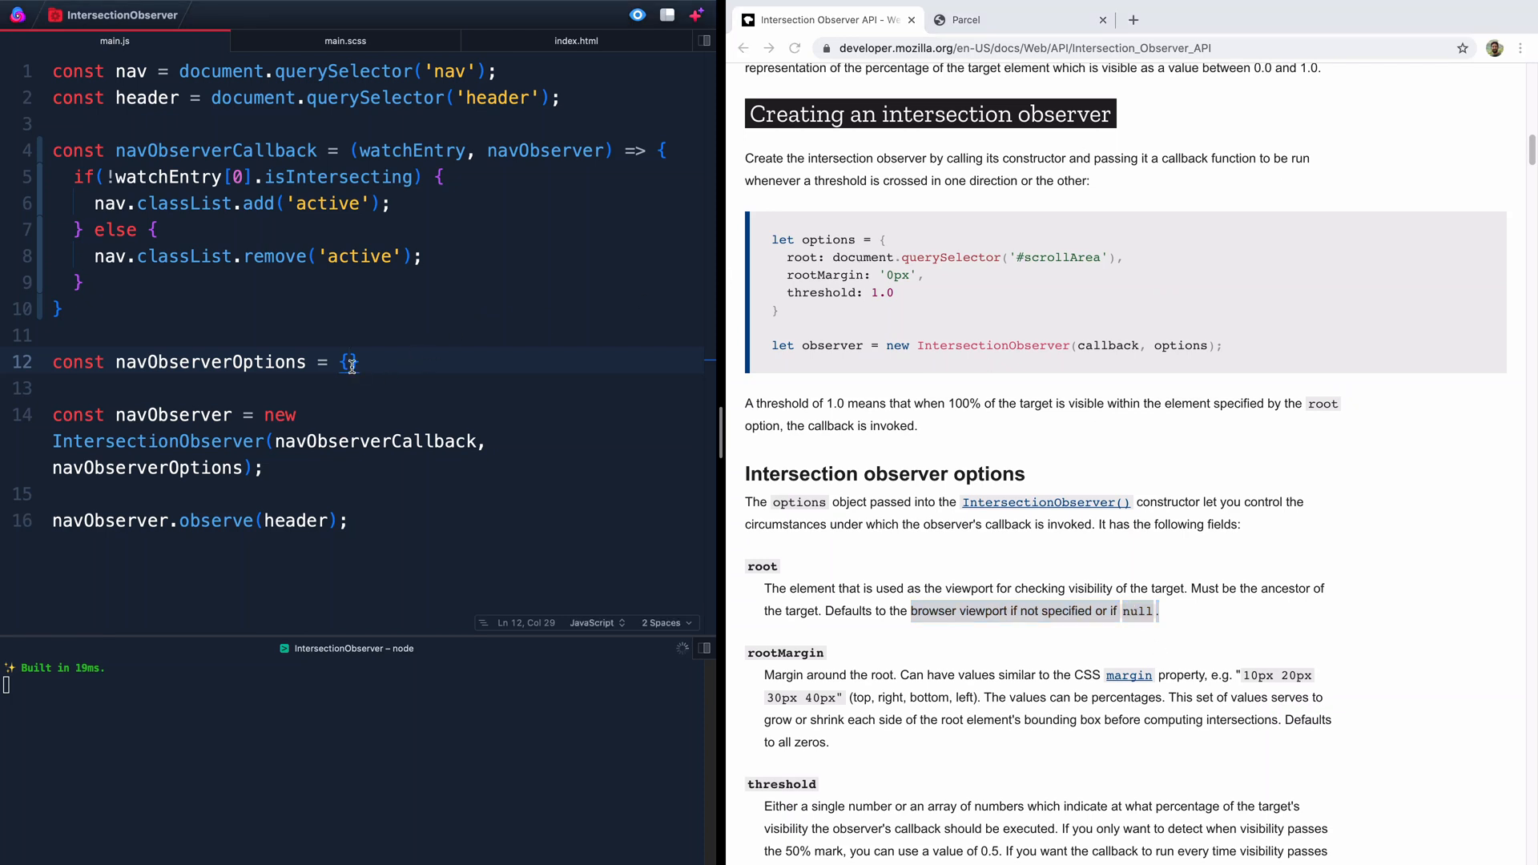
Step: Add threshold: 0.5 inside navObserverOptions without a trailing semicolon
{"action": "key", "text": "enter"}
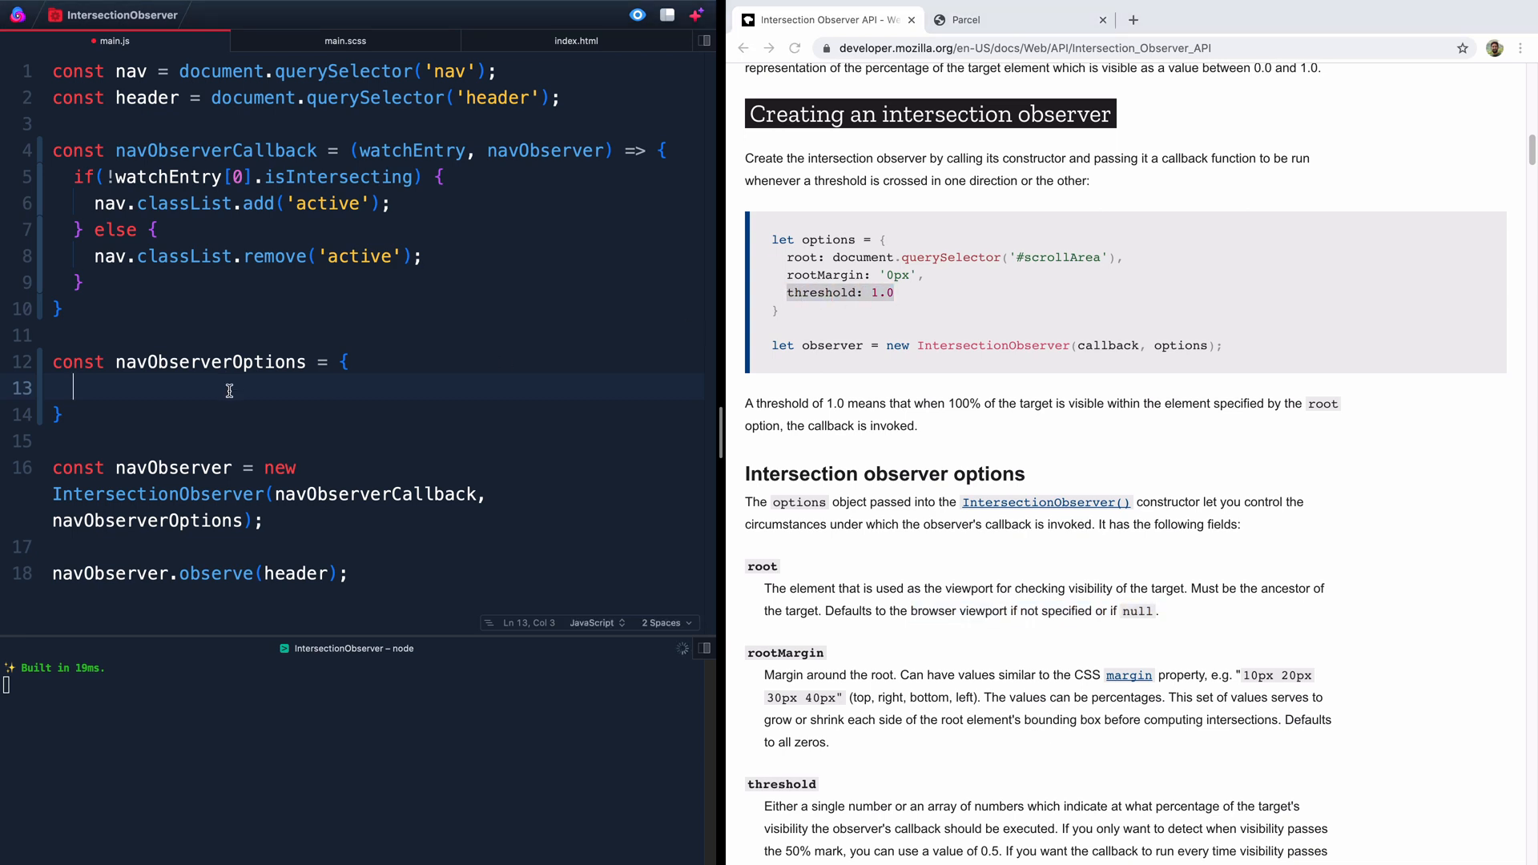
{"action": "type", "text": "thre"}
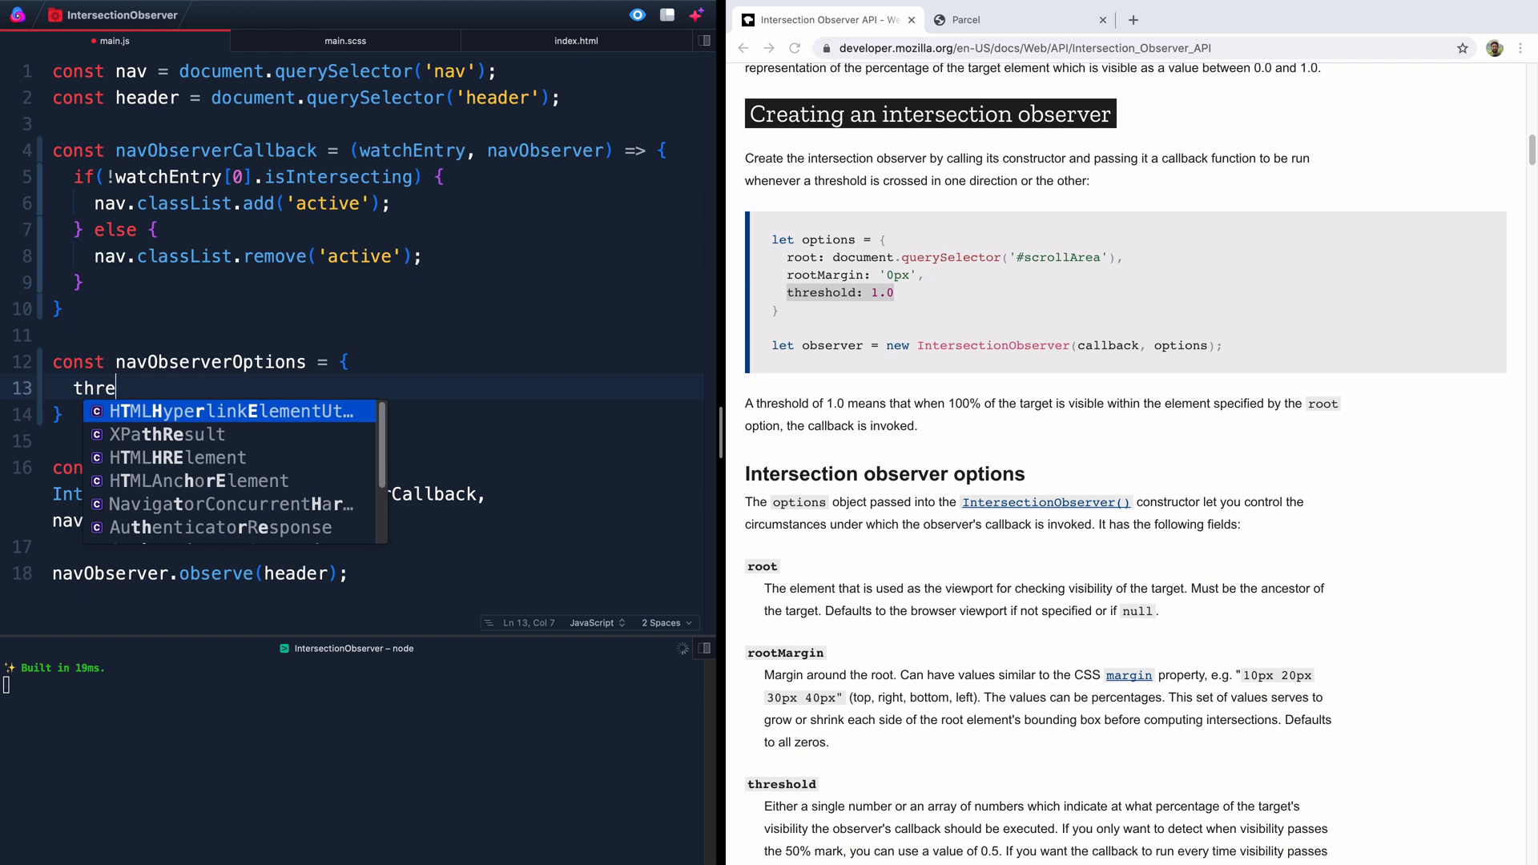
{"action": "type", "text": "shold"}
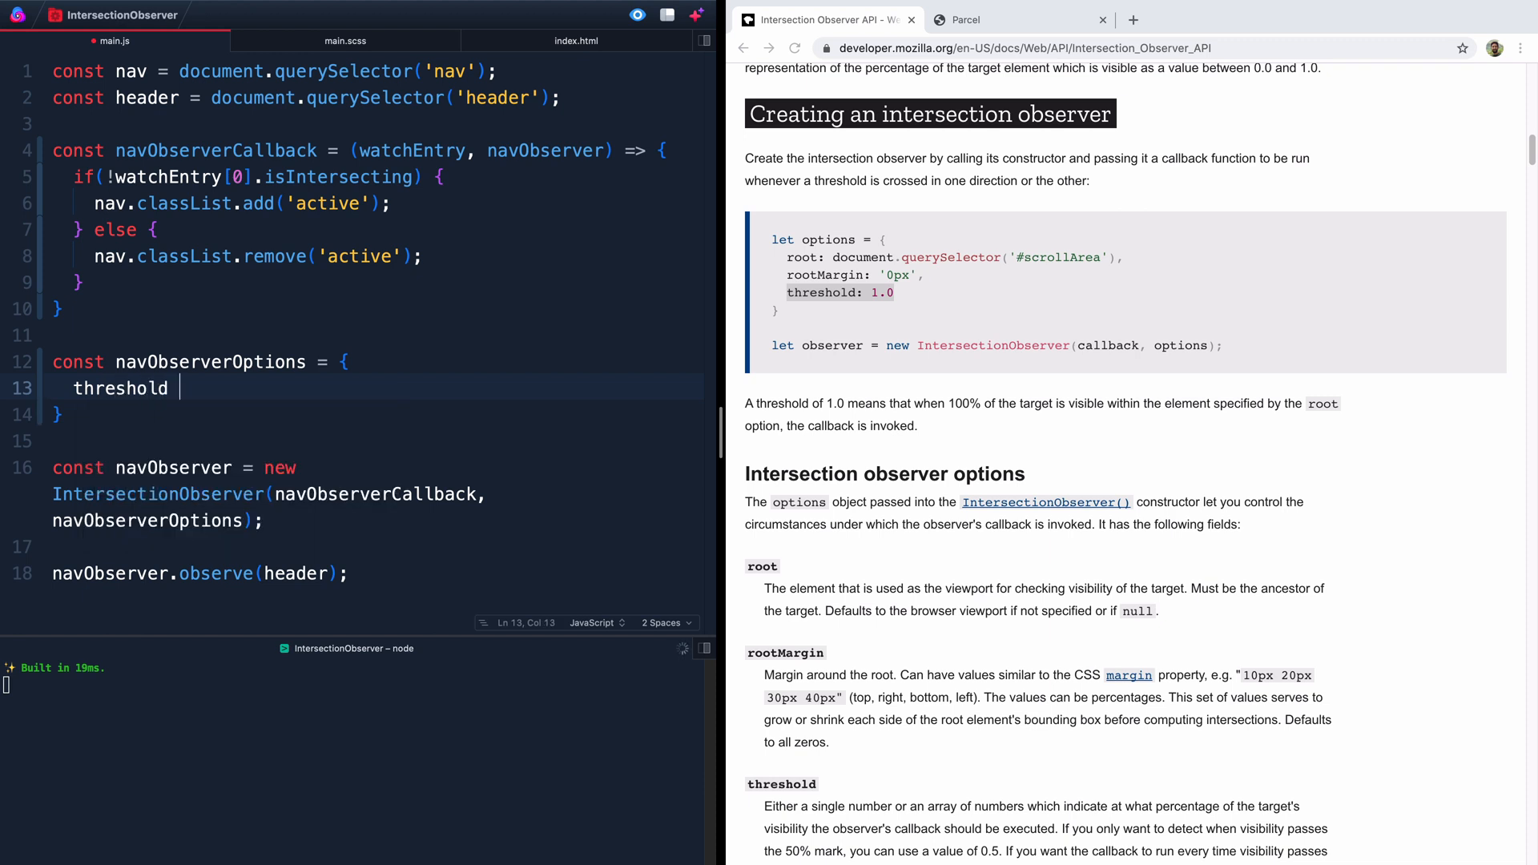
{"action": "type", "text": ": 0"}
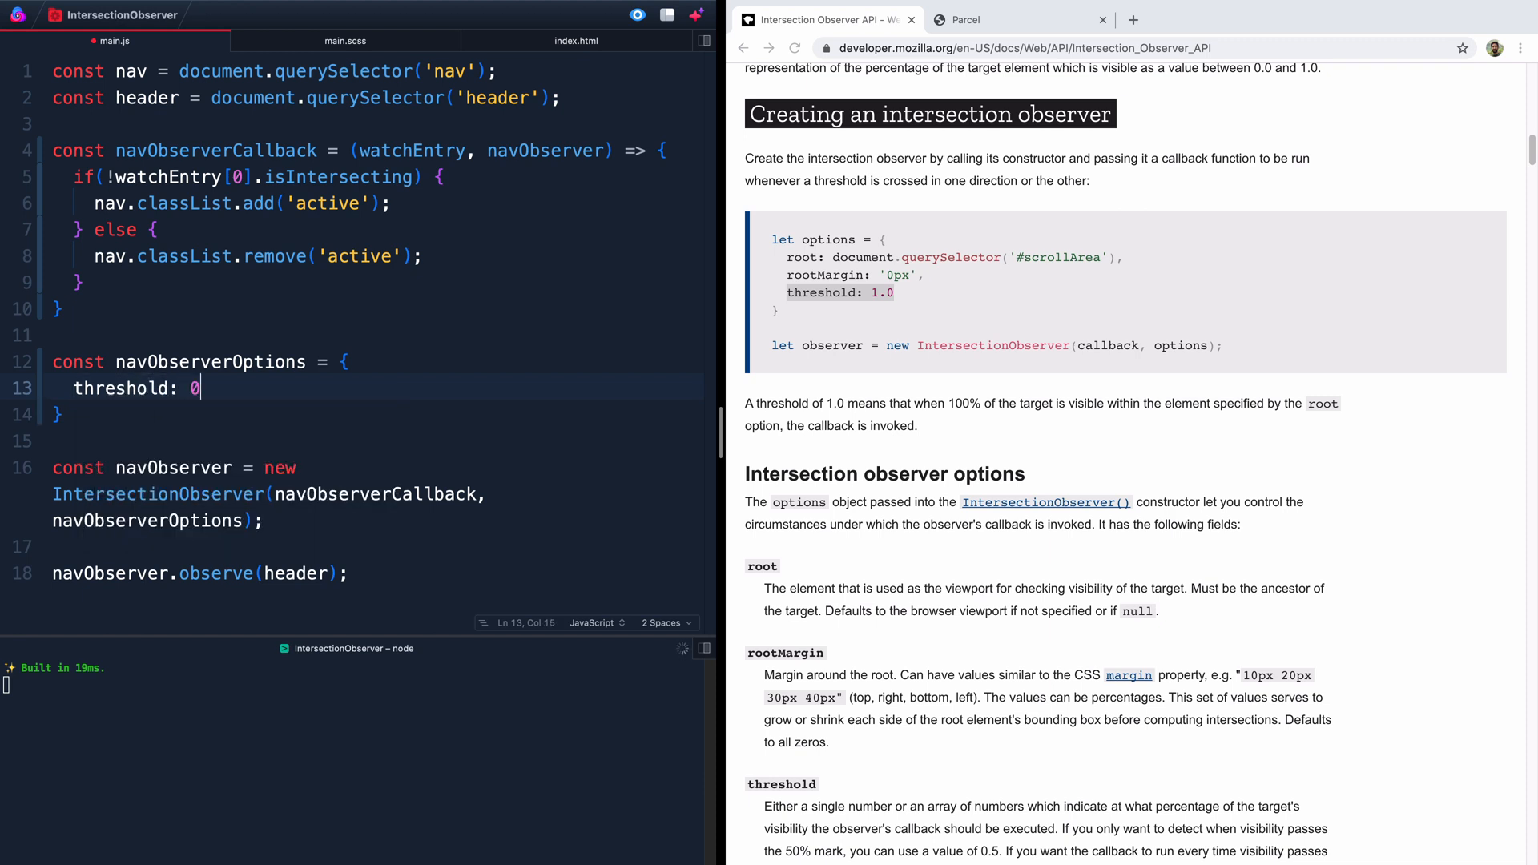
{"action": "type", "text": ".5;"}
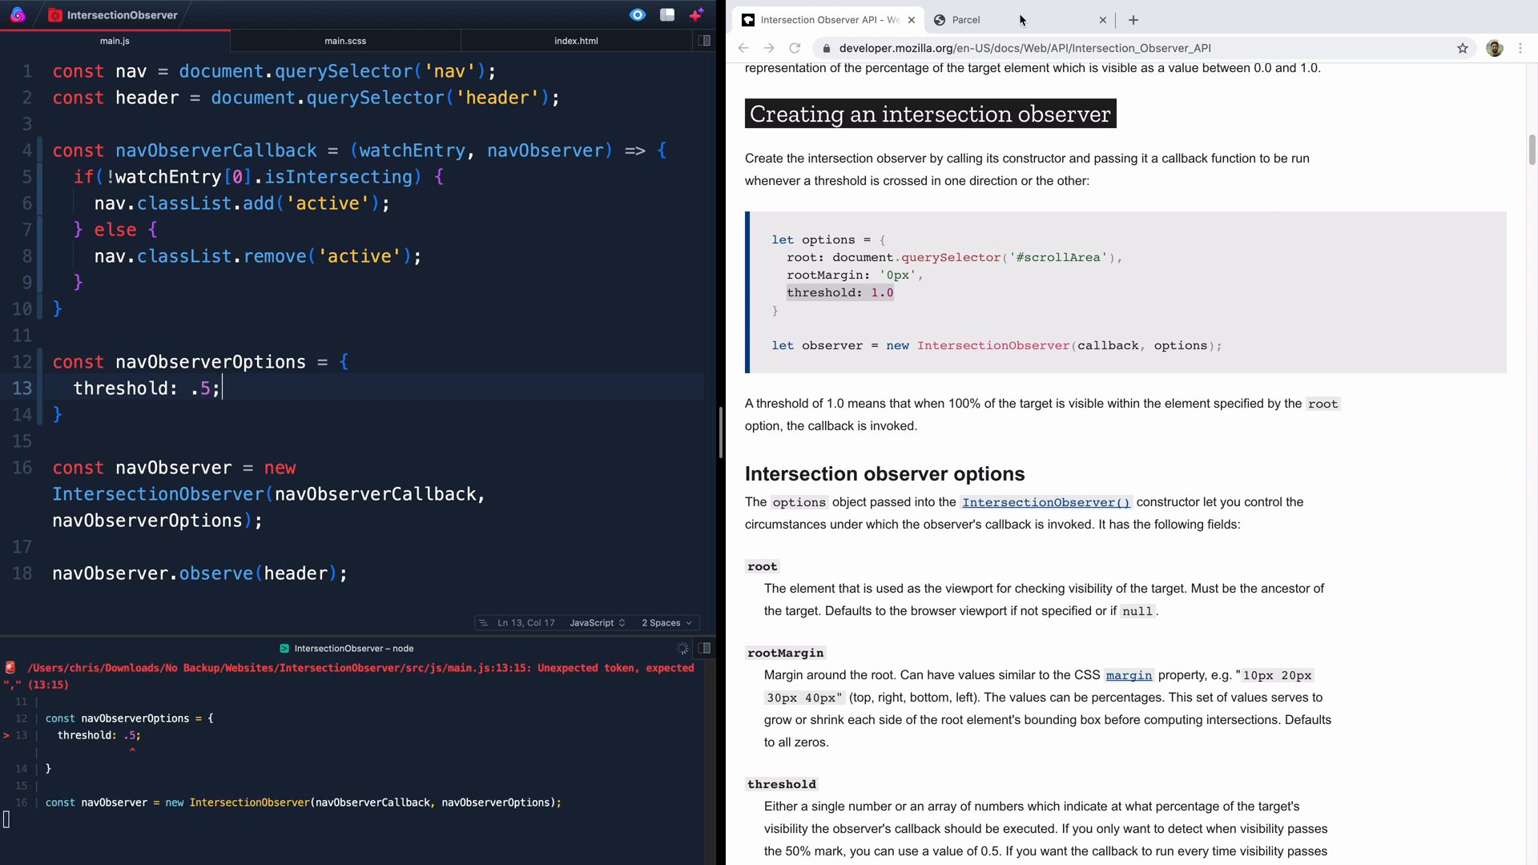
{"action": "key", "text": "Backspace"}
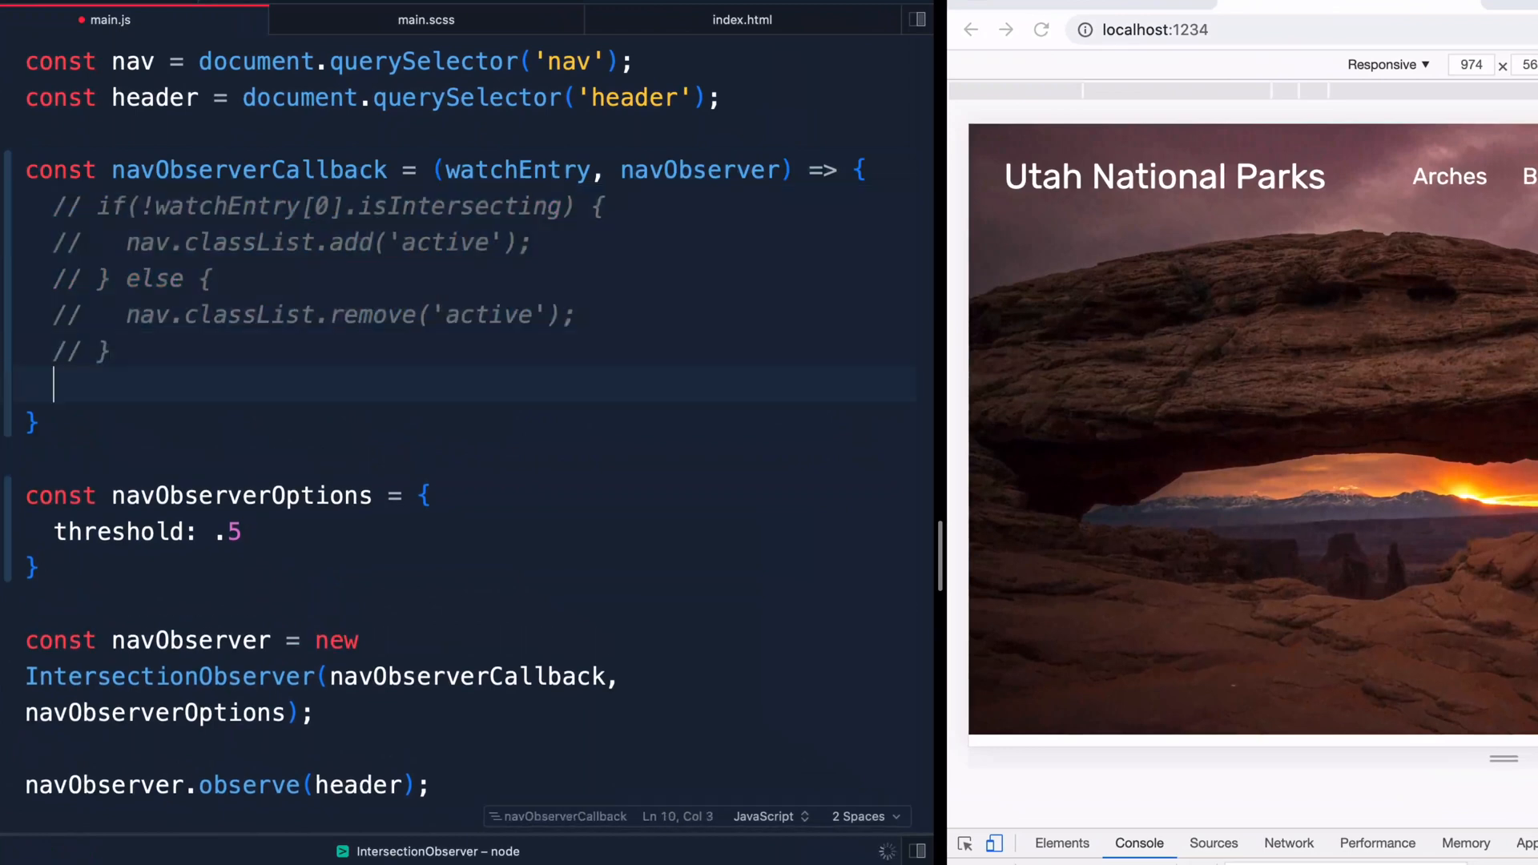
Step: Add console.log(watchEntry[0].isIntersecting); below the commented-out if/else
{"action": "type", "text": "cl"}
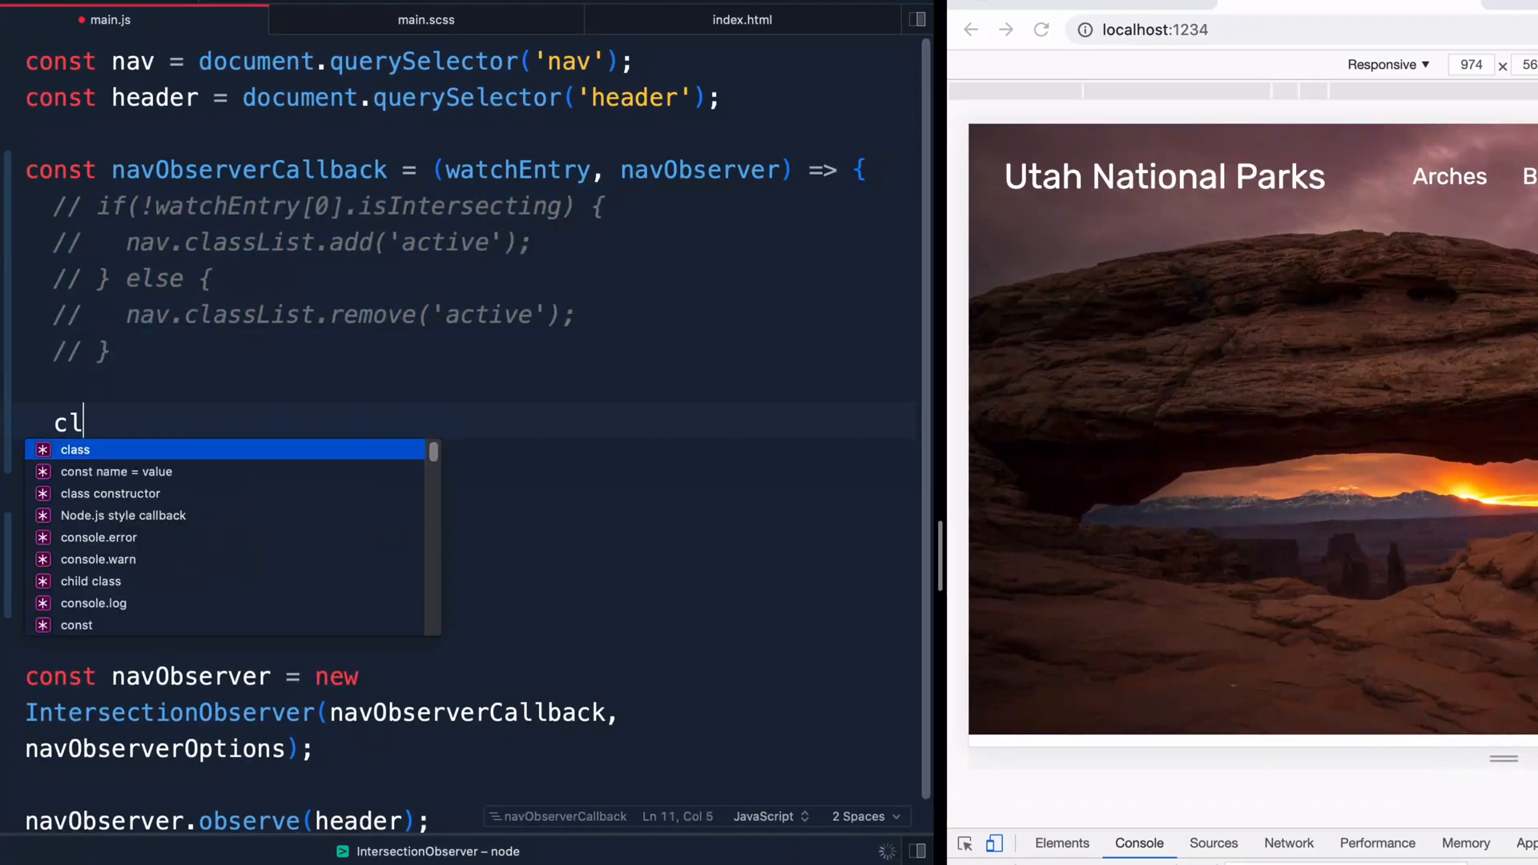
{"action": "type", "text": "console.log(watchEntry[0].isIntersecting)"}
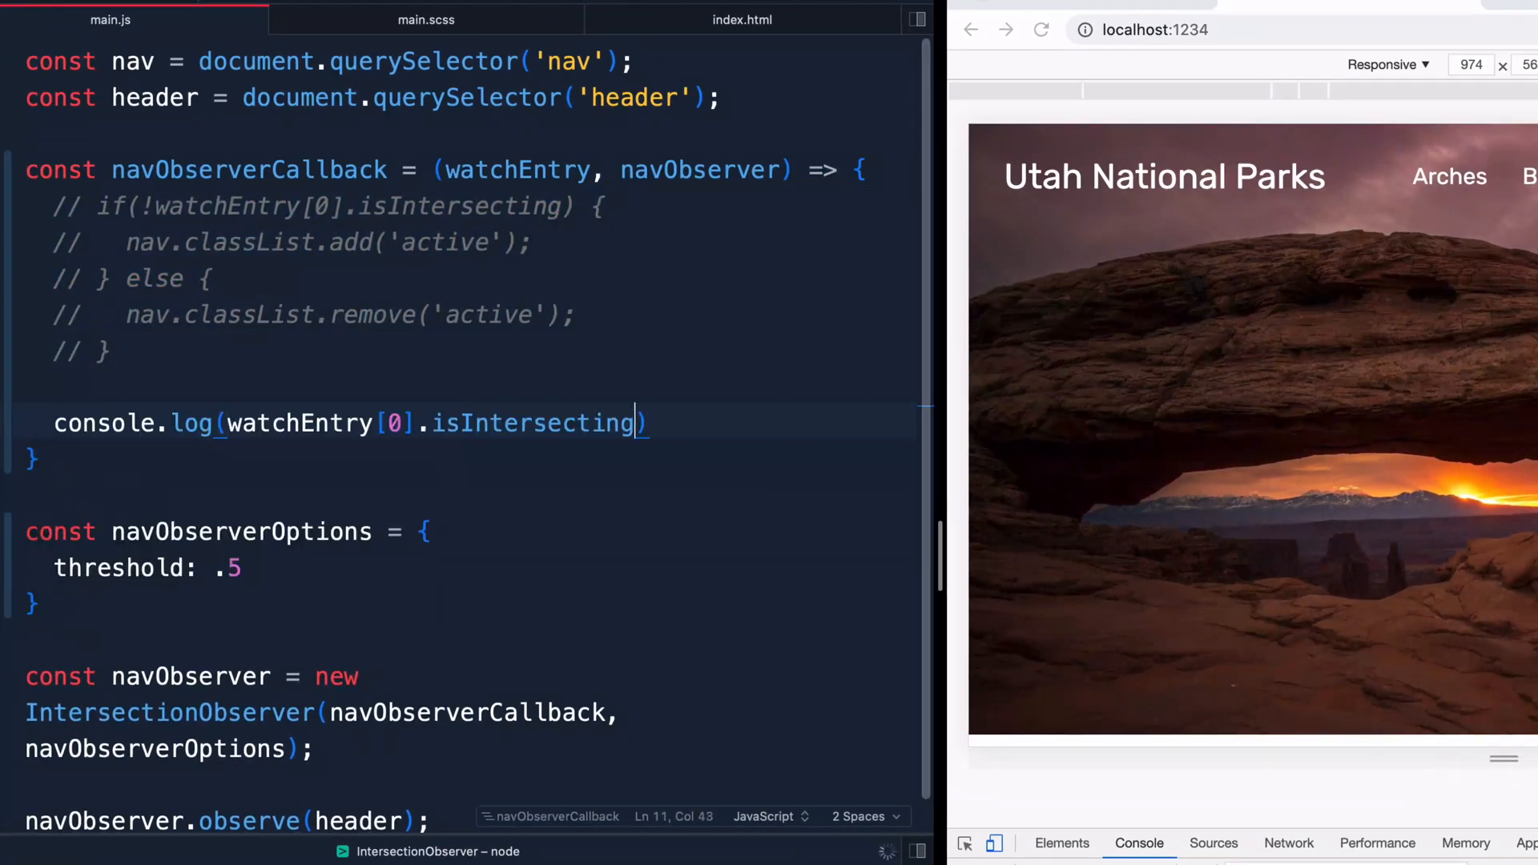
{"action": "type", "text": ";"}
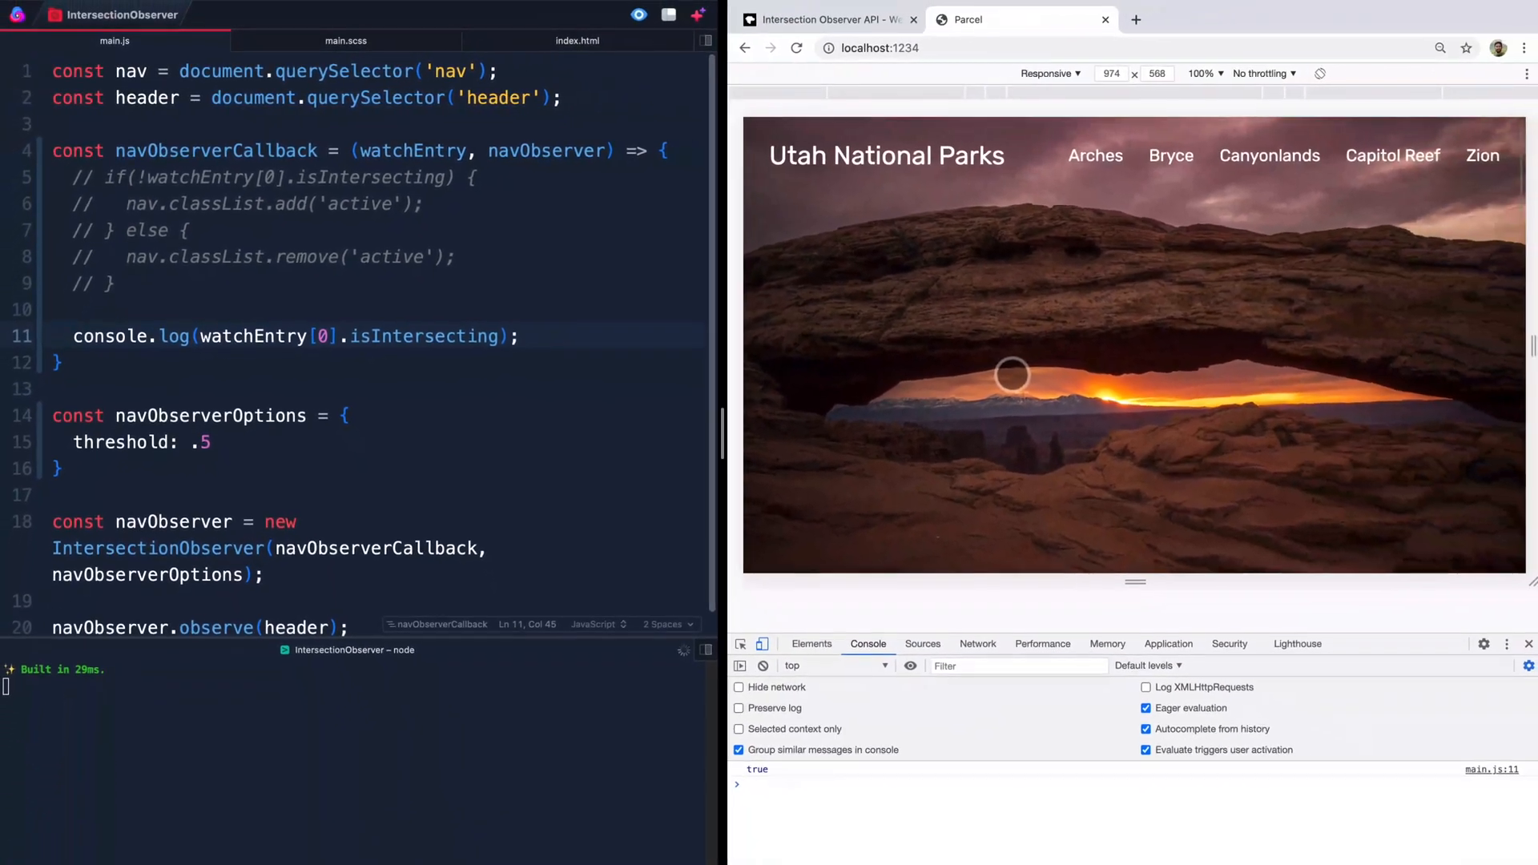
Step: Try threshold values .5 and .15, scrolling the page to watch the logged true/false results
{"action": "scroll", "scroll_direction": "down", "scroll_amount": 3}
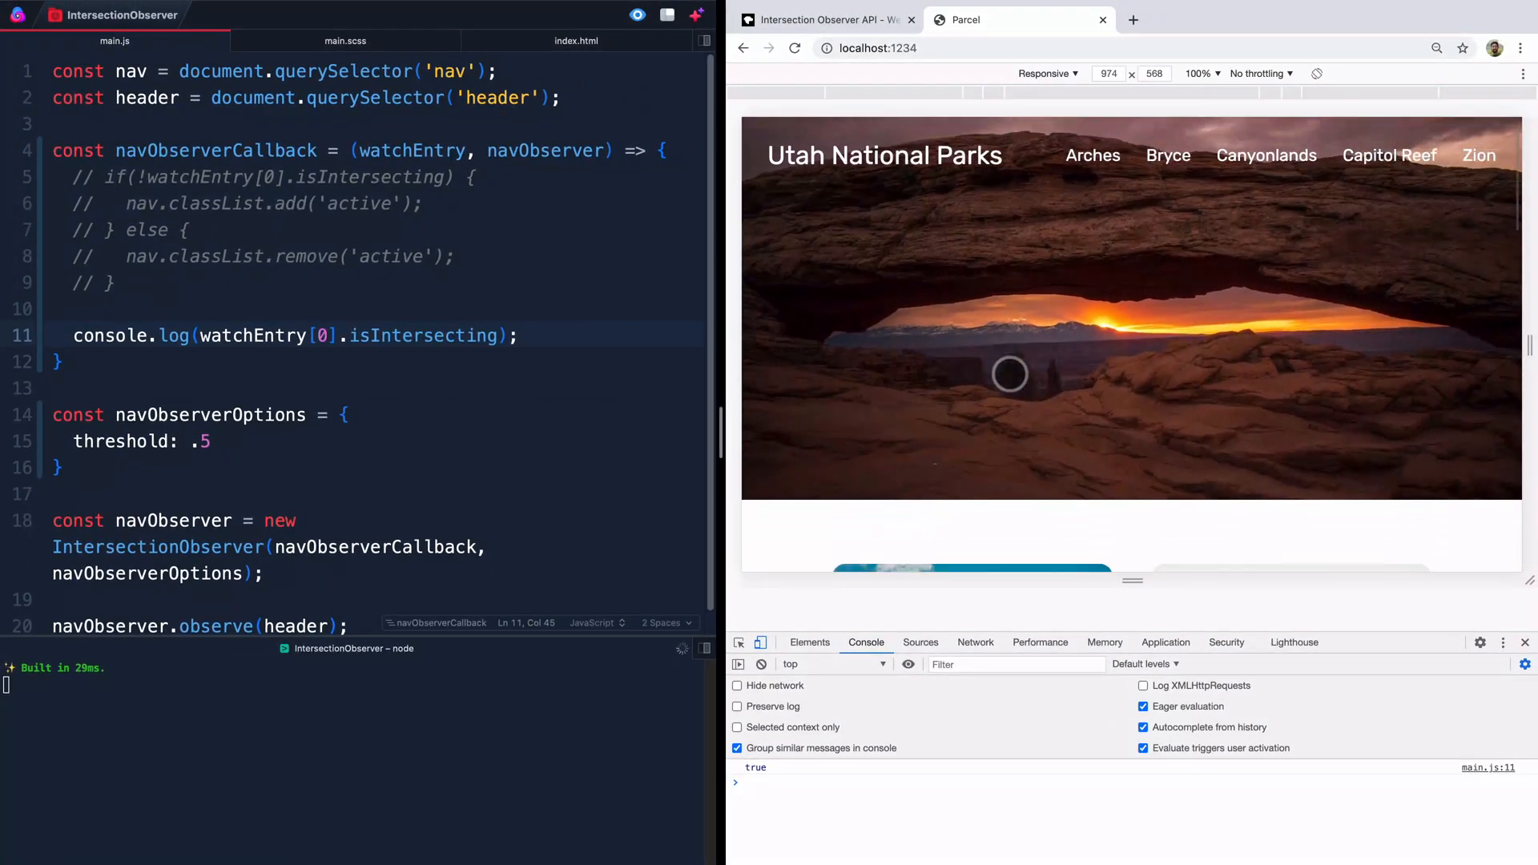
{"action": "scroll", "scroll_direction": "down", "scroll_amount": 3}
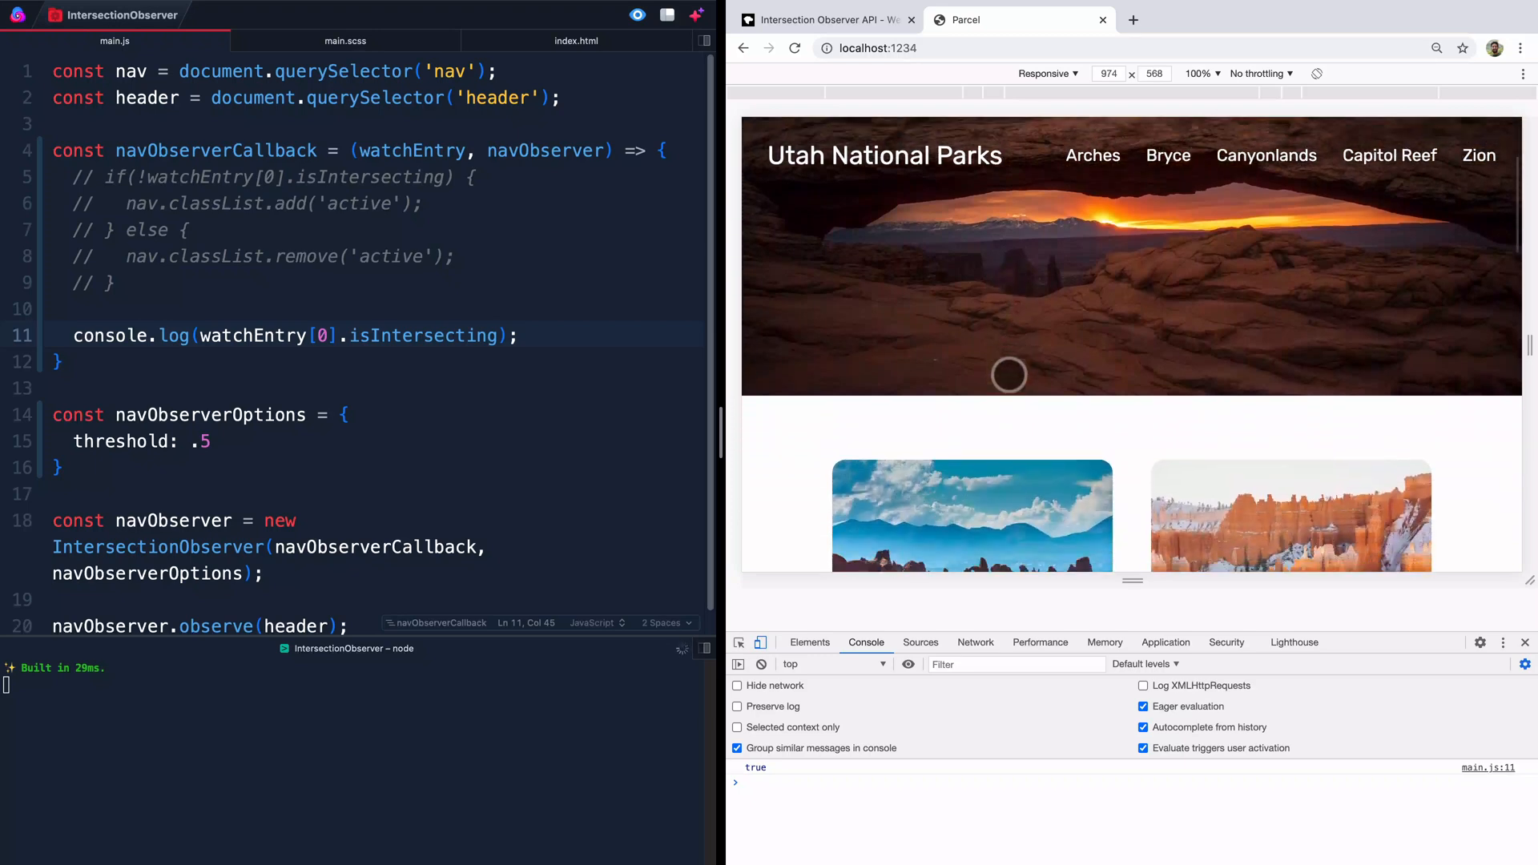
{"action": "scroll", "scroll_direction": "down", "scroll_amount": 3}
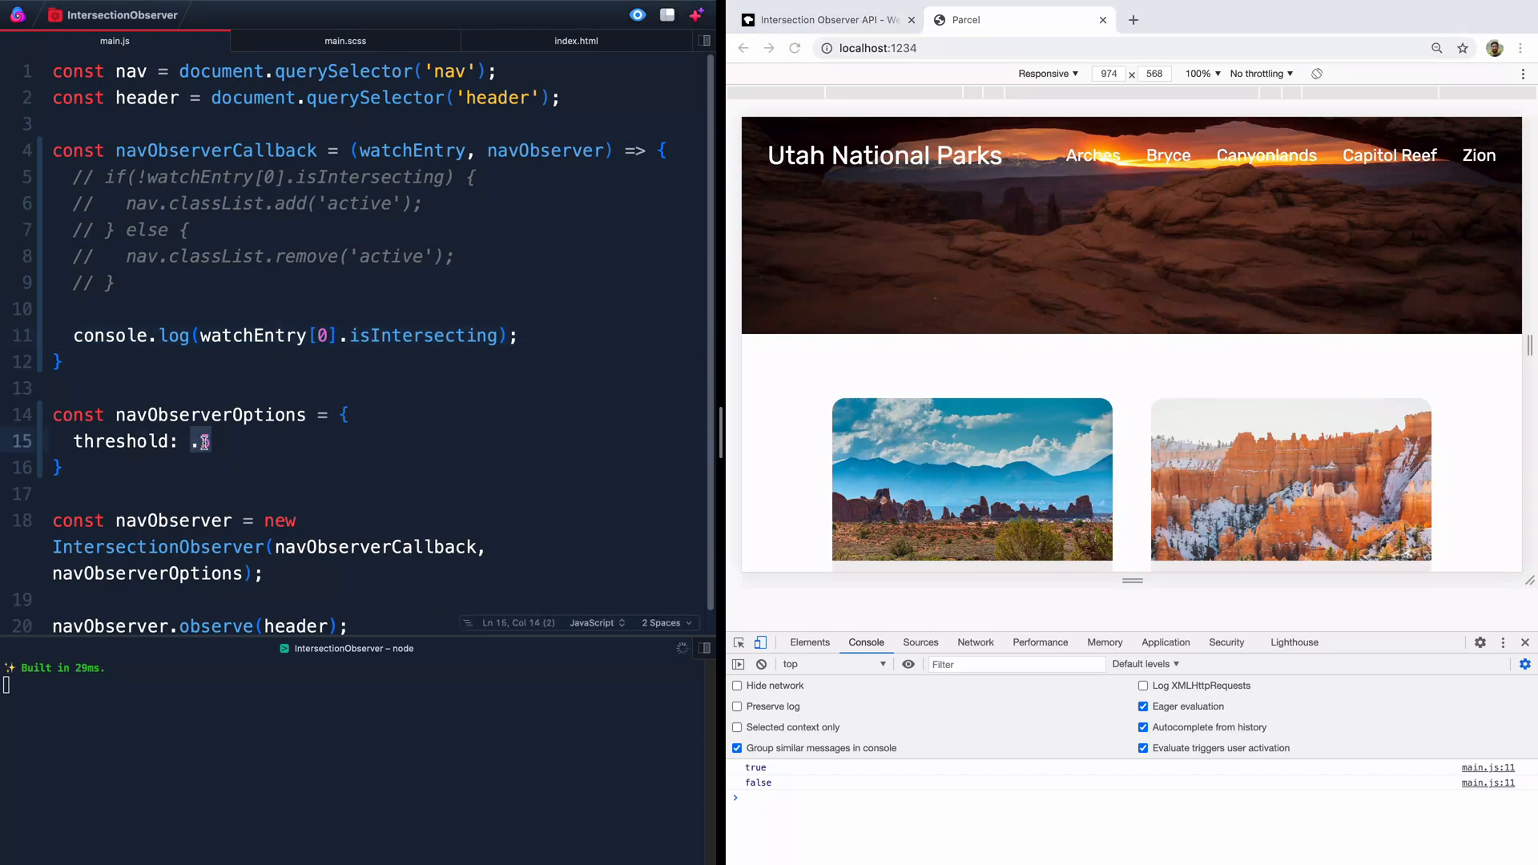
{"action": "type", "text": "5"}
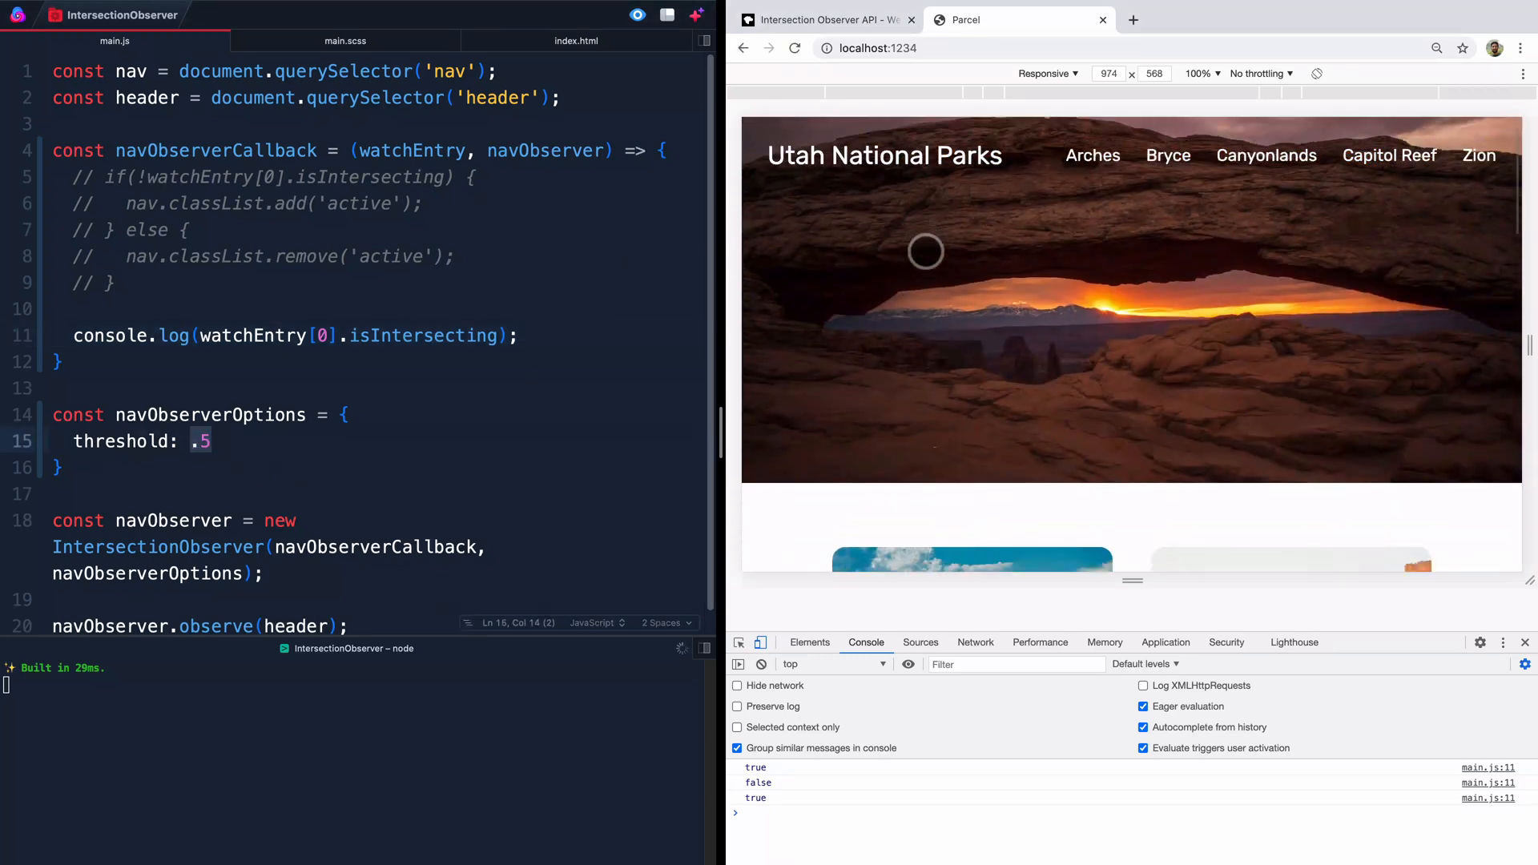
{"action": "scroll", "scroll_direction": "down", "scroll_amount": 3}
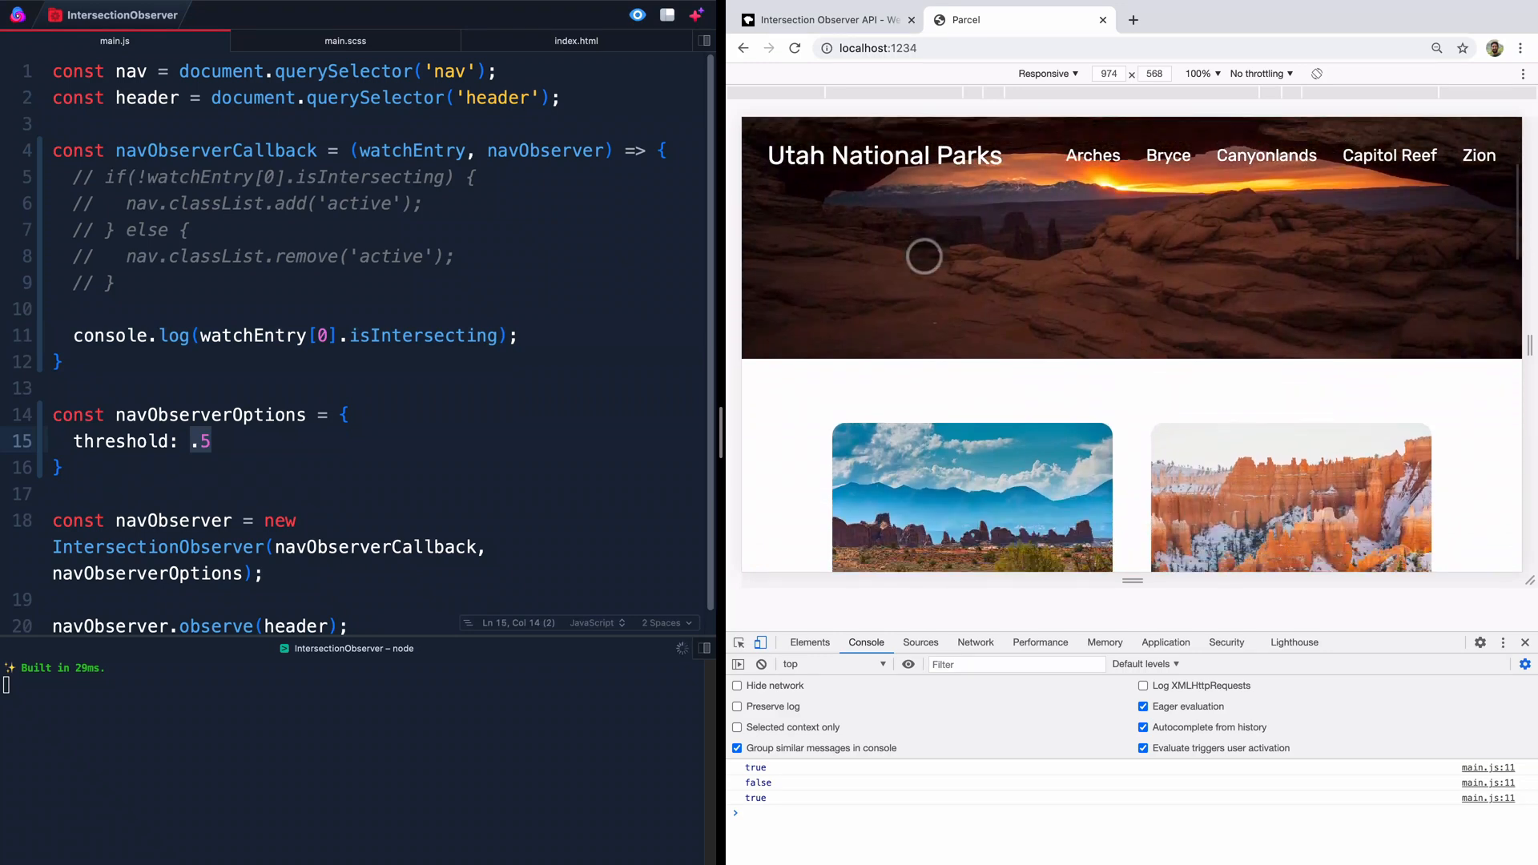
{"action": "scroll", "scroll_direction": "down", "scroll_amount": 3}
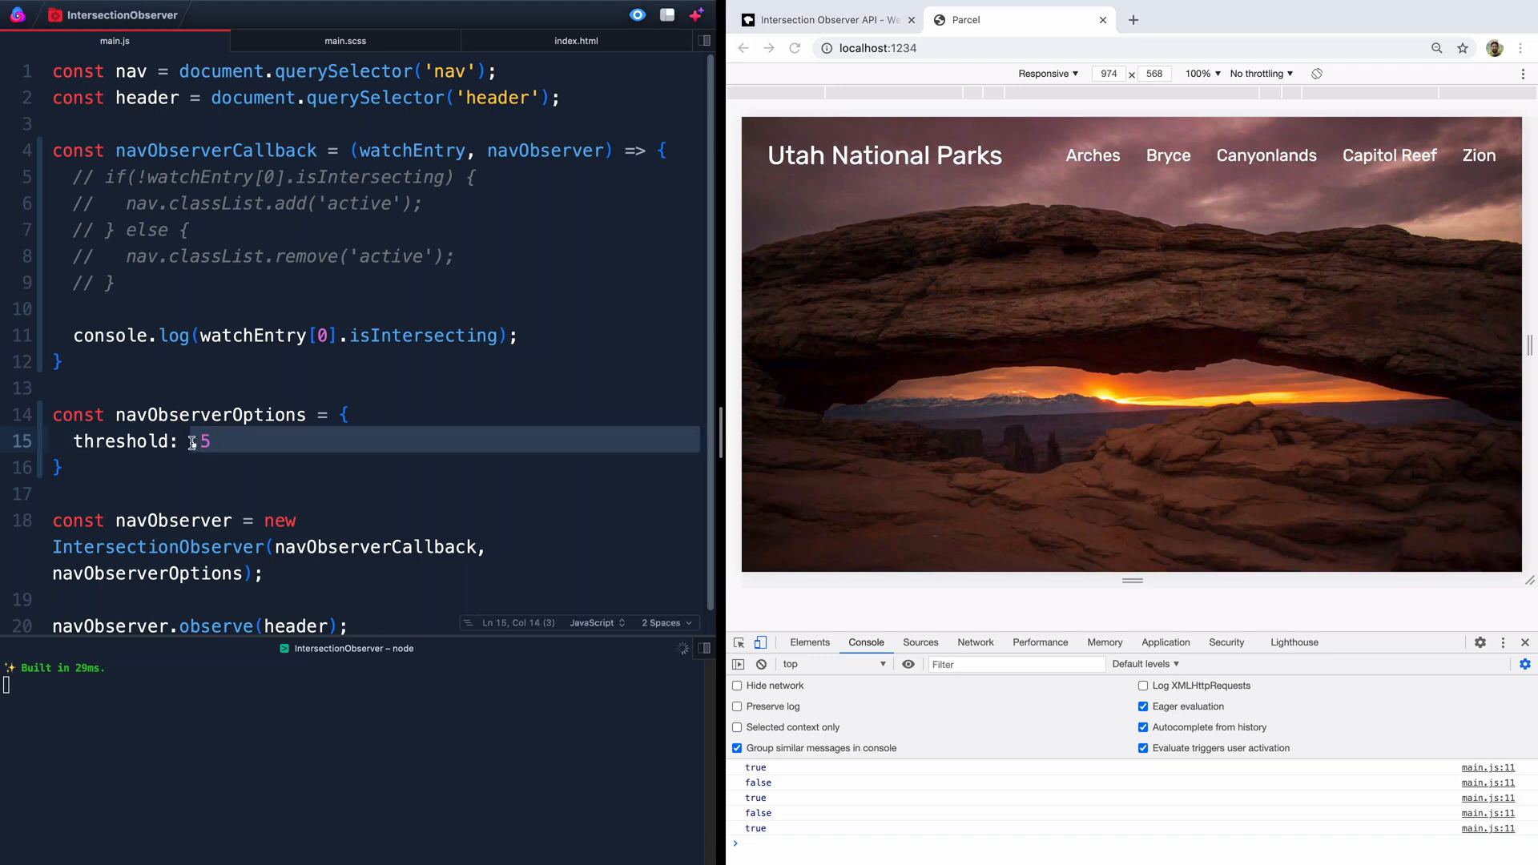
{"action": "type", "text": "1"}
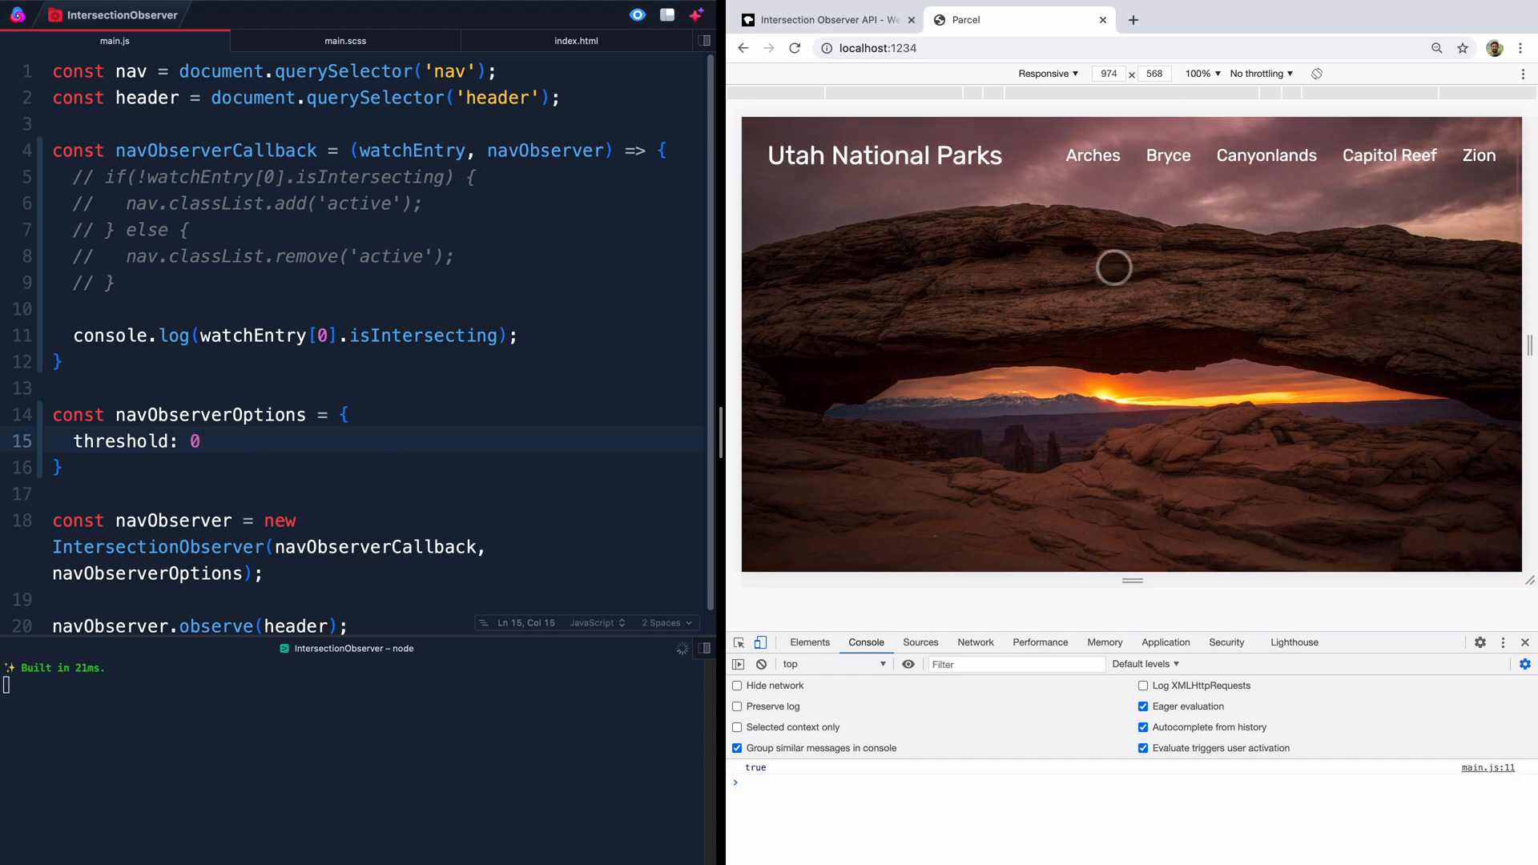
Step: Try further threshold values and settle back on 0, checking the console while scrolling
{"action": "scroll", "scroll_direction": "down", "scroll_amount": 3}
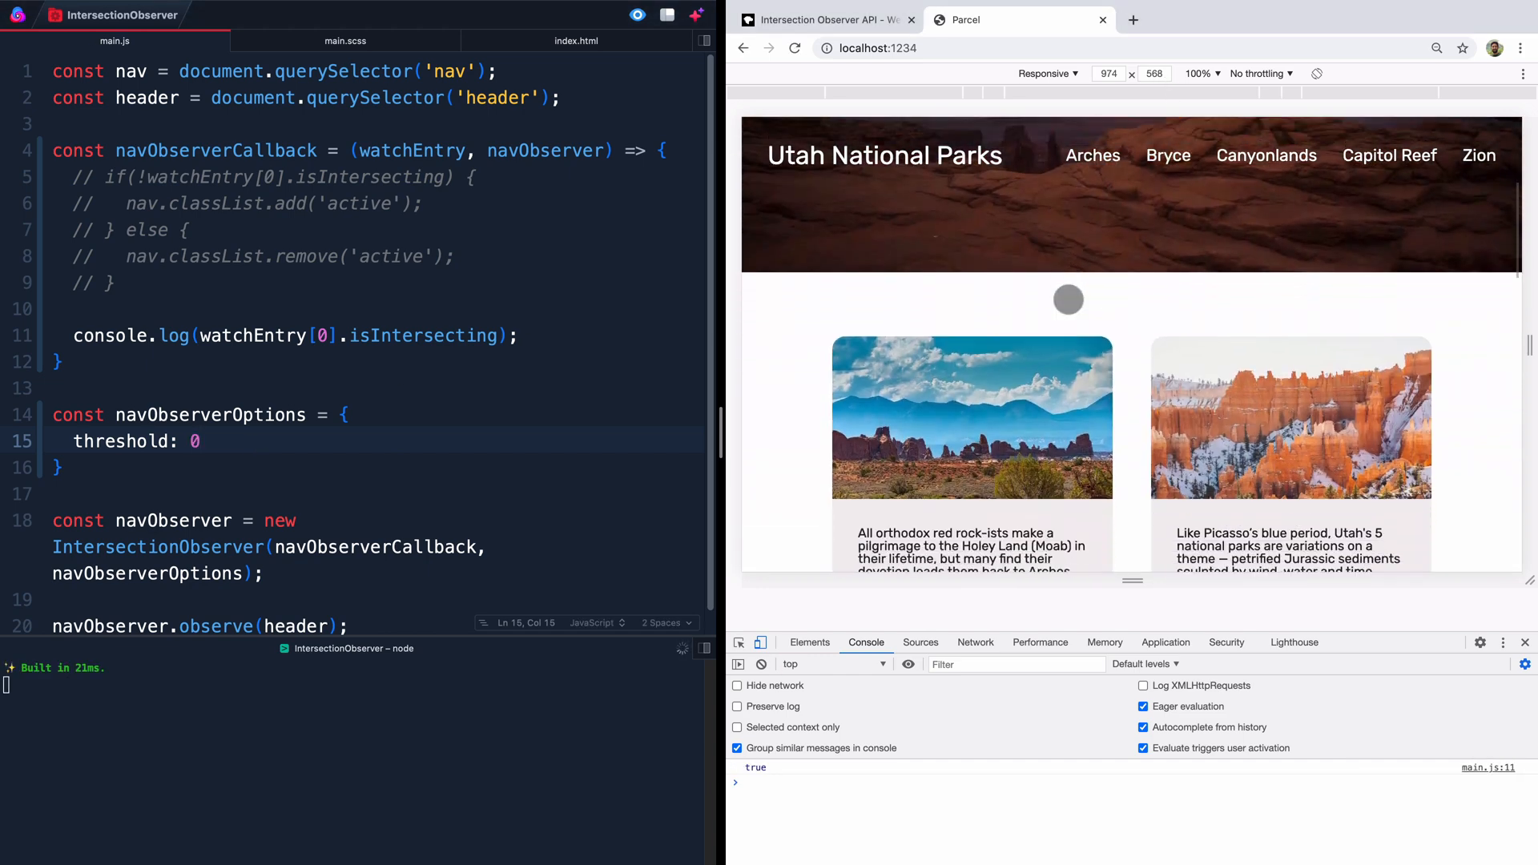
{"action": "scroll", "scroll_direction": "down", "scroll_amount": 3}
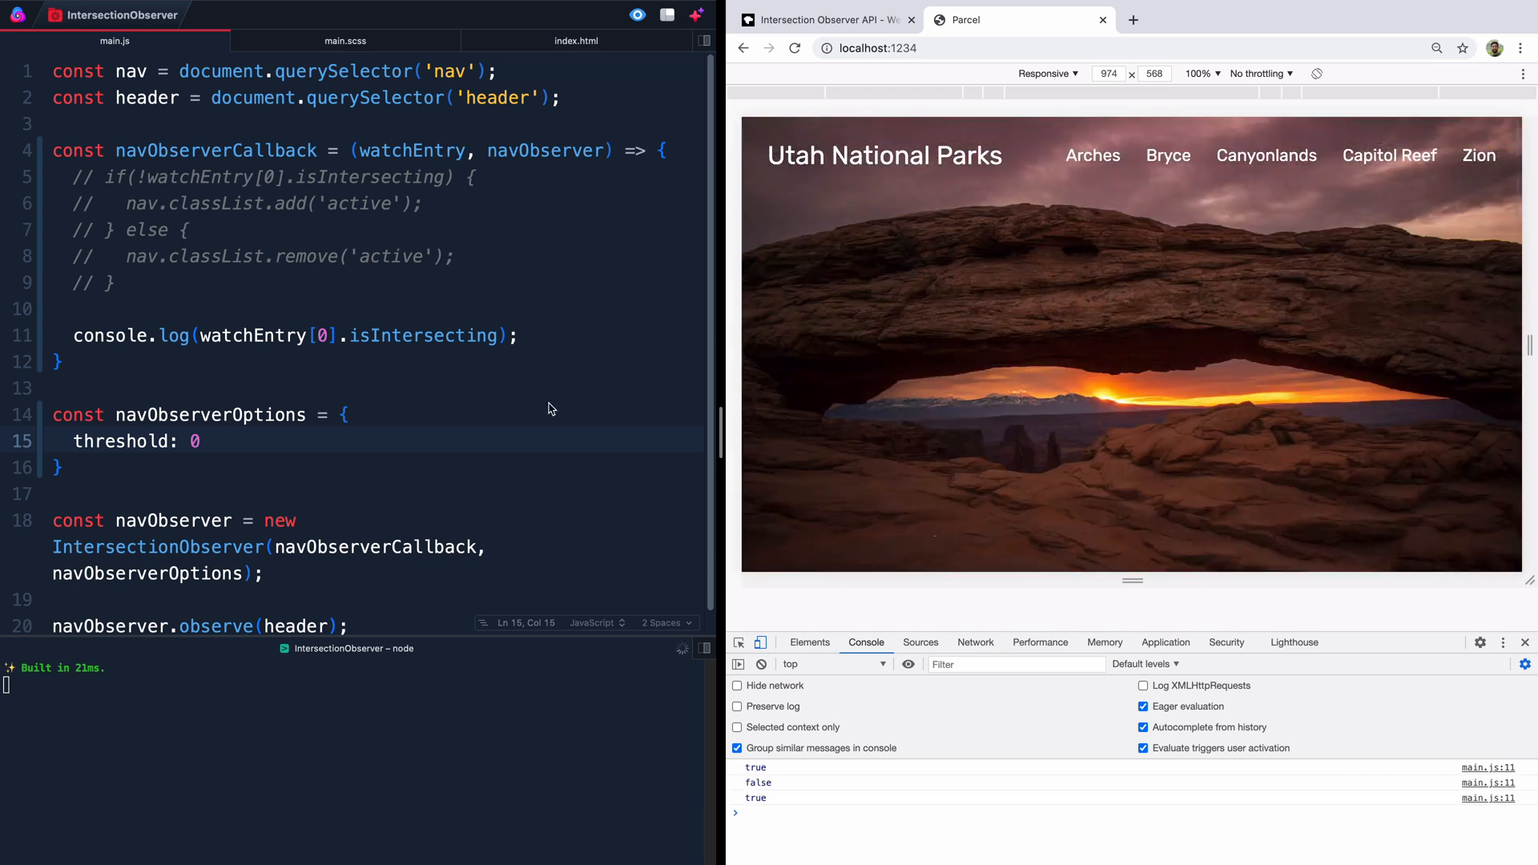
{"action": "type", "text": ".5"}
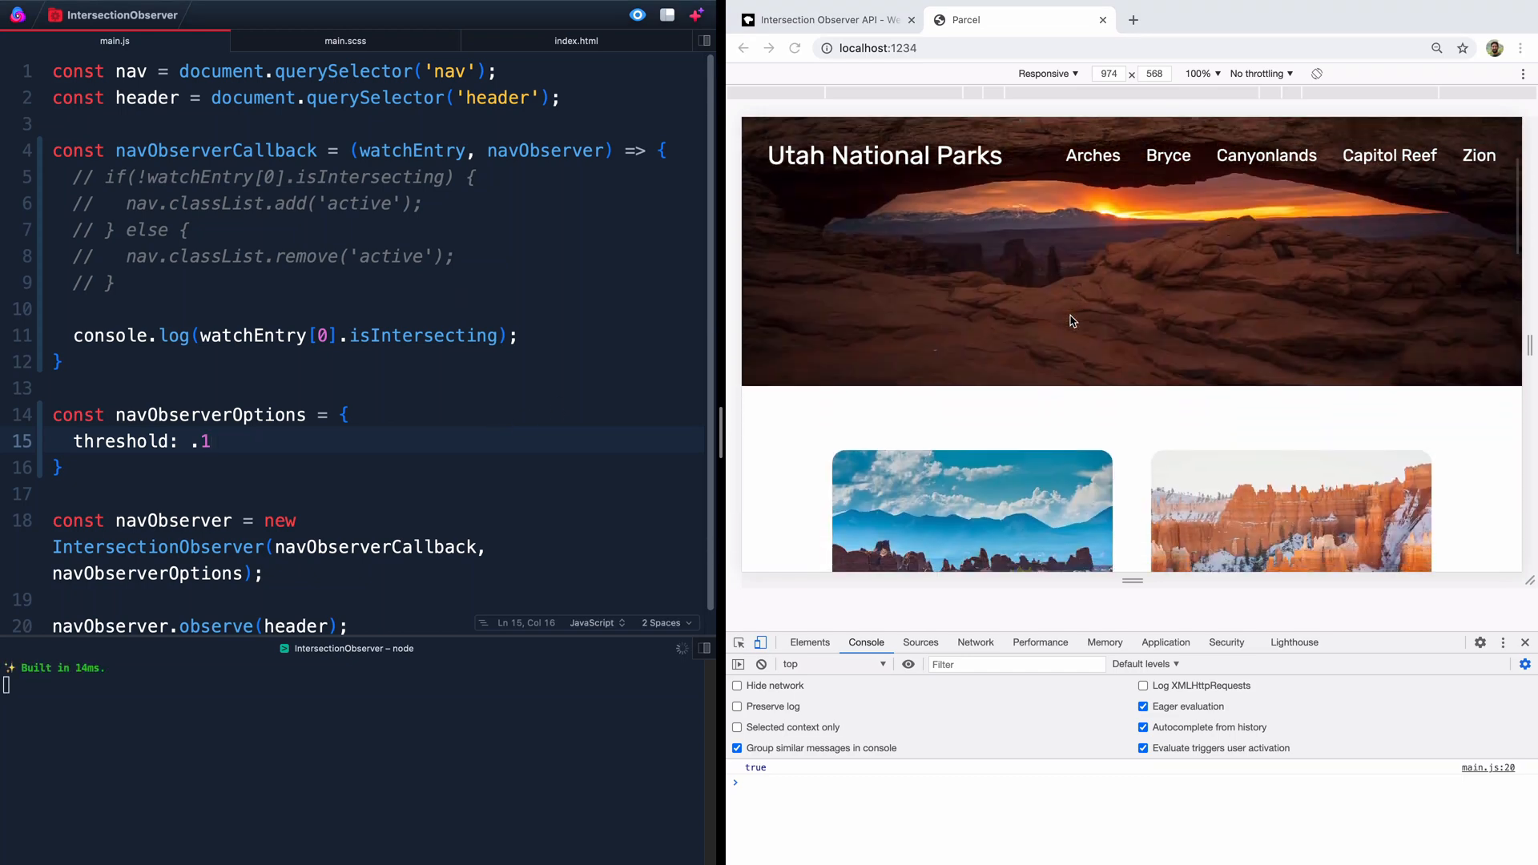
{"action": "scroll", "scroll_direction": "down", "scroll_amount": 3}
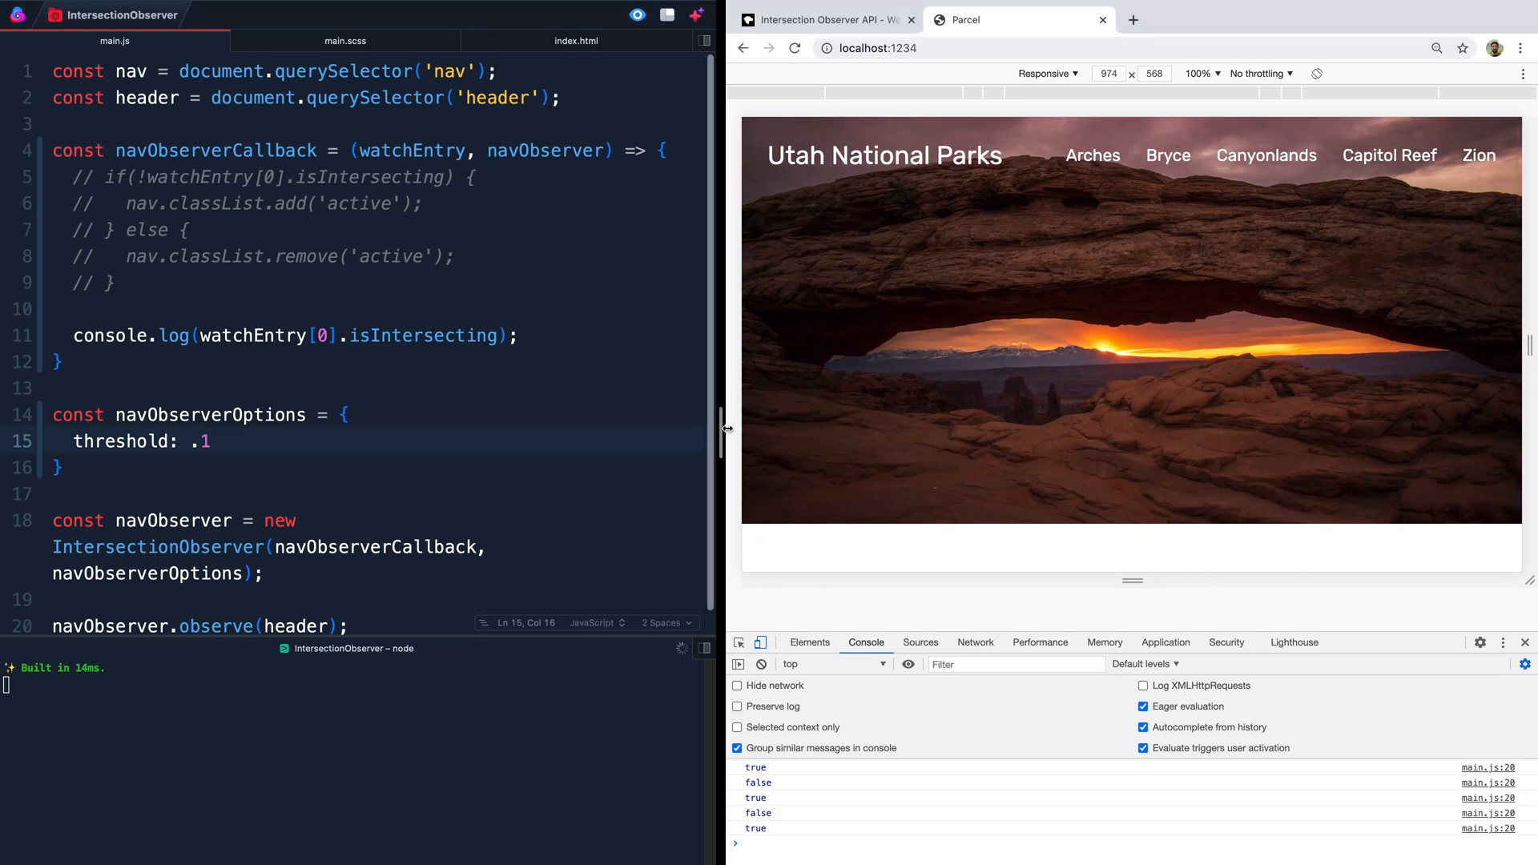
{"action": "scroll", "scroll_direction": "down", "scroll_amount": 3}
{"action": "type", "text": "0"}
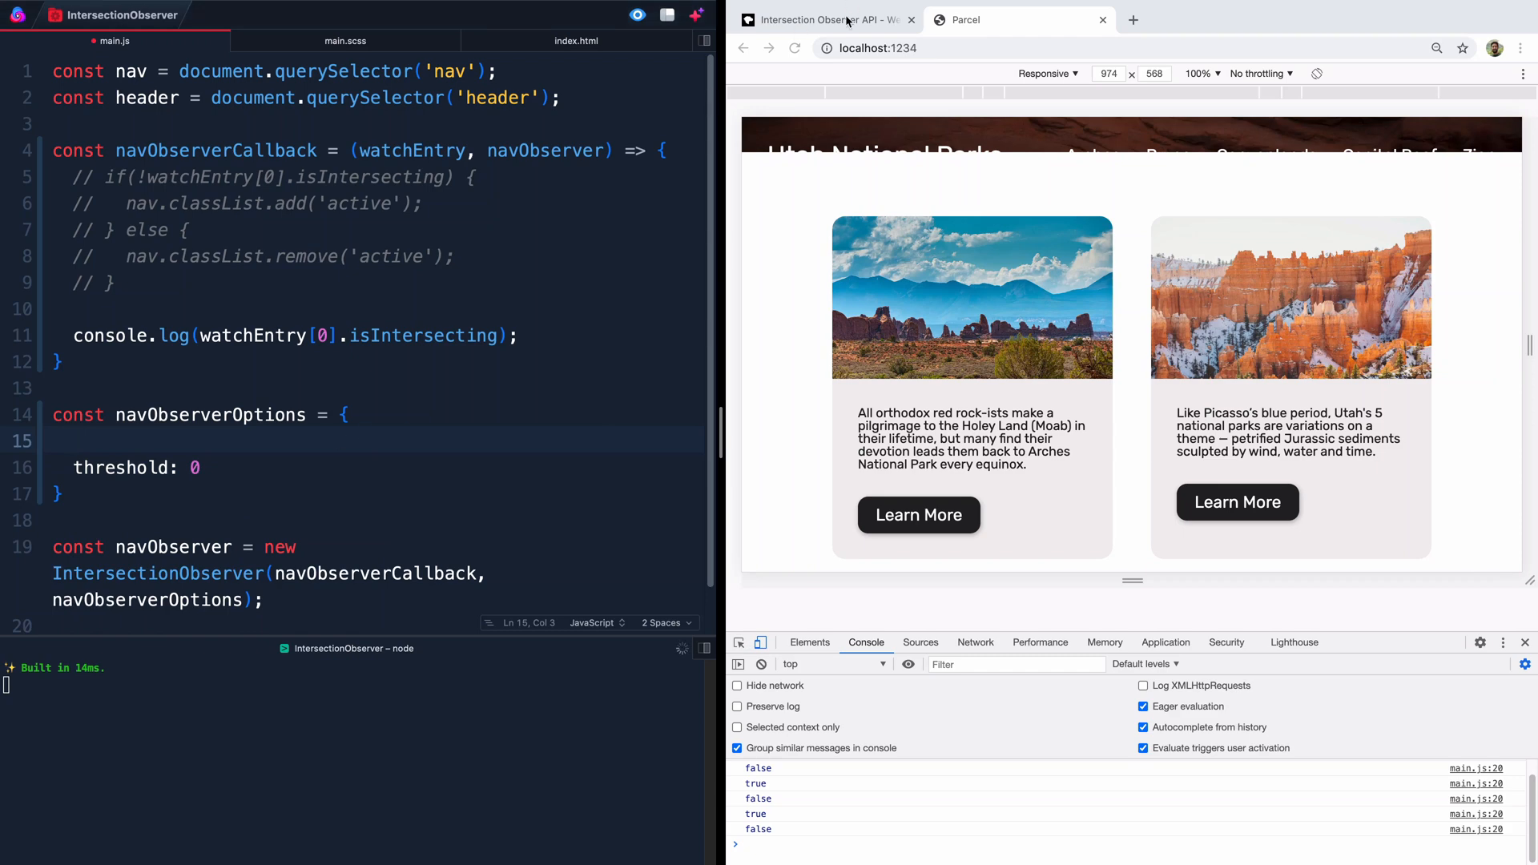
Step: After checking MDN, add rootMargin: '-100px', above threshold in navObserverOptions
{"action": "left_click", "coordinate": [827, 19]}
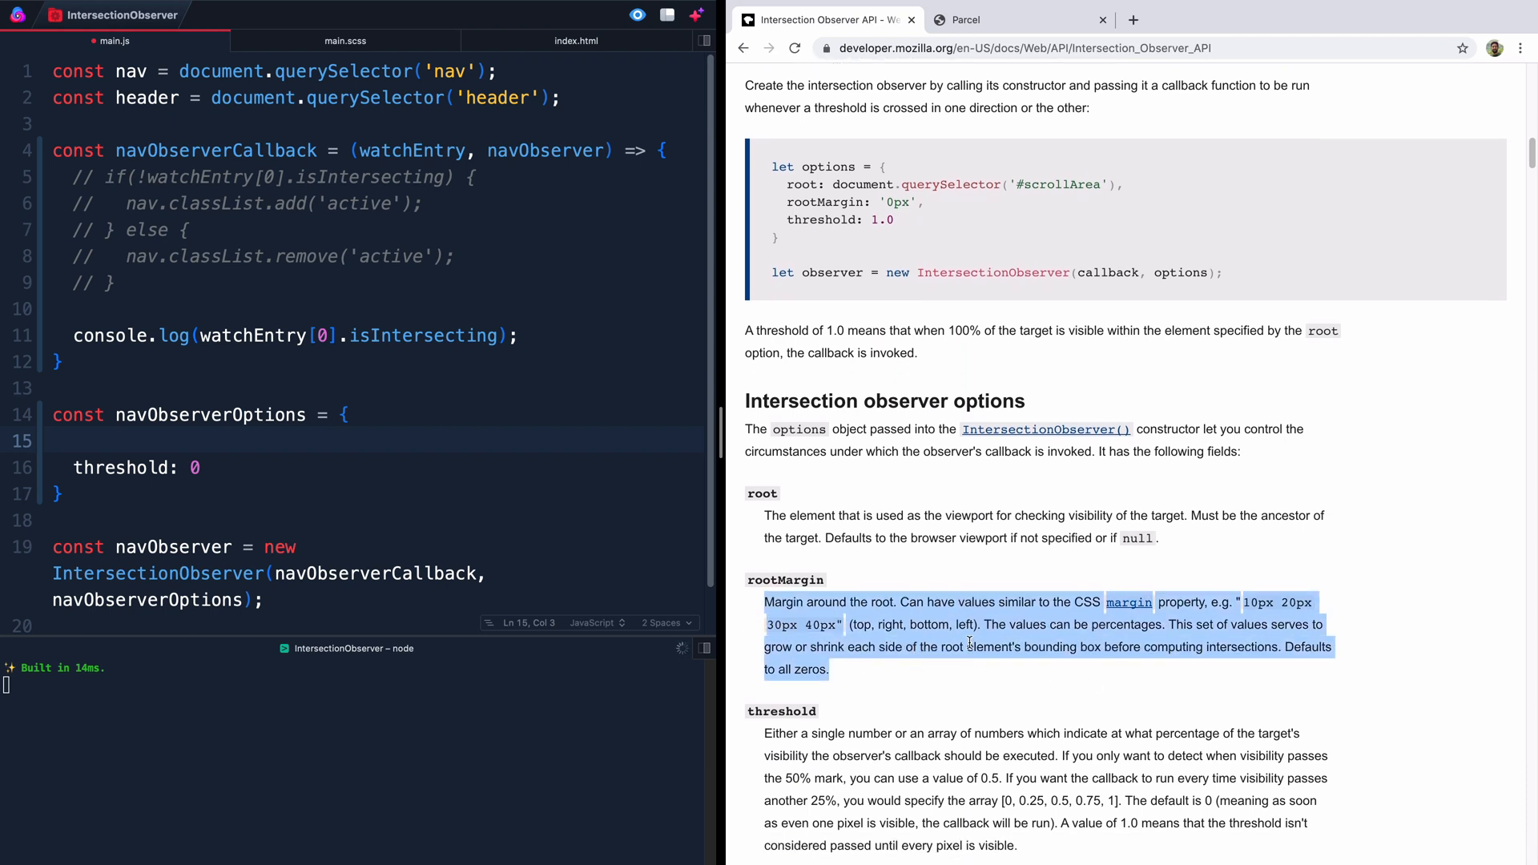
{"action": "left_click", "coordinate": [964, 19]}
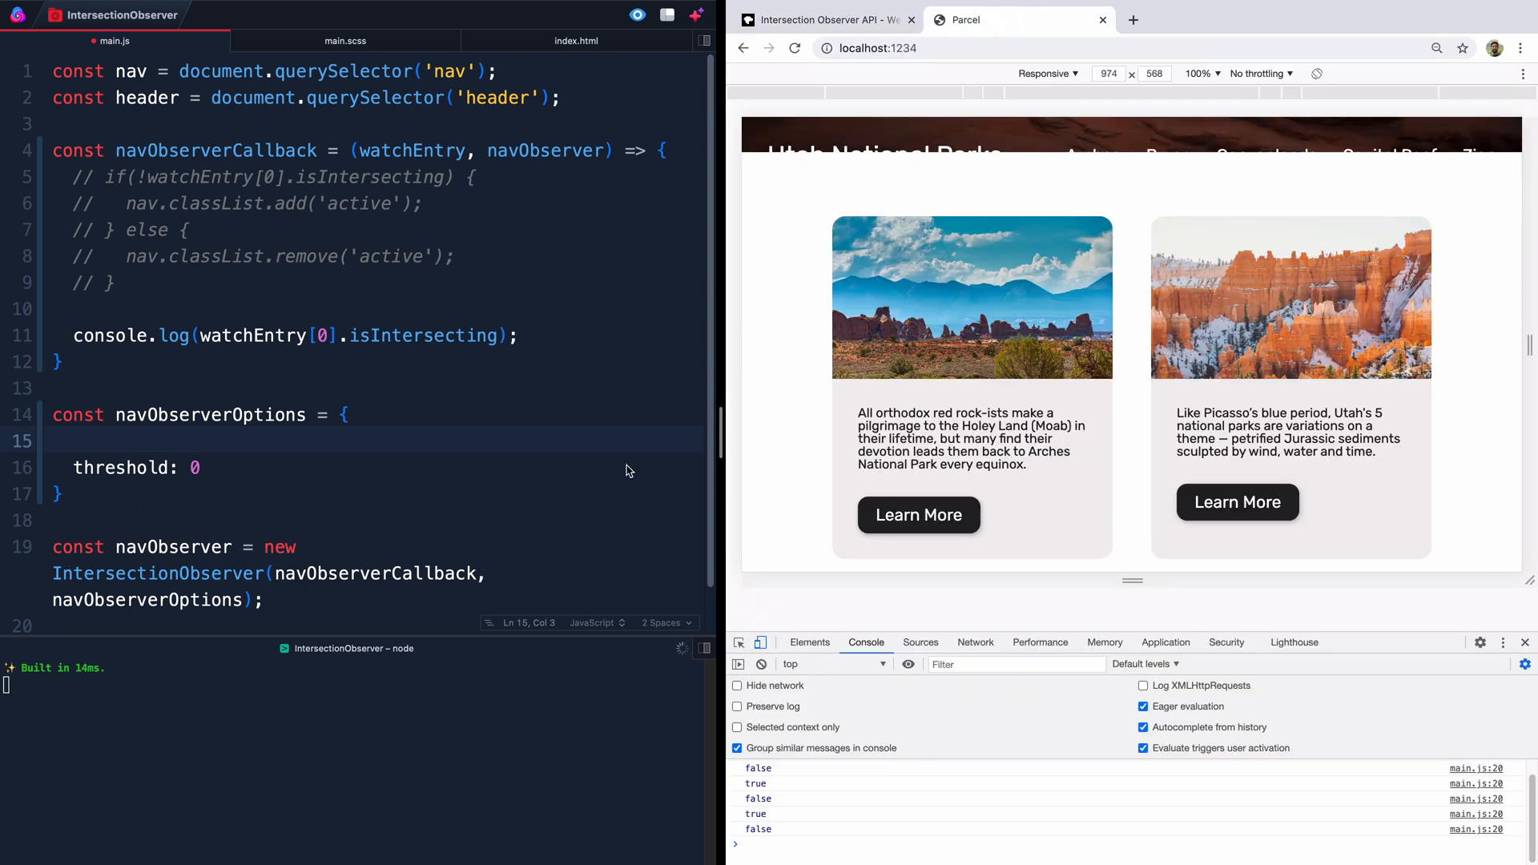
{"action": "type", "text": "rootMargin: ="}
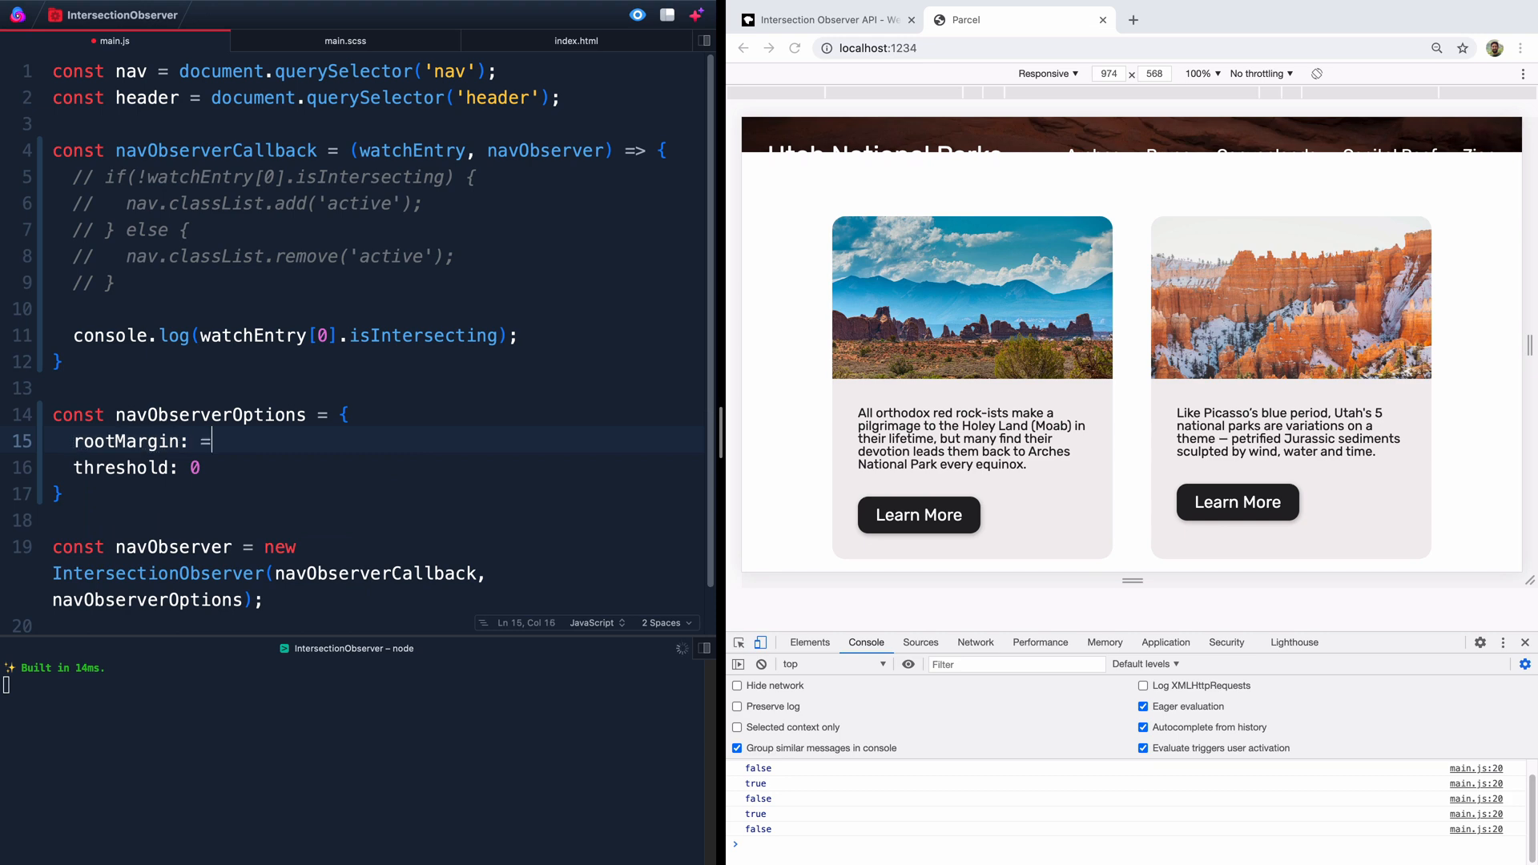
{"action": "type", "text": "'-10'"}
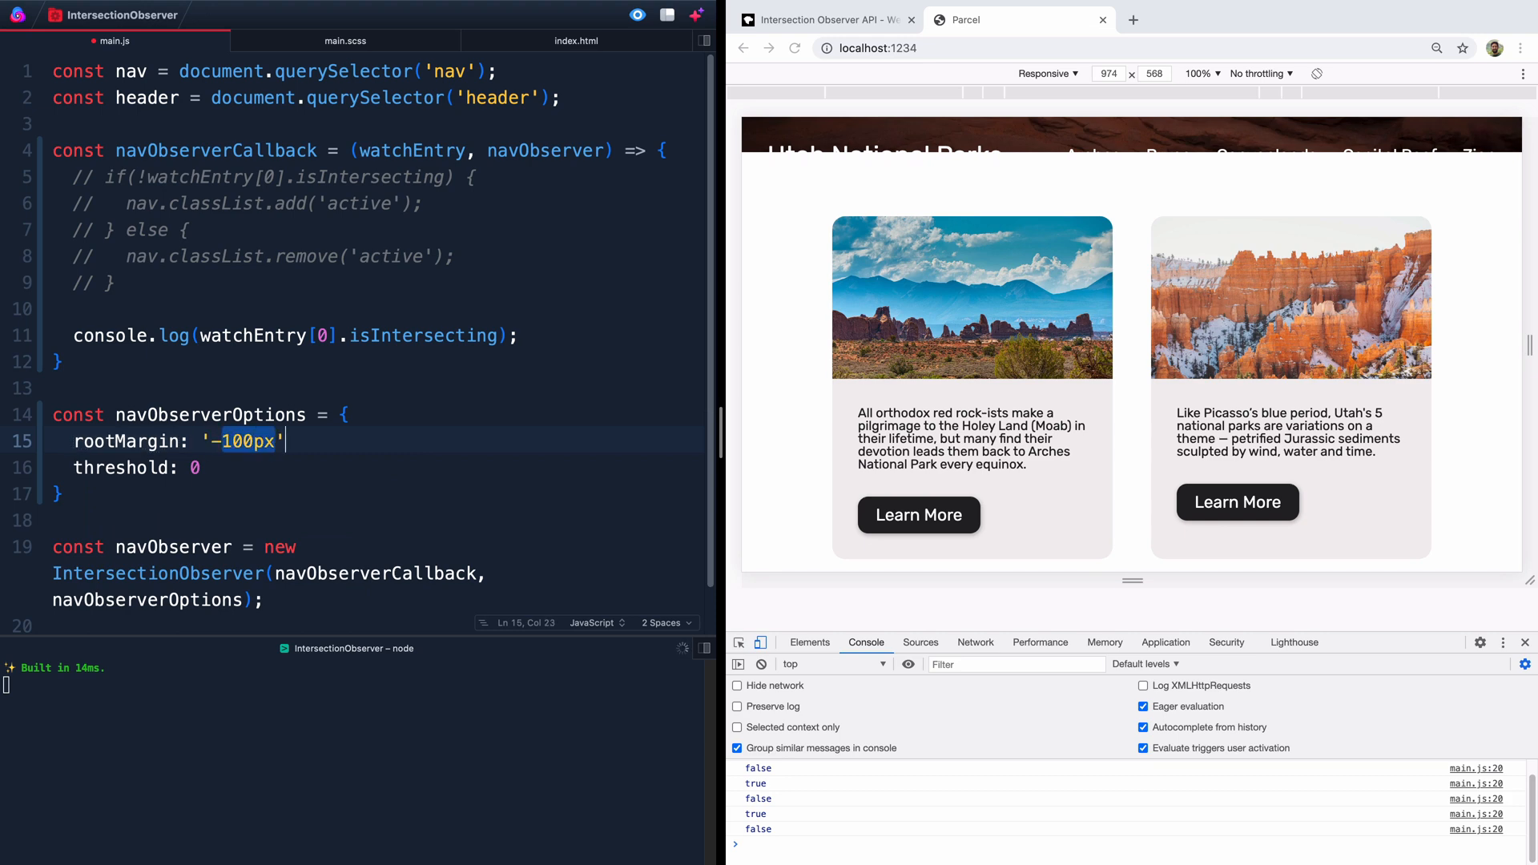
{"action": "type", "text": ","}
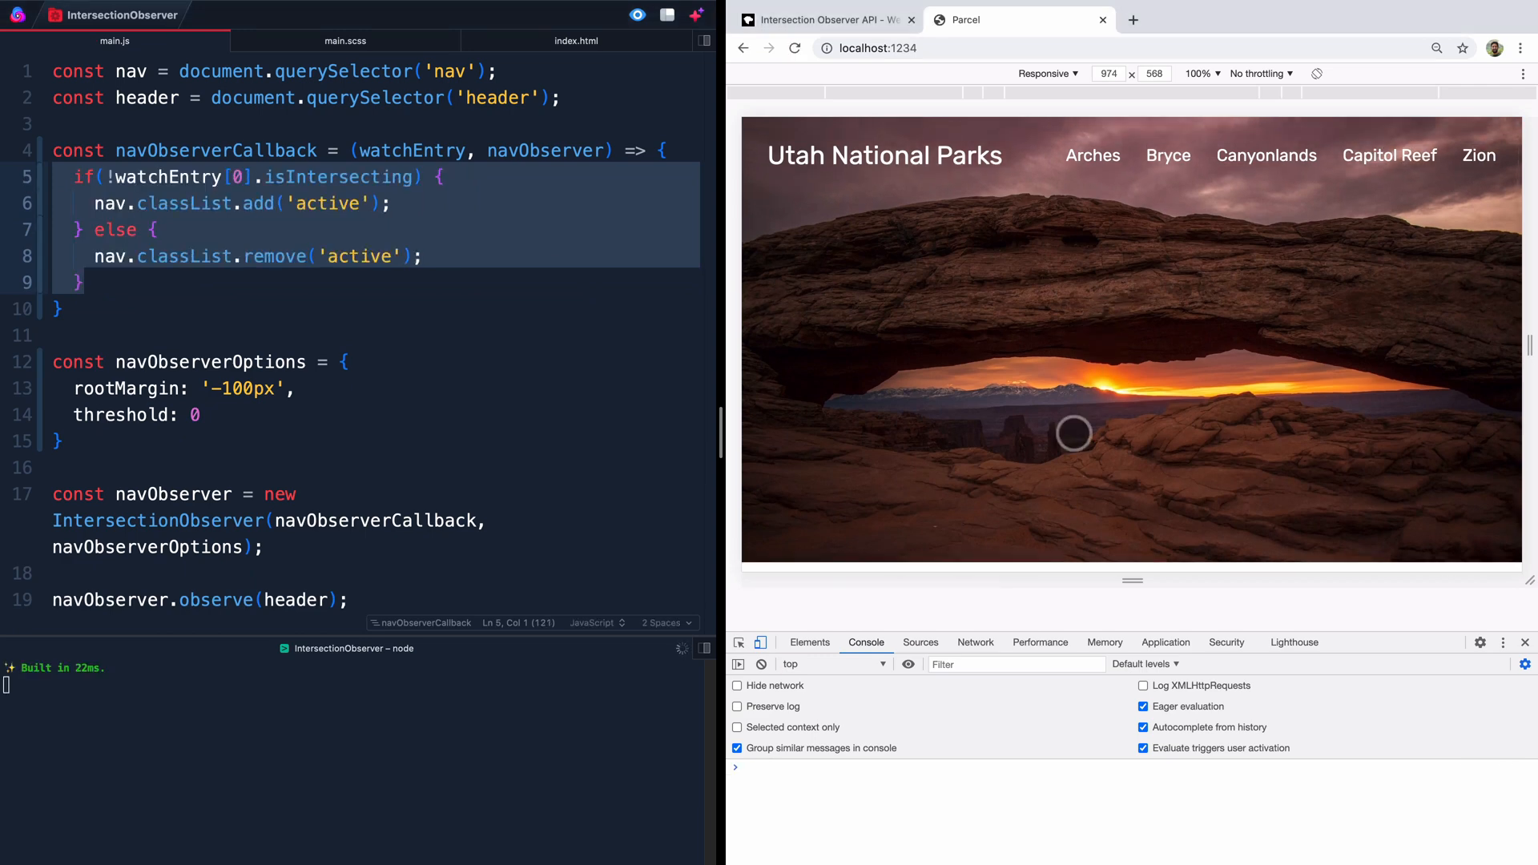
{"action": "scroll", "scroll_direction": "down", "scroll_amount": 3}
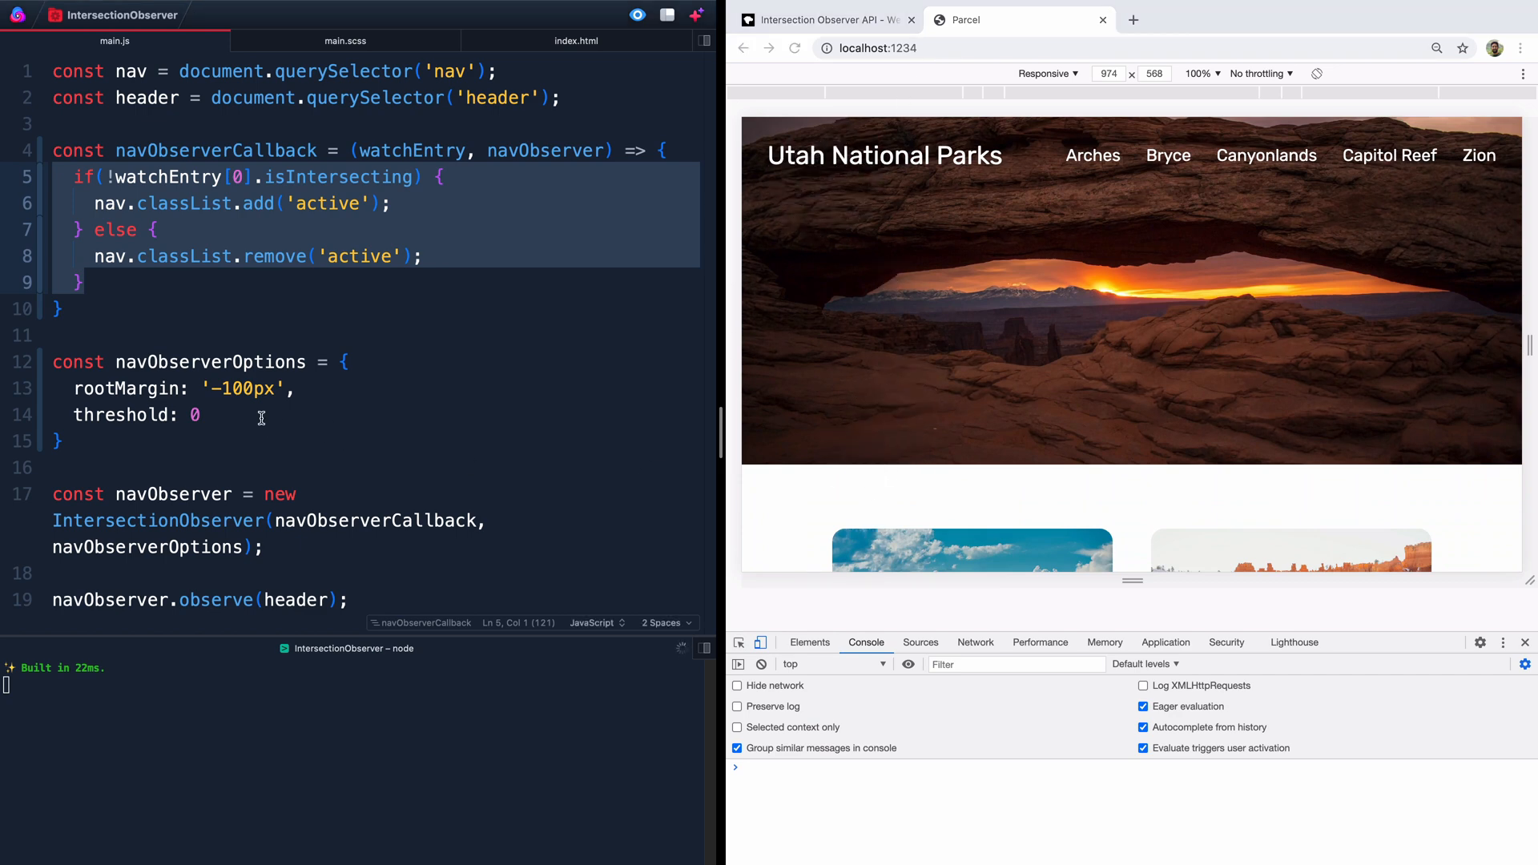
{"action": "key", "text": "Backspace"}
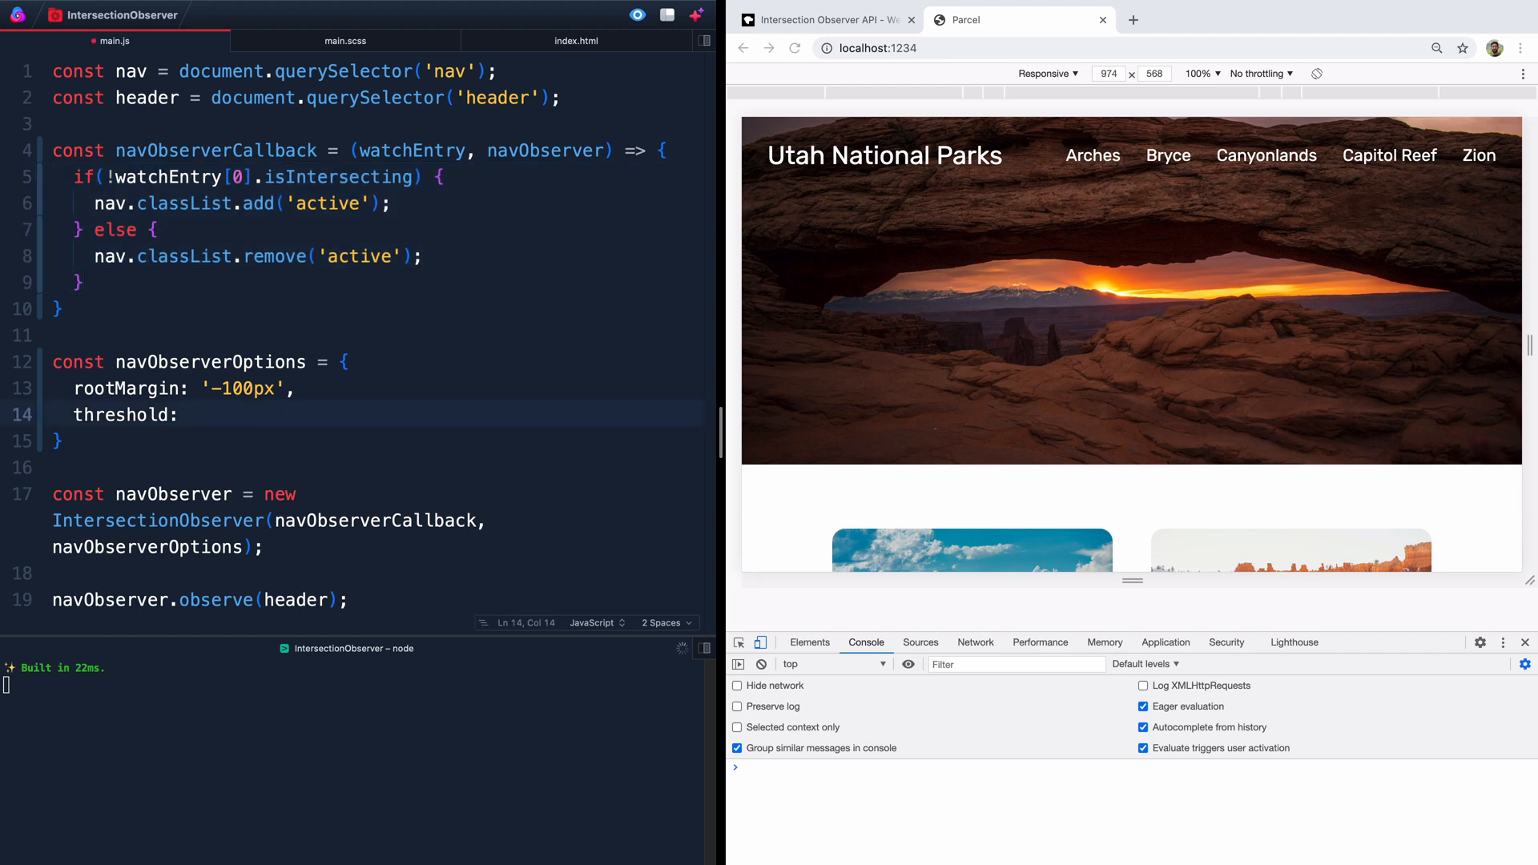
{"action": "type", "text": ".145"}
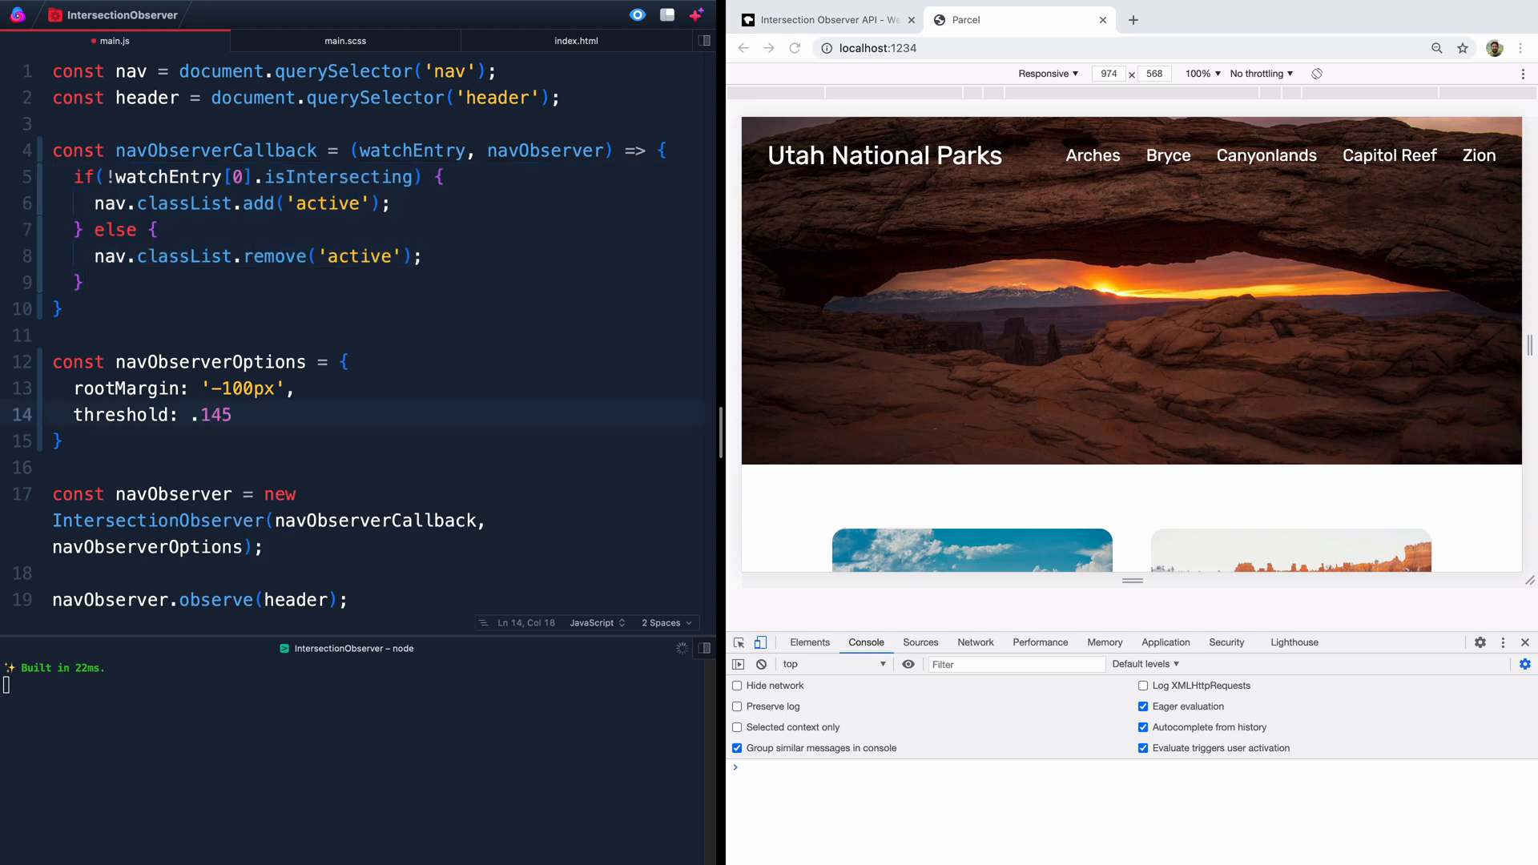
{"action": "type", "text": "0"}
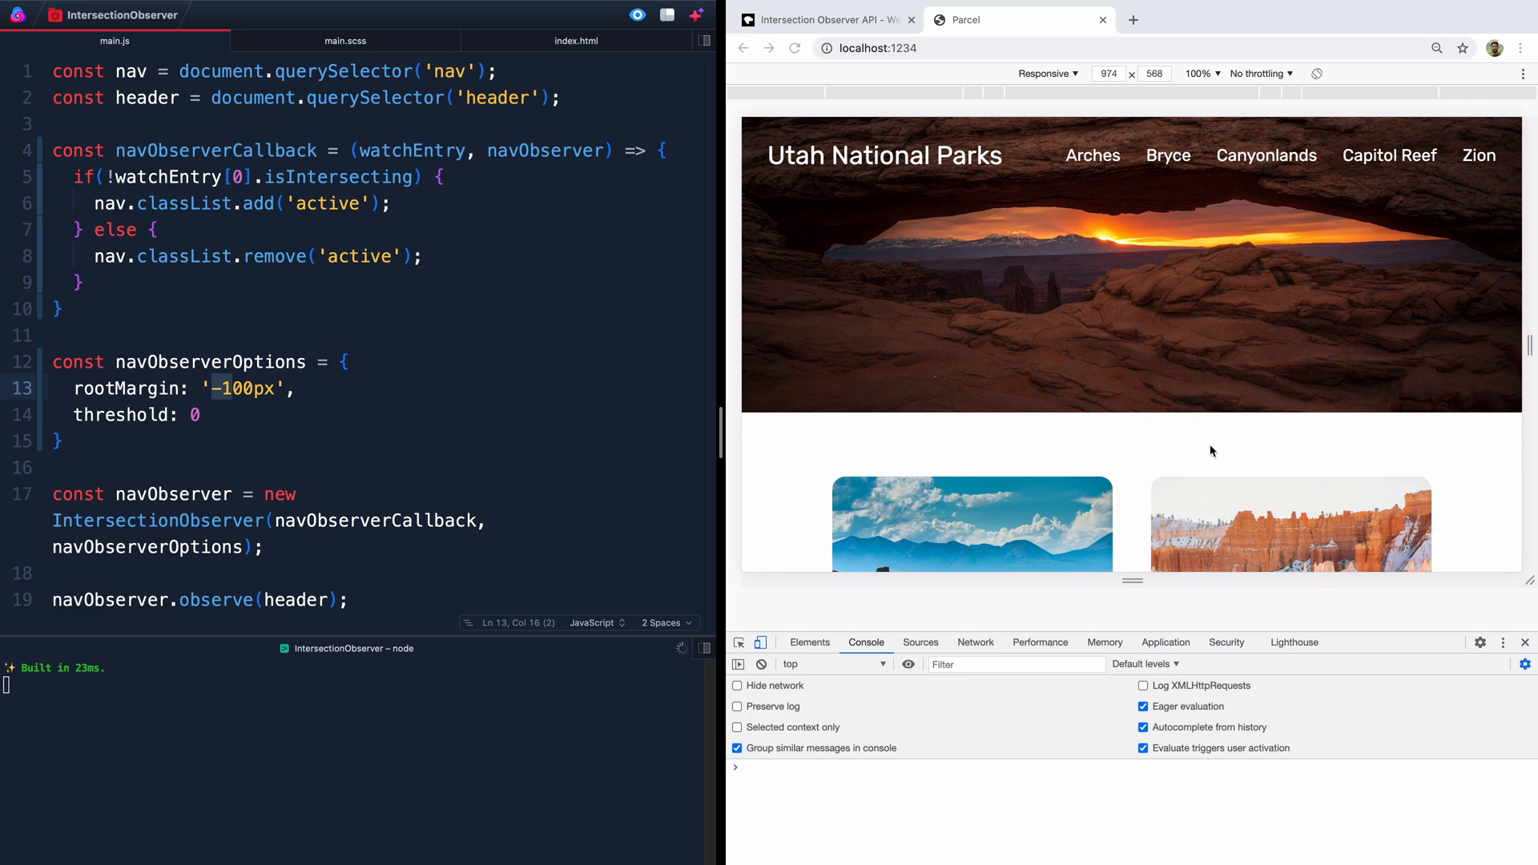
Step: Scroll the preview to test rootMargin -150px then -110px, confirming the nav turns white just past the header
{"action": "scroll", "scroll_direction": "down", "scroll_amount": 3}
{"action": "type", "text": "5"}
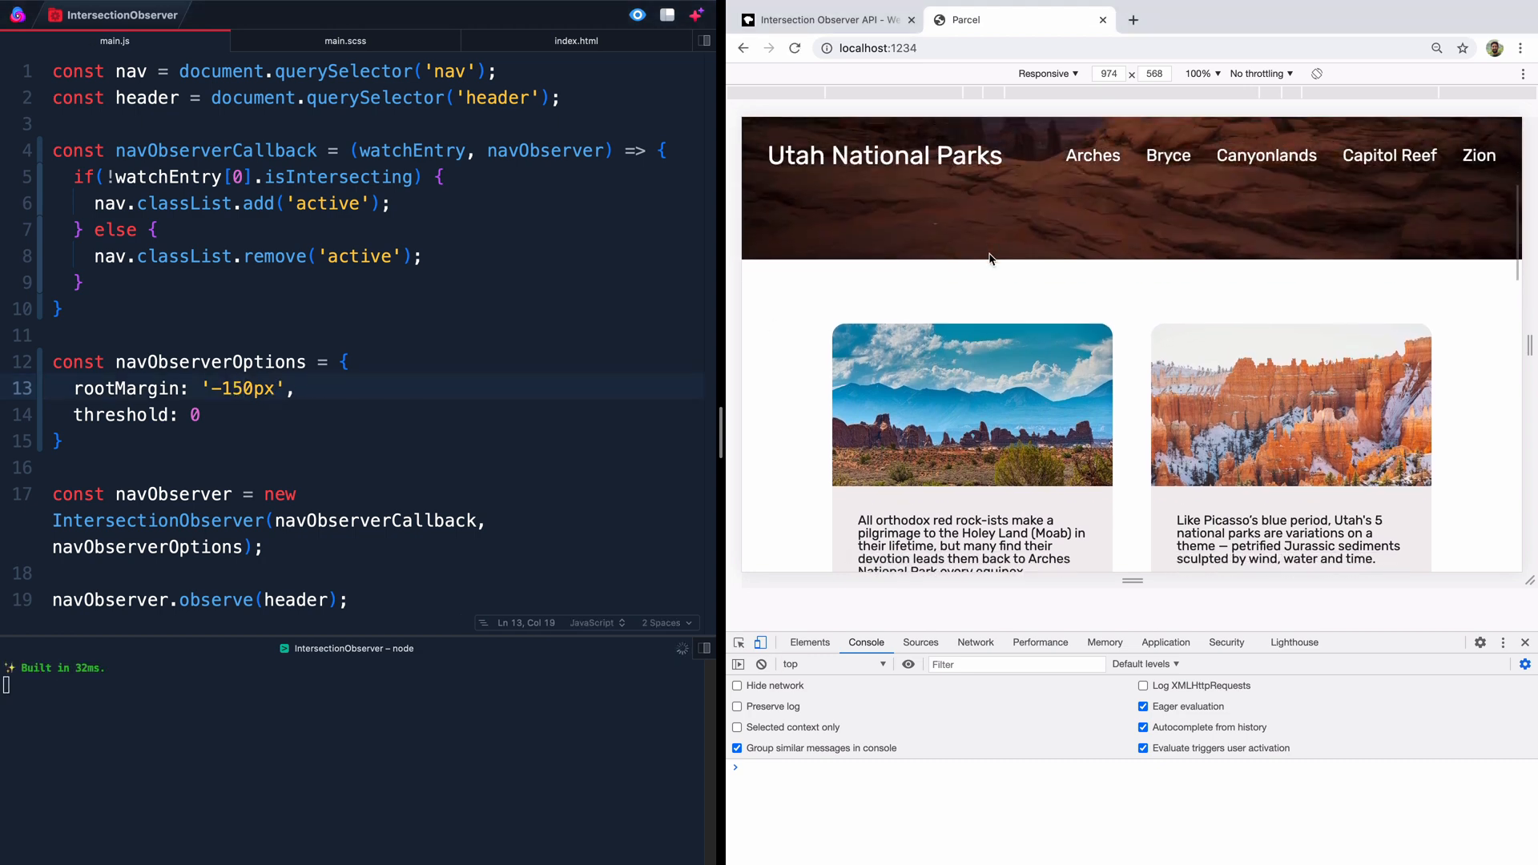
{"action": "scroll", "scroll_direction": "down", "scroll_amount": 3}
{"action": "type", "text": "1"}
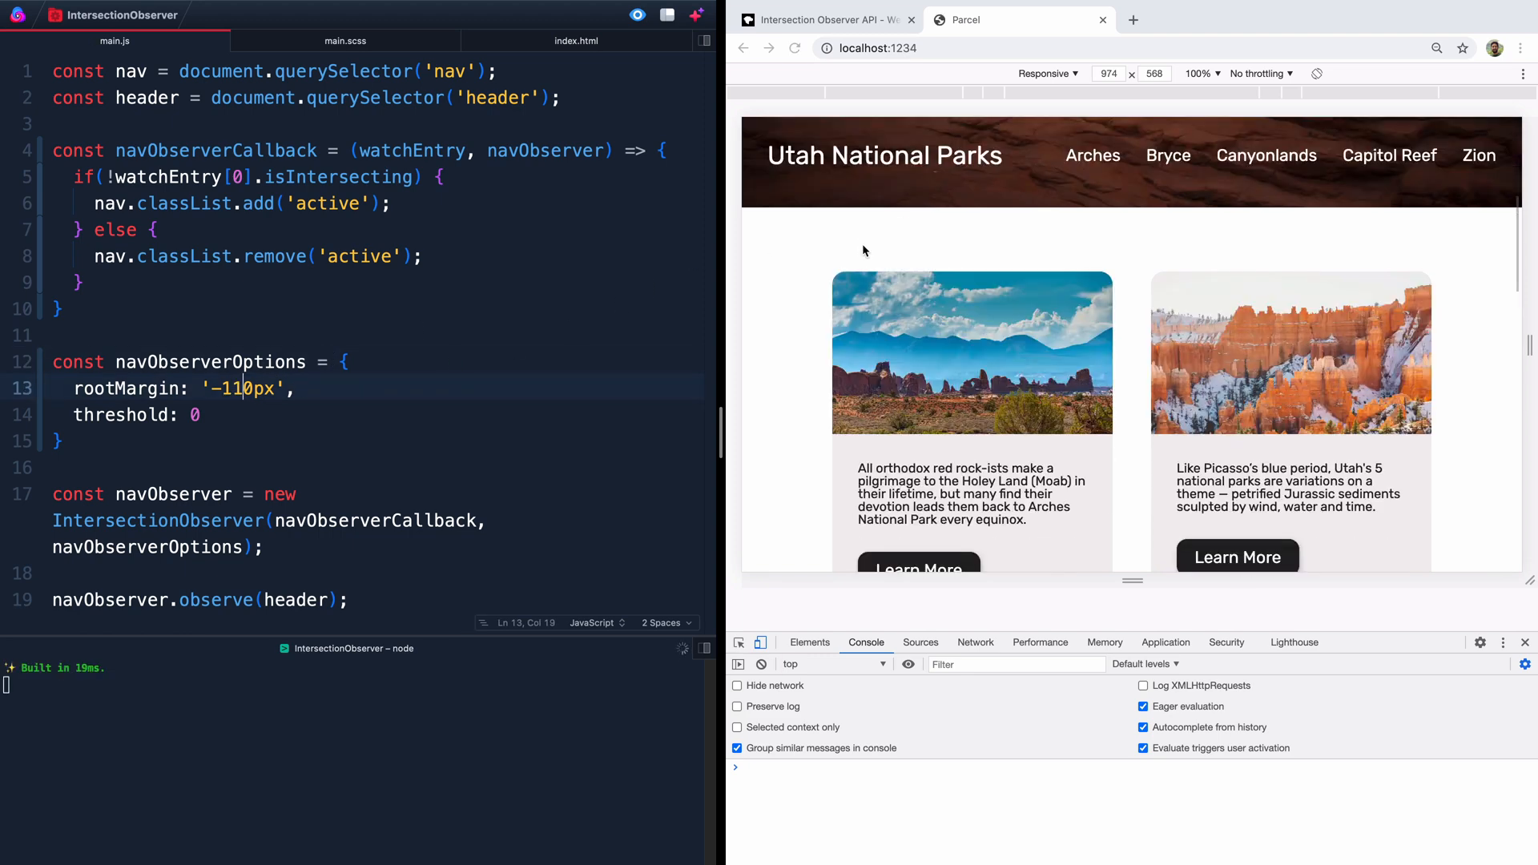
{"action": "scroll", "scroll_direction": "down", "scroll_amount": 3}
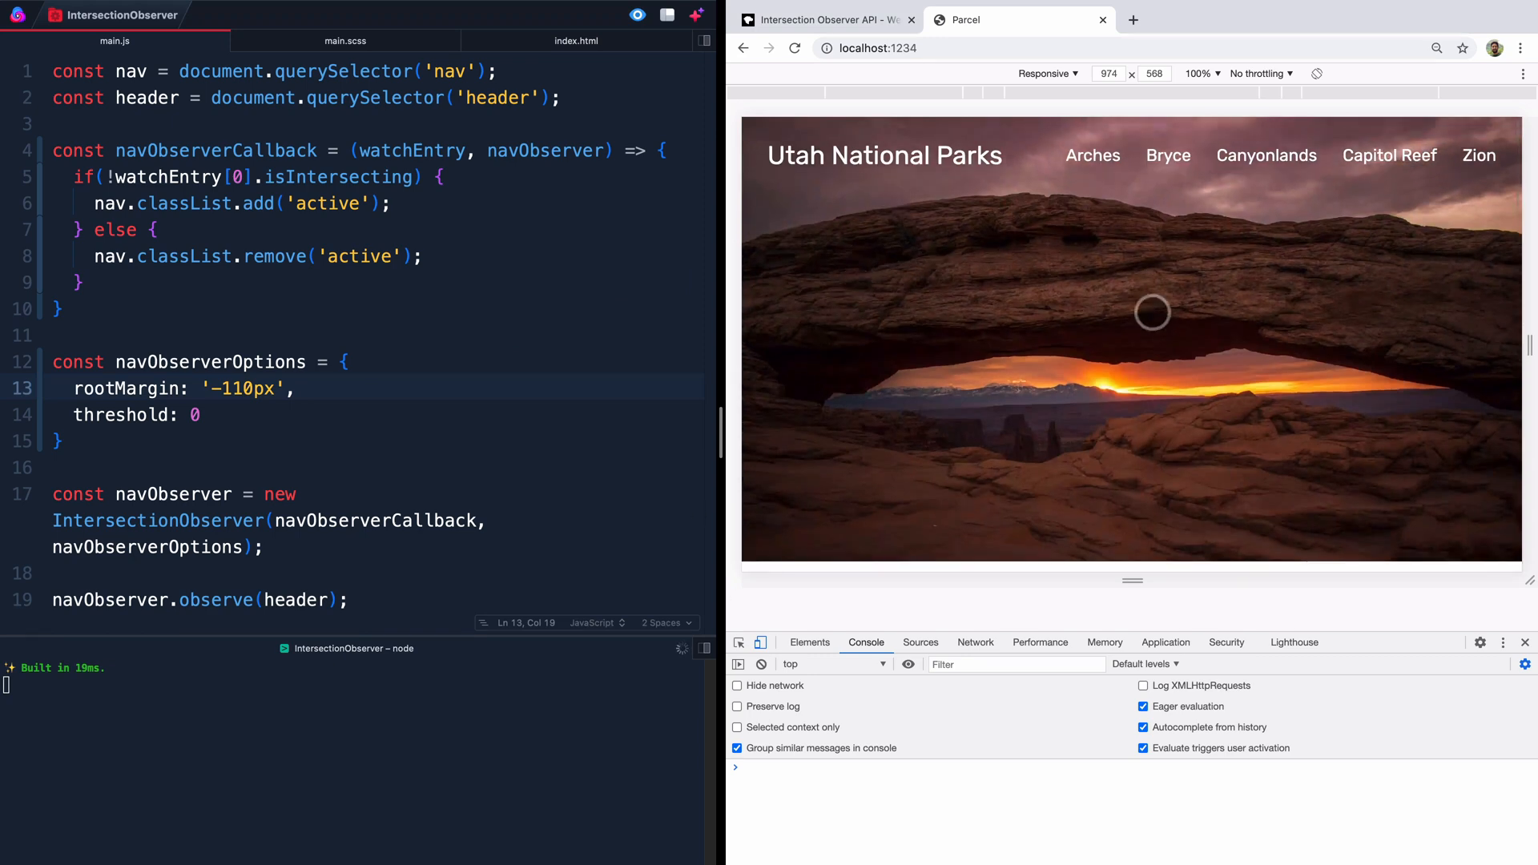
{"action": "scroll", "scroll_direction": "down", "scroll_amount": 3}
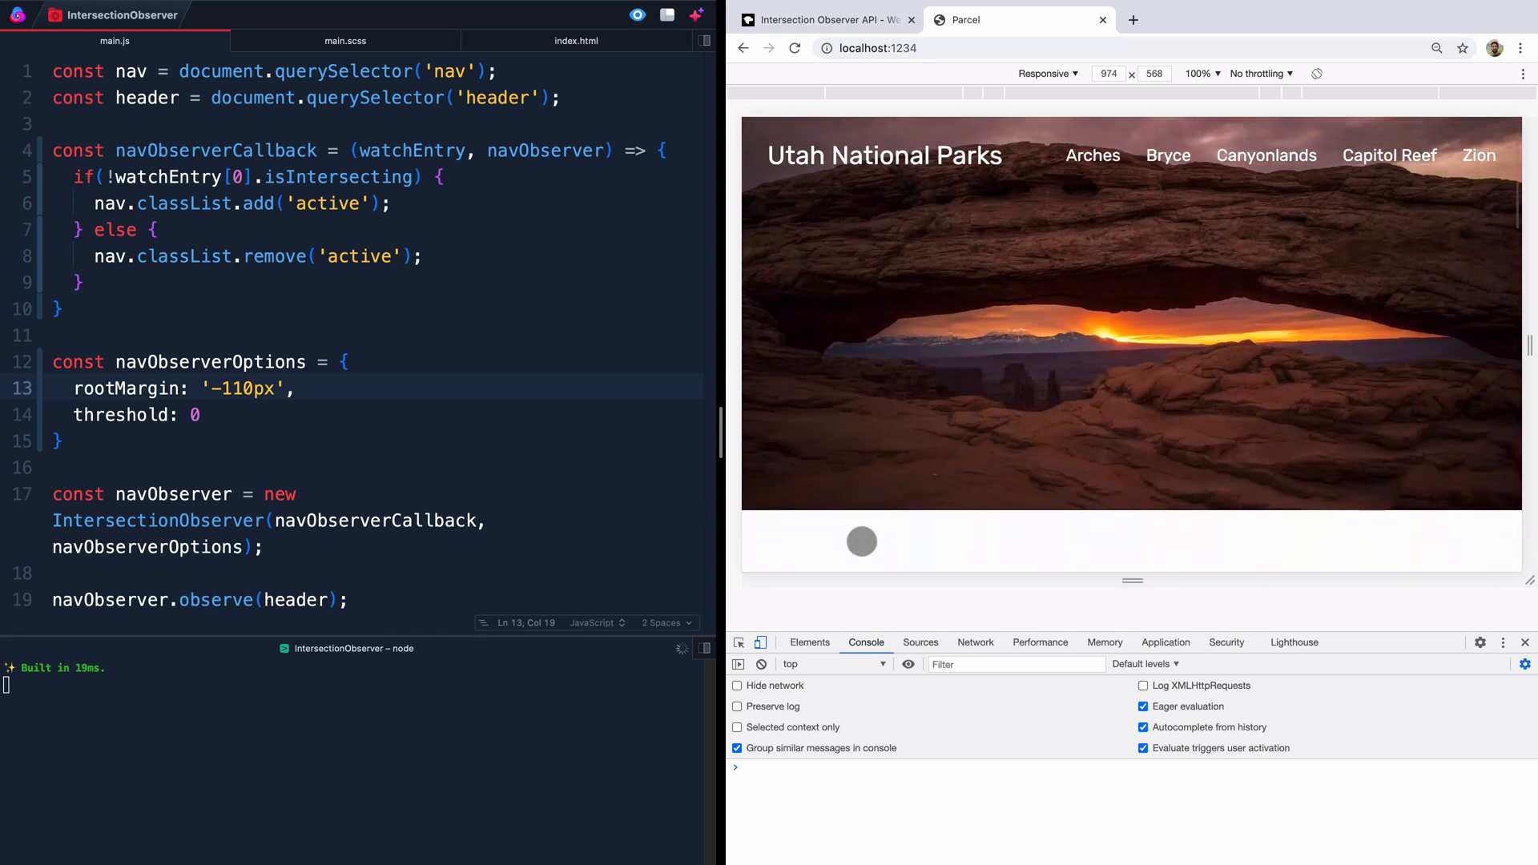
{"action": "scroll", "scroll_direction": "down", "scroll_amount": 3}
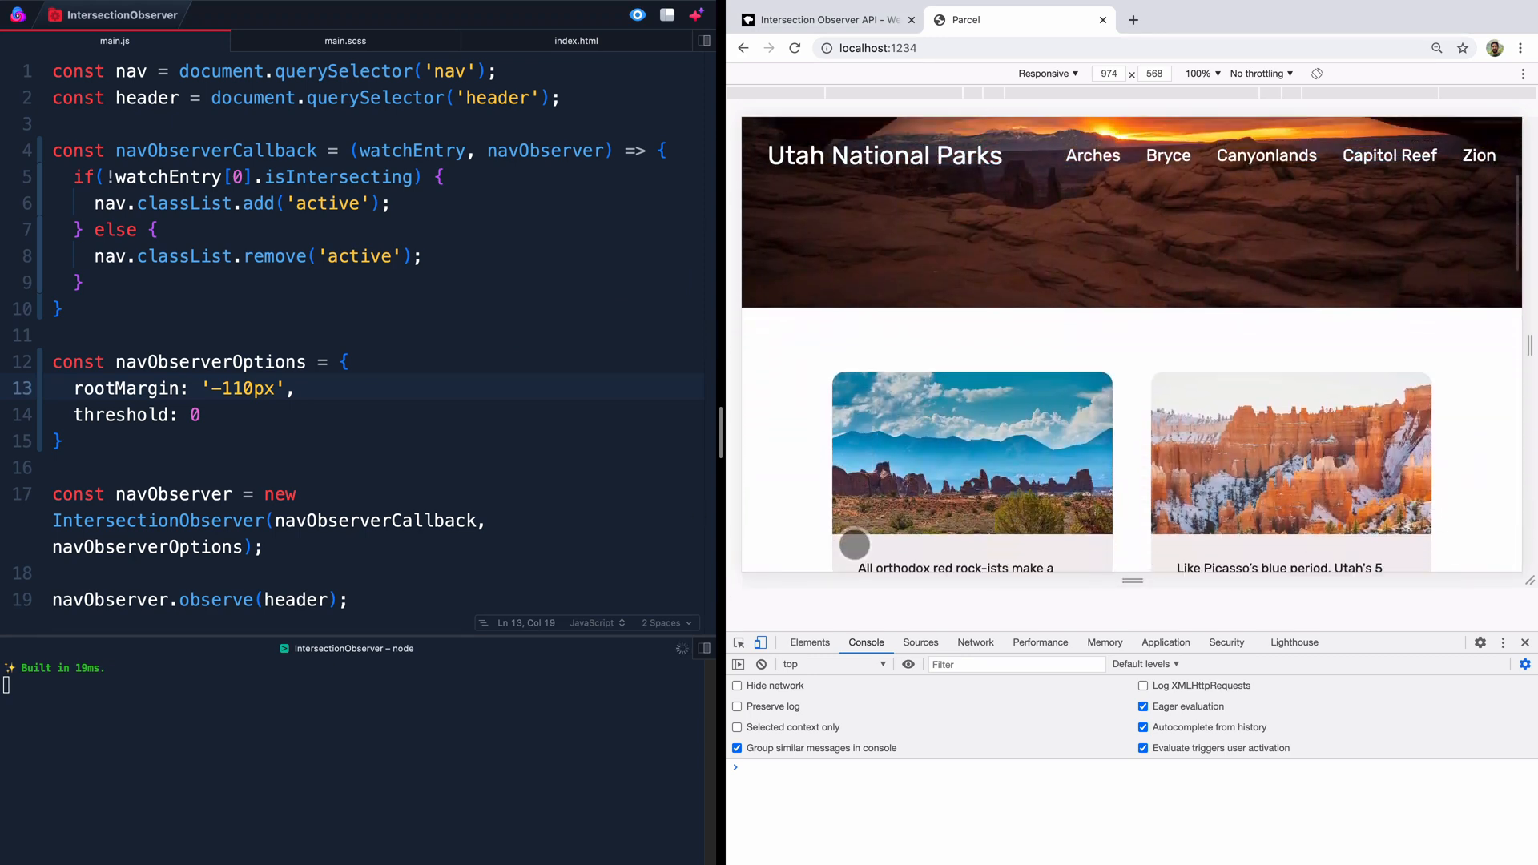
{"action": "scroll", "scroll_direction": "down", "scroll_amount": 3}
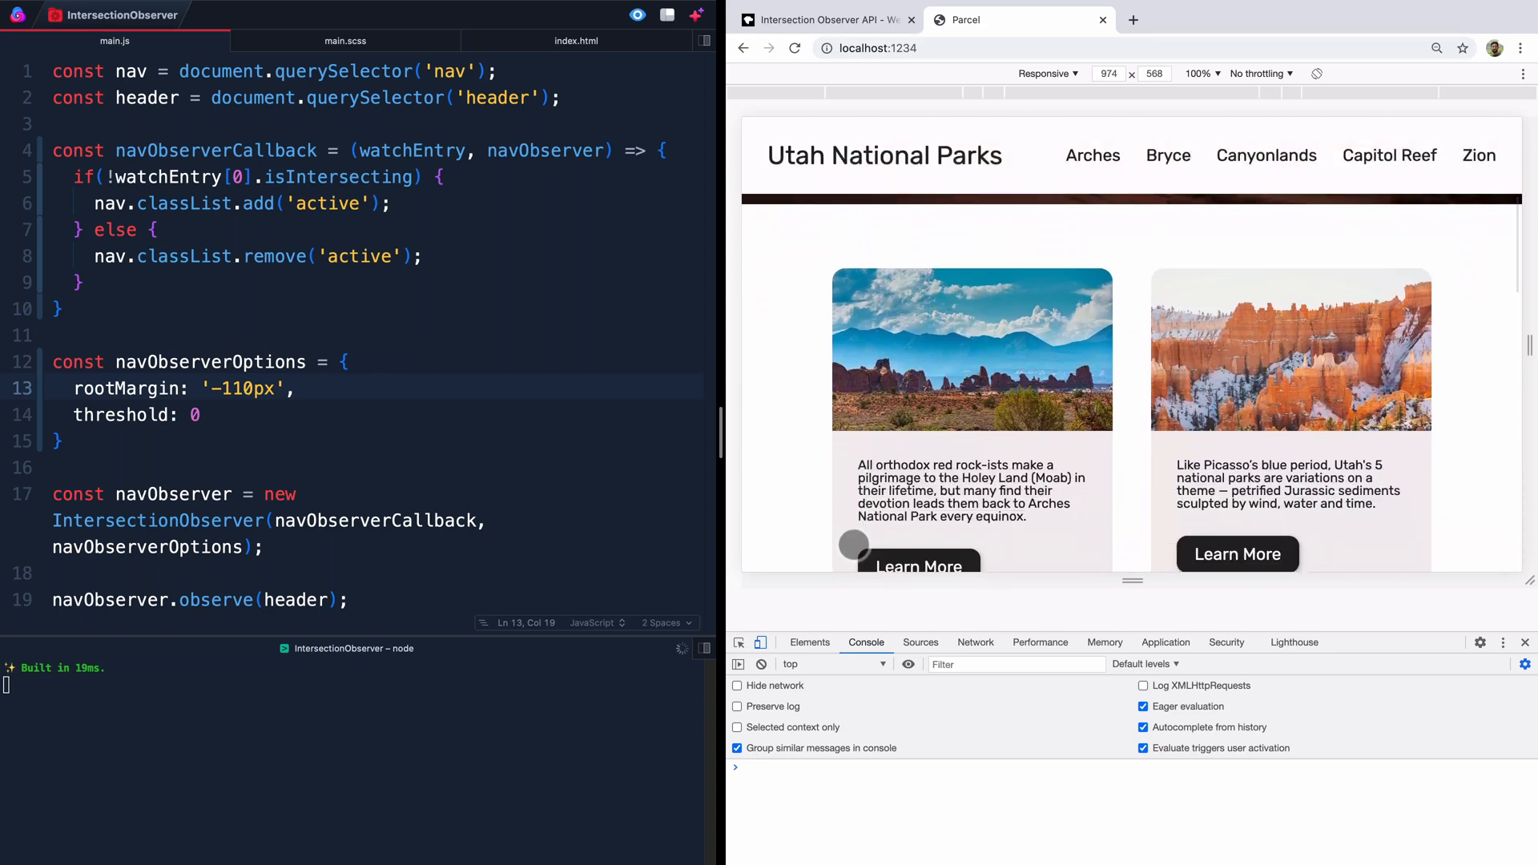
{"action": "scroll", "scroll_direction": "down", "scroll_amount": 3}
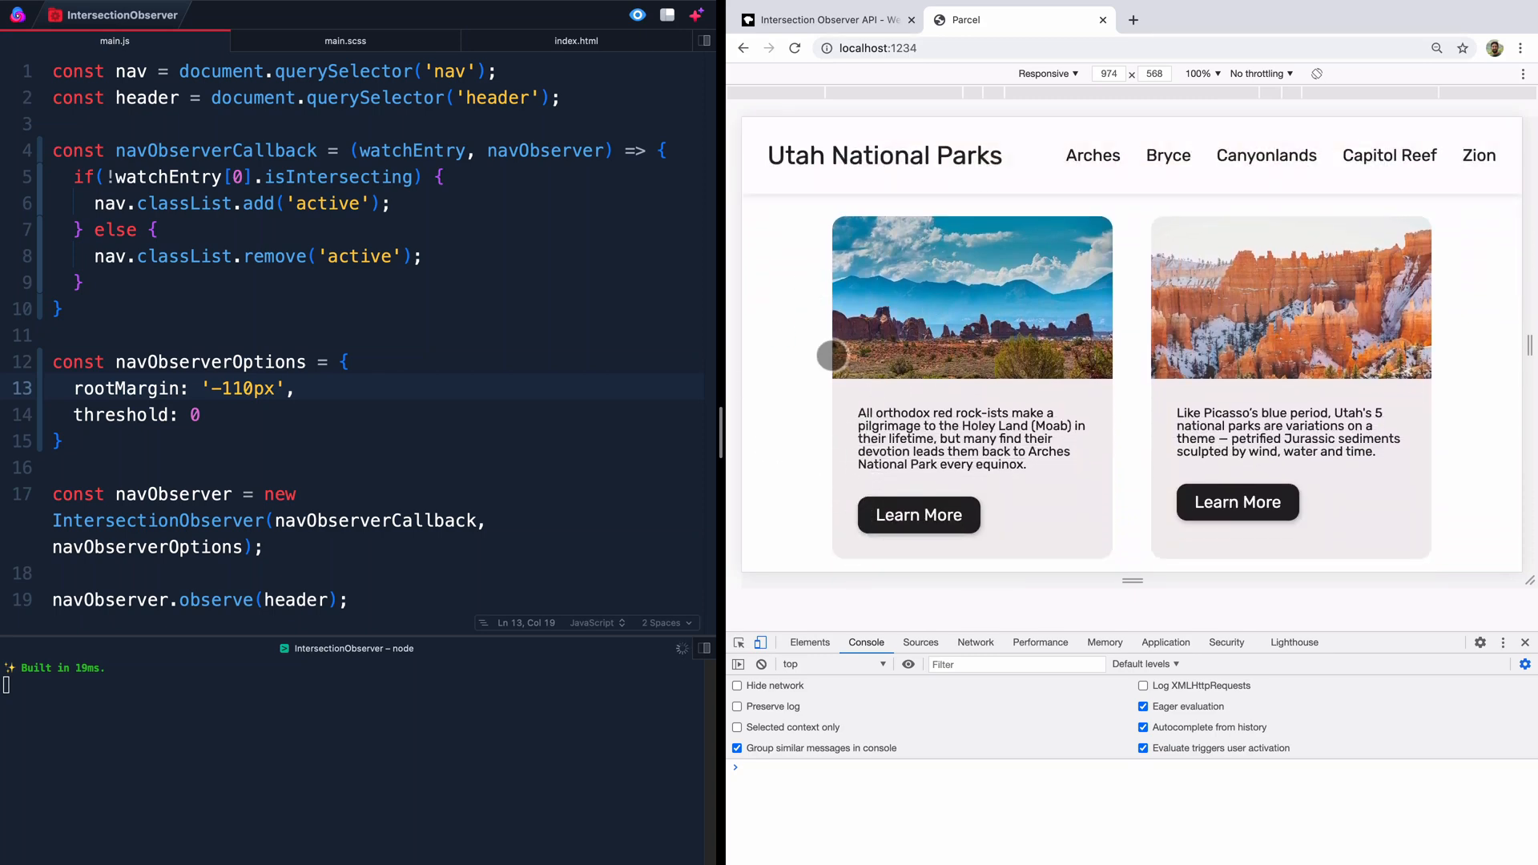
{"action": "scroll", "scroll_direction": "down", "scroll_amount": 3}
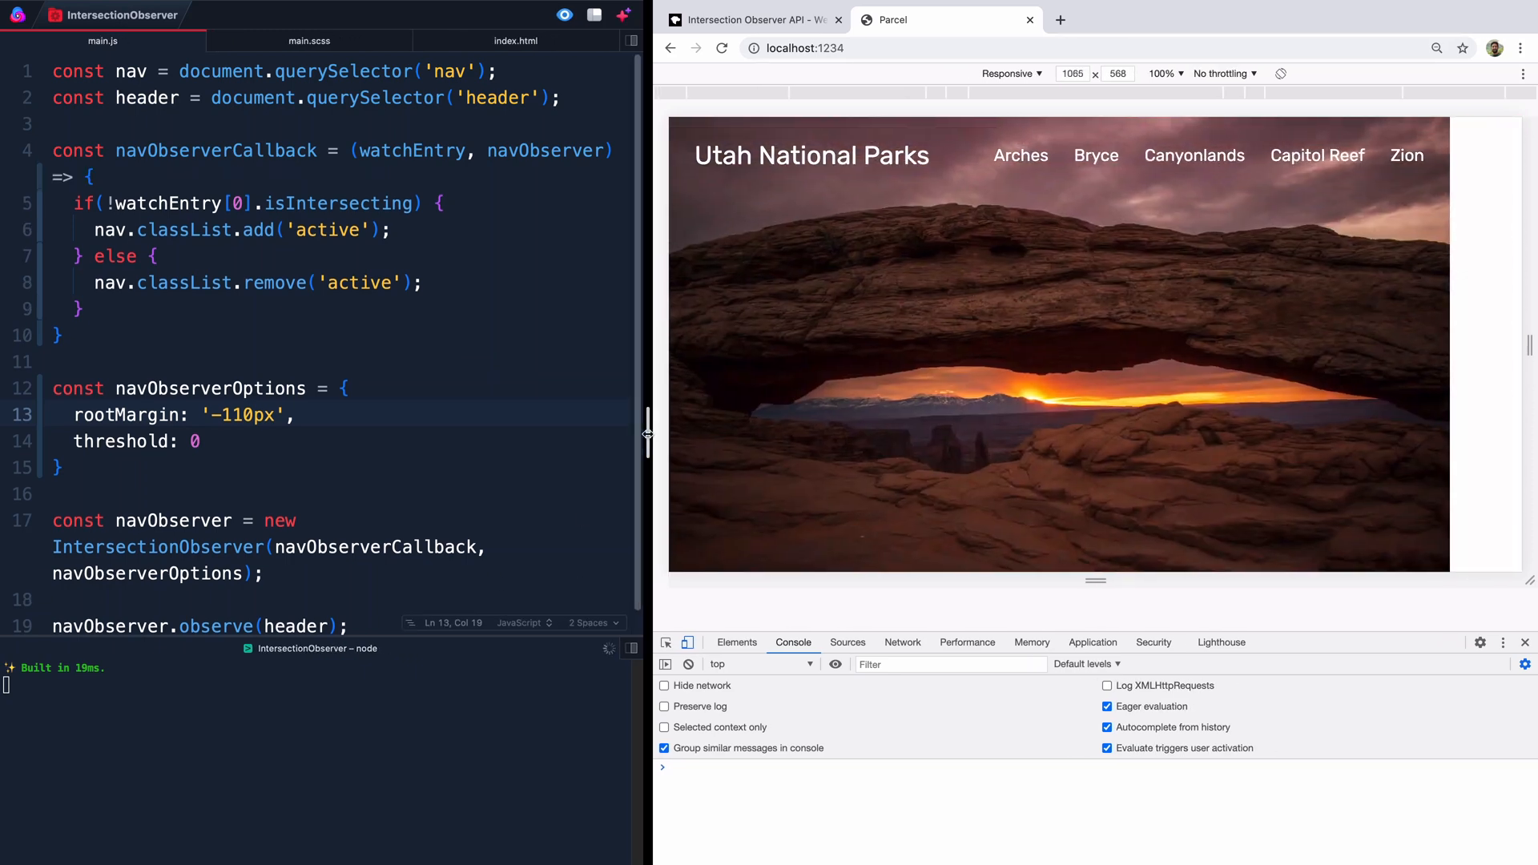
Step: Widen the browser beside the code and rescroll the page to confirm the nav turns active after the header
{"action": "scroll", "scroll_direction": "down", "scroll_amount": 3}
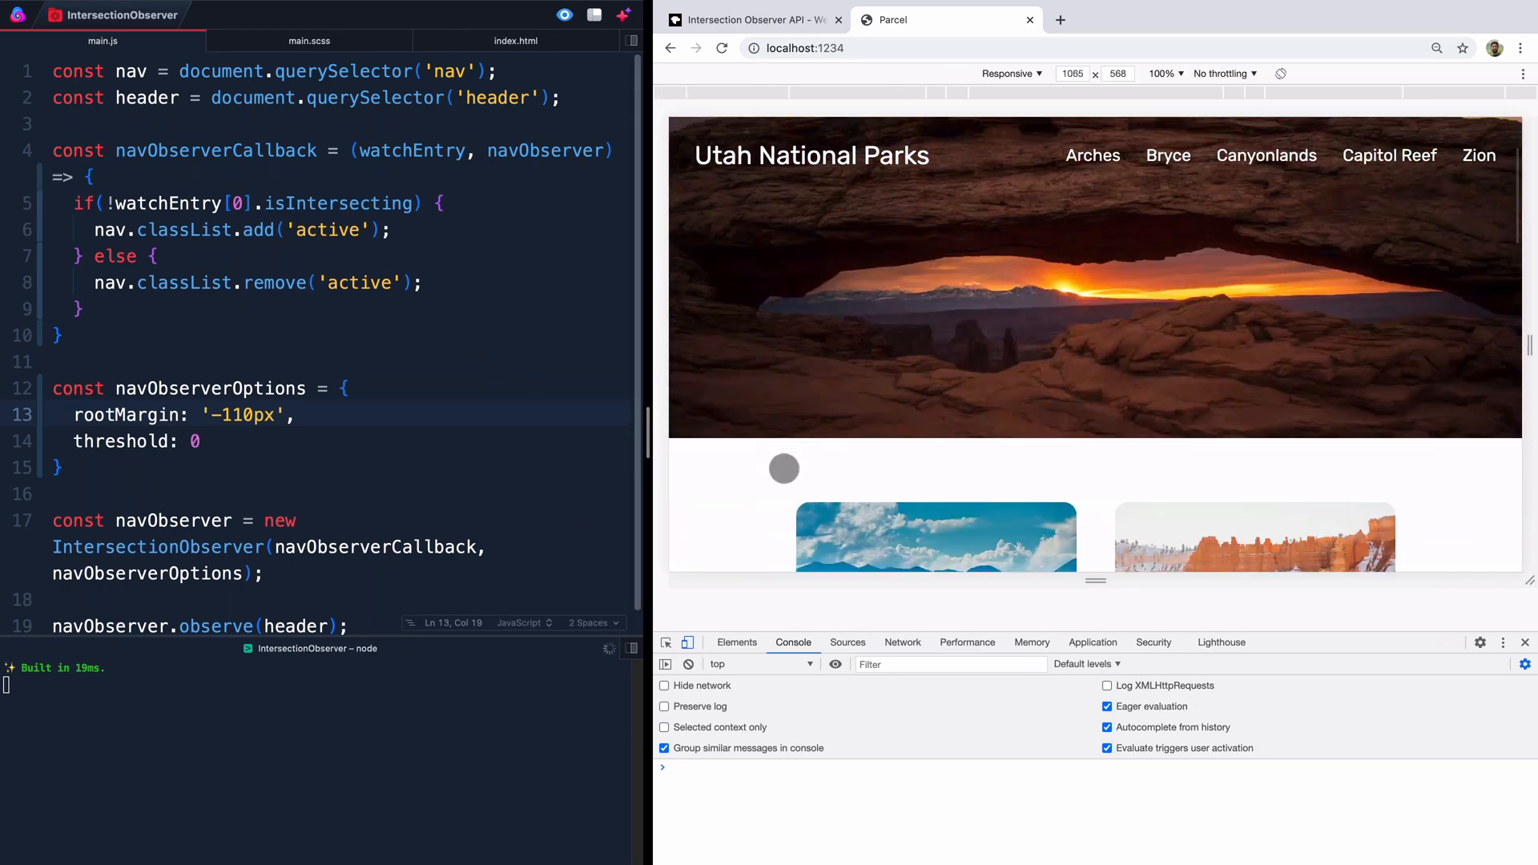
{"action": "scroll", "scroll_direction": "down", "scroll_amount": 3}
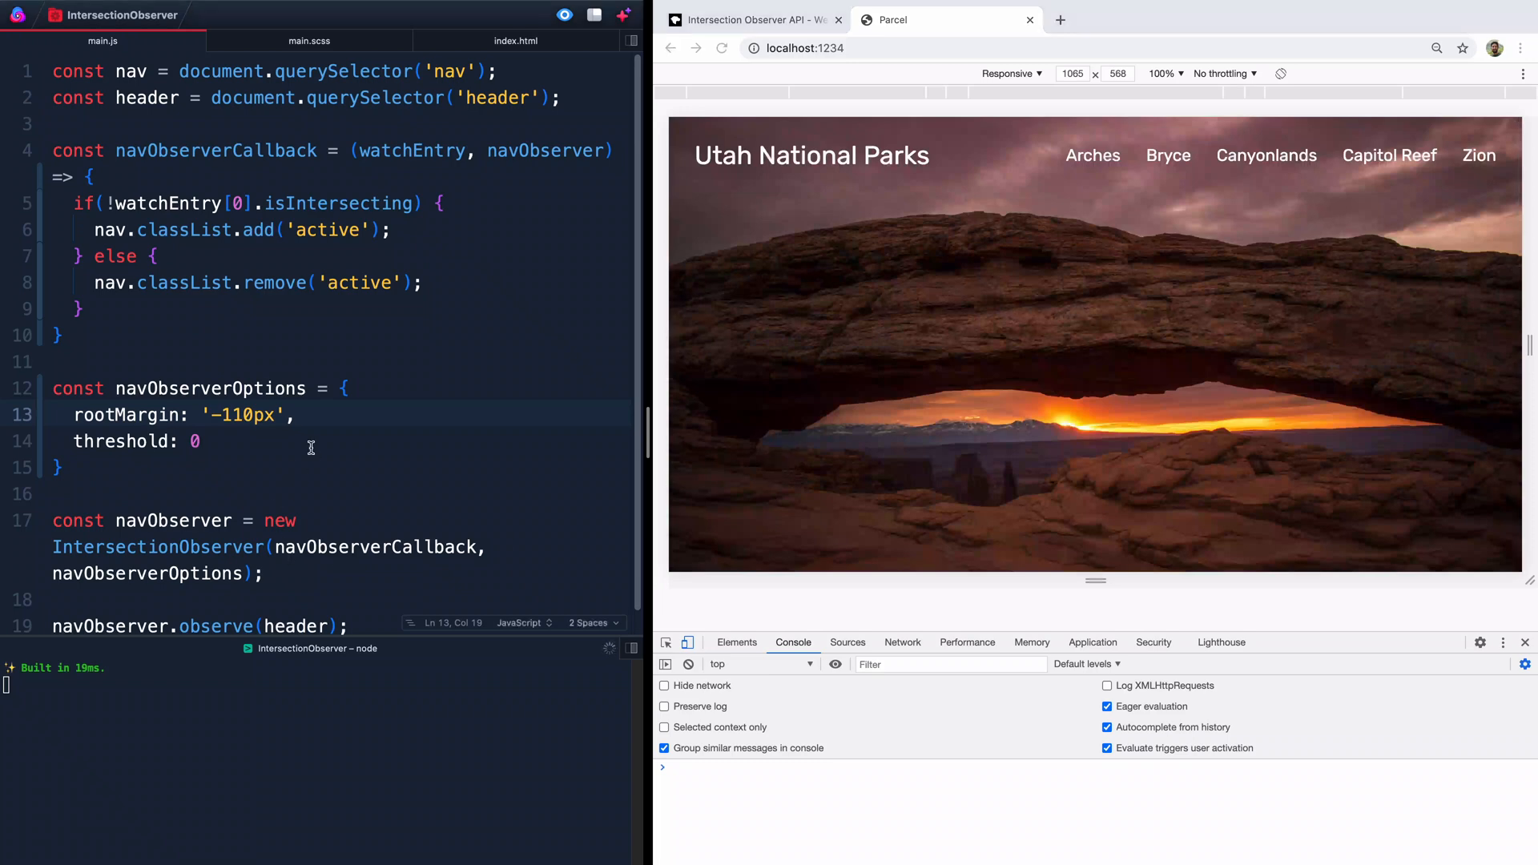
{"action": "mouse_move", "coordinate": [687, 499]}
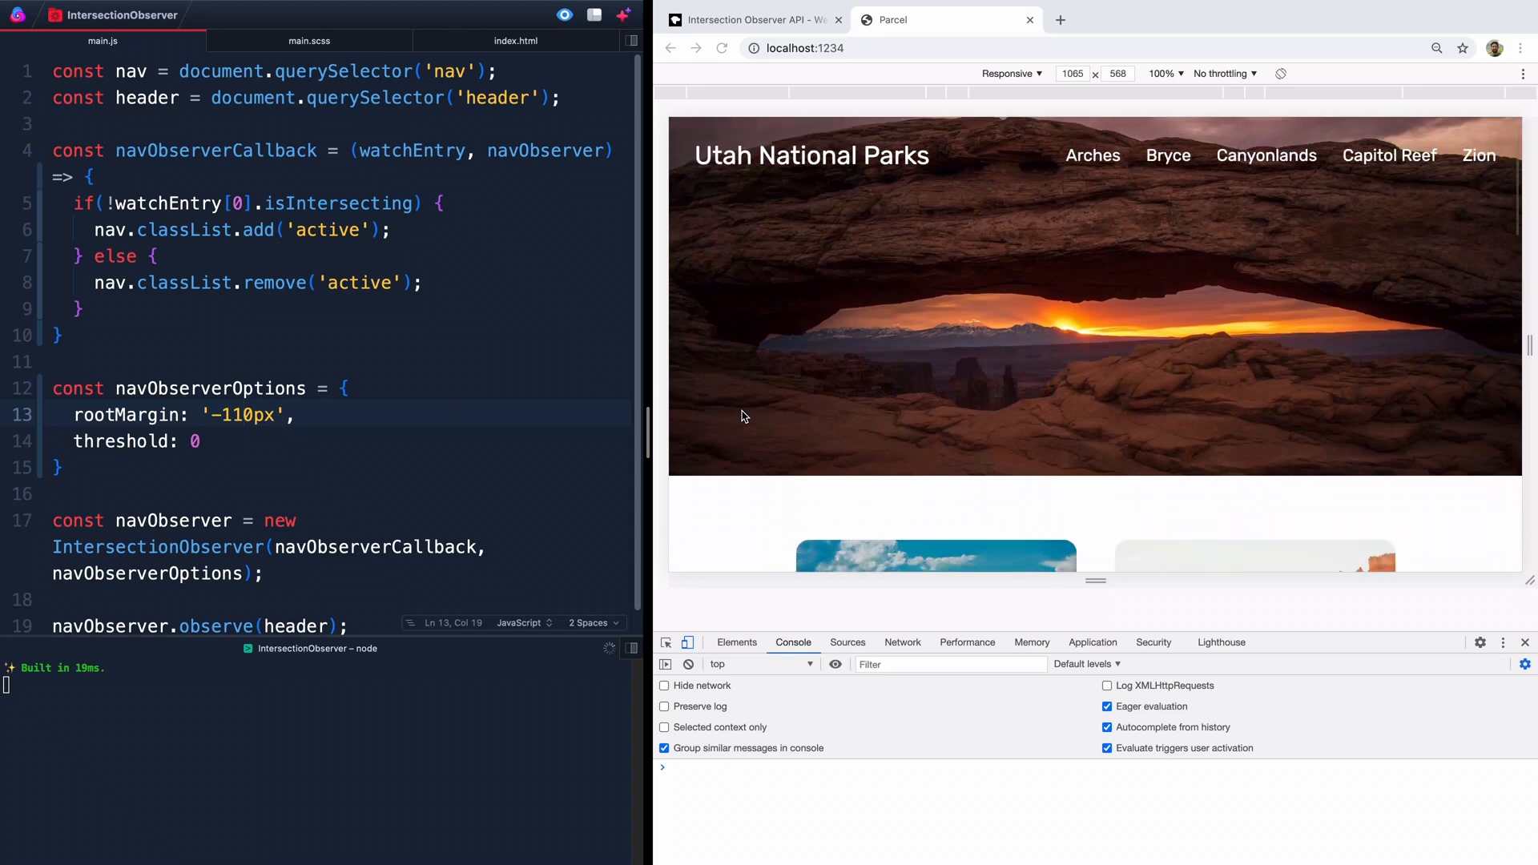
{"action": "scroll", "scroll_direction": "down", "scroll_amount": 3}
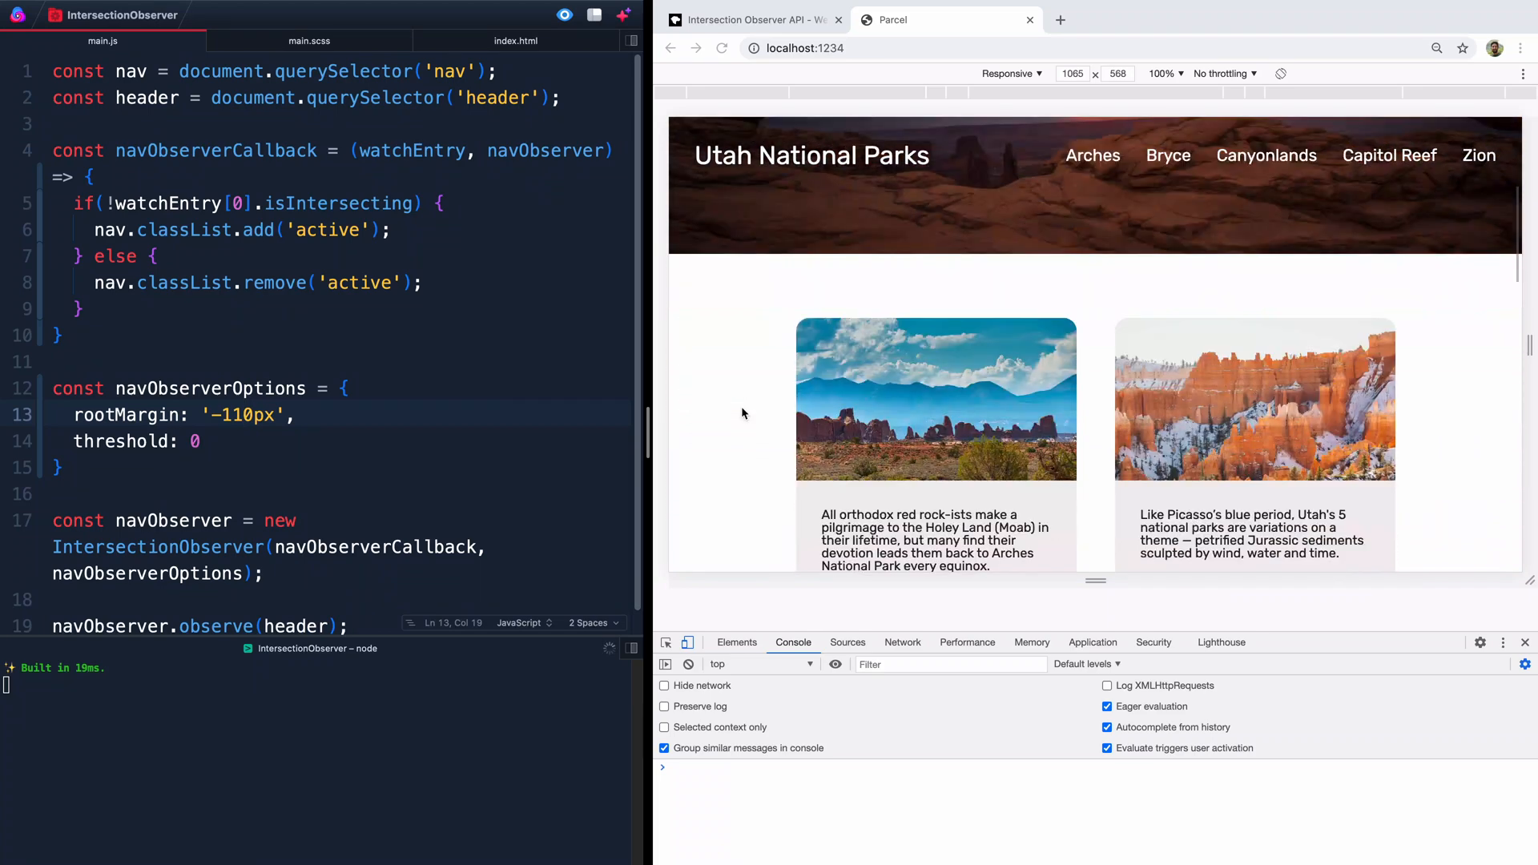
{"action": "scroll", "scroll_direction": "down", "scroll_amount": 3}
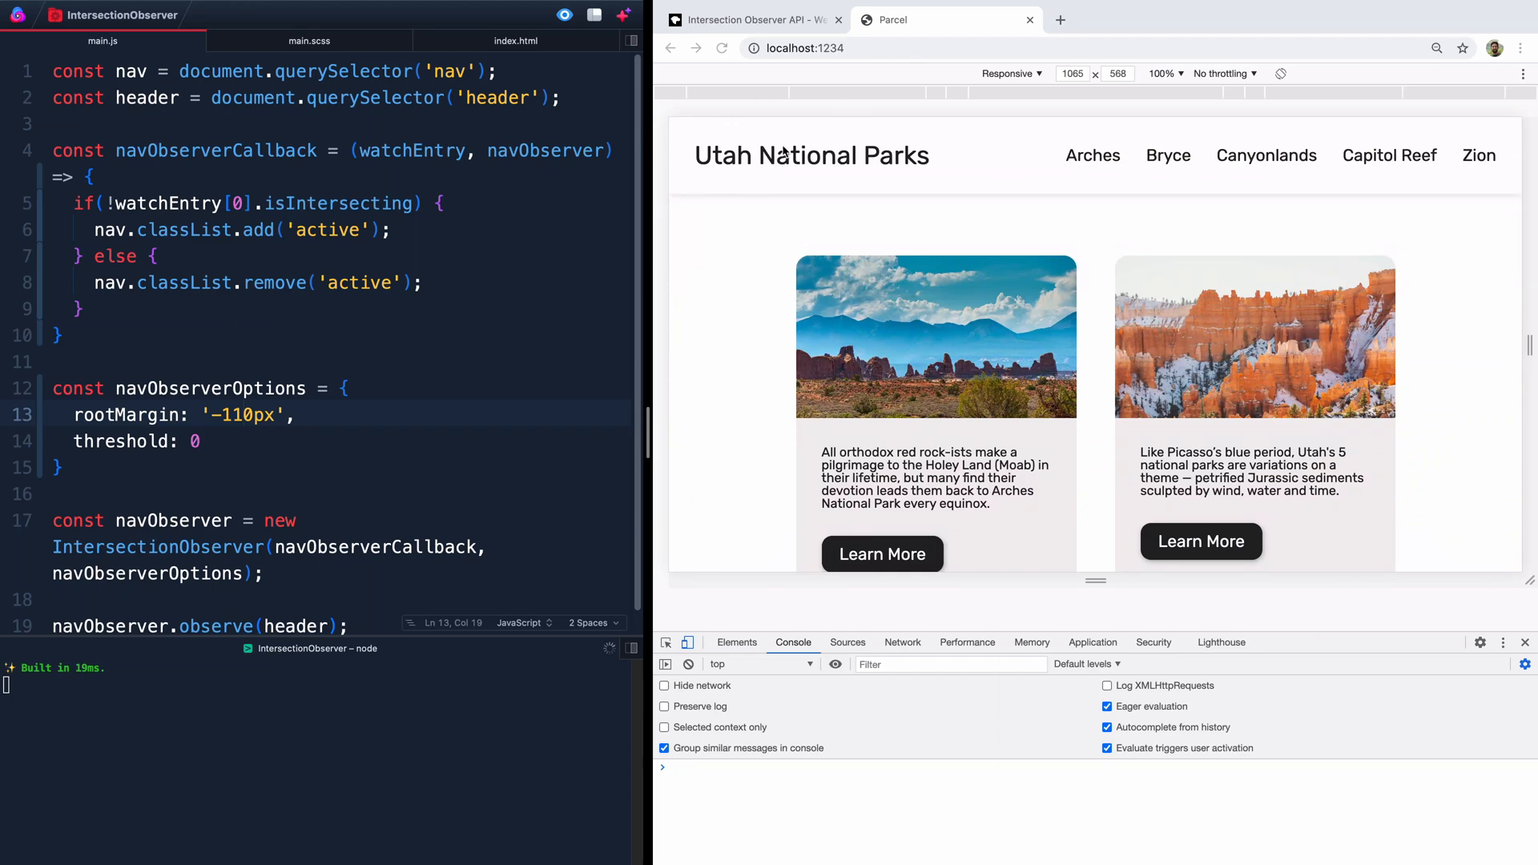
{"action": "mouse_move", "coordinate": [799, 273]}
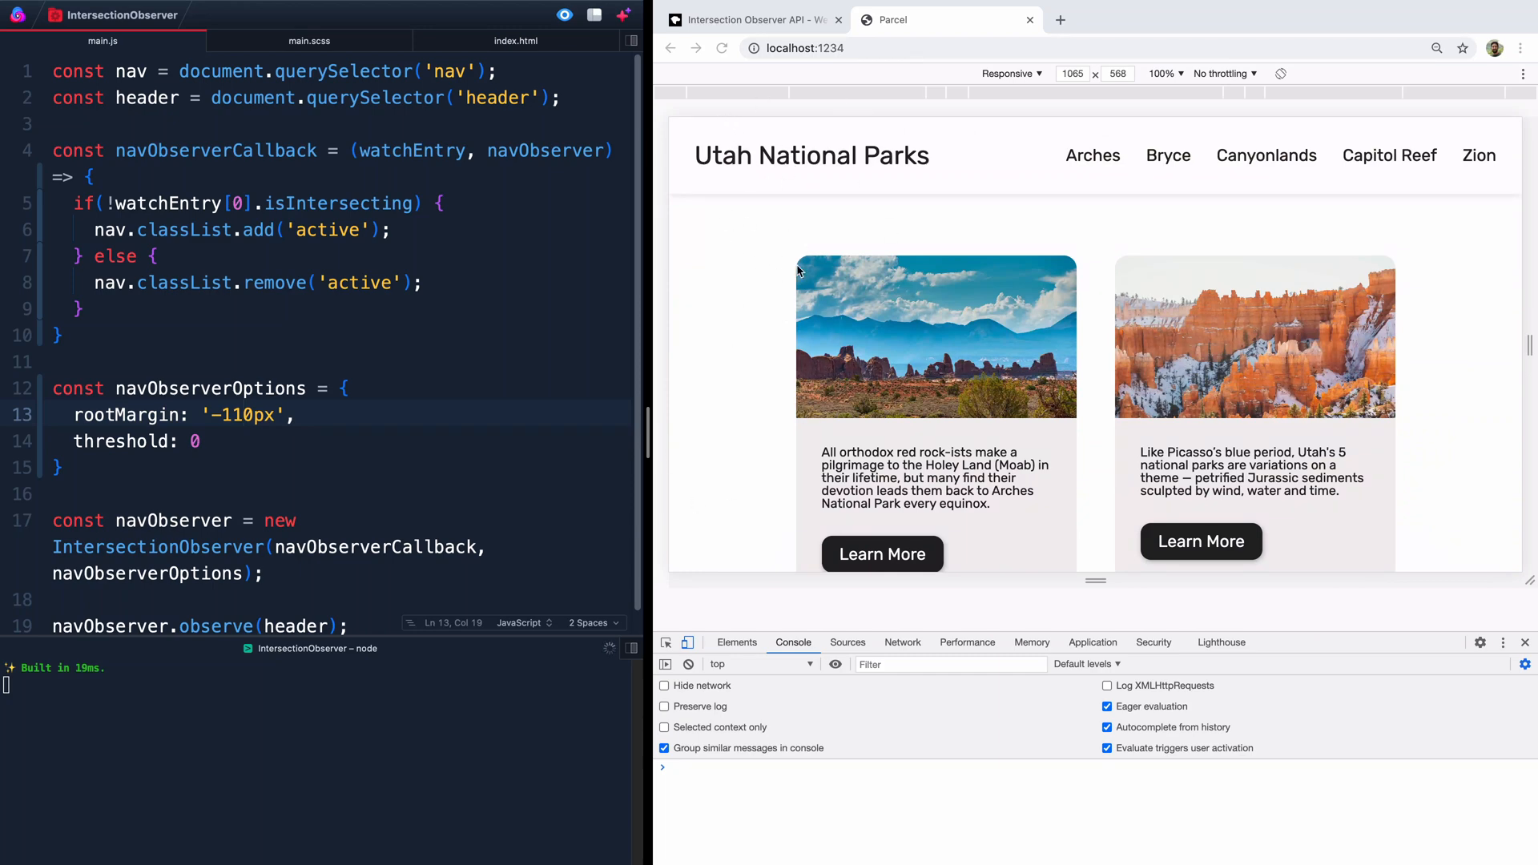
{"action": "mouse_move", "coordinate": [776, 314]}
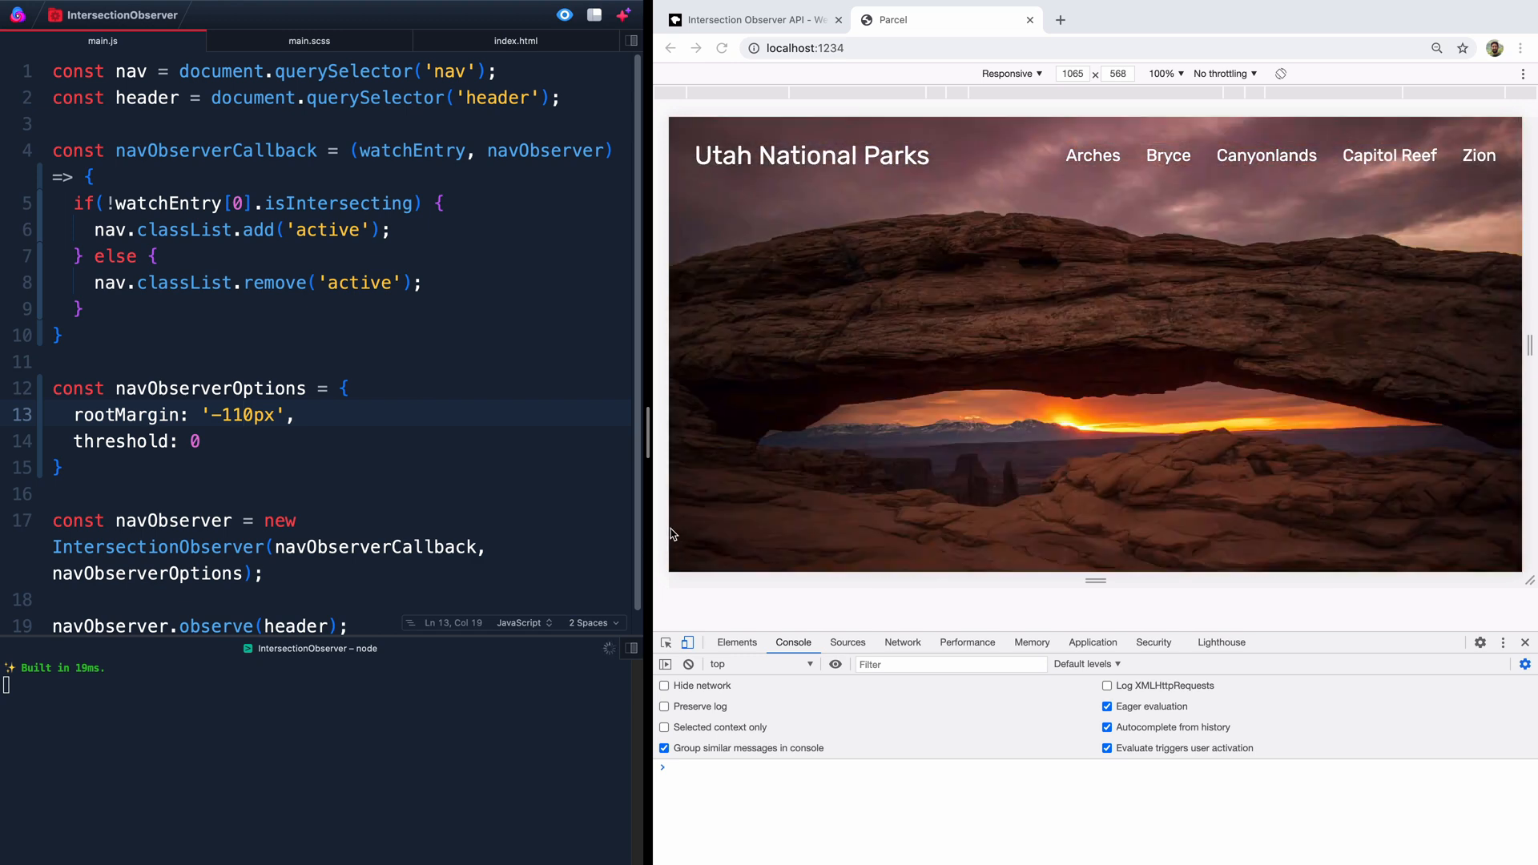
{"action": "mouse_move", "coordinate": [724, 290]}
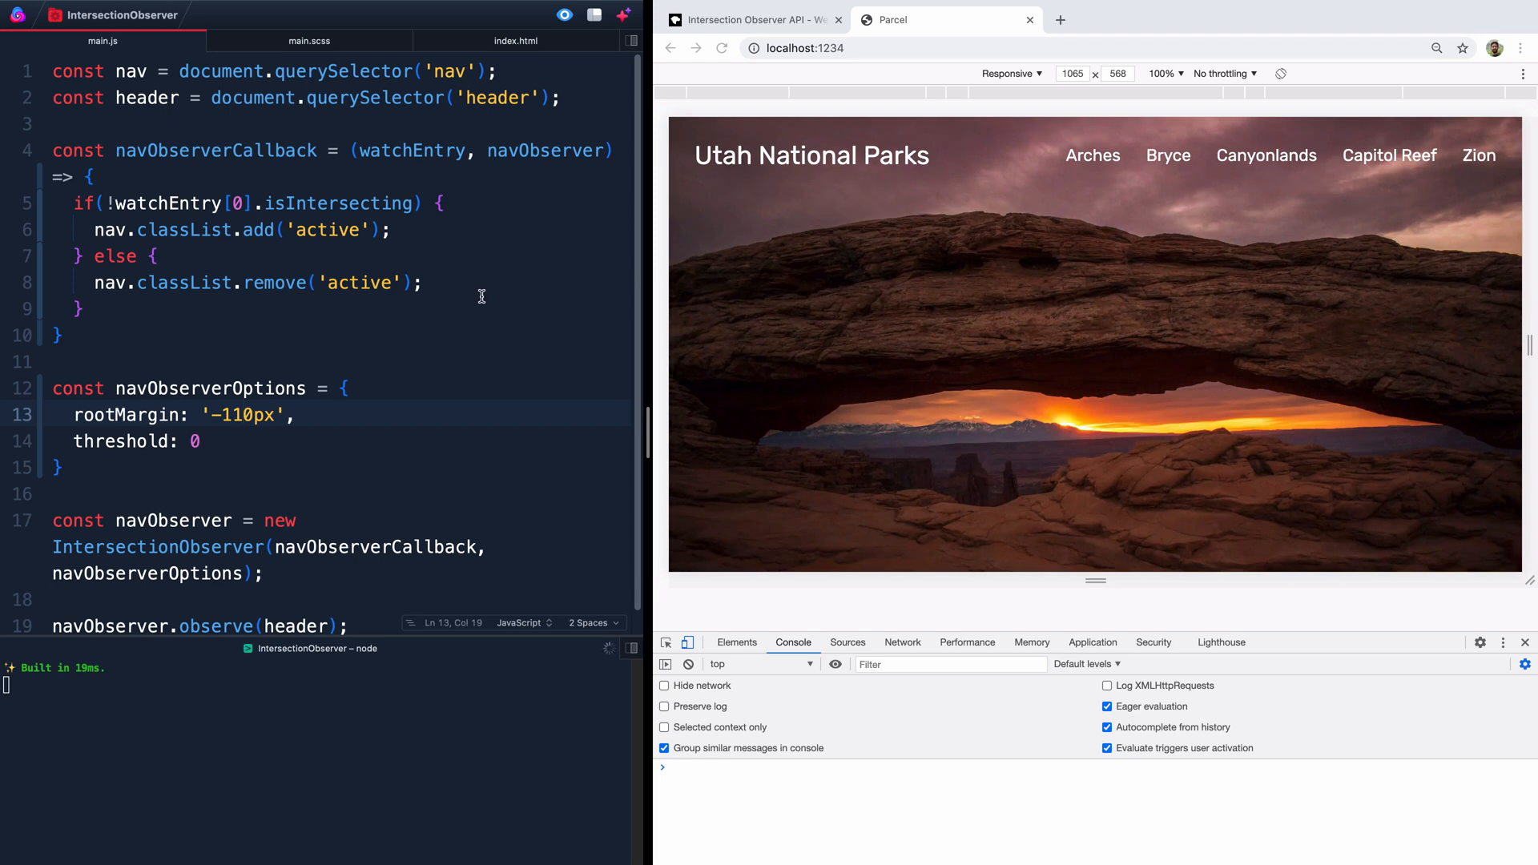
{"action": "left_click", "coordinate": [836, 194]}
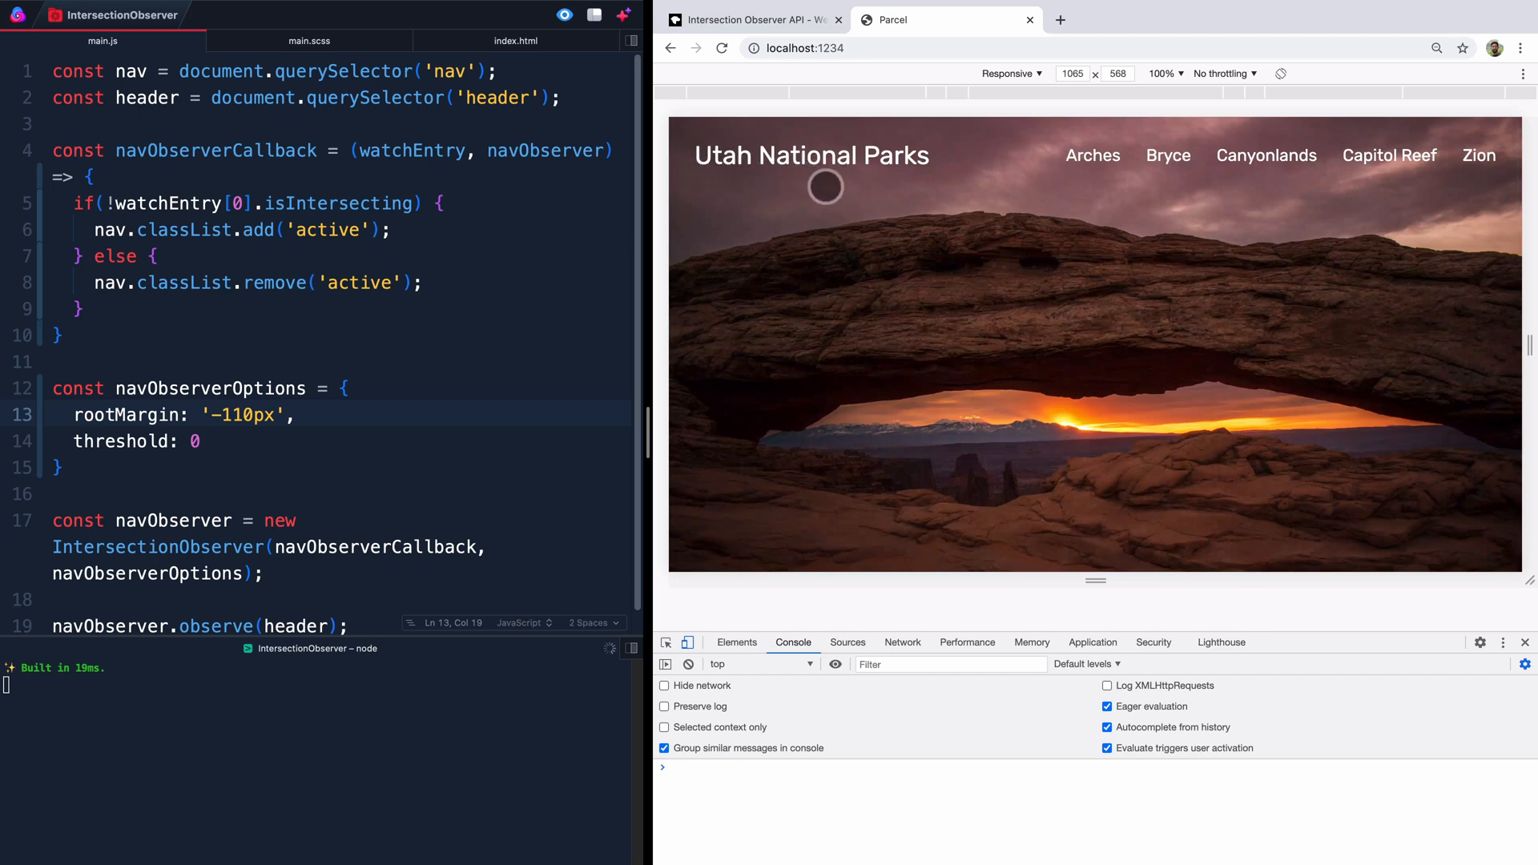
{"action": "mouse_move", "coordinate": [799, 173]}
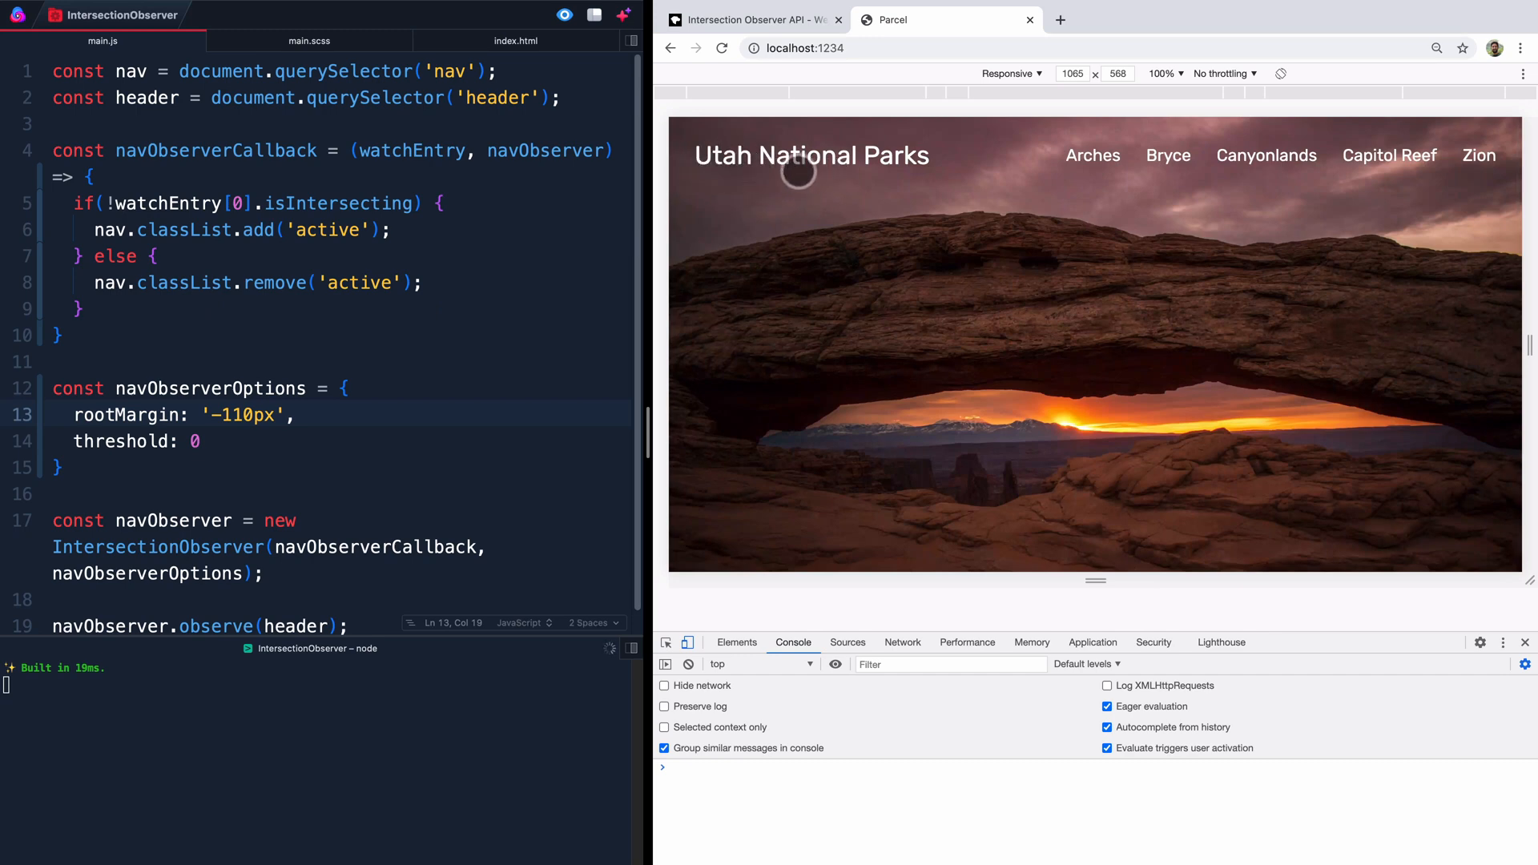
{"action": "scroll", "scroll_direction": "down", "scroll_amount": 3}
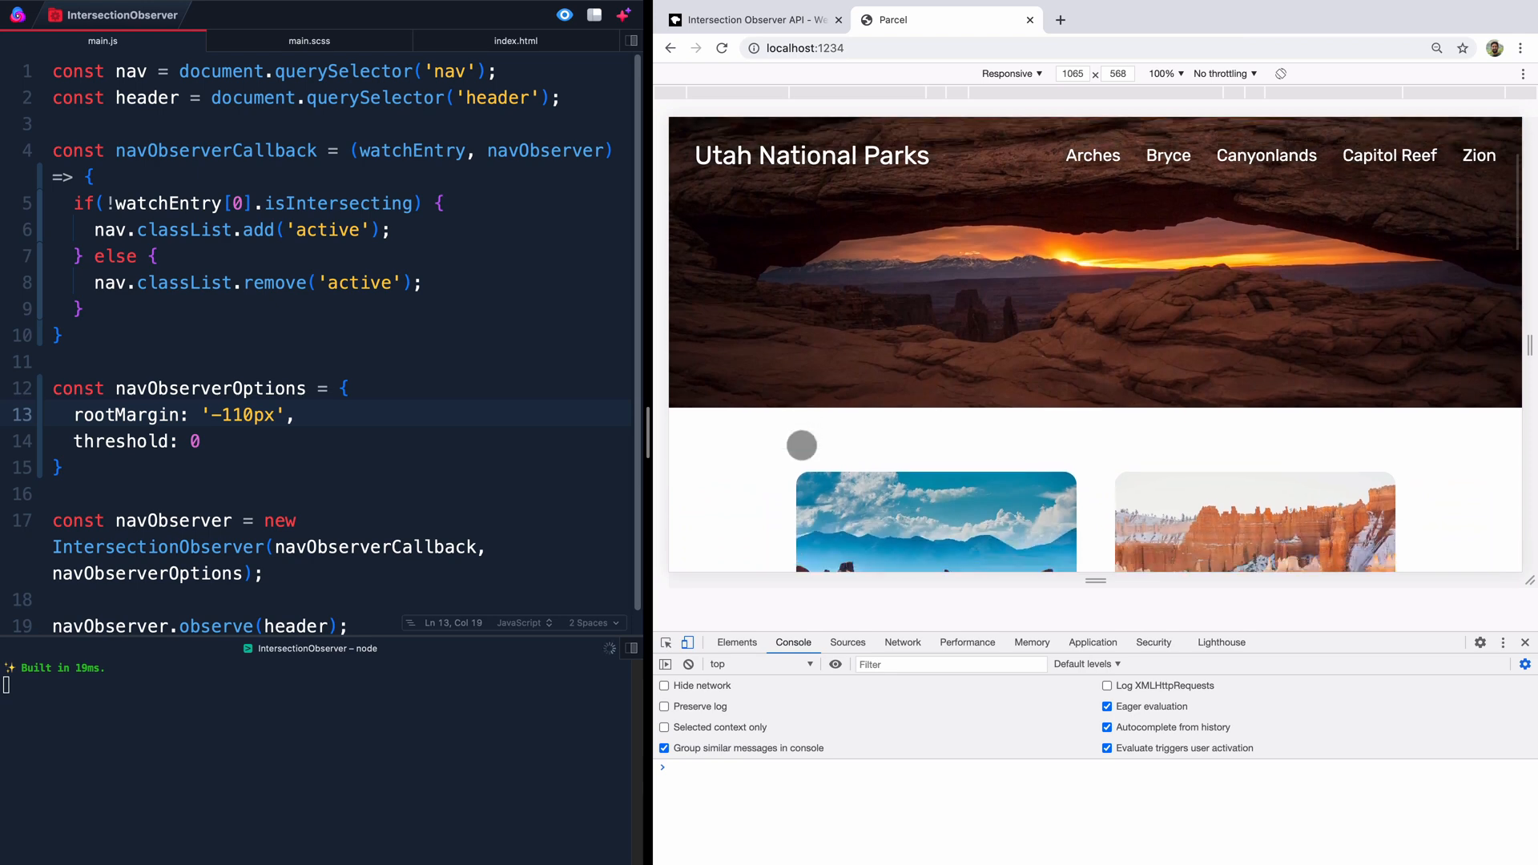
{"action": "scroll", "scroll_direction": "down", "scroll_amount": 3}
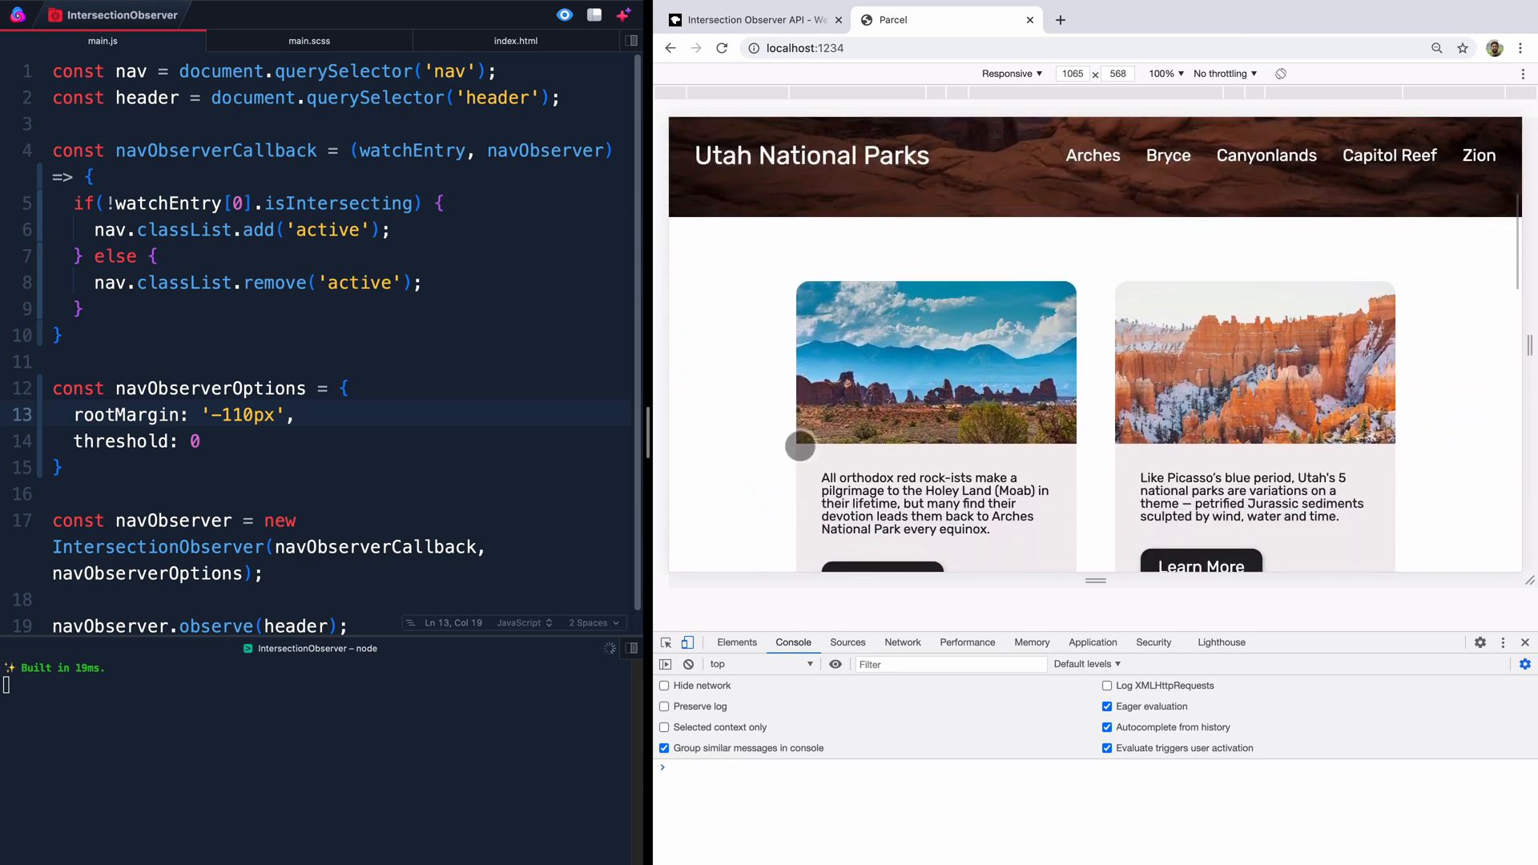
{"action": "scroll", "scroll_direction": "down", "scroll_amount": 3}
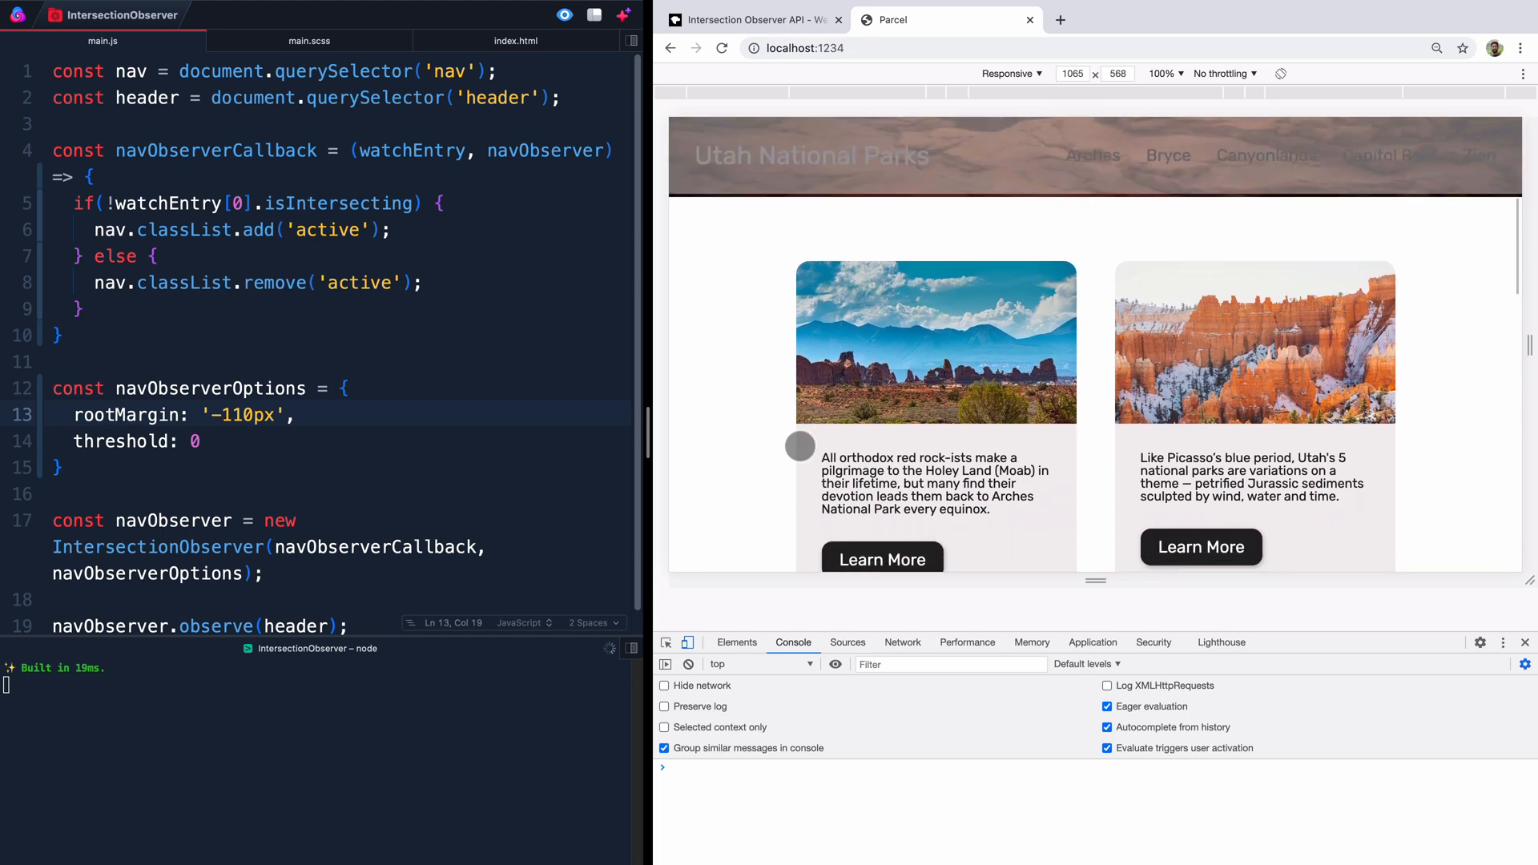